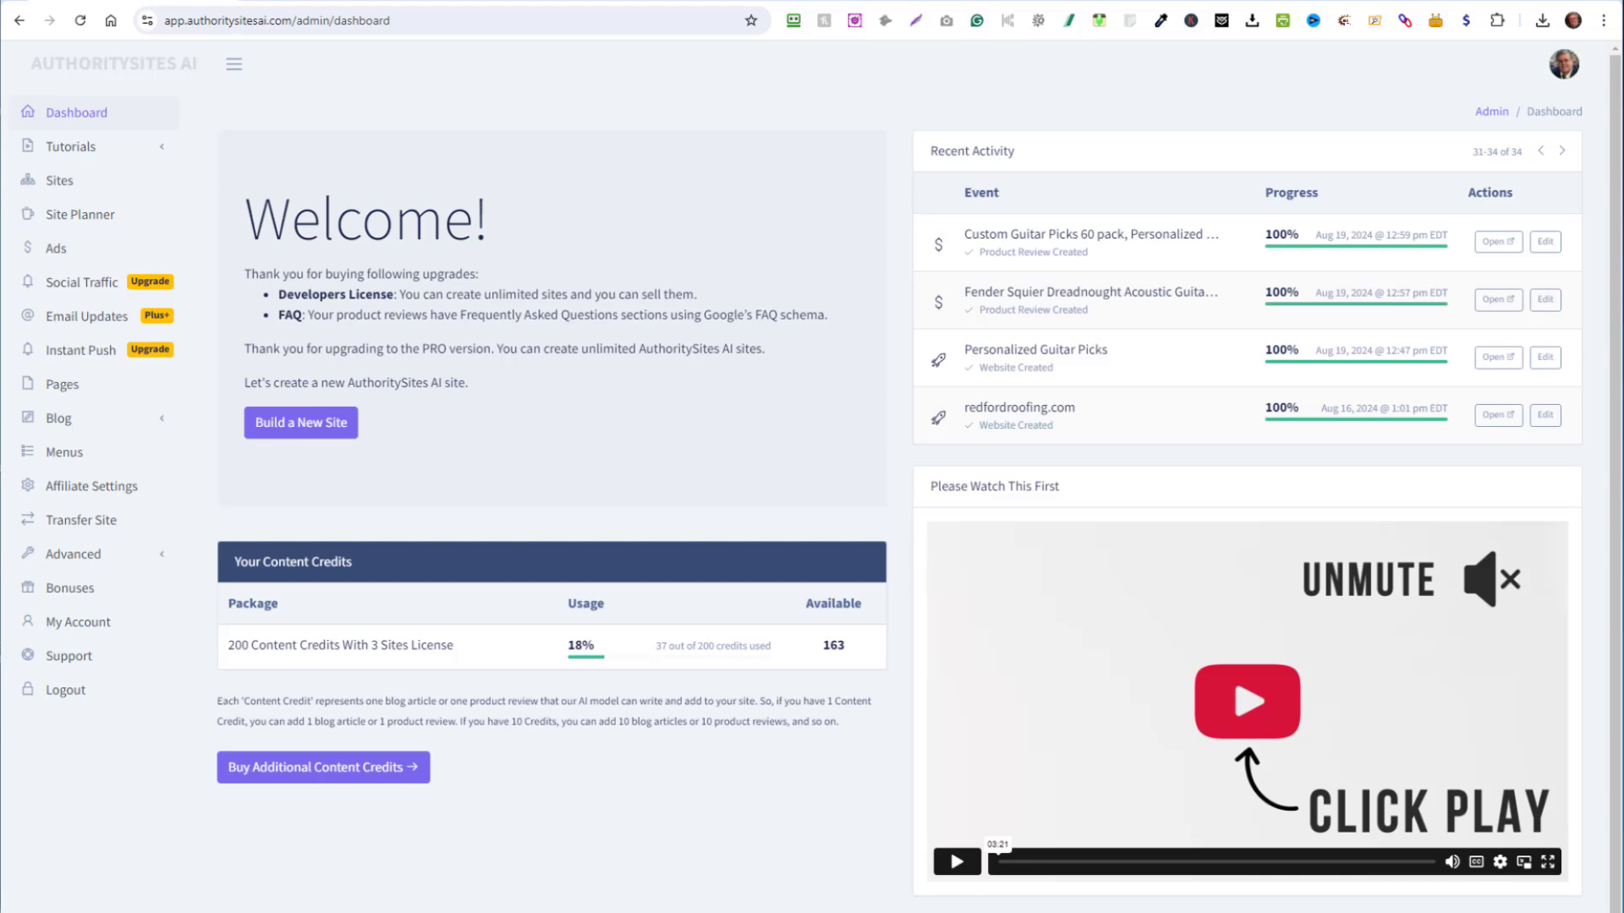
mouse_move(576, 218)
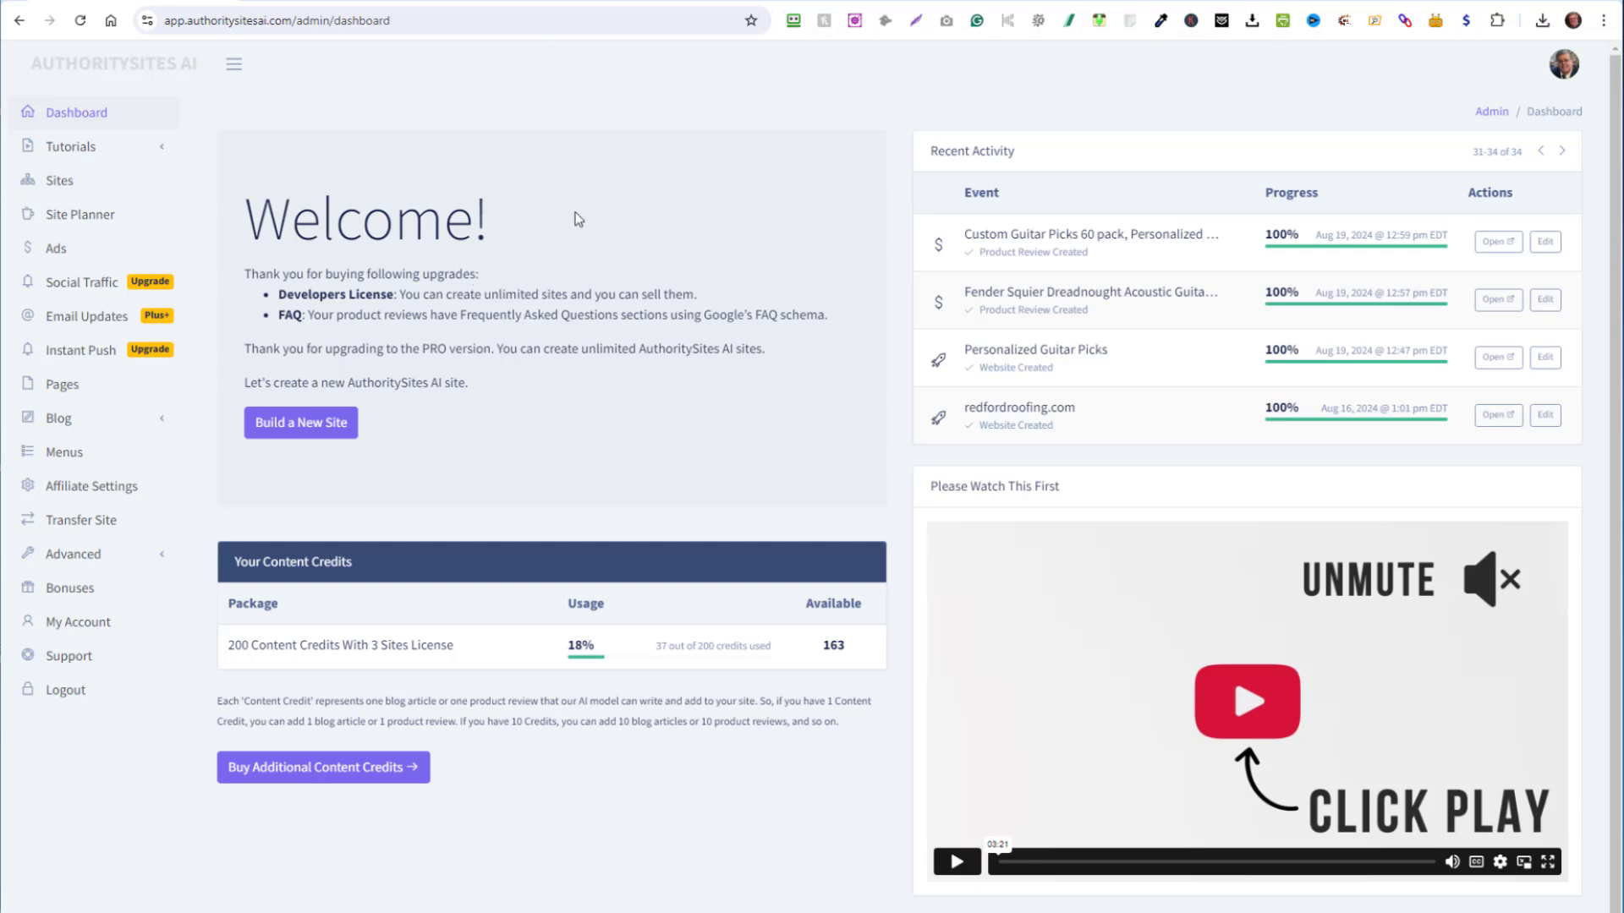
mouse_move(419, 240)
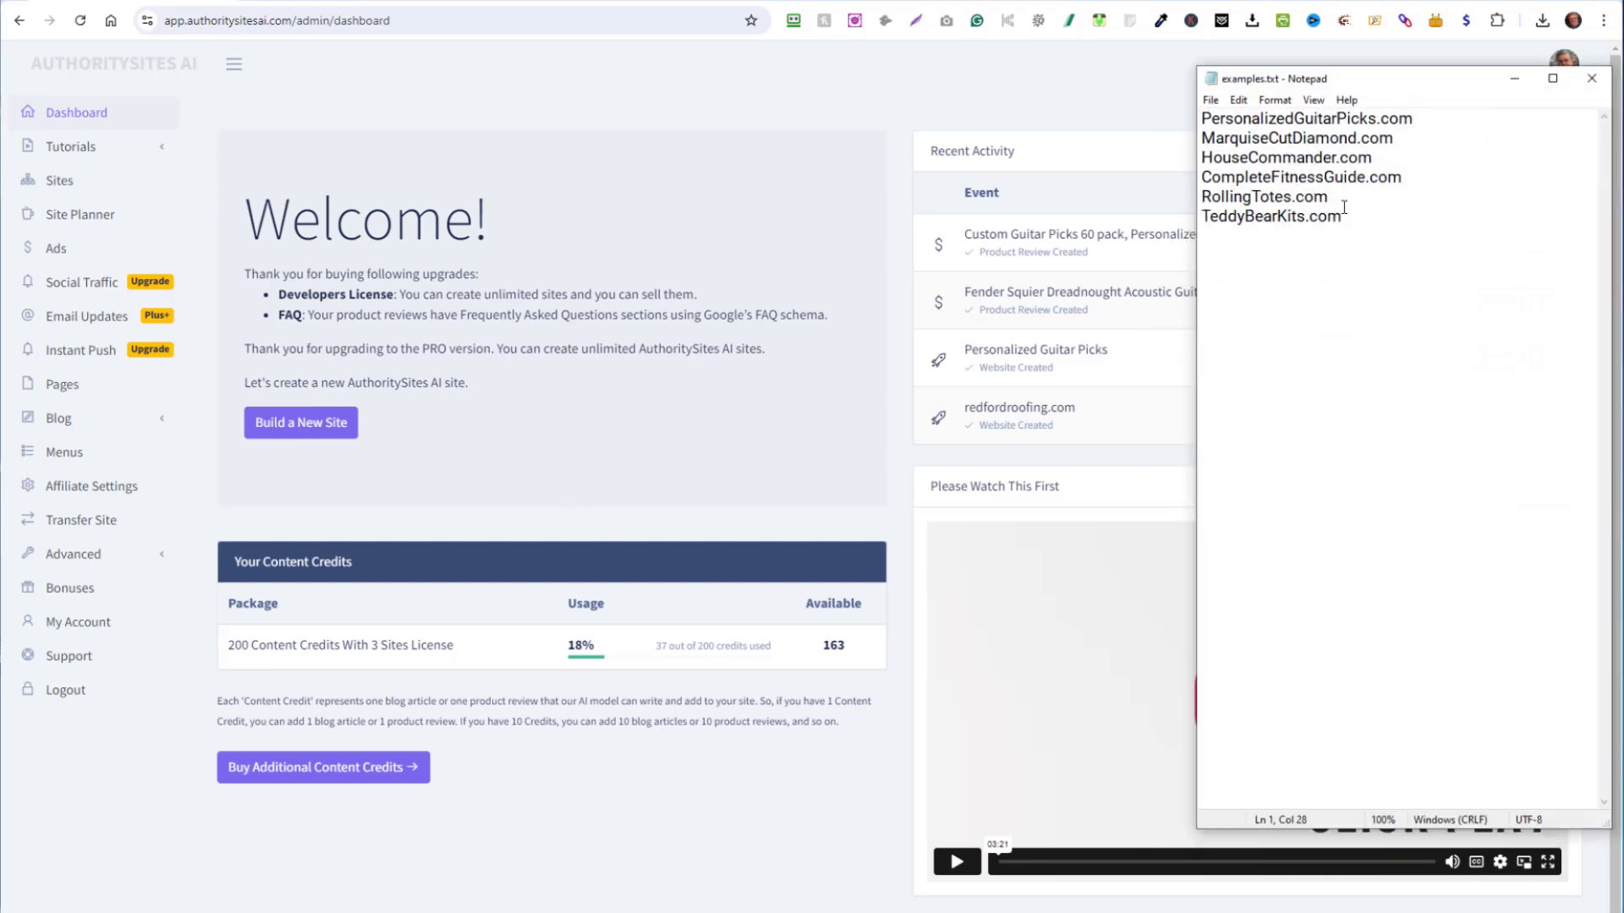
Select the TeddyBearKits.com name from the examples list in Notepad.
double_click(1271, 217)
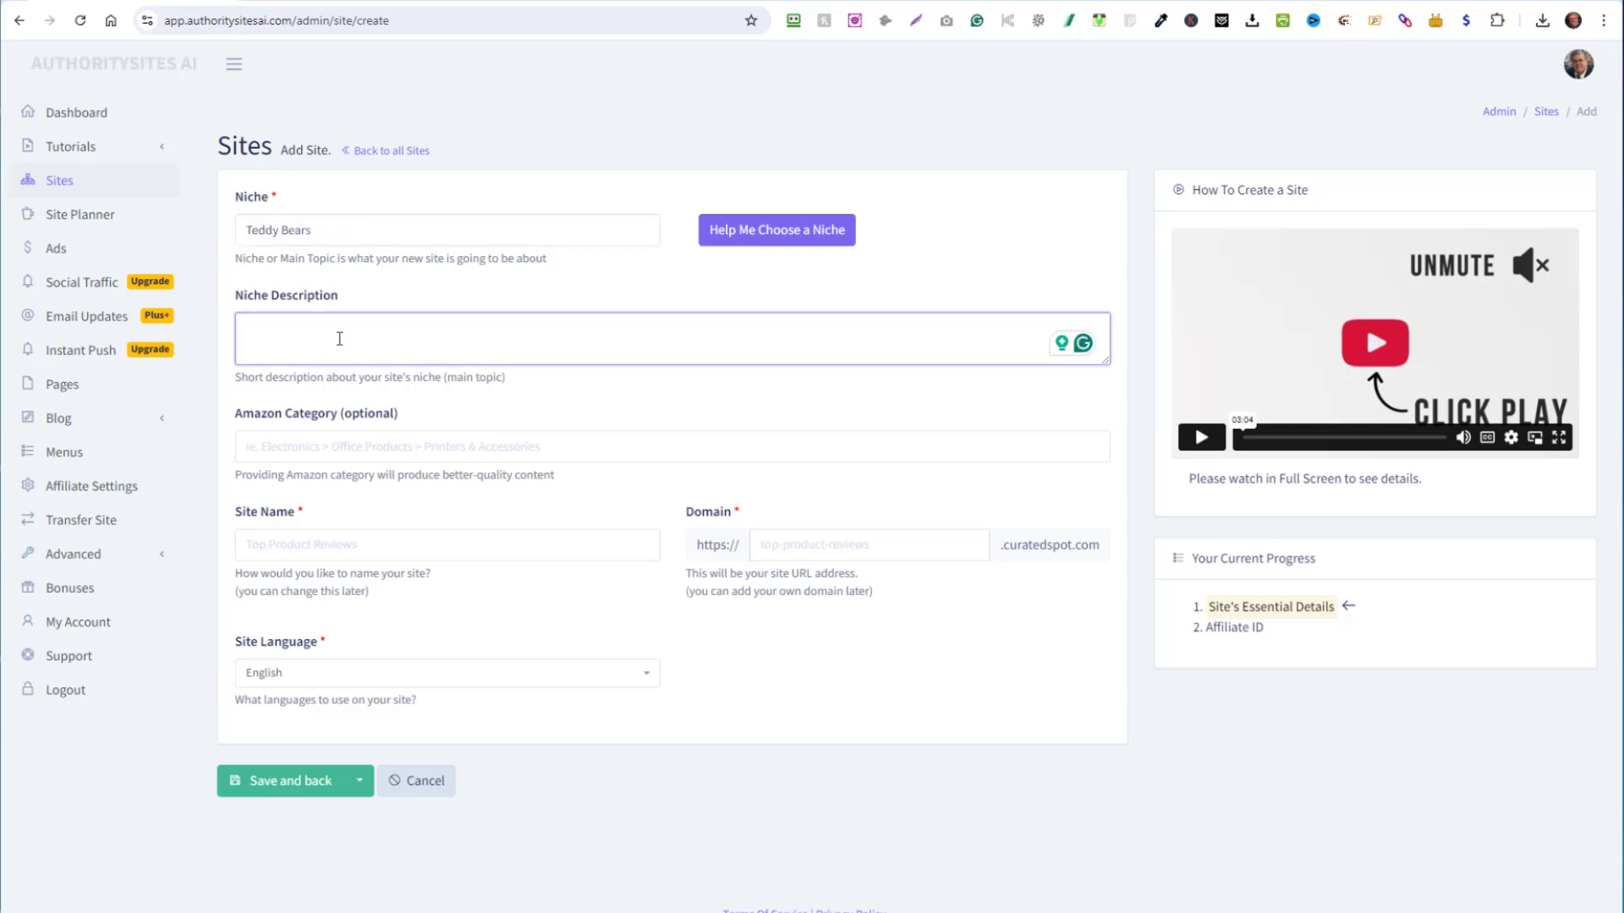
Save a new site: niche Teddy Bears, description 'Teddy Bear Kits, Stuffed Animals', name TeddyBearKits.com, domain TeddyBearKits.
type("Teddy Bears,")
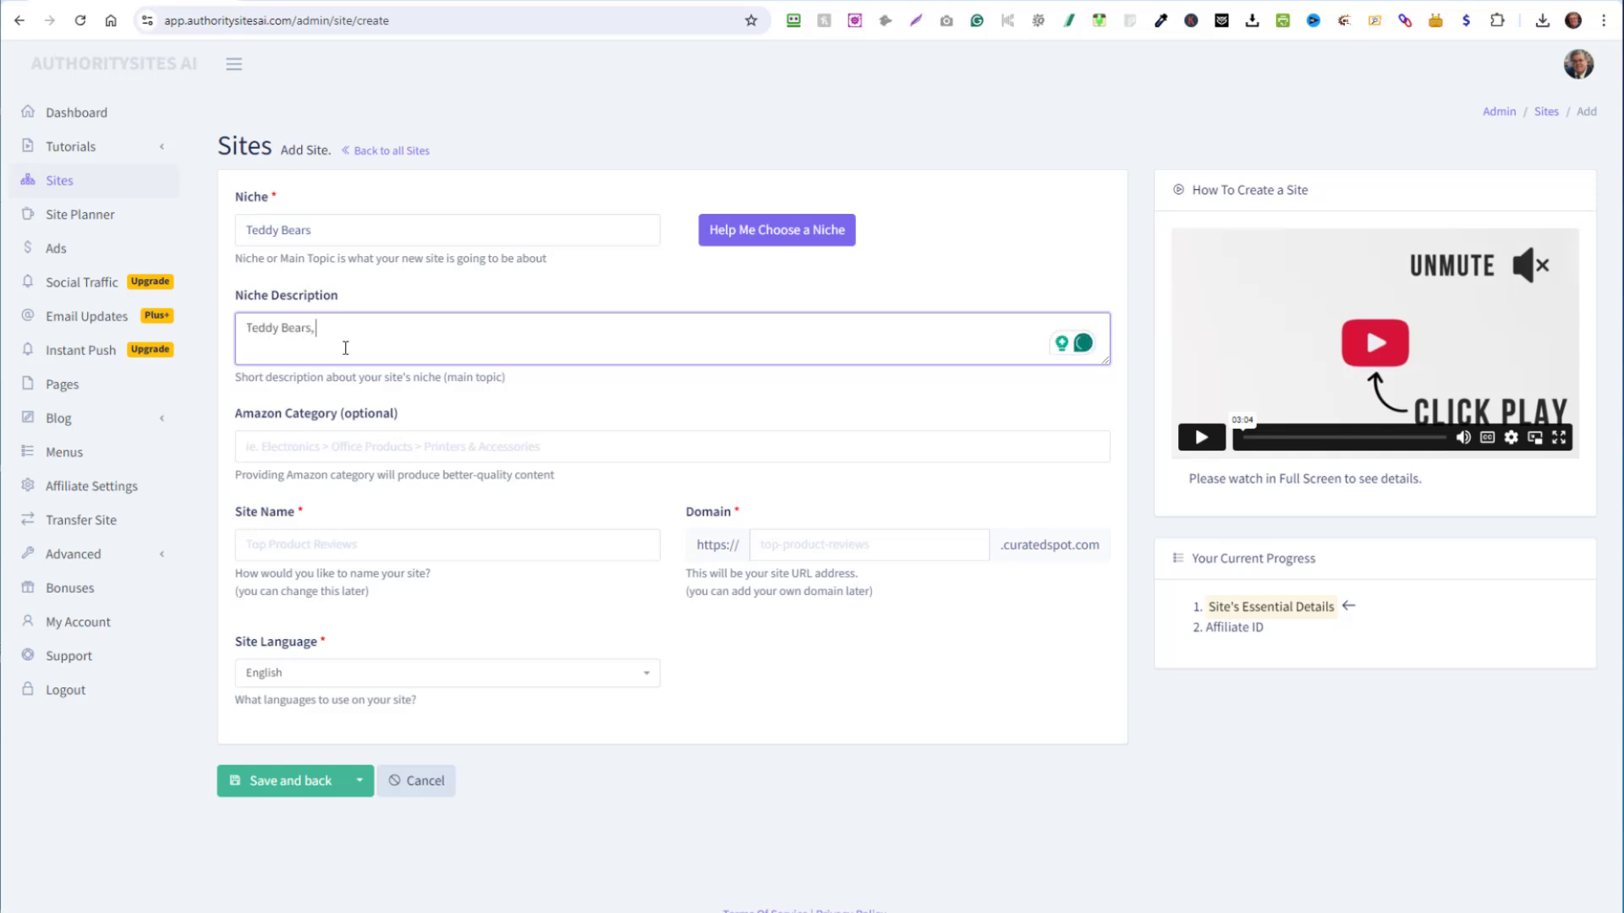
type("Teddy Bear Kits, Stuffed Animals")
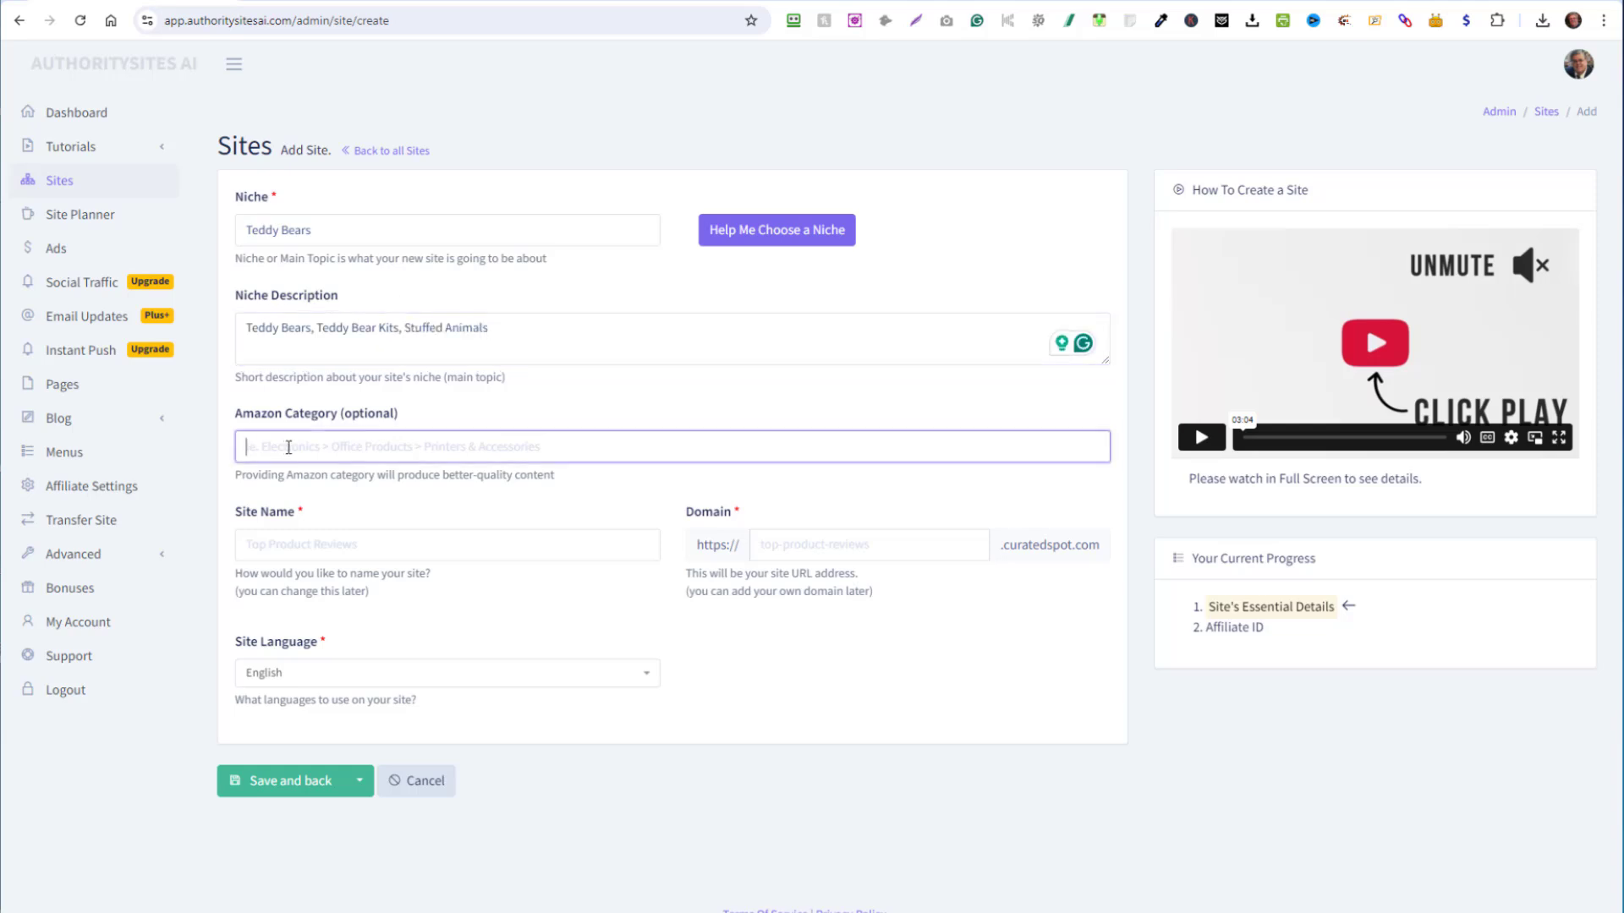
type("TeddyBearKits.com")
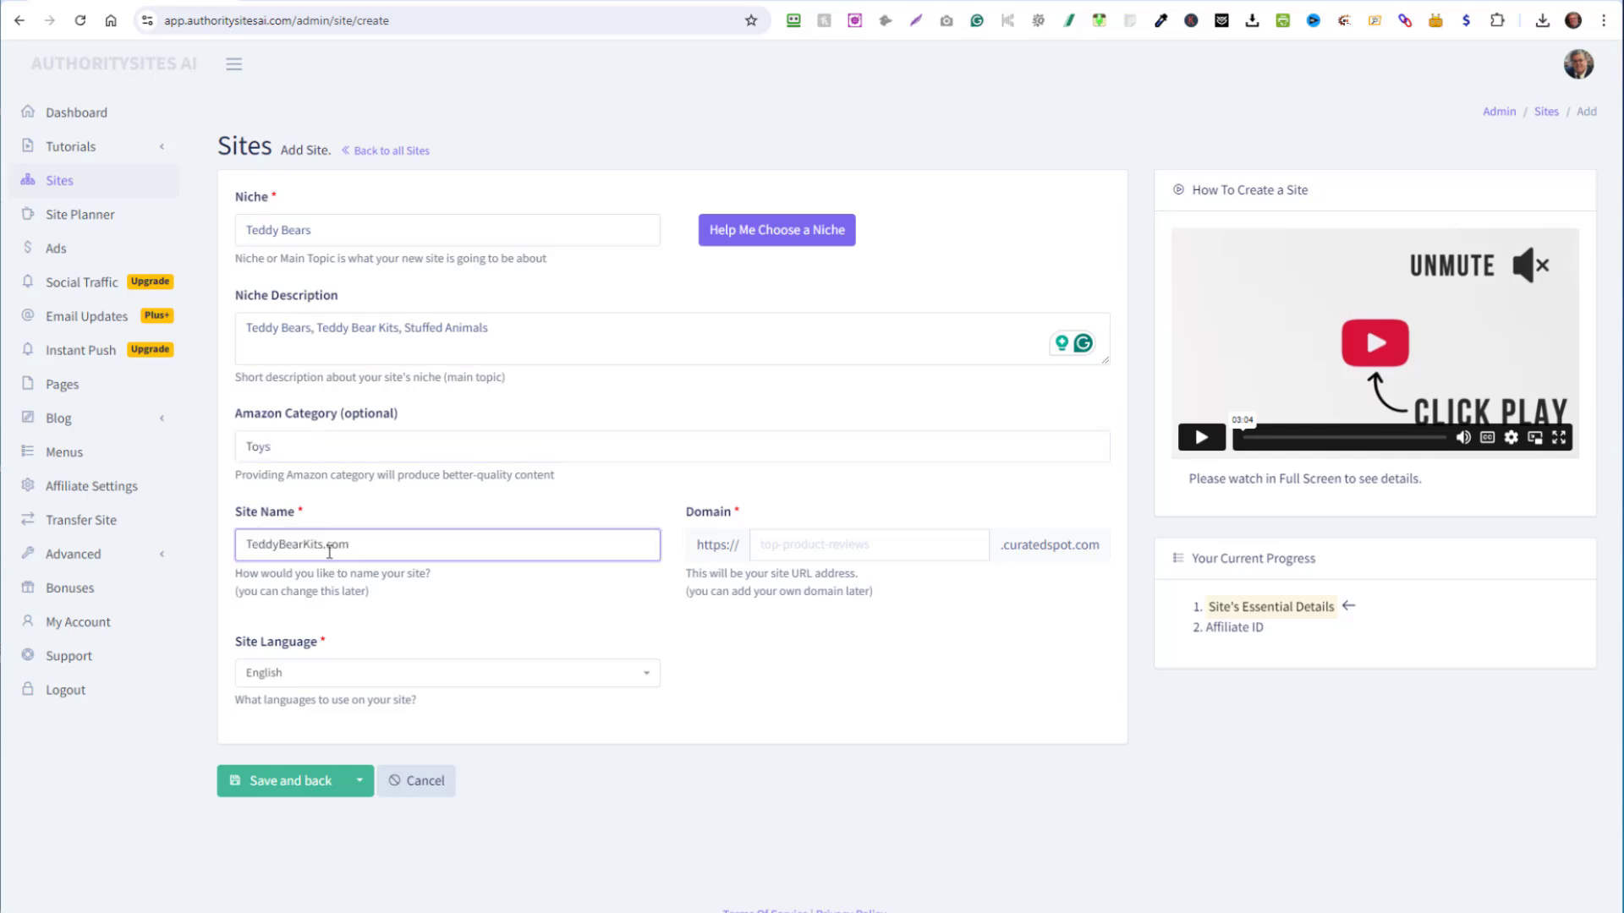
left_click(869, 544)
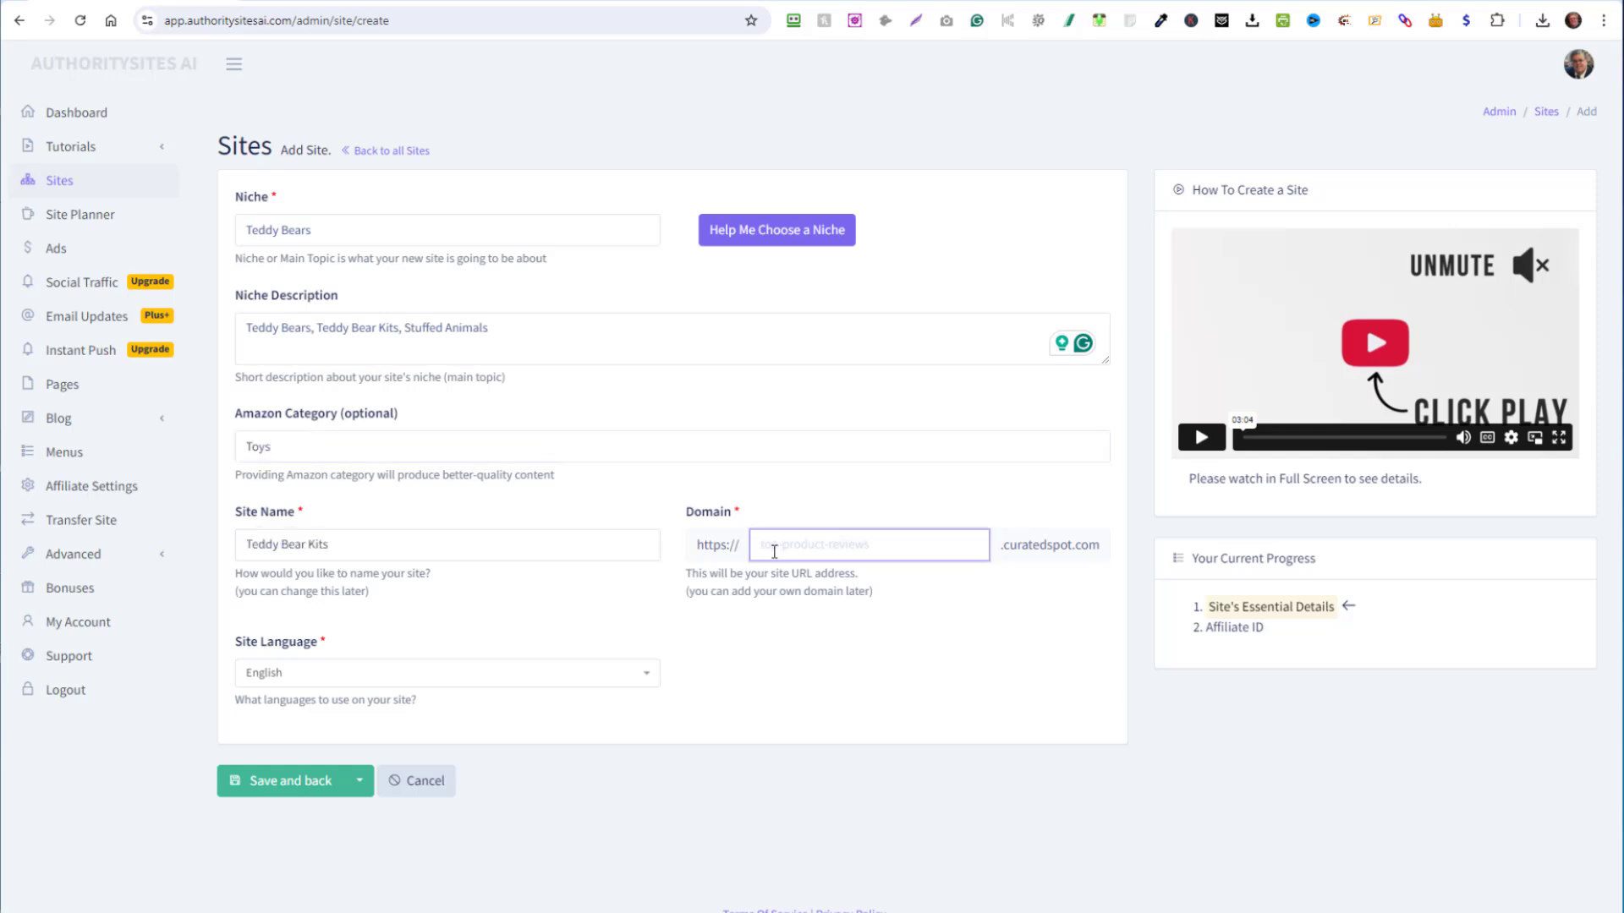
type("TeddyBearKits")
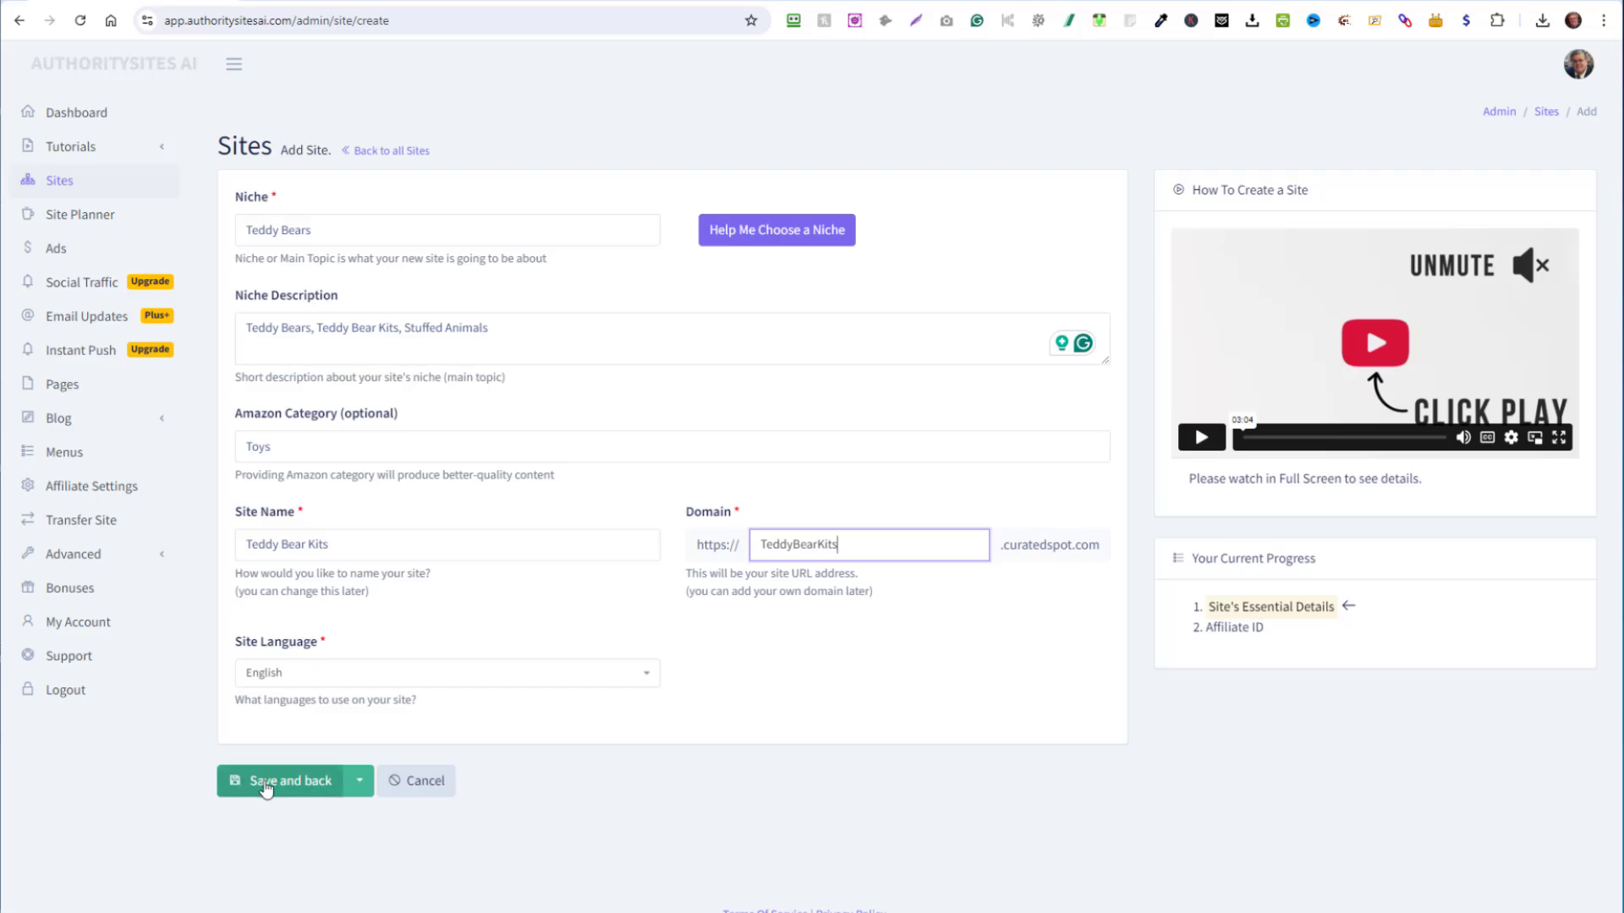
left_click(291, 781)
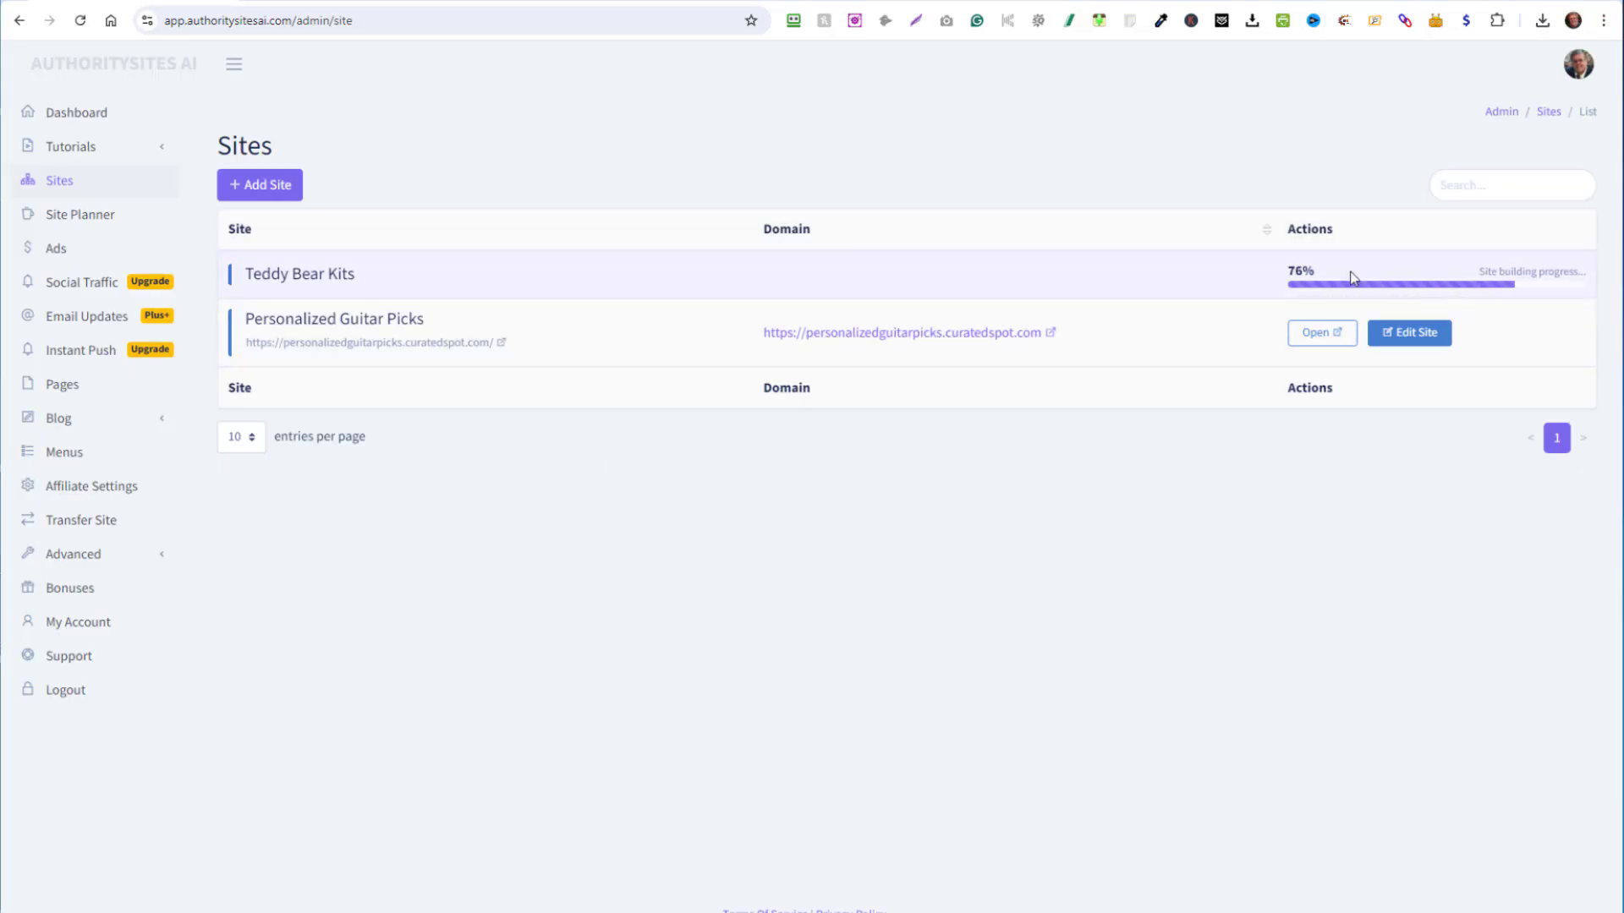
mouse_move(1340, 277)
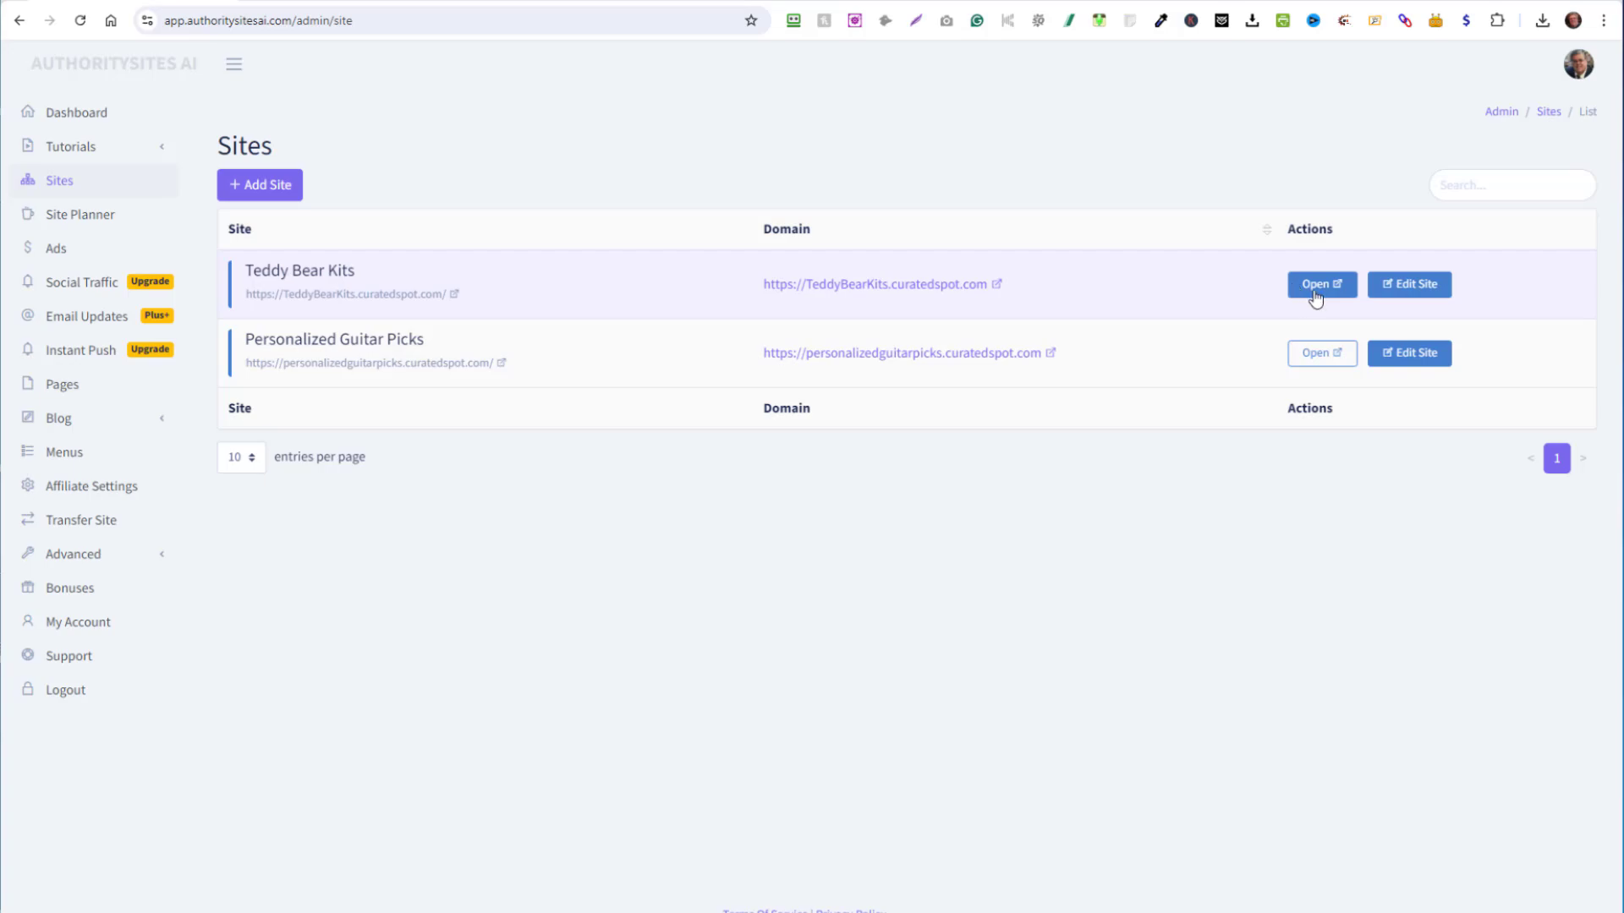
View the live Teddy Bear Kits home page and its six category sections.
left_click(1321, 284)
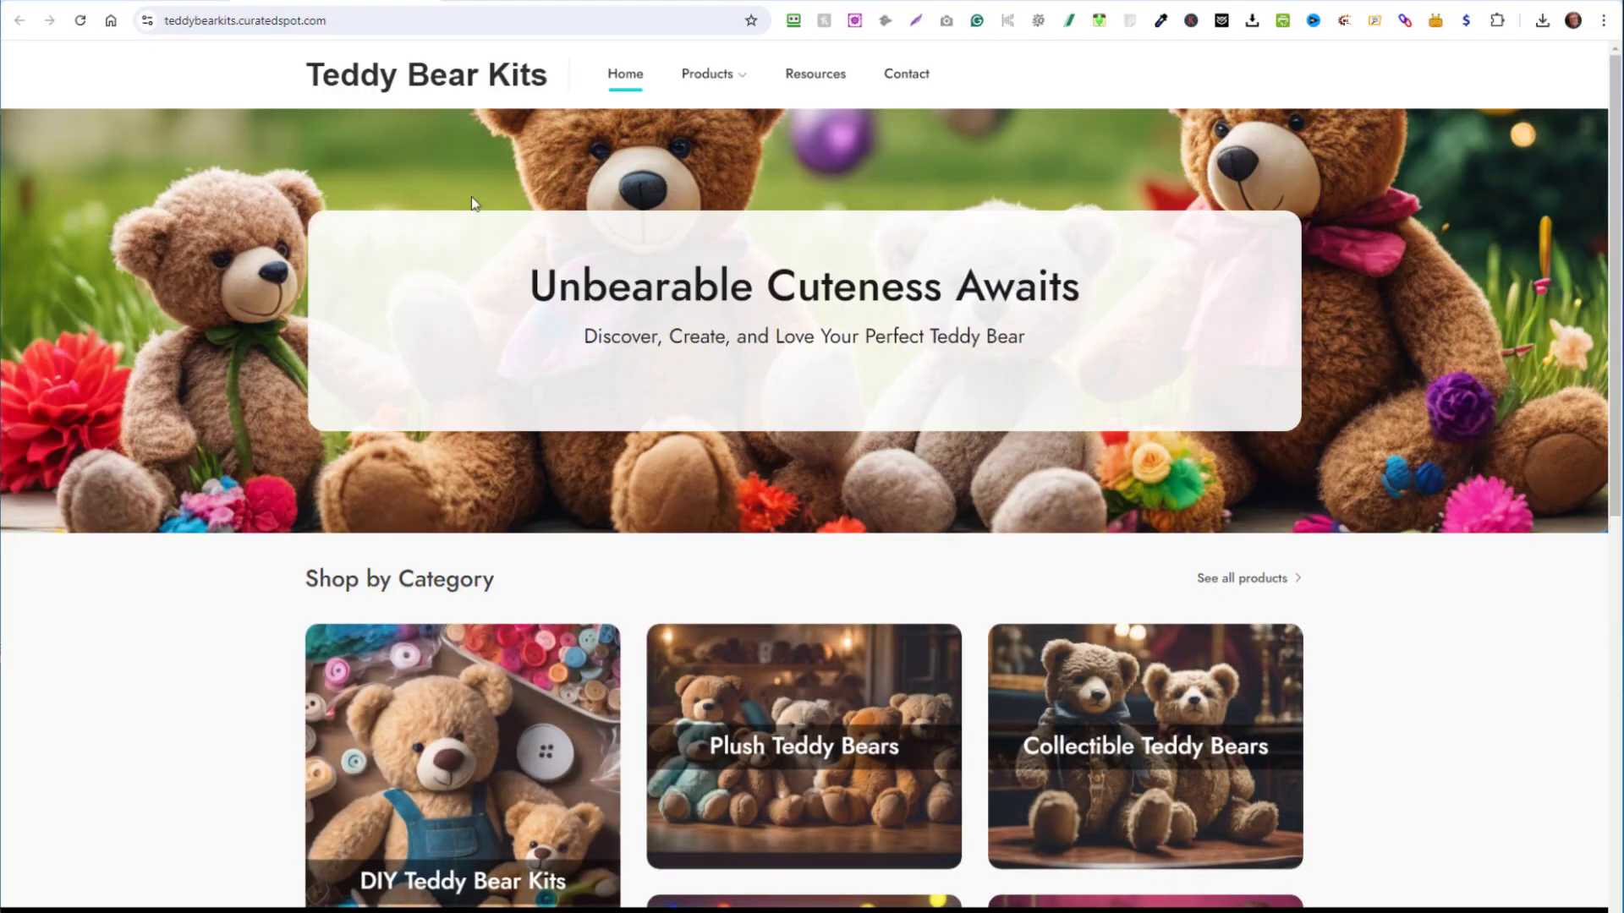
scroll("down", 3)
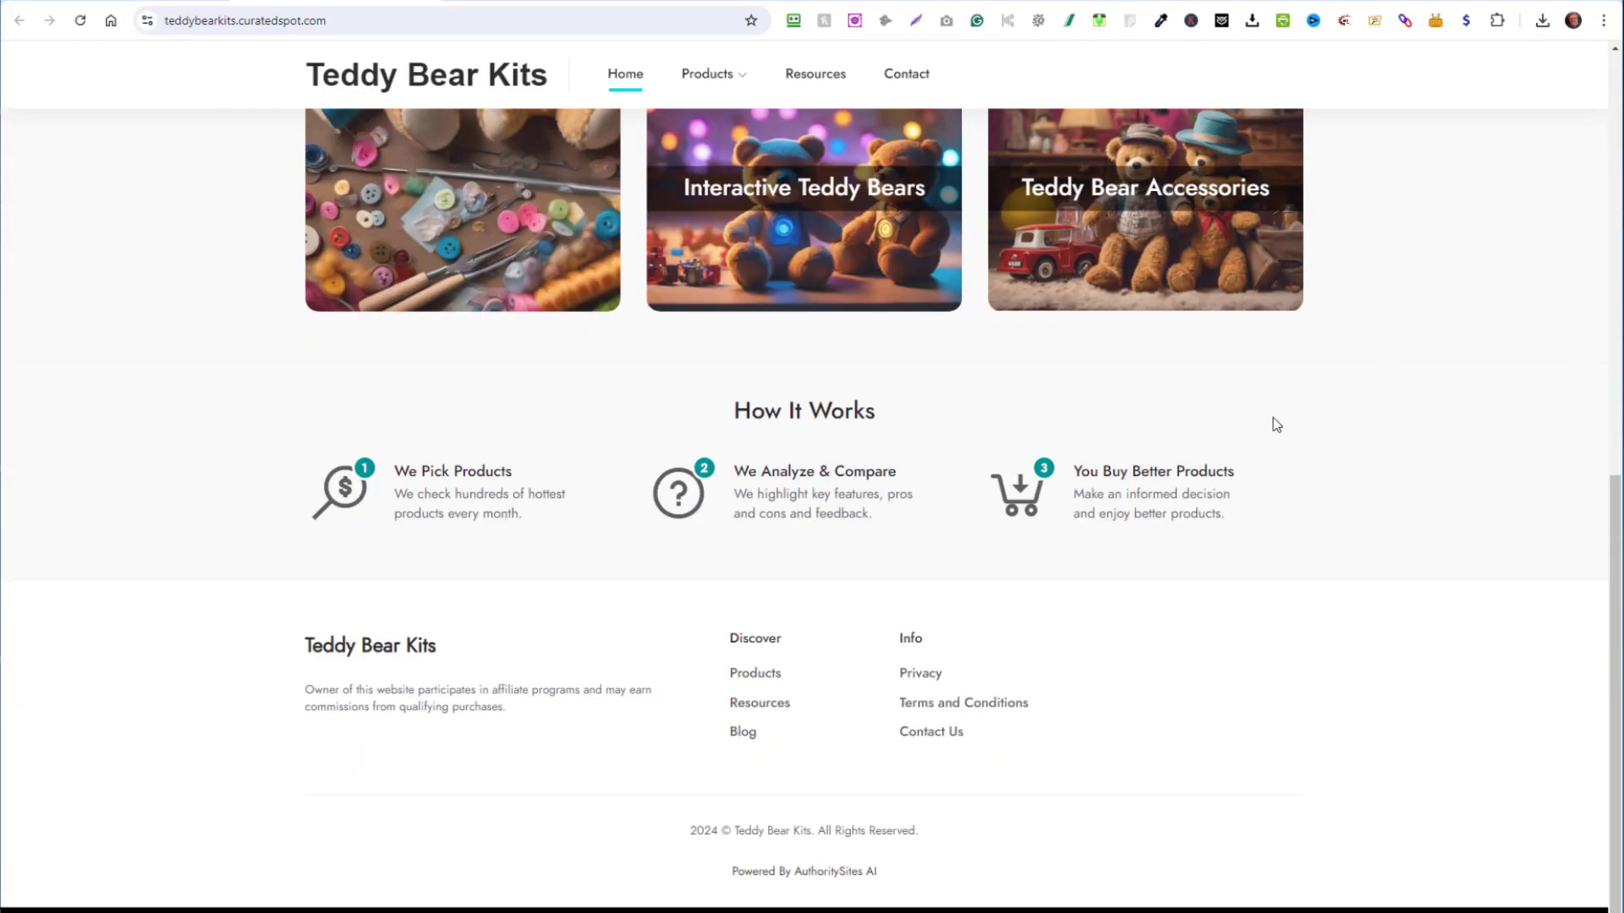
scroll("up", 3)
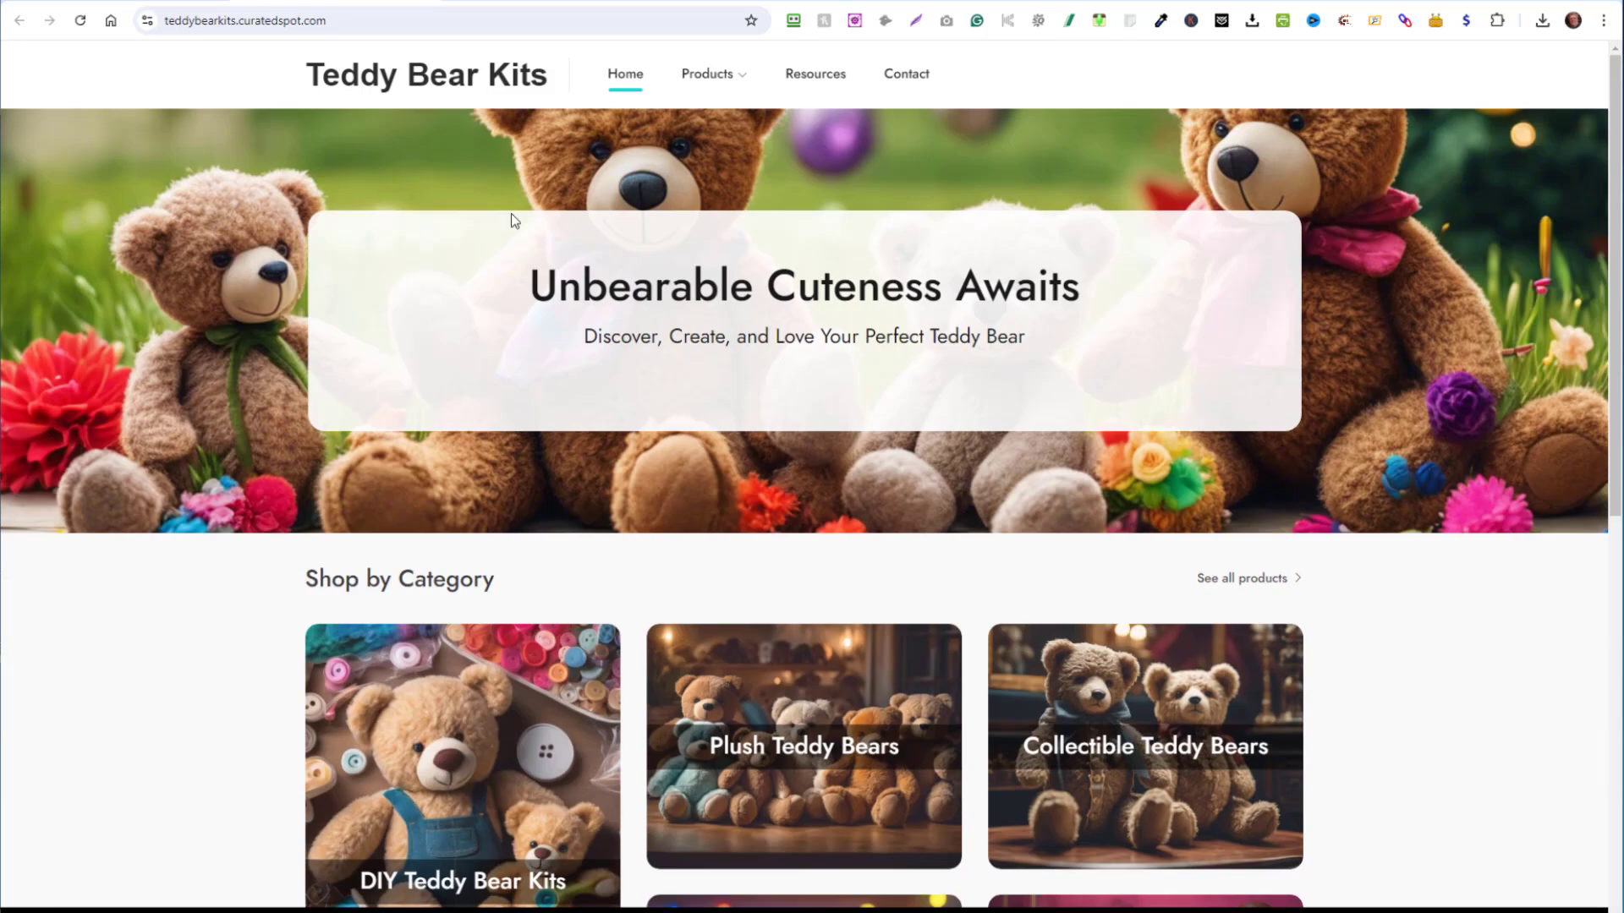
mouse_move(542, 291)
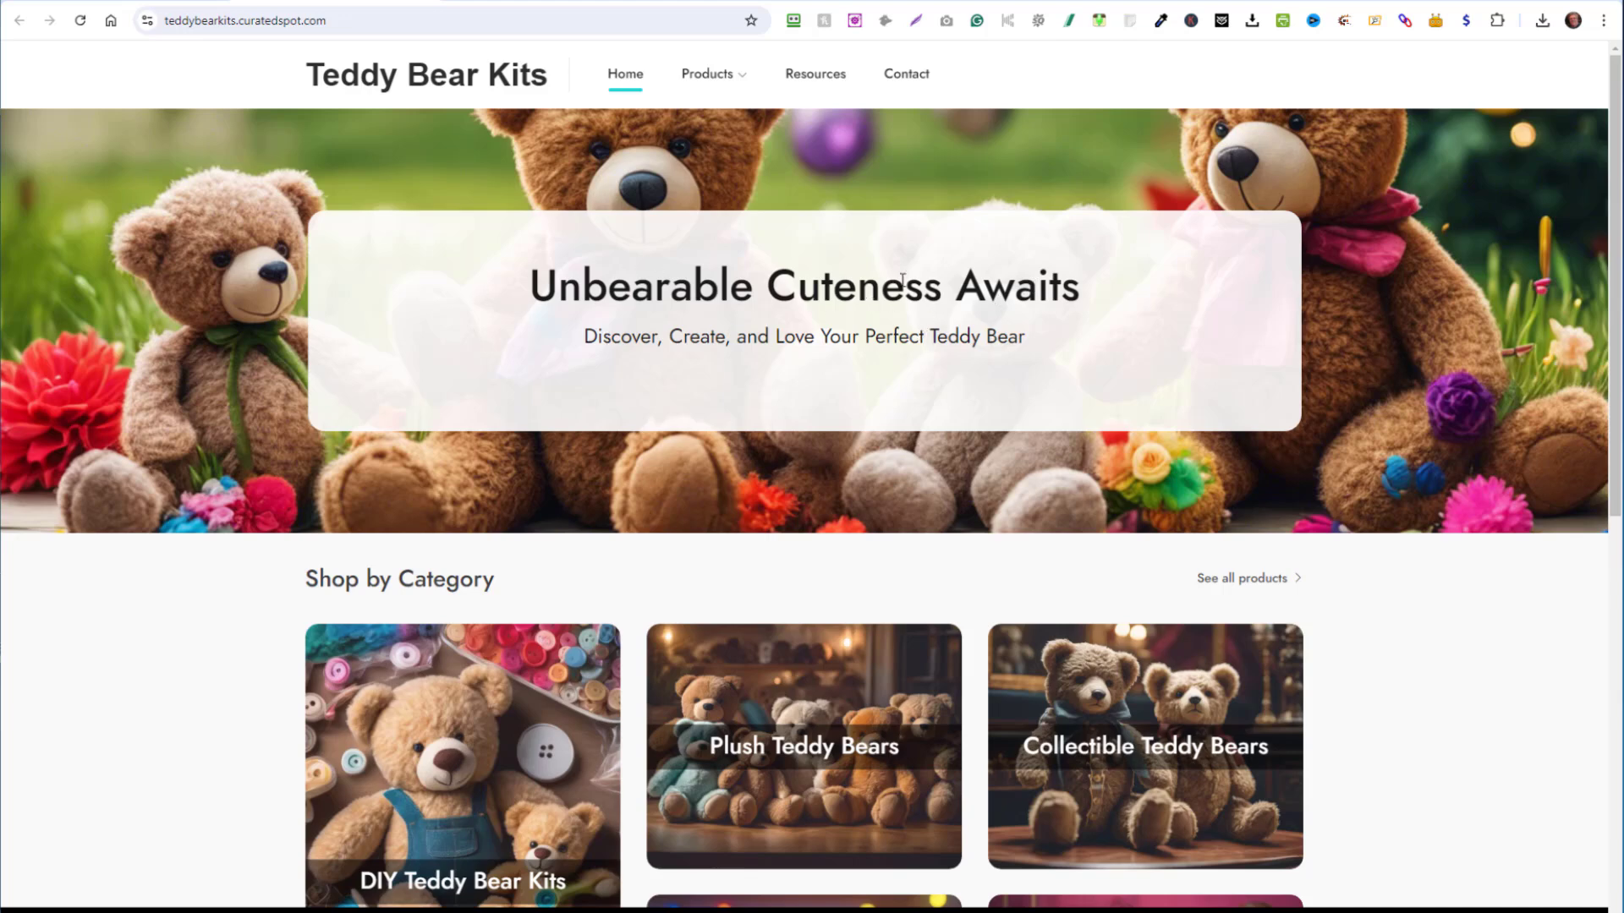
mouse_move(856, 349)
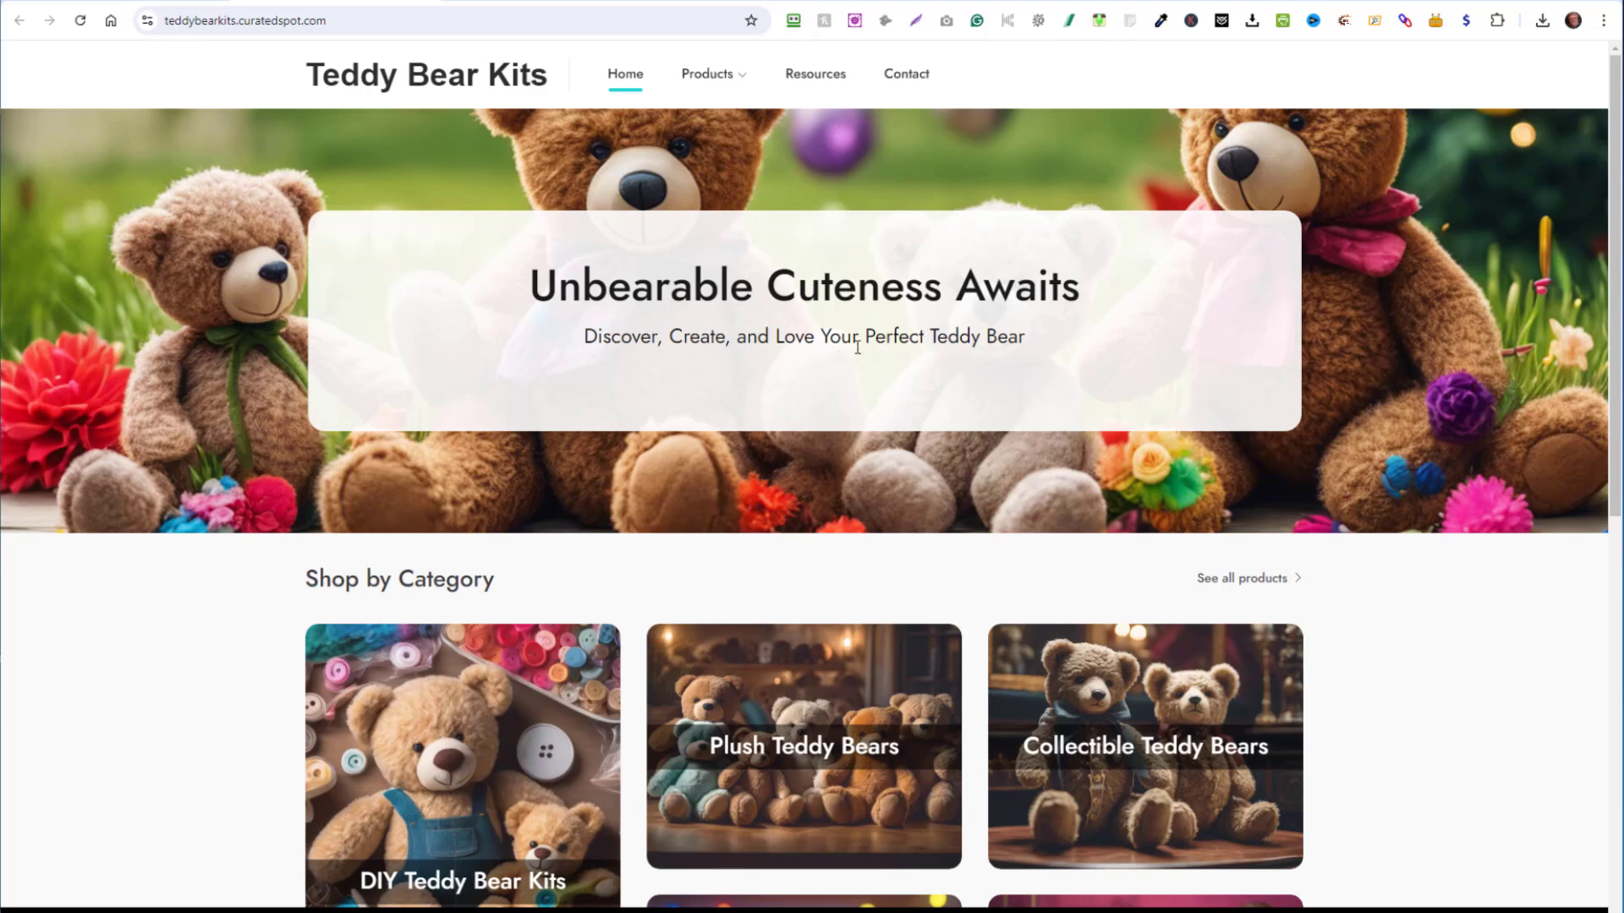
scroll("down", 3)
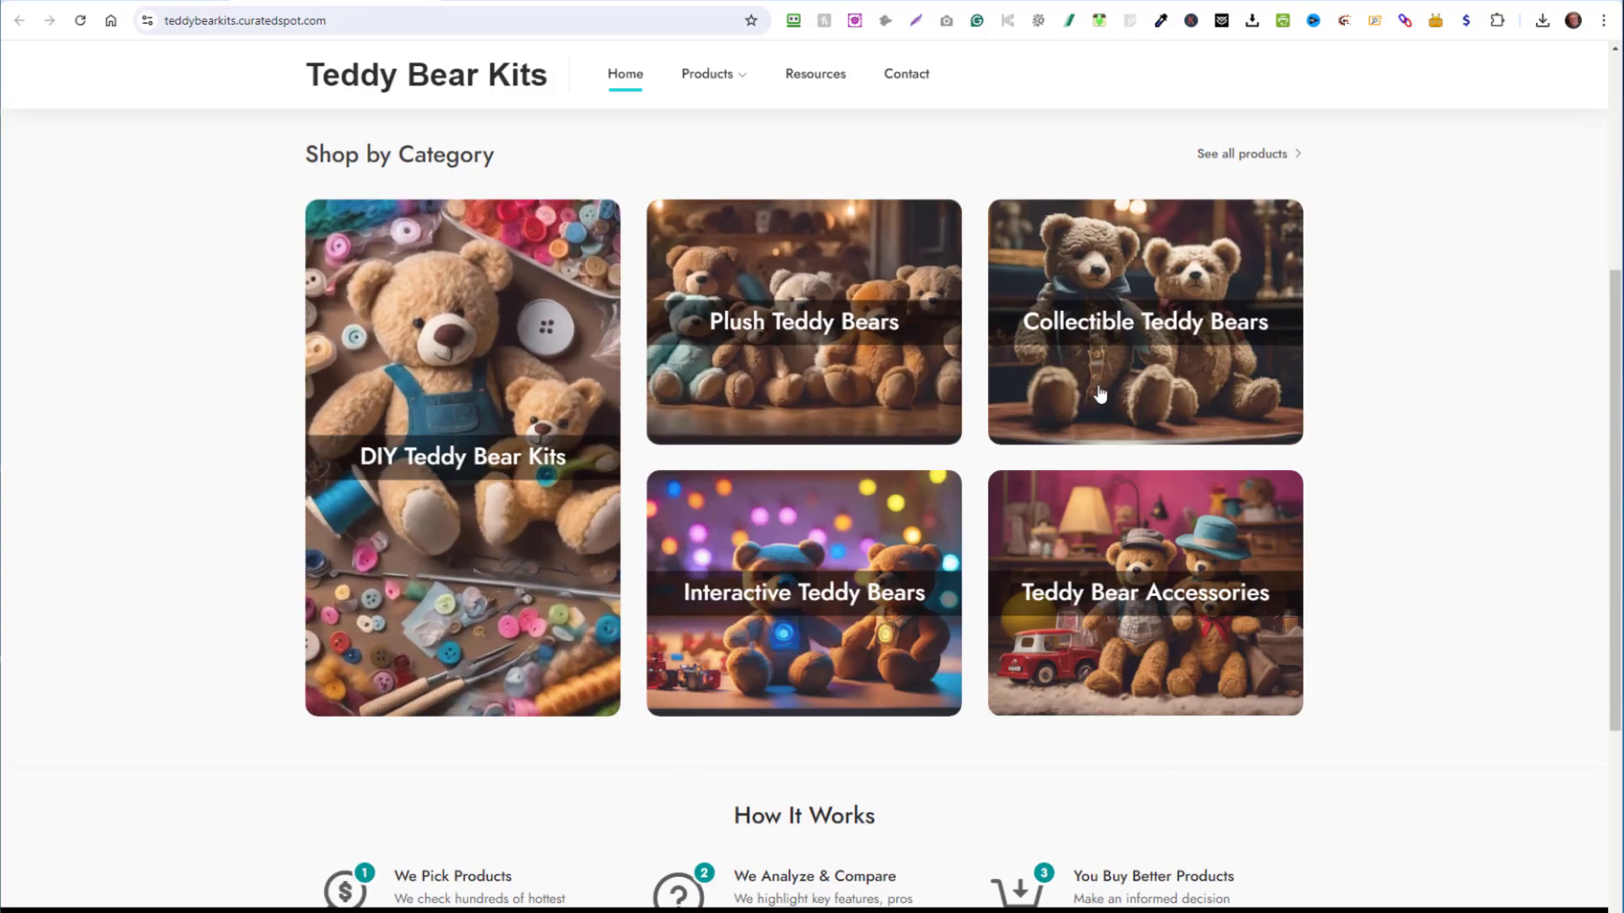
mouse_move(912, 581)
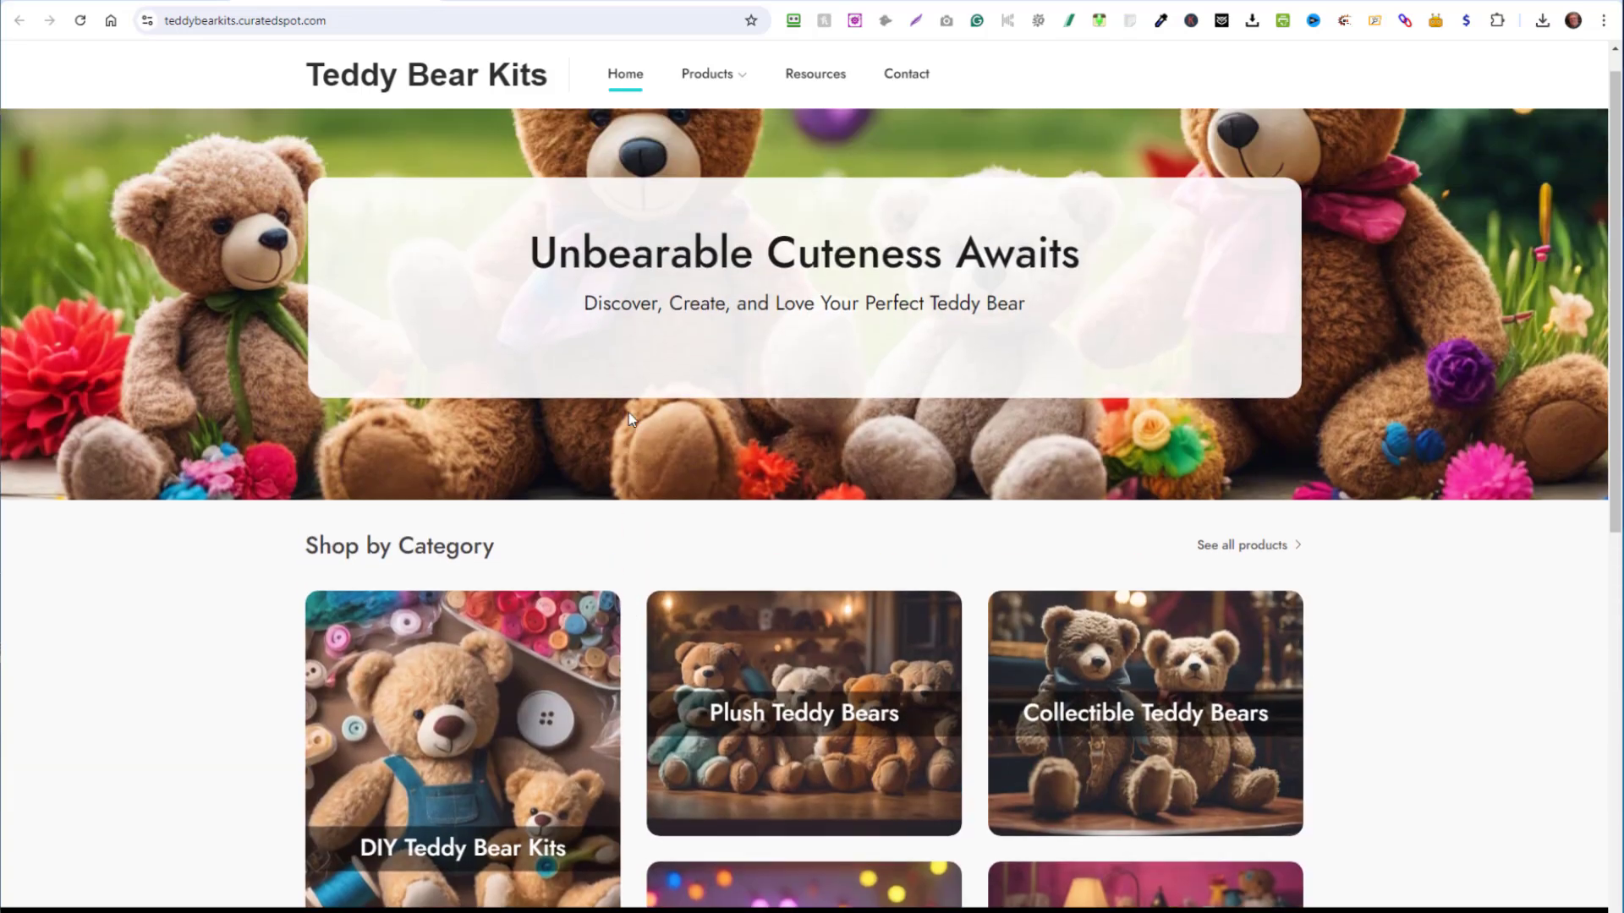
Show the Products menu listing the site's product categories.
left_click(707, 73)
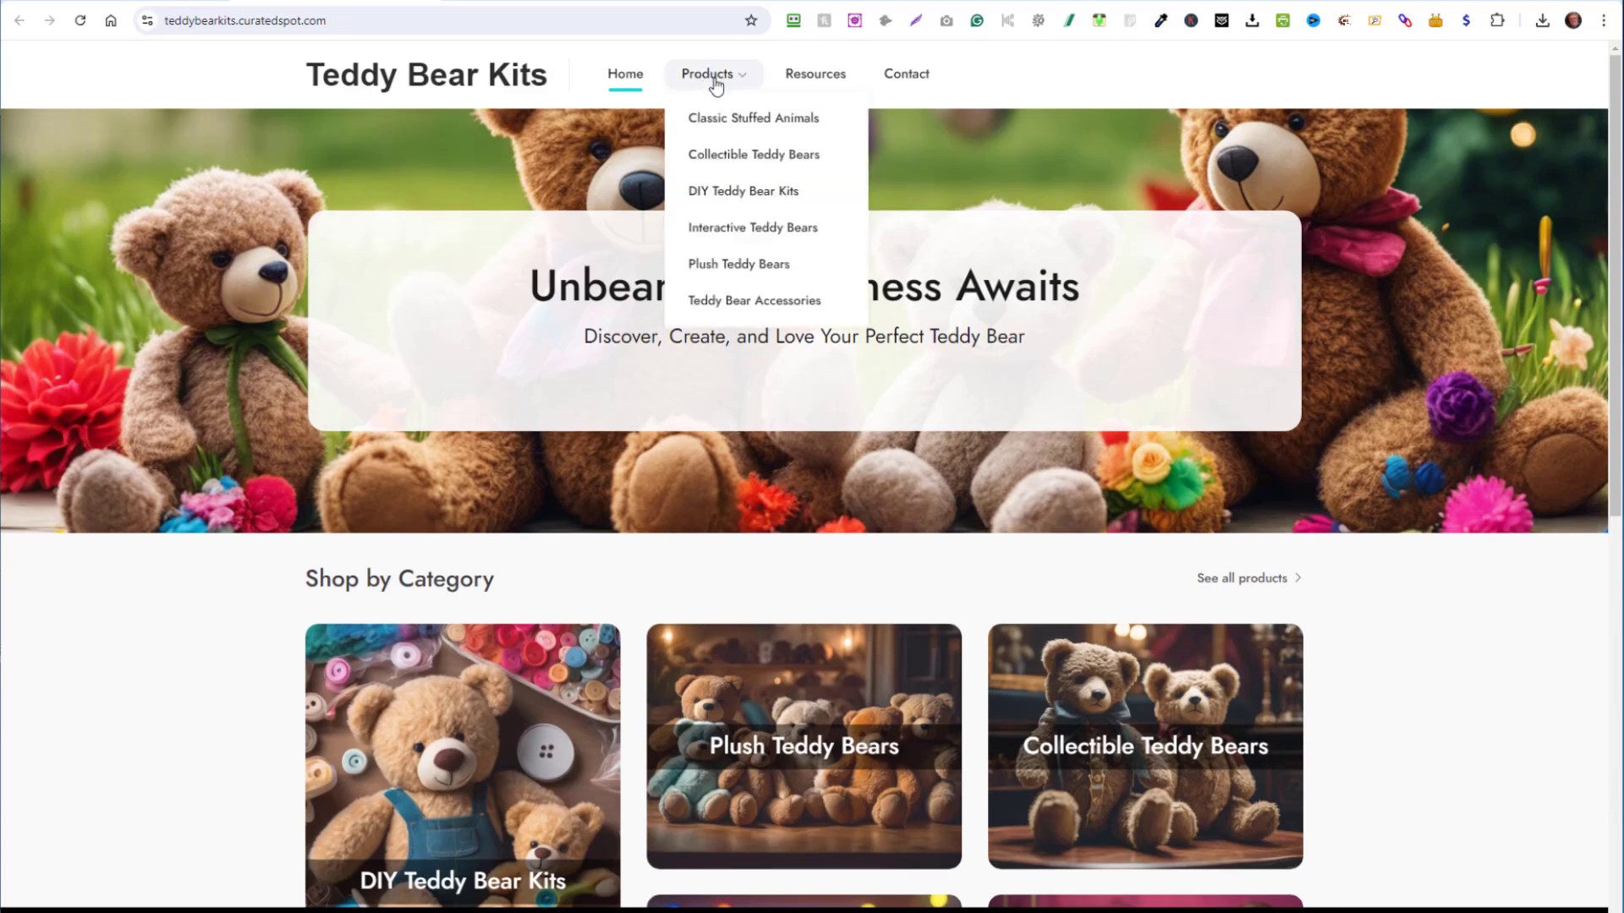
mouse_move(717, 116)
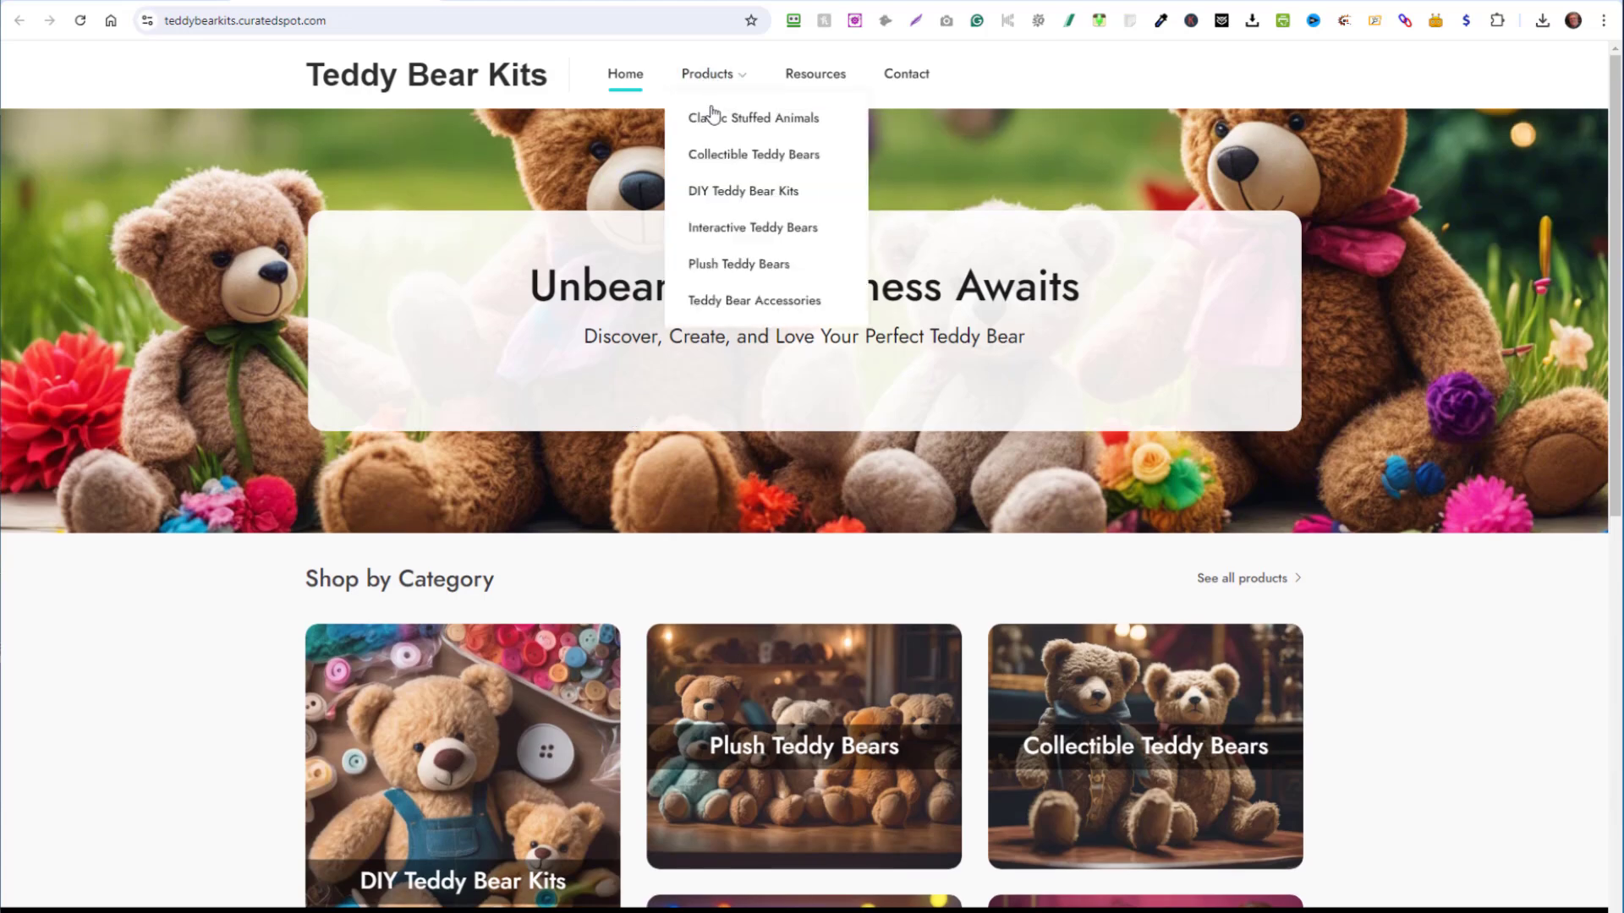
mouse_move(744, 178)
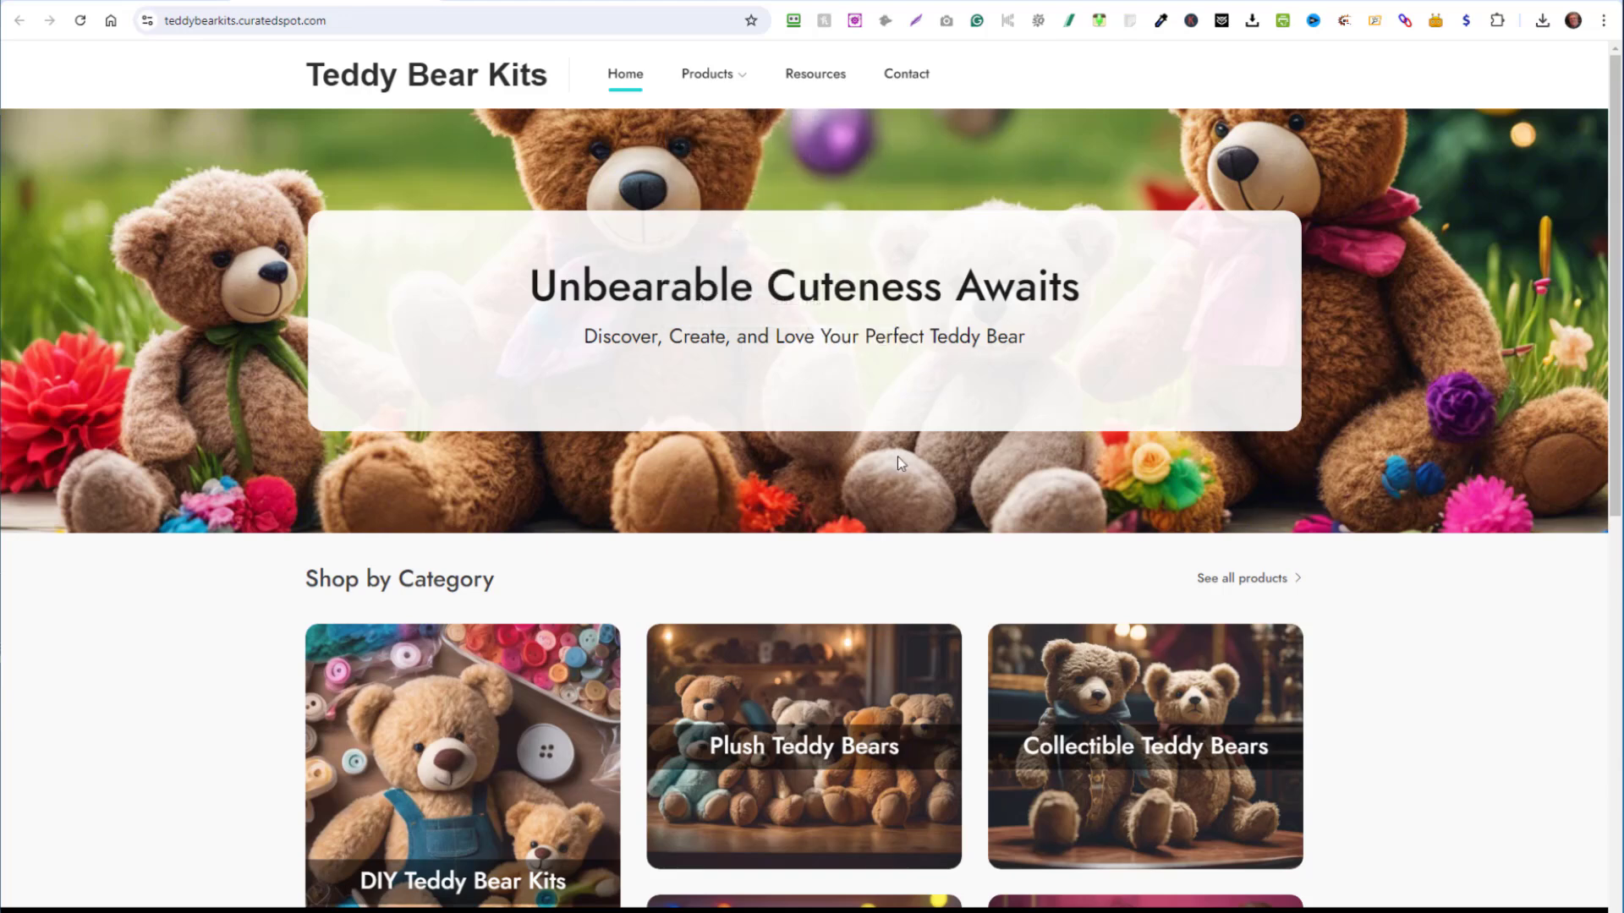
left_click(714, 73)
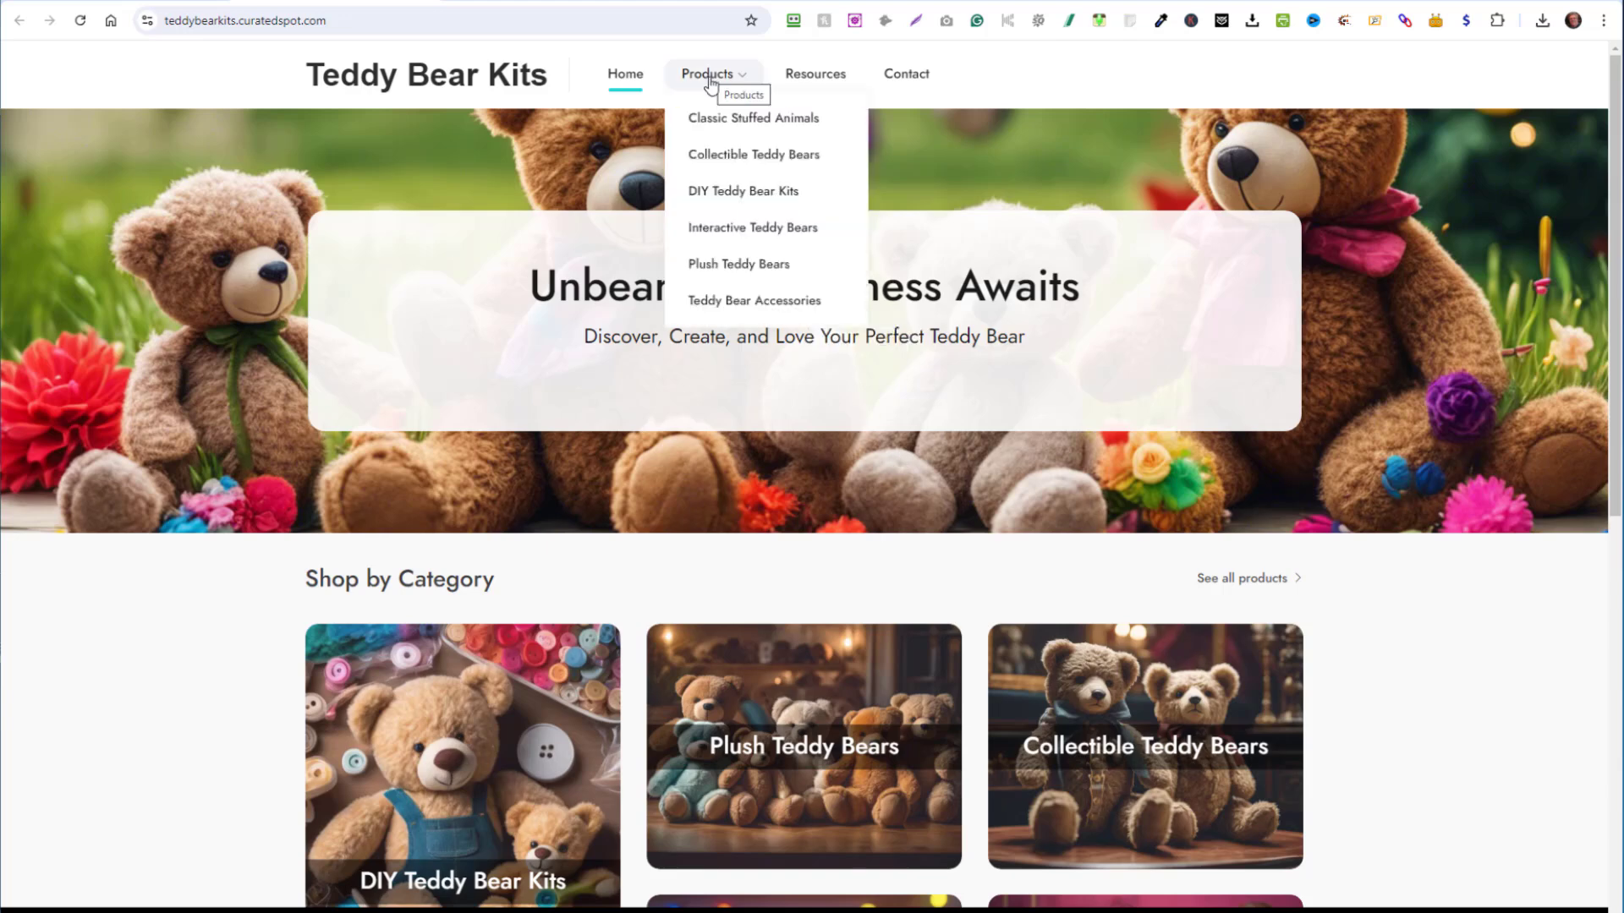
View the empty Collectible Teddy Bears category page on Teddy Bear Kits.
left_click(753, 119)
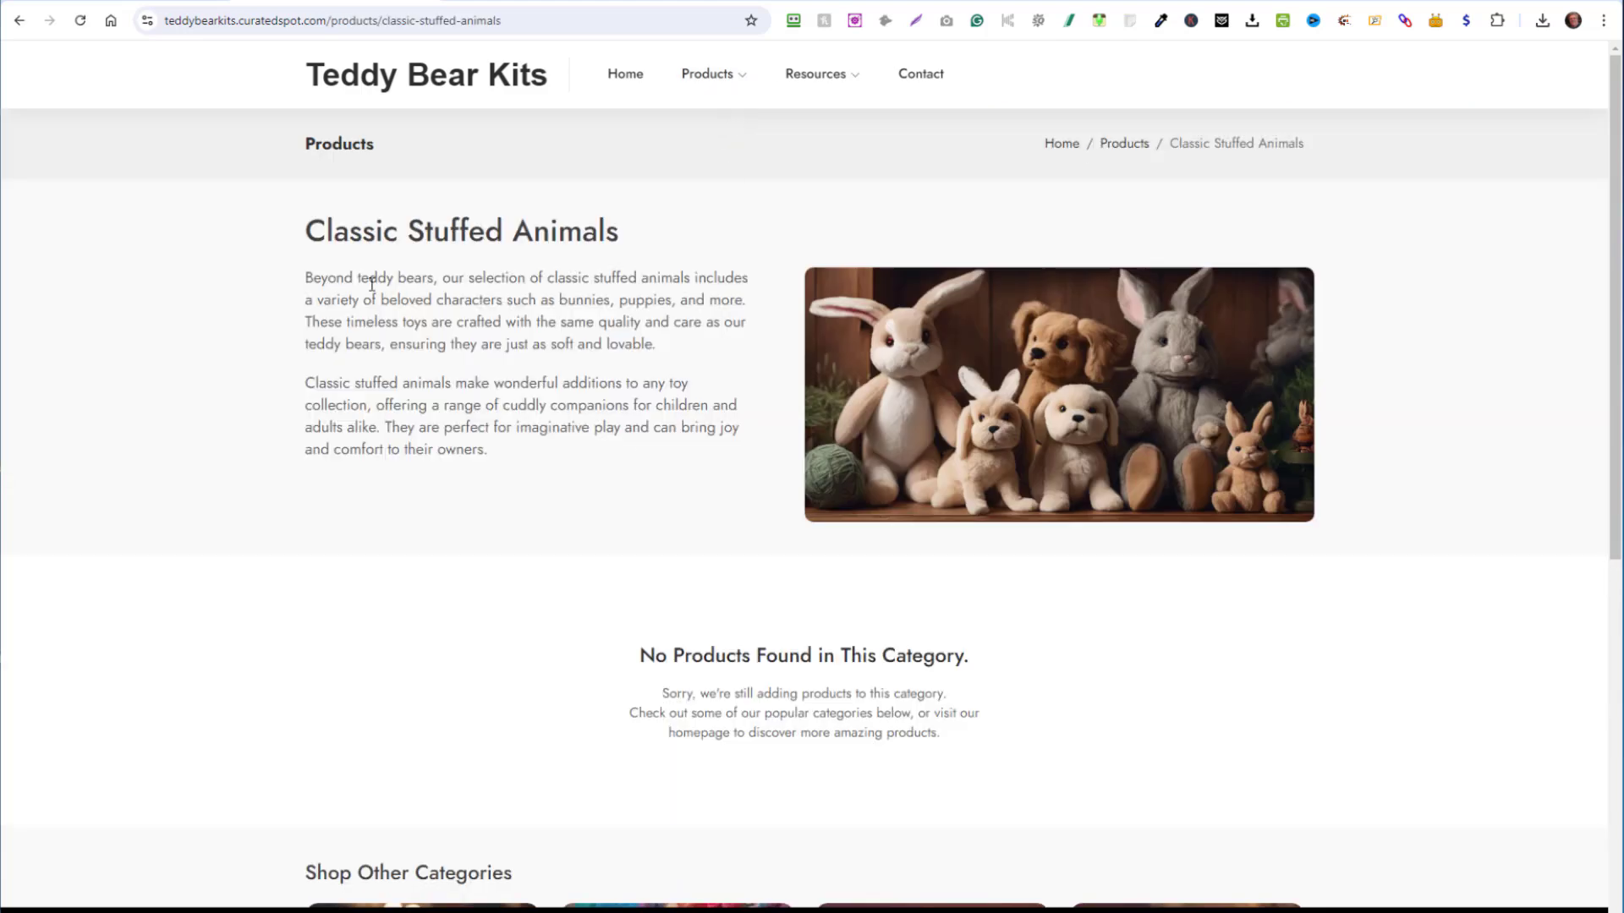
mouse_move(438, 303)
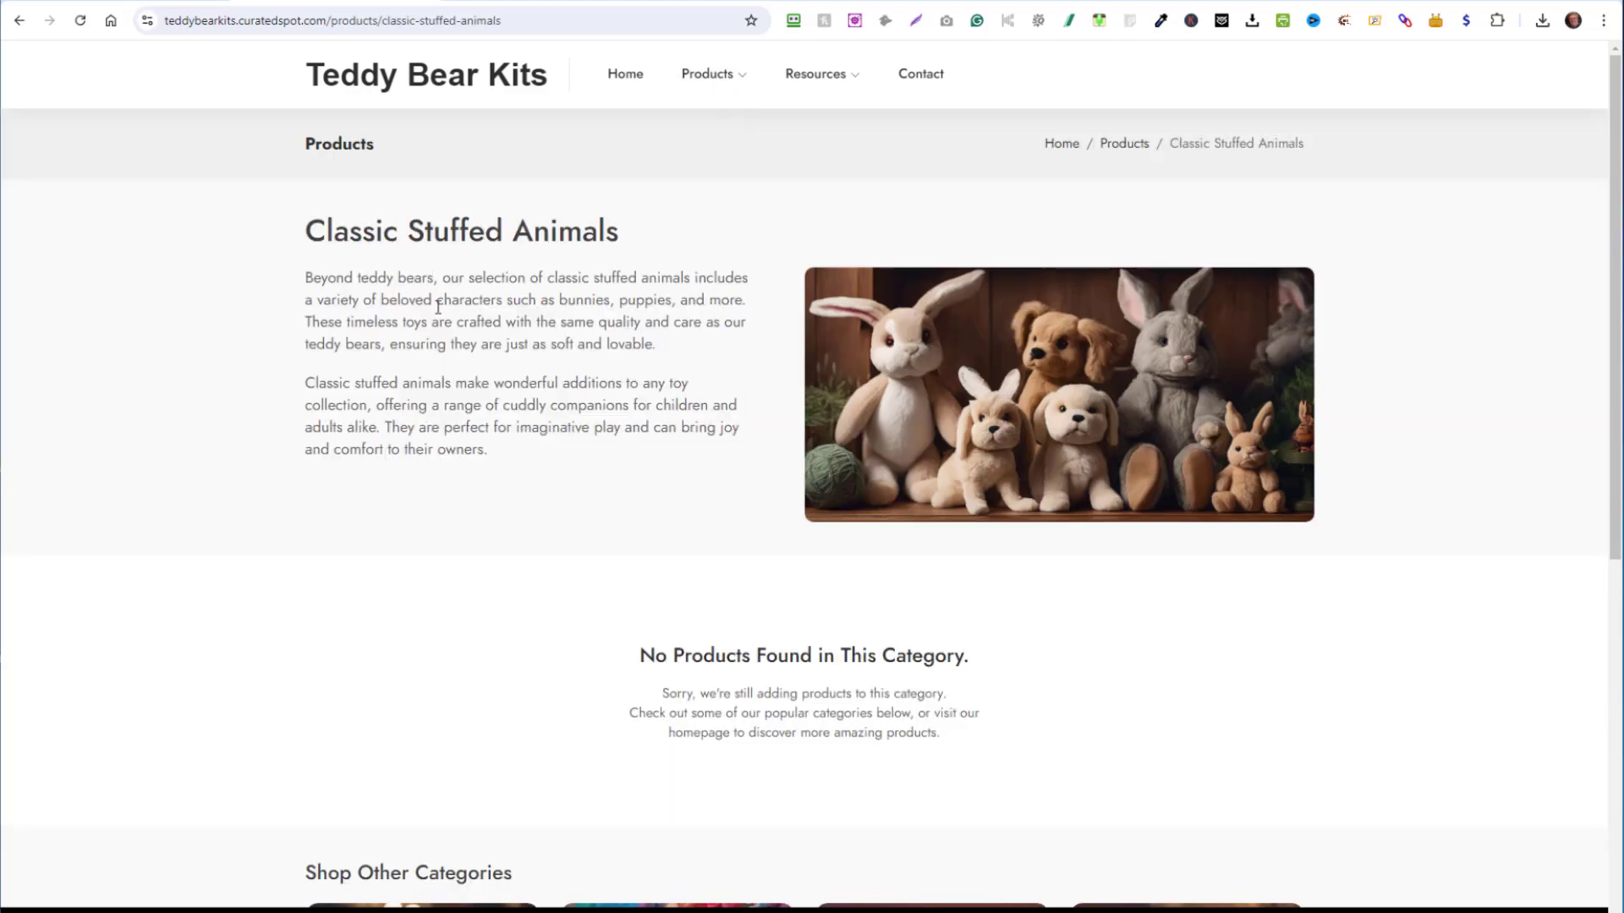
mouse_move(1137, 378)
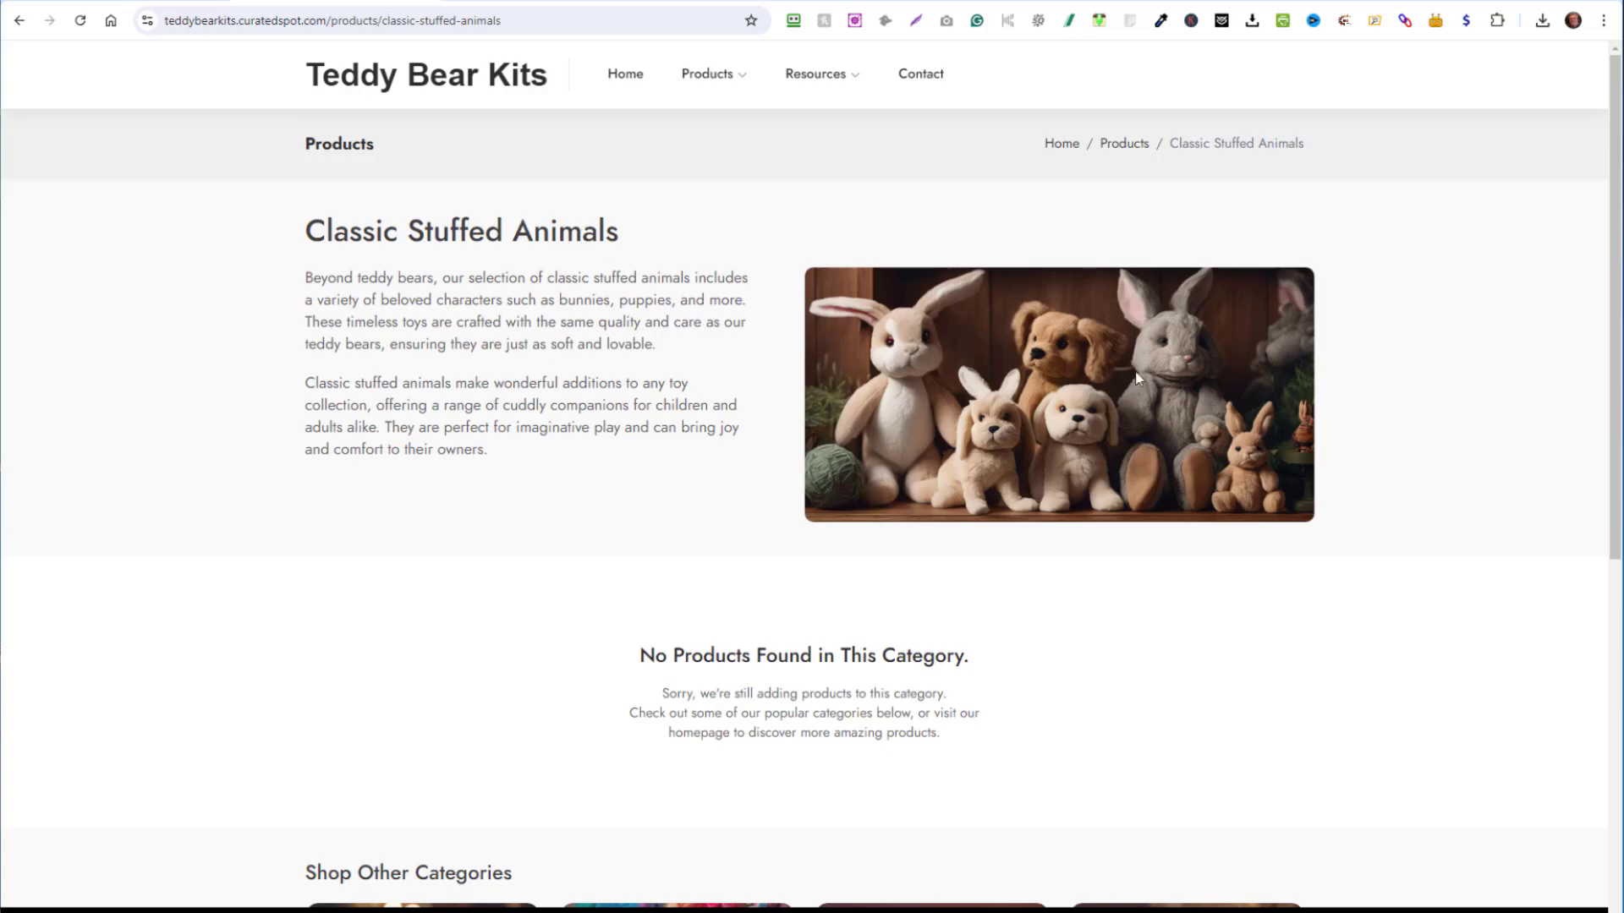
mouse_move(755, 109)
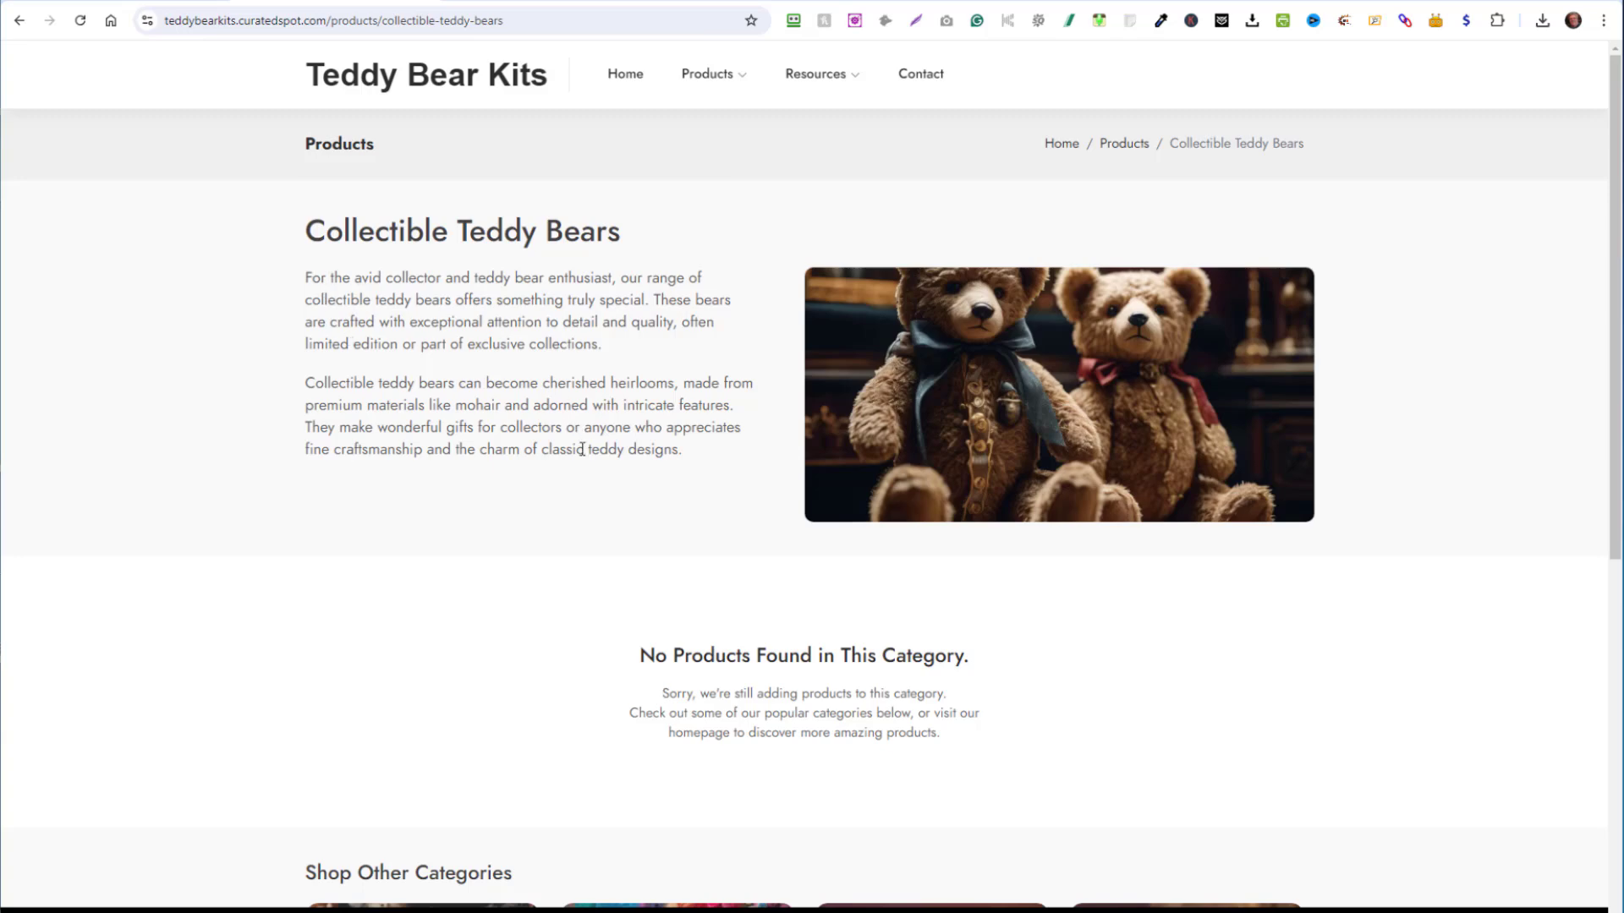
scroll("down", 3)
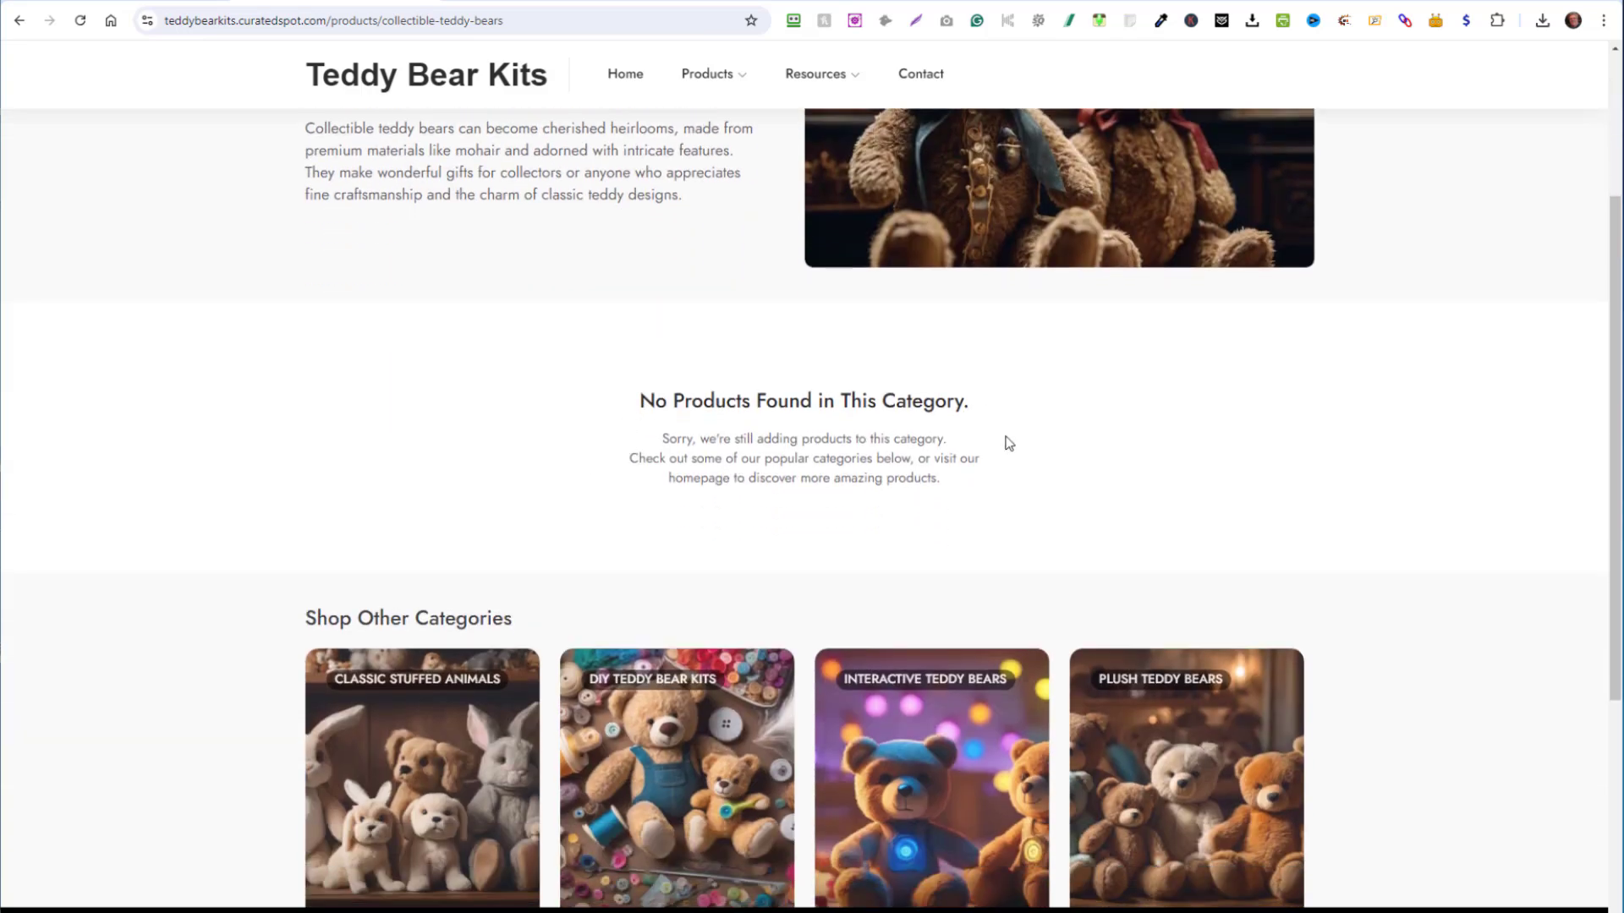
mouse_move(976, 437)
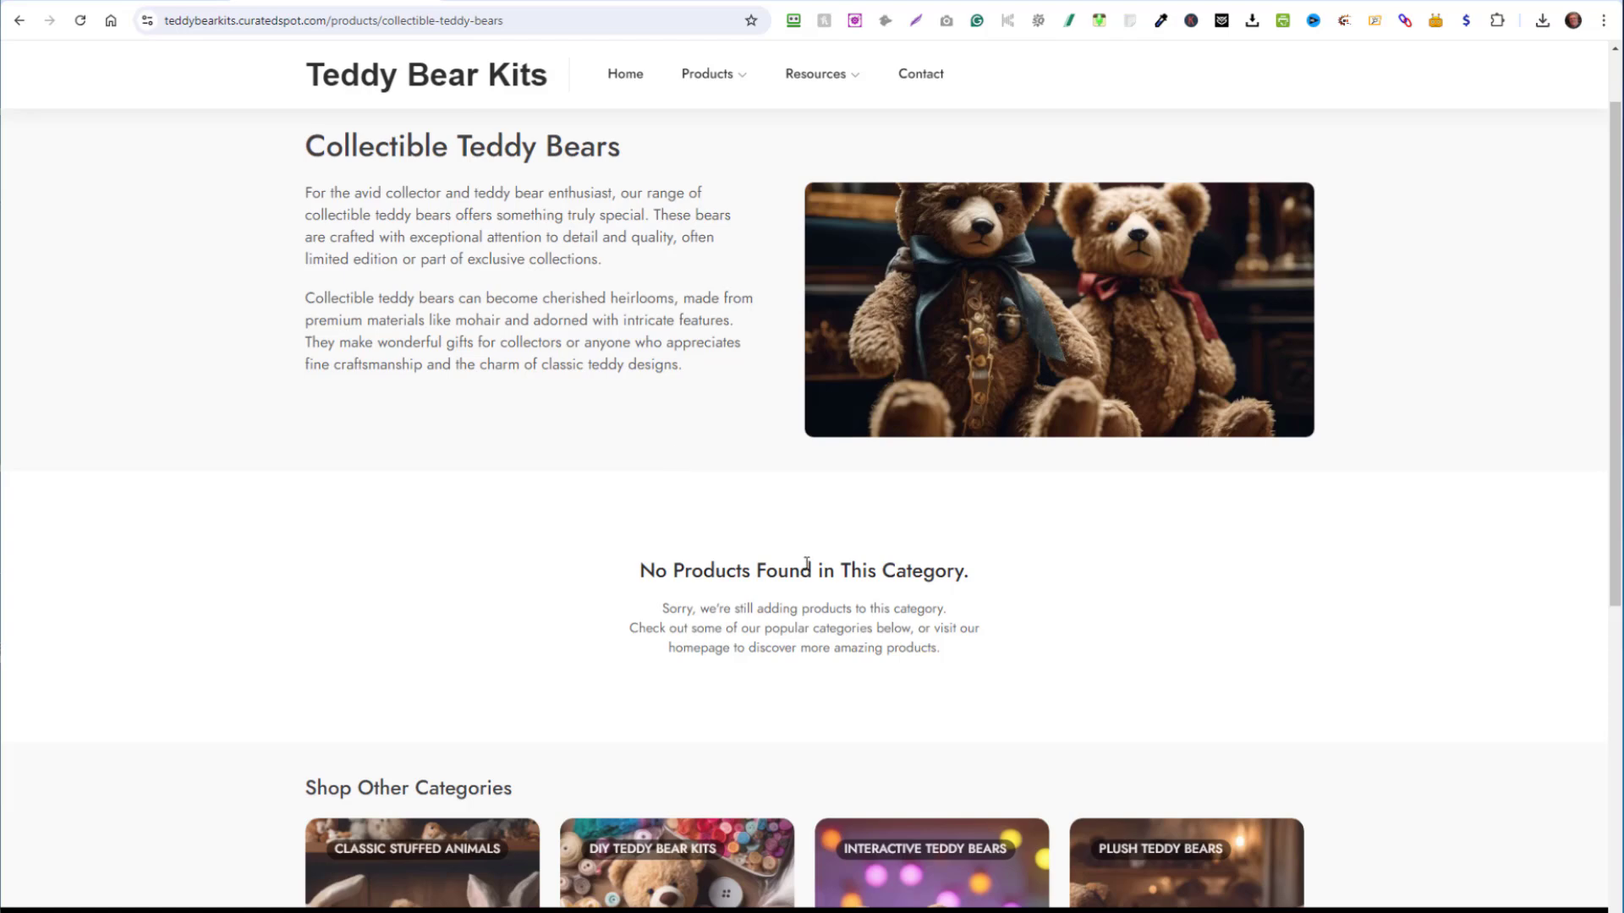
mouse_move(1464, 20)
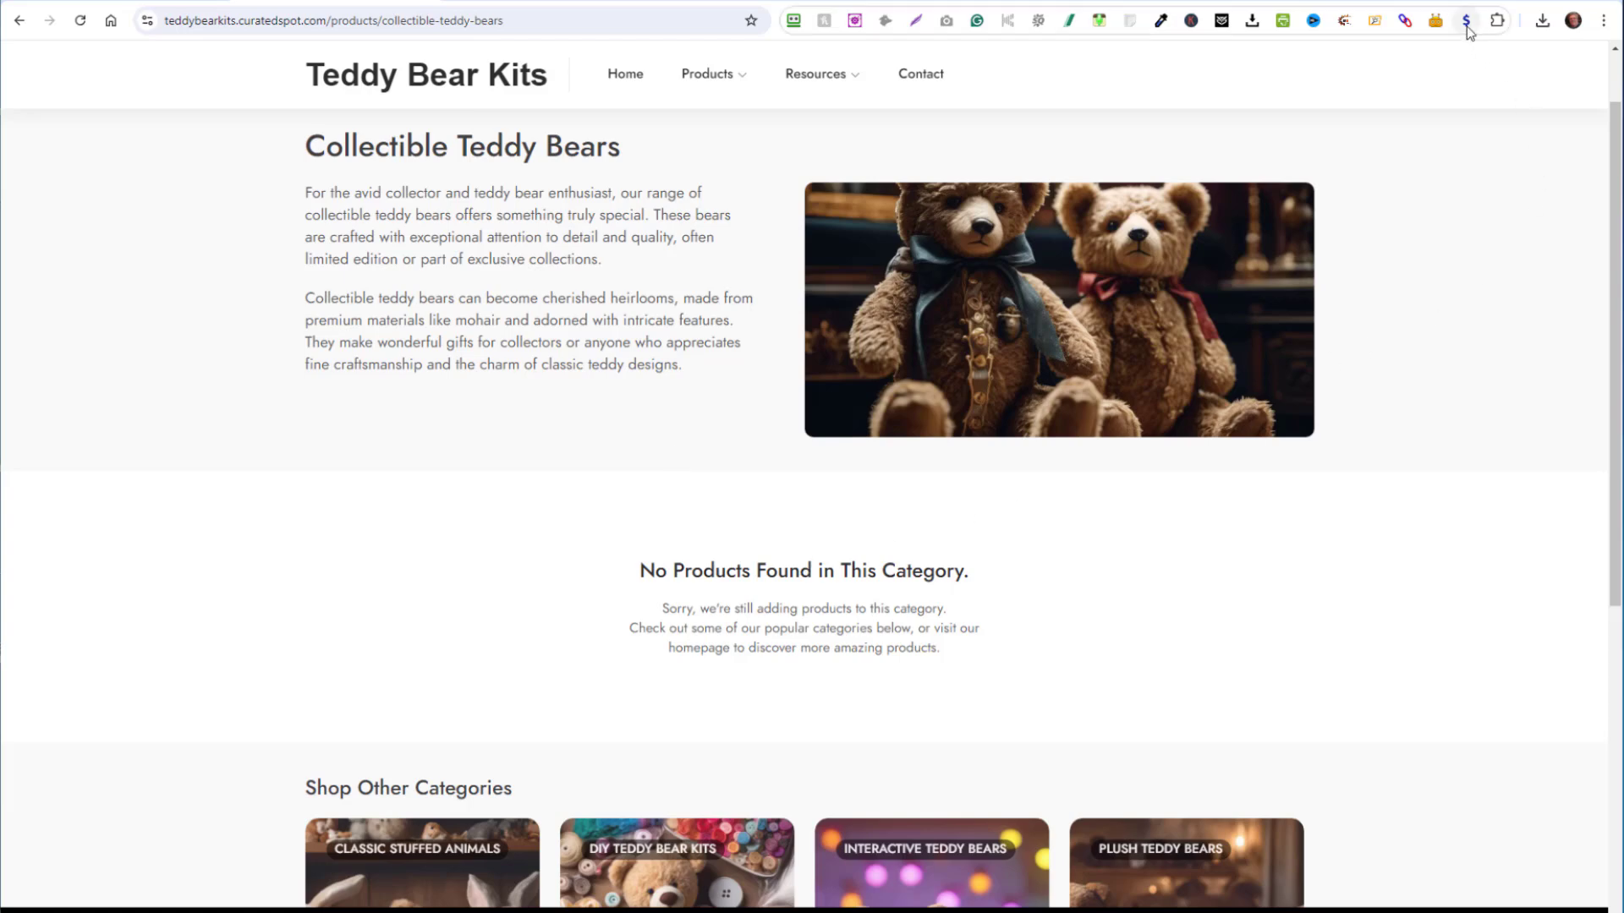
mouse_move(1465, 19)
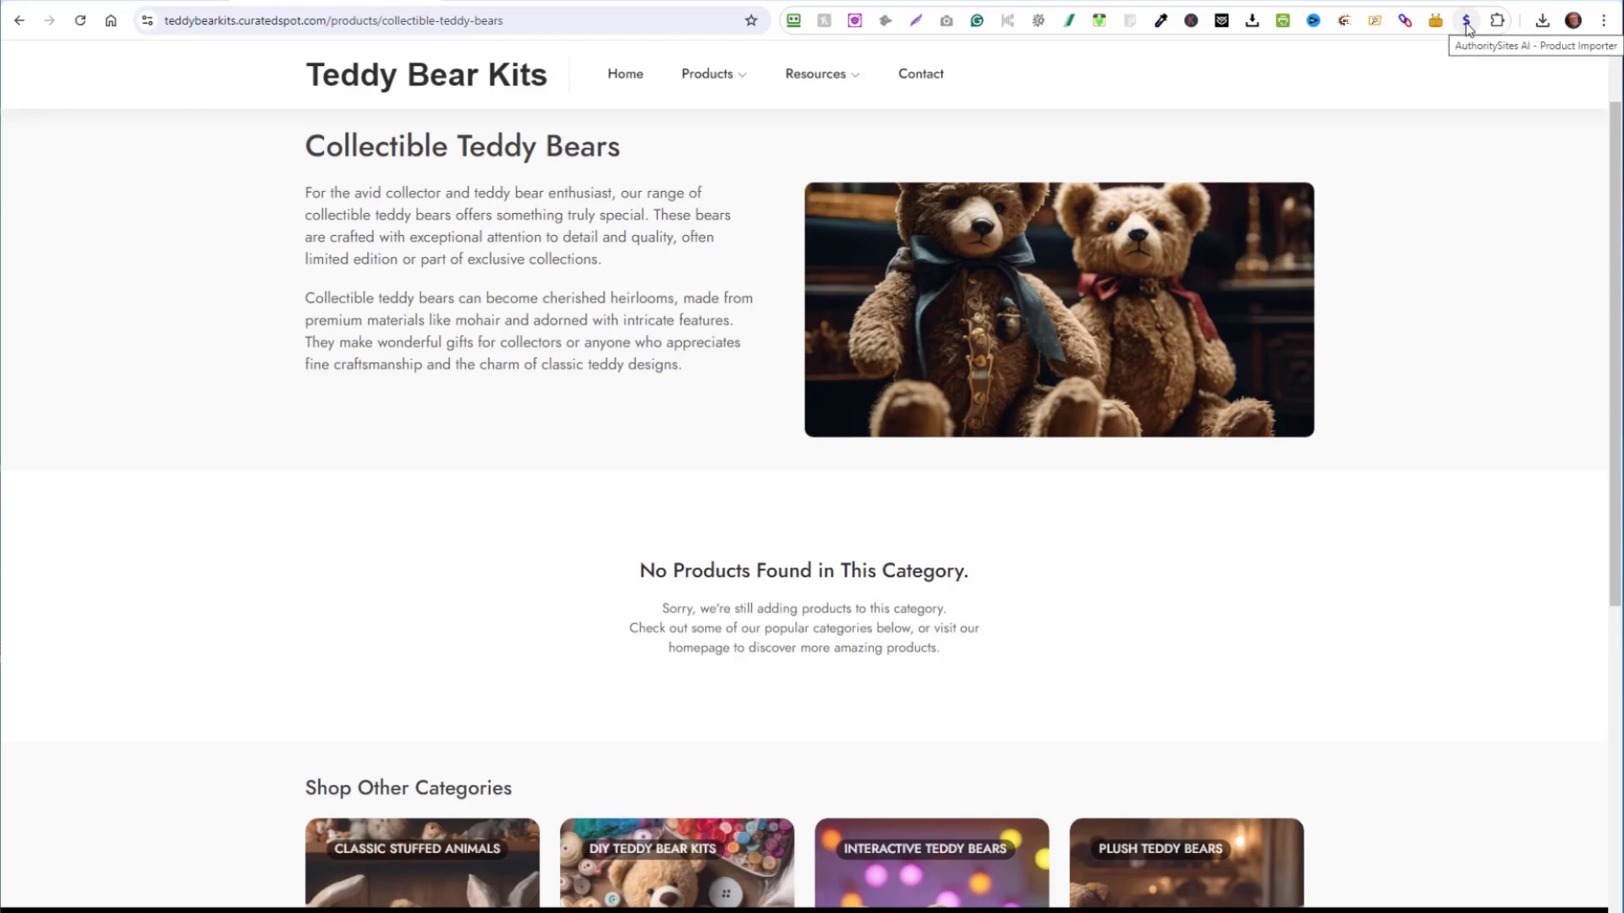
Go to amazon.com/gp/movers-and-shakers/ from the product importer.
left_click(1463, 18)
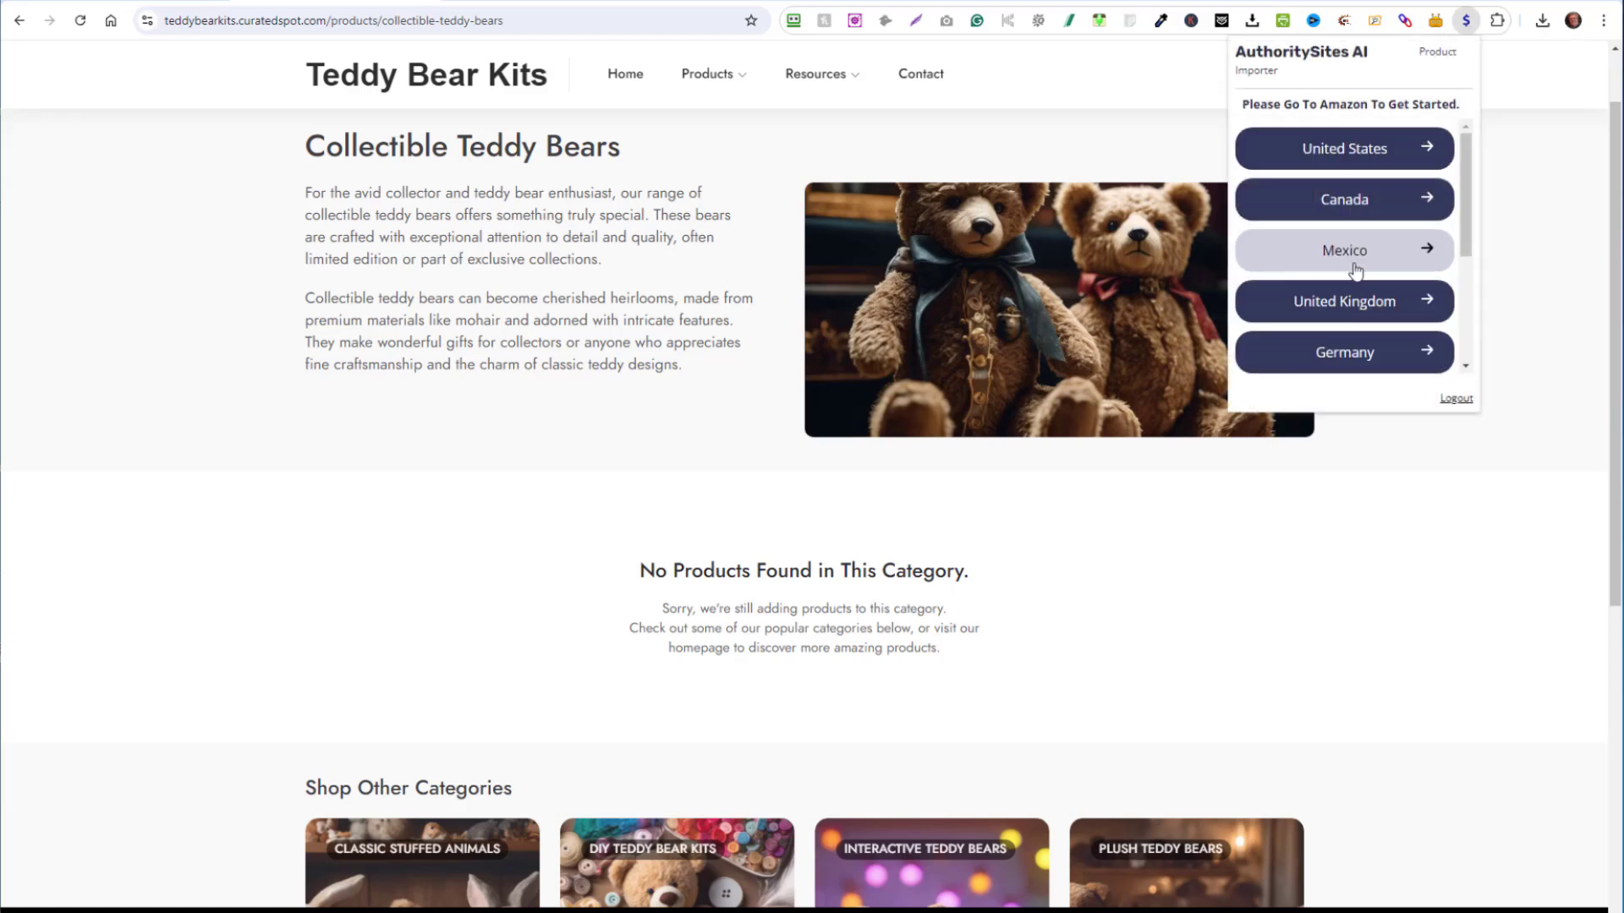
mouse_move(1330, 148)
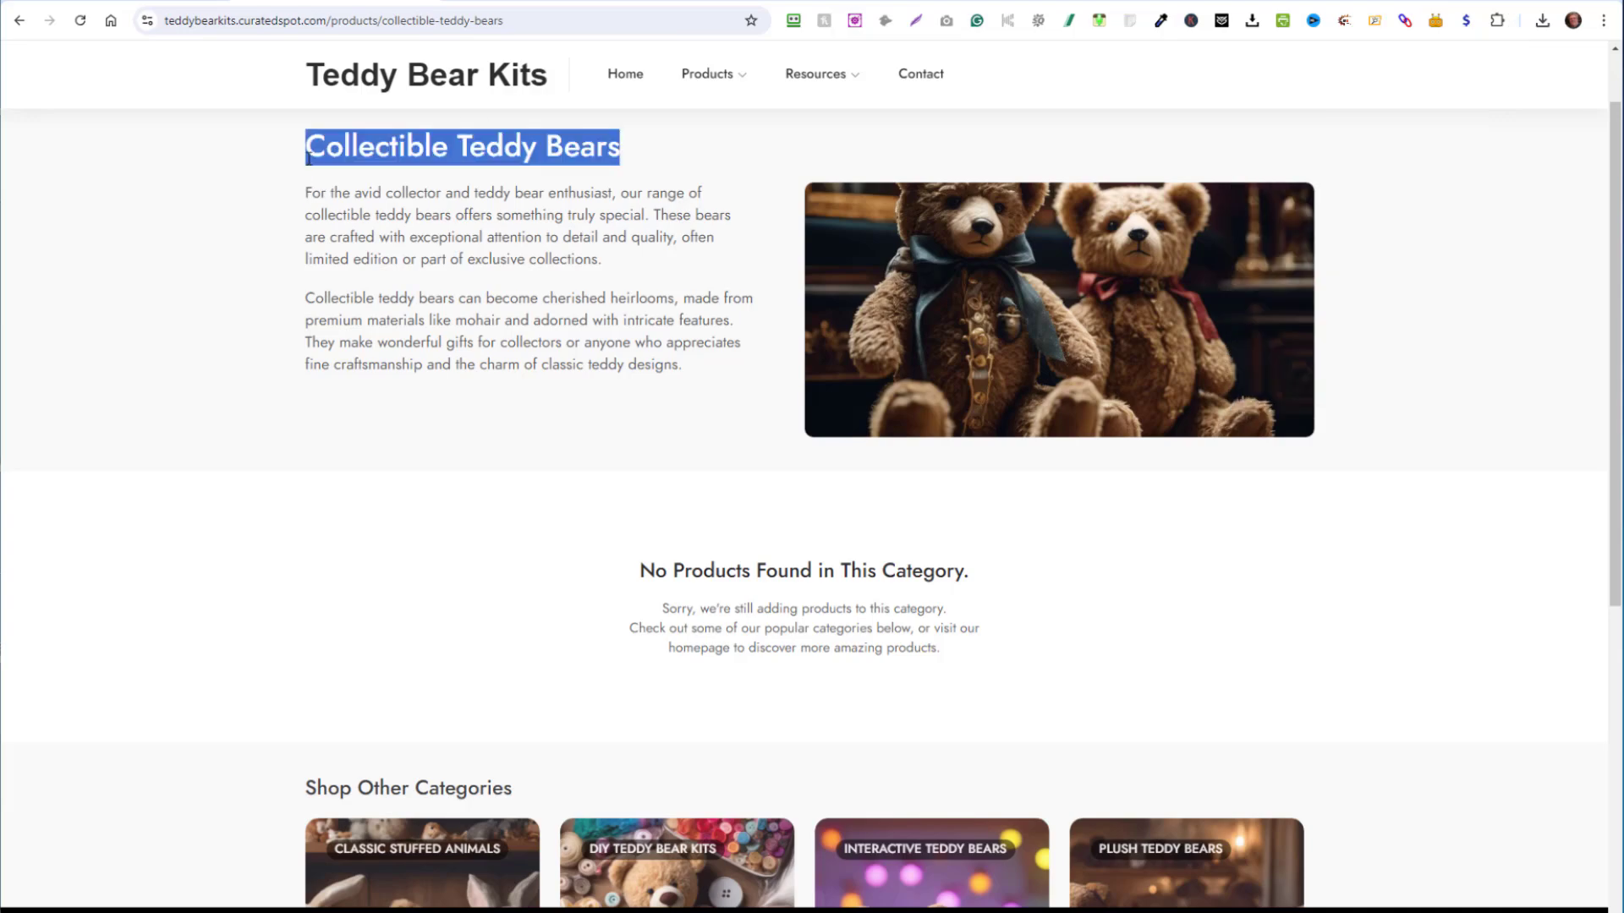
type("amazon.com/gp/movers-and-shakers/")
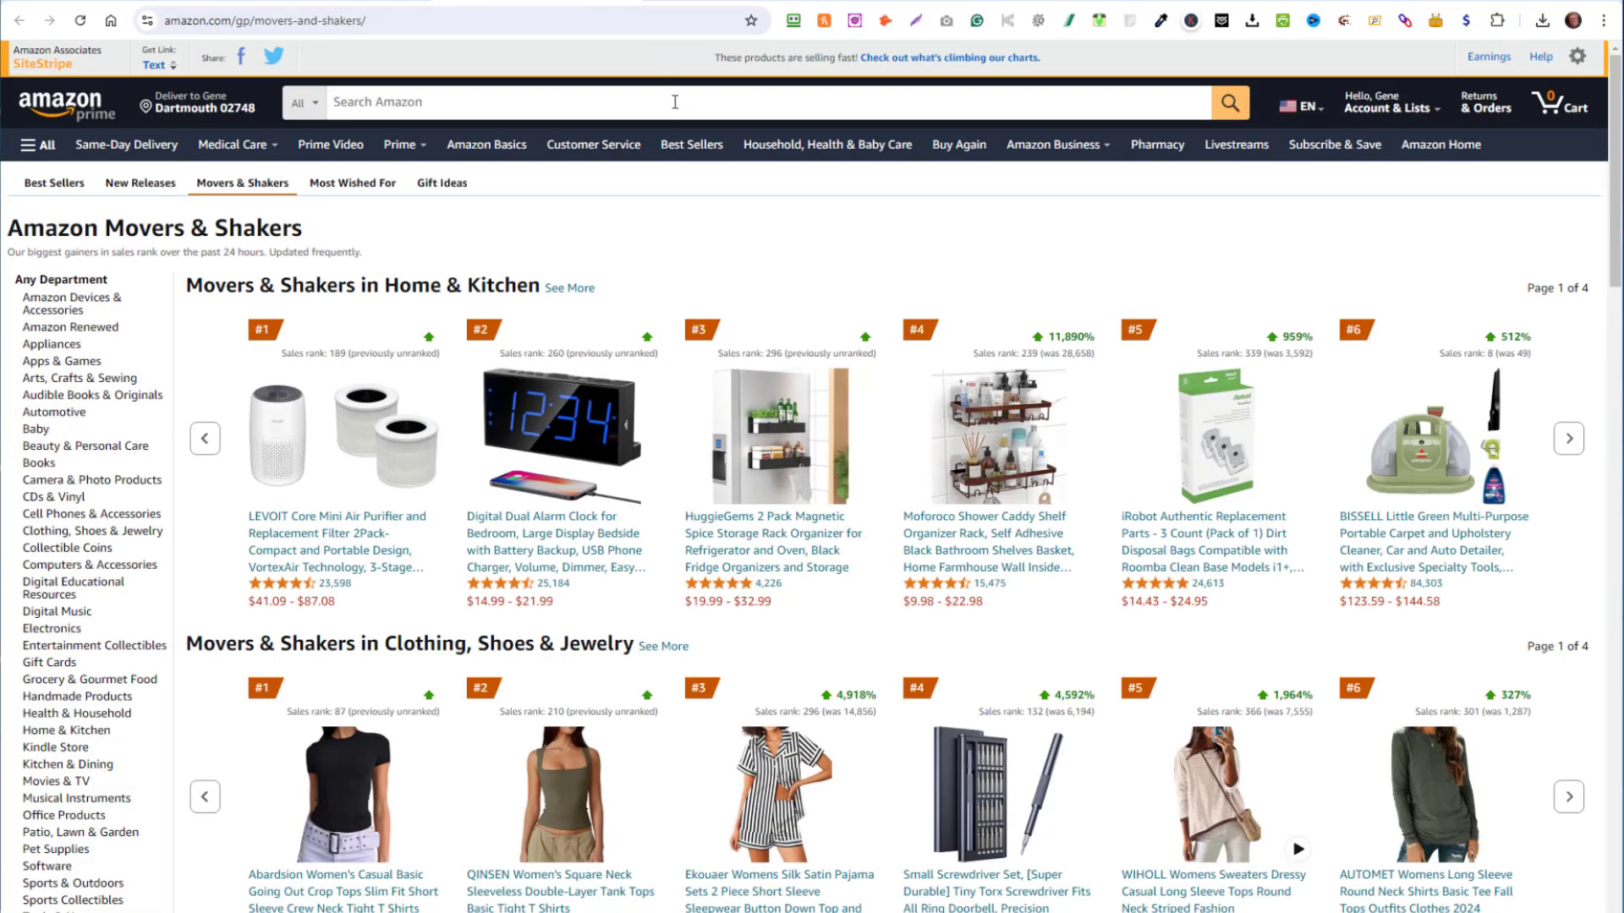
Search Amazon for 'Collectible Teddy Bears' and look through the results.
type("Collectible Teddy Bears")
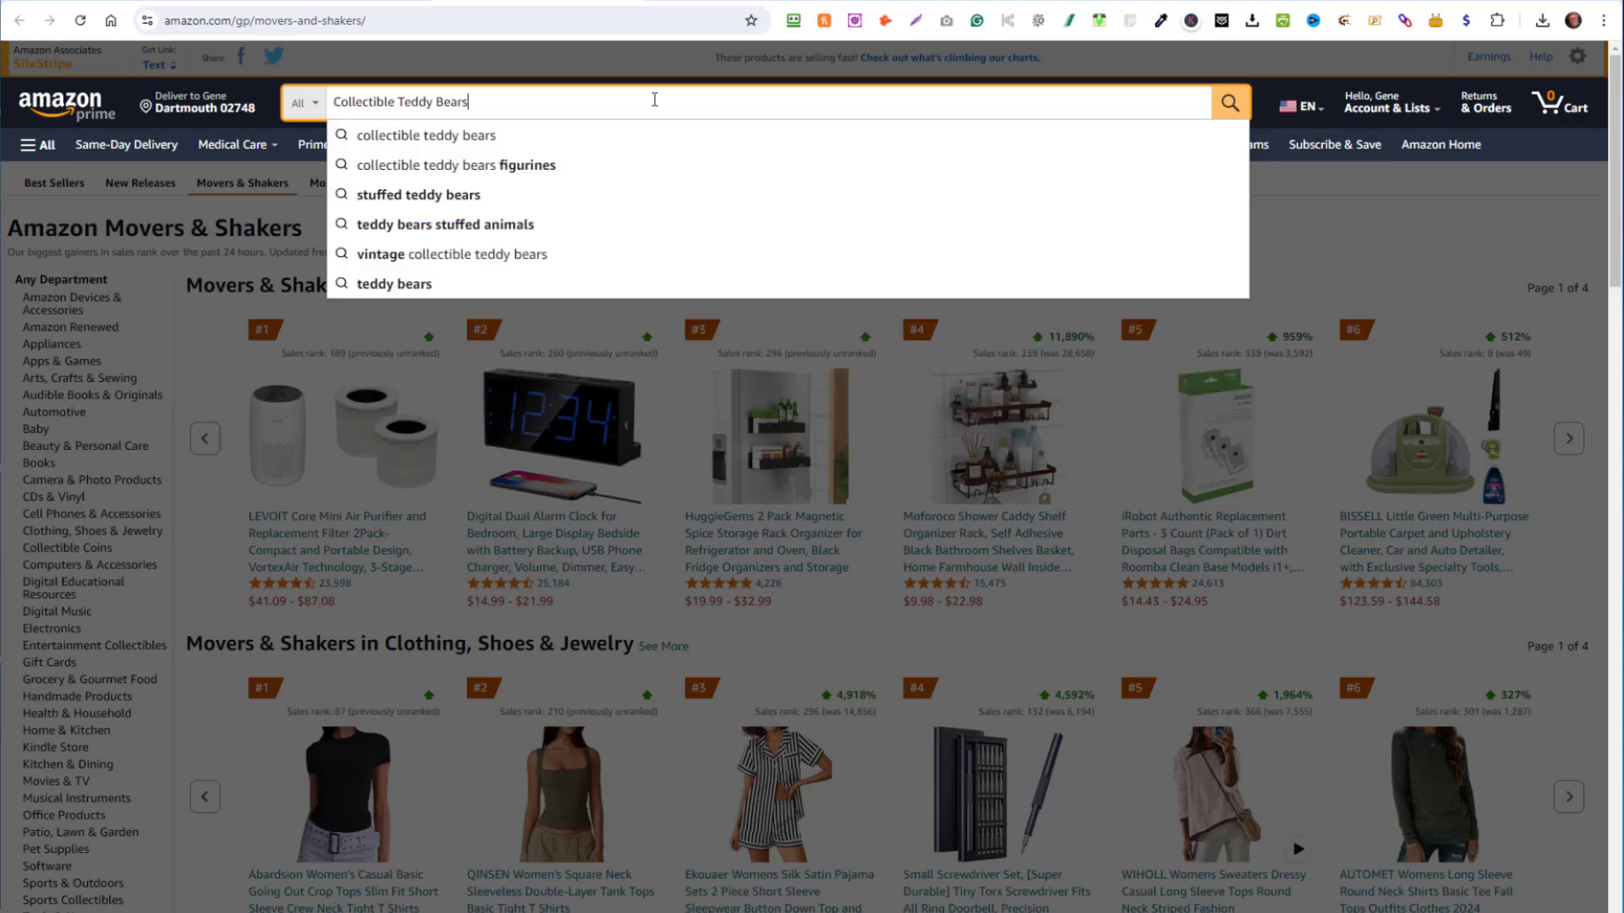
left_click(1230, 102)
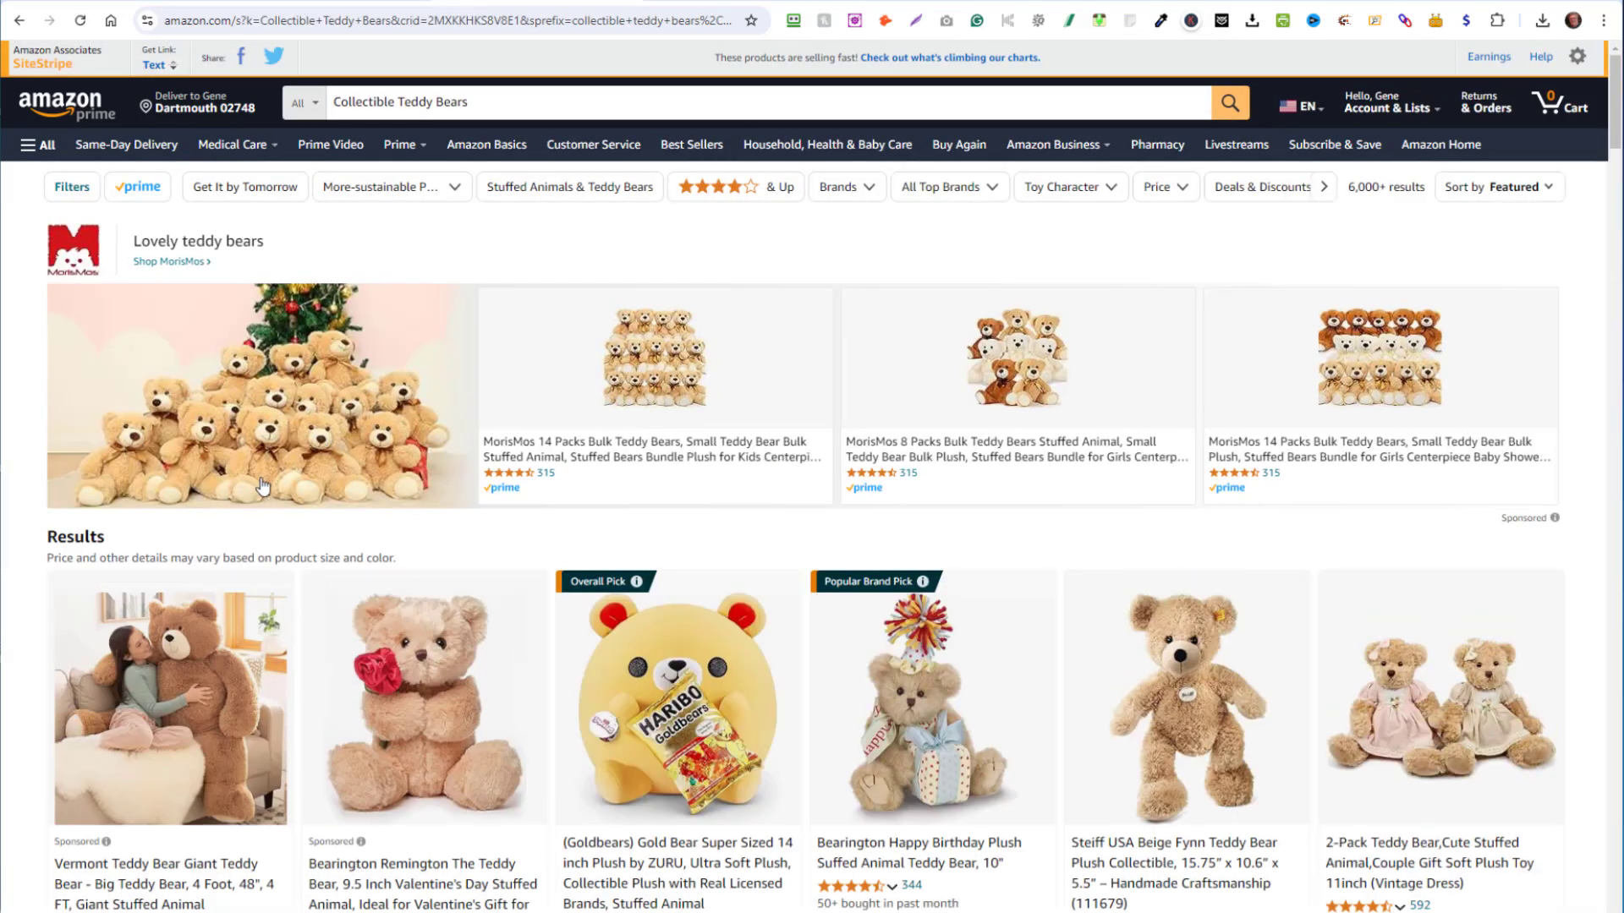
scroll("down", 3)
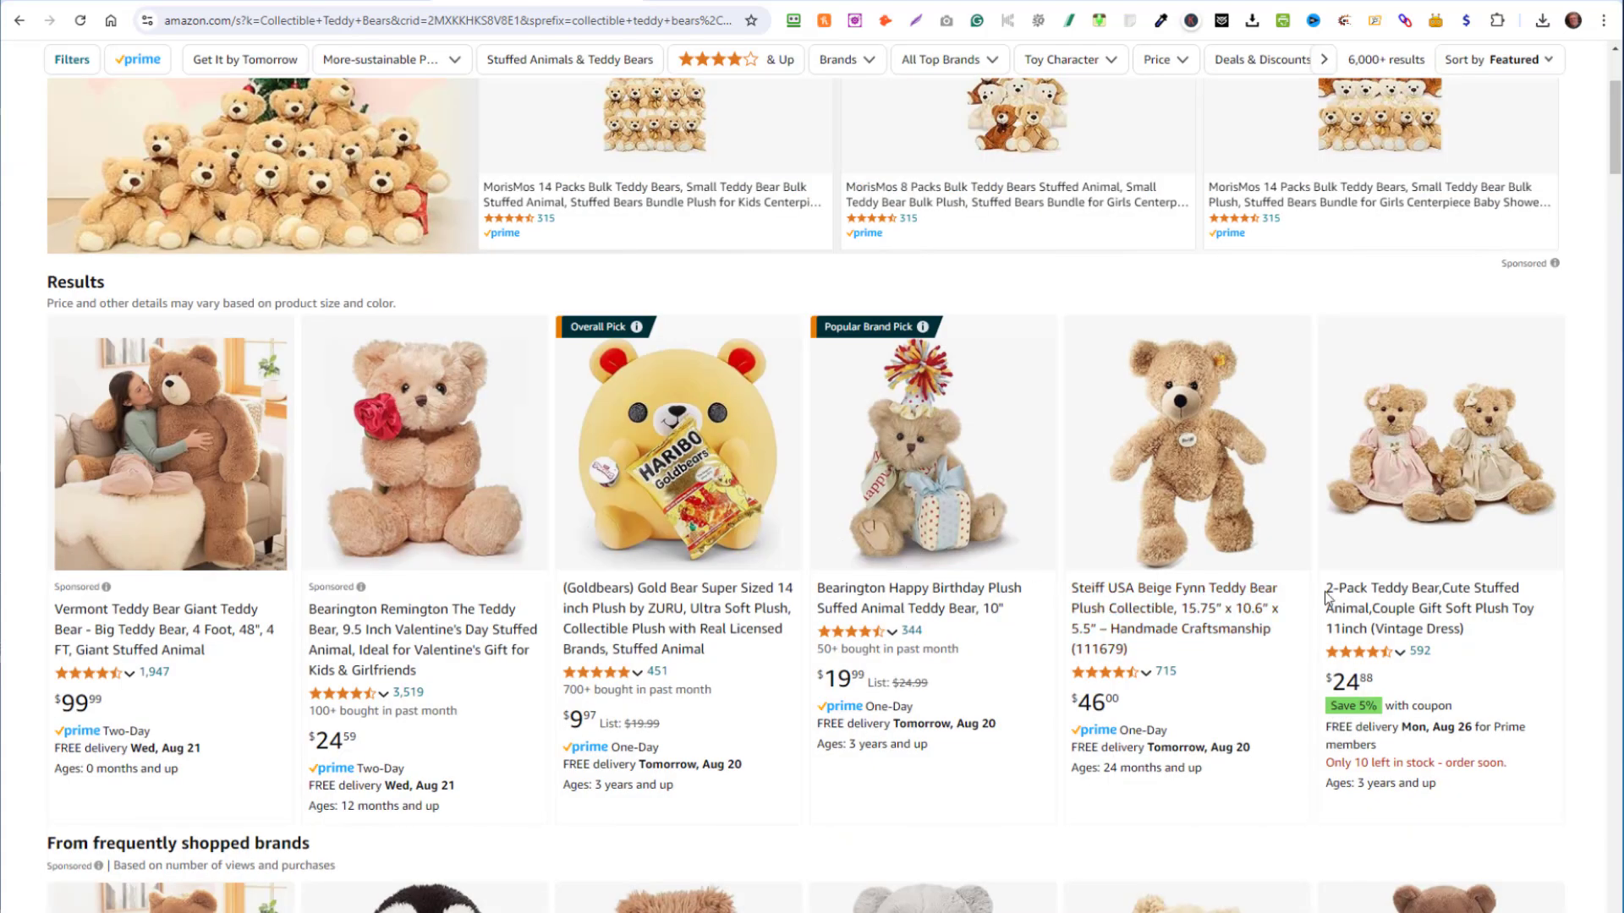
mouse_move(1197, 619)
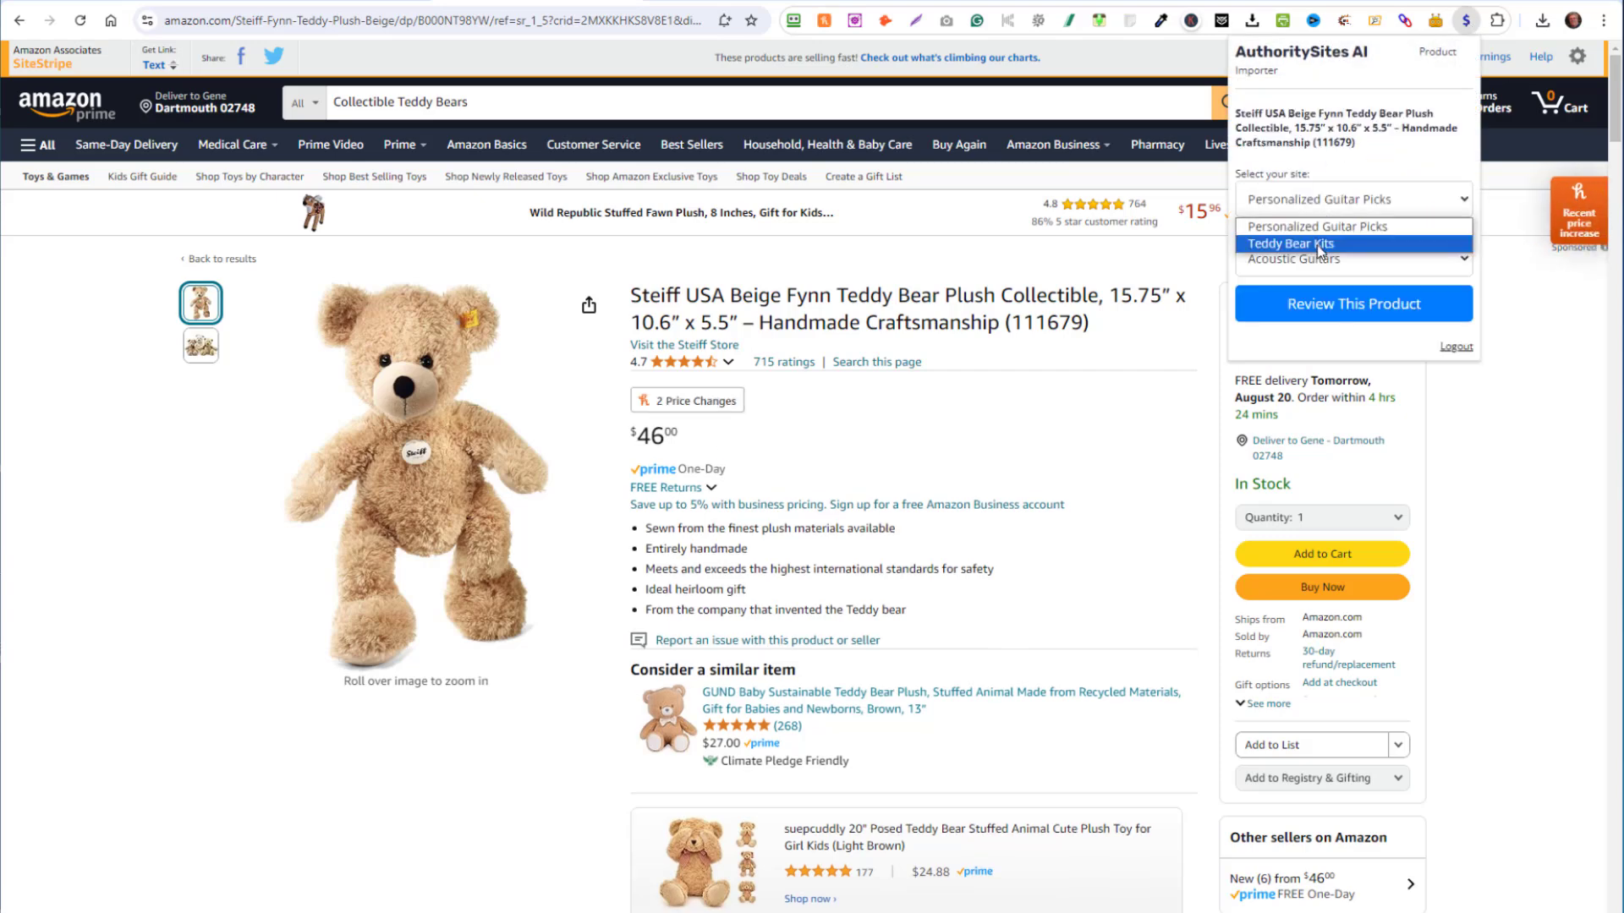
Queue the Steiff Fynn bear review for Teddy Bear Kits under Collectible Teddy Bears and track its progress.
left_click(1291, 244)
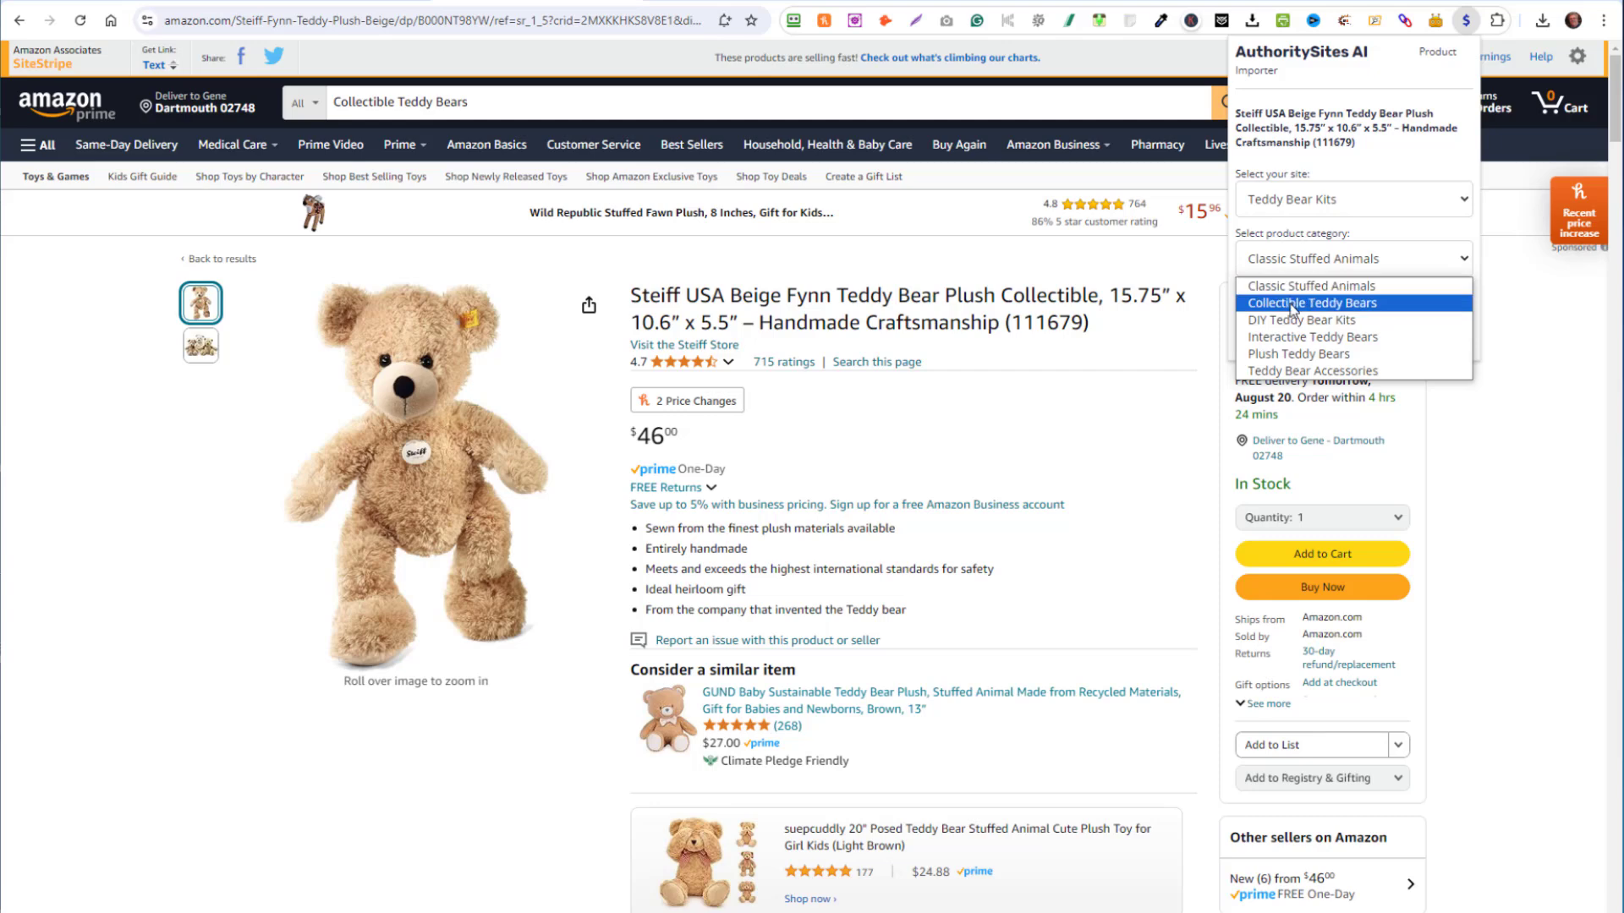
left_click(1311, 302)
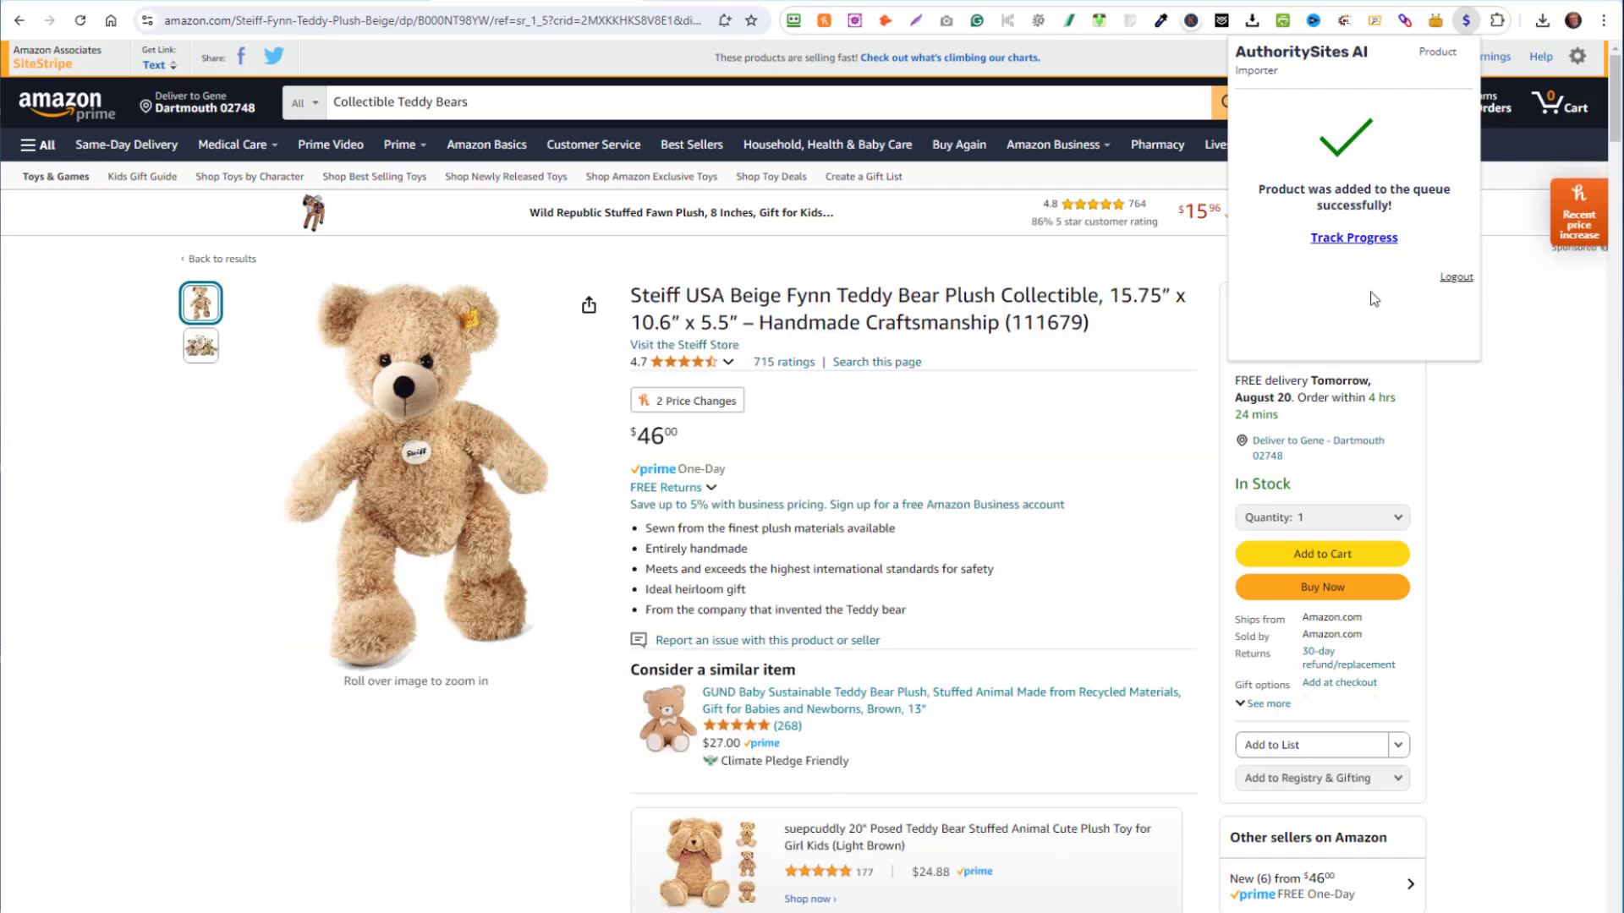
left_click(1353, 237)
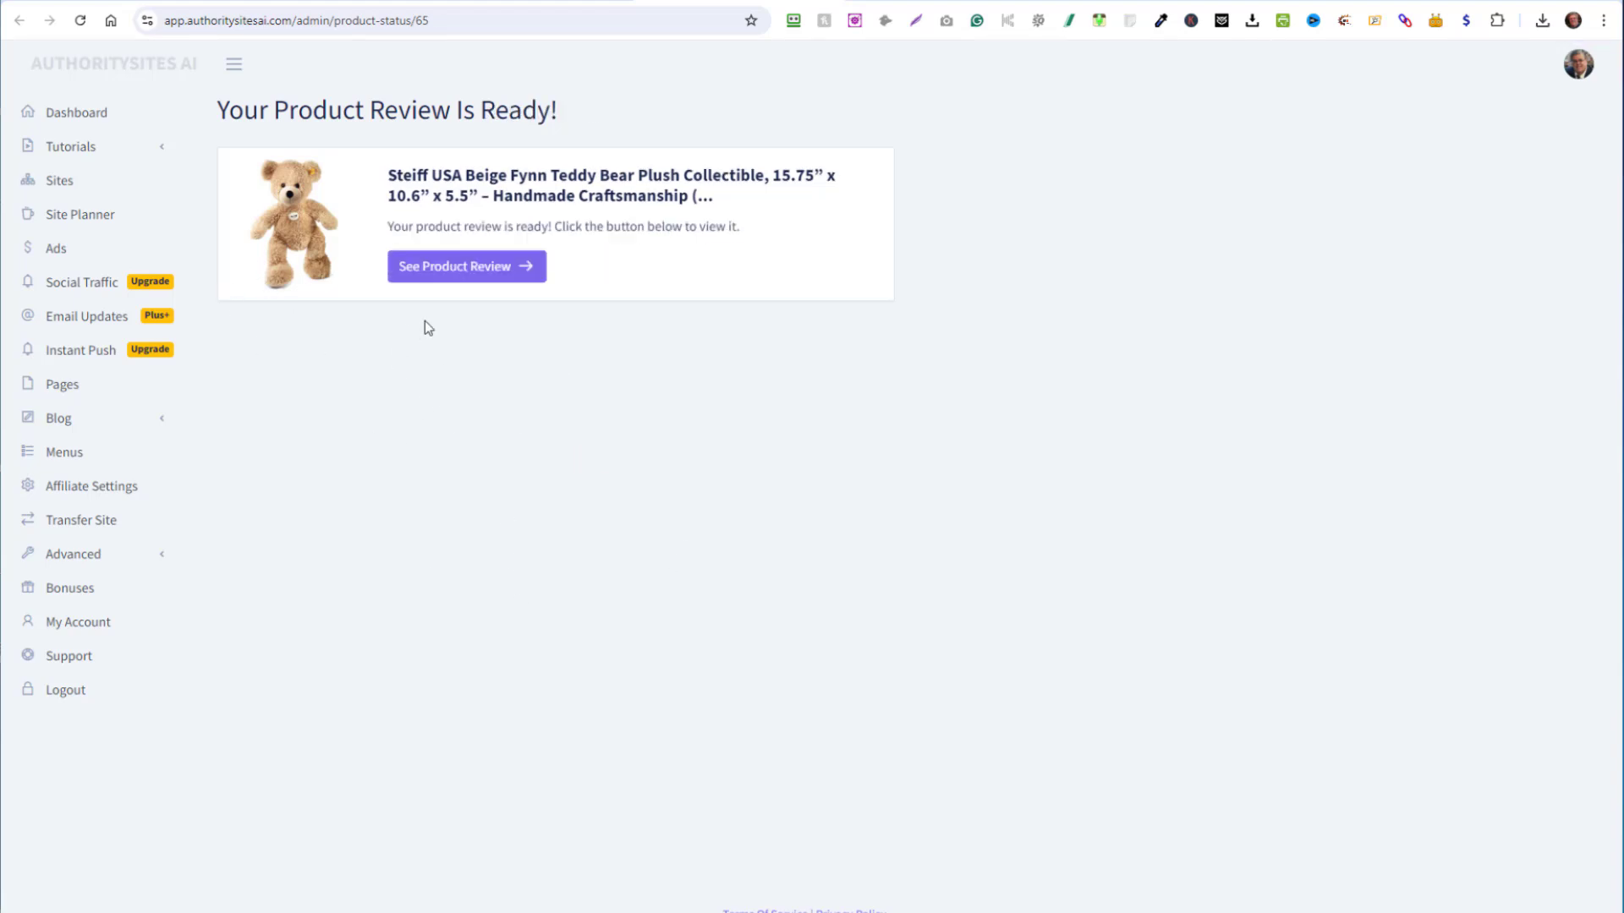
Read the published Steiff Fynn review and follow Check Current Price to its Amazon listing.
left_click(467, 267)
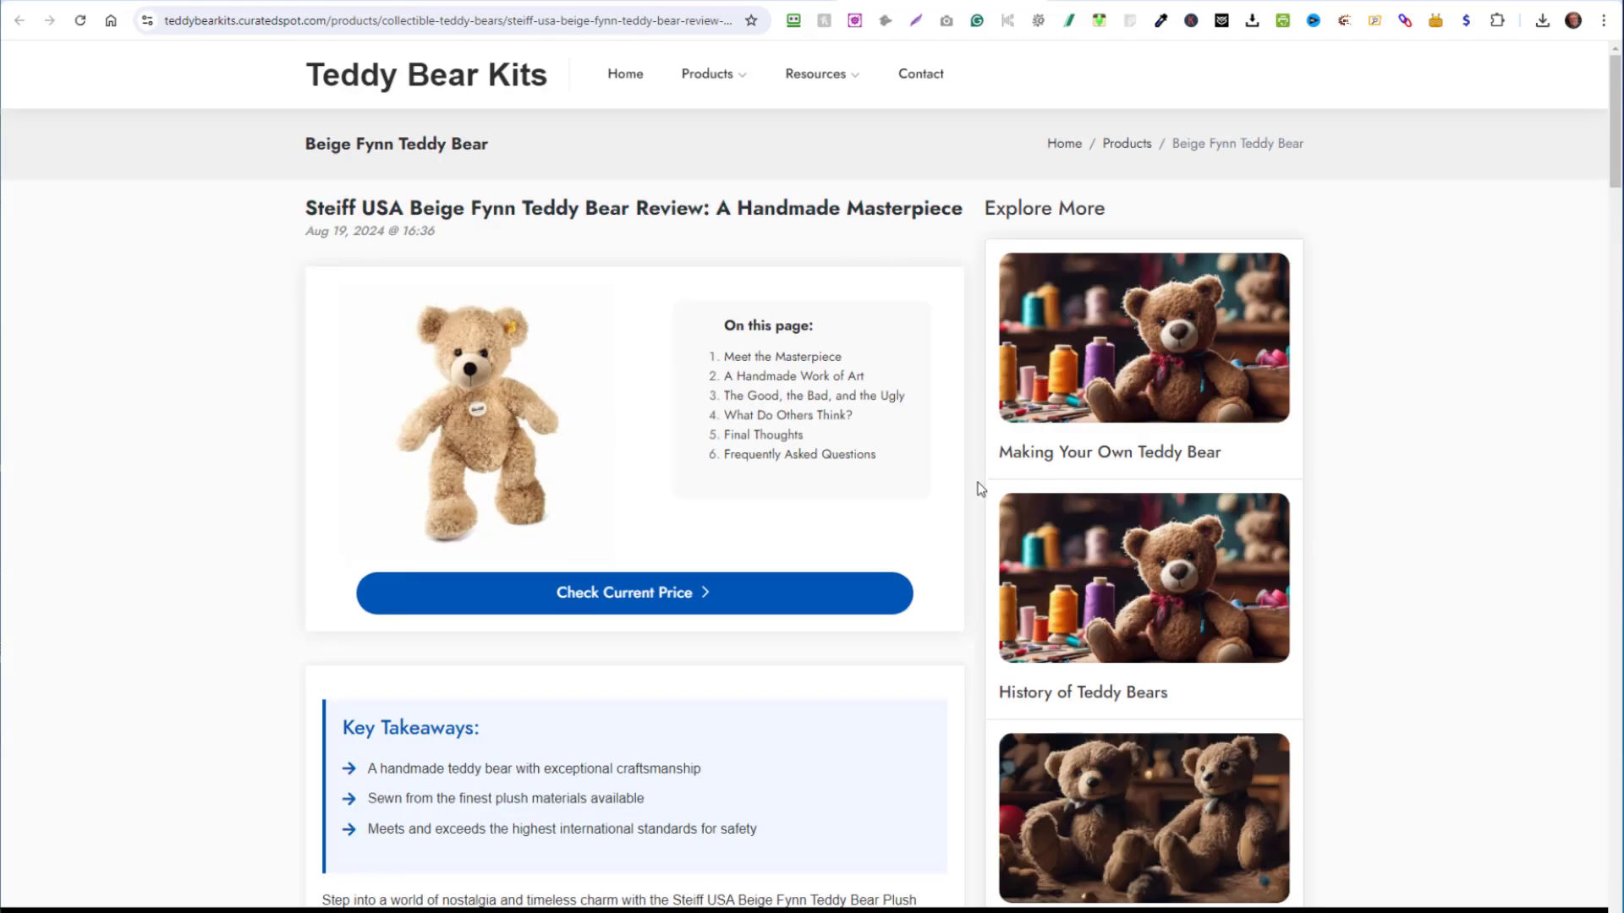
left_click(1126, 143)
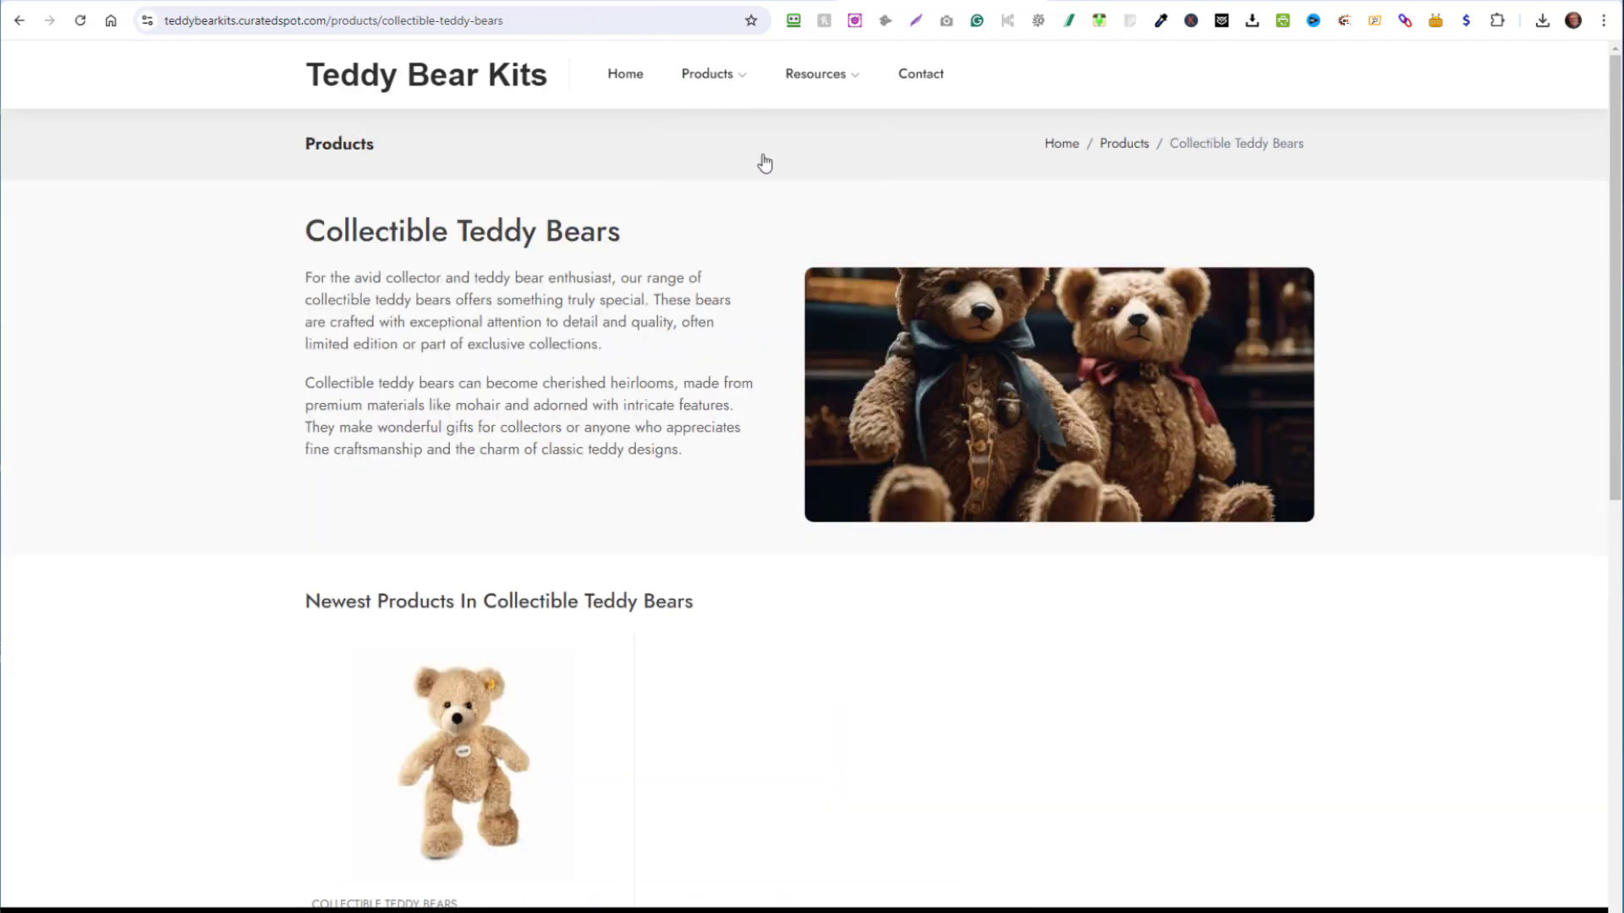
scroll("down", 3)
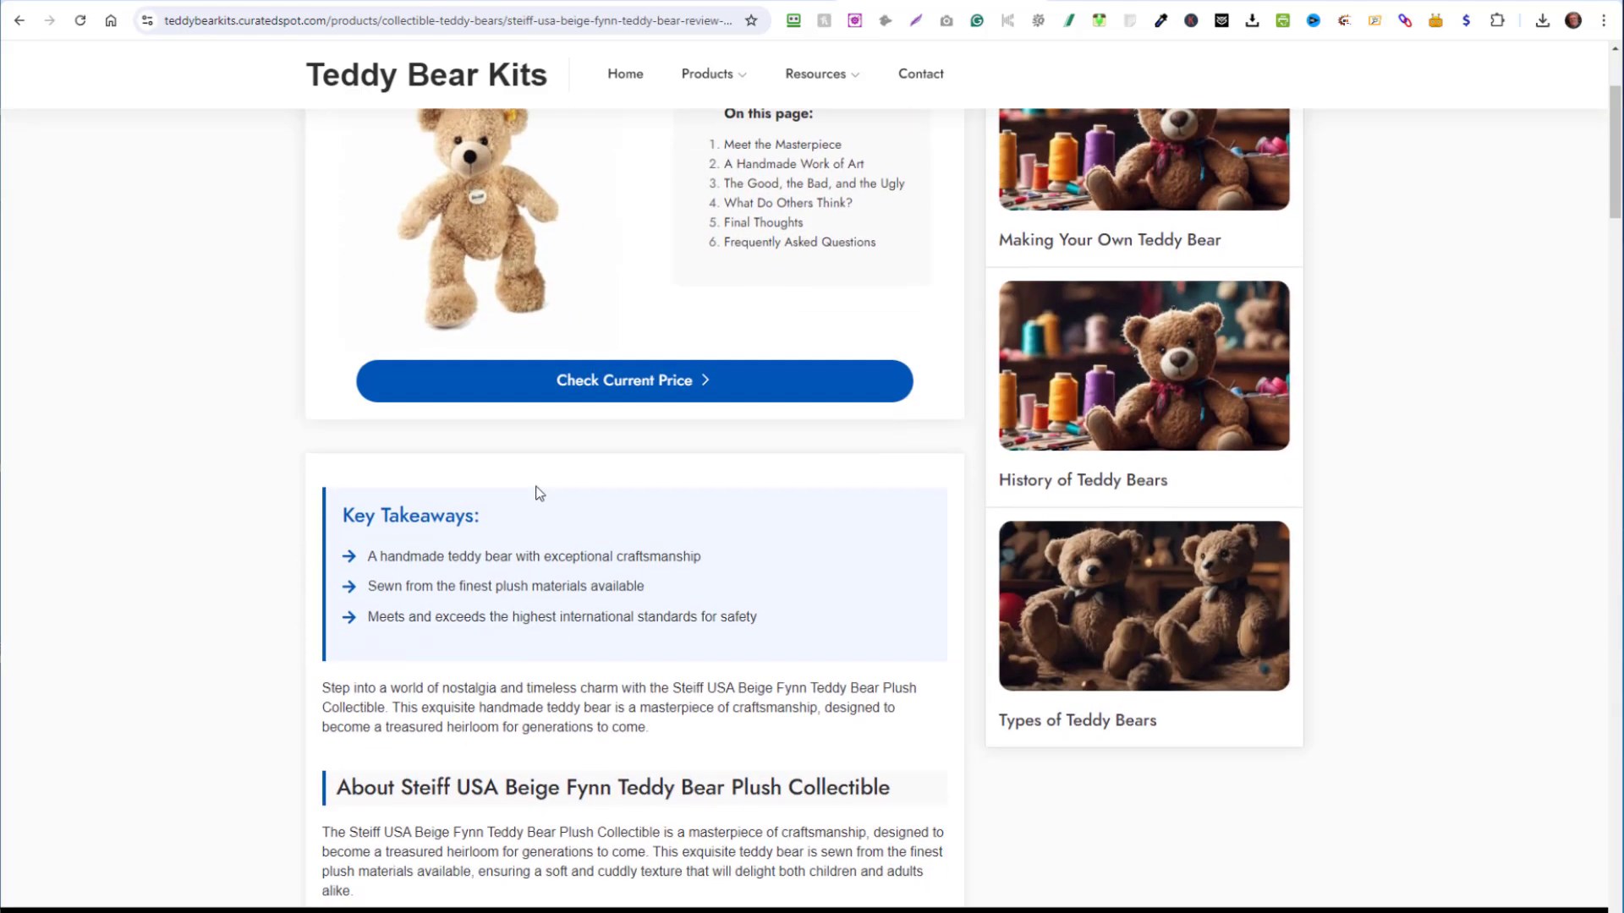
scroll("down", 3)
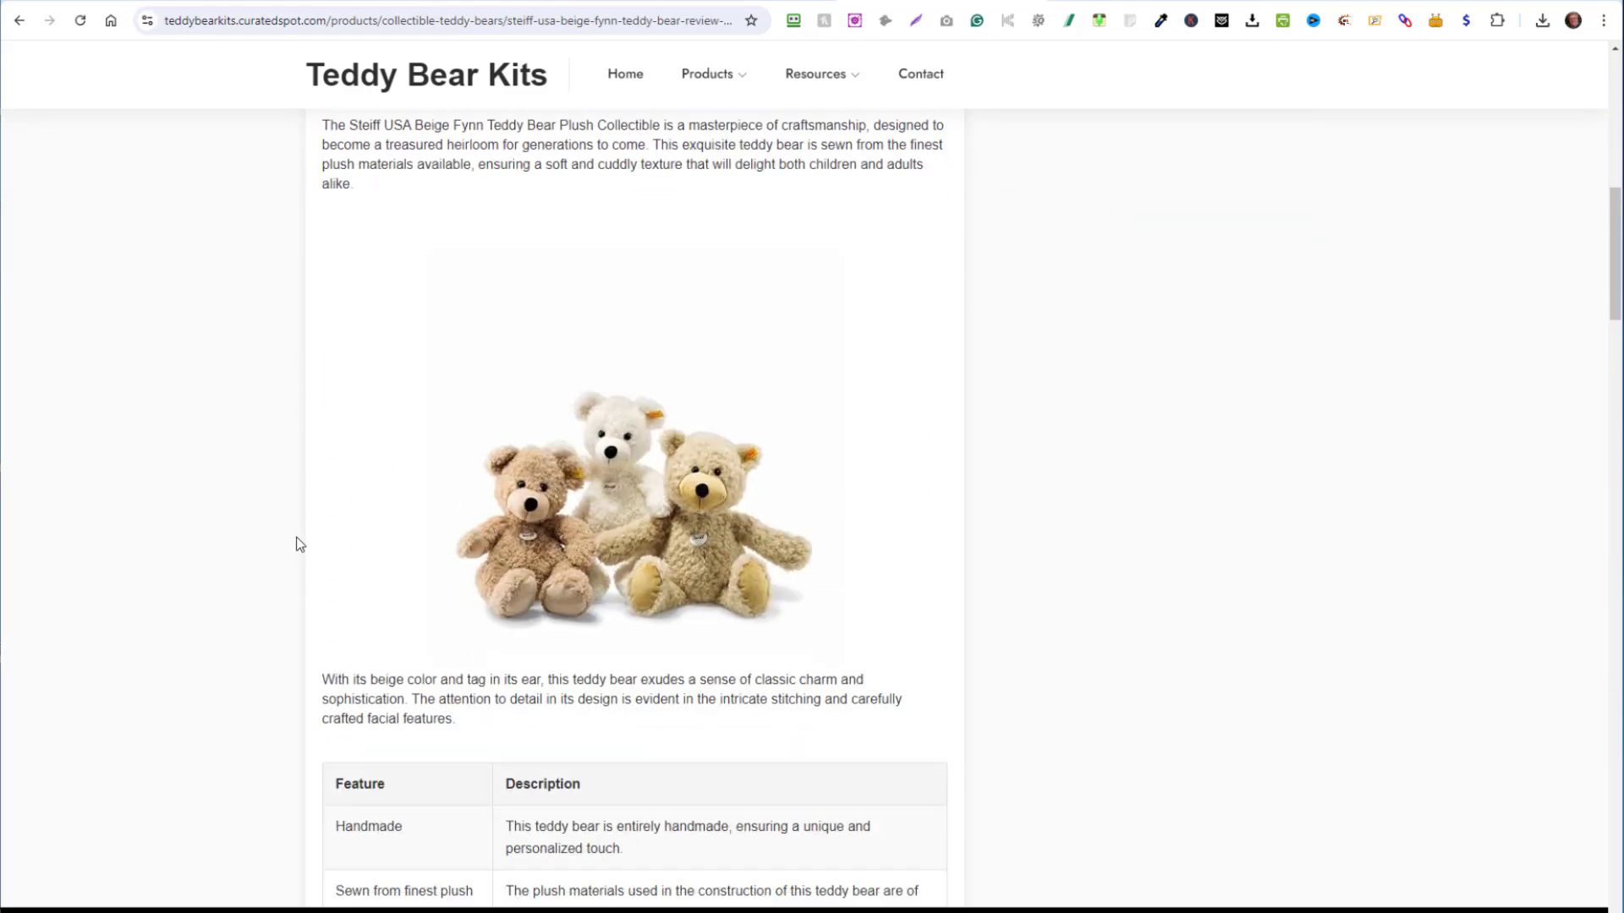
scroll("down", 3)
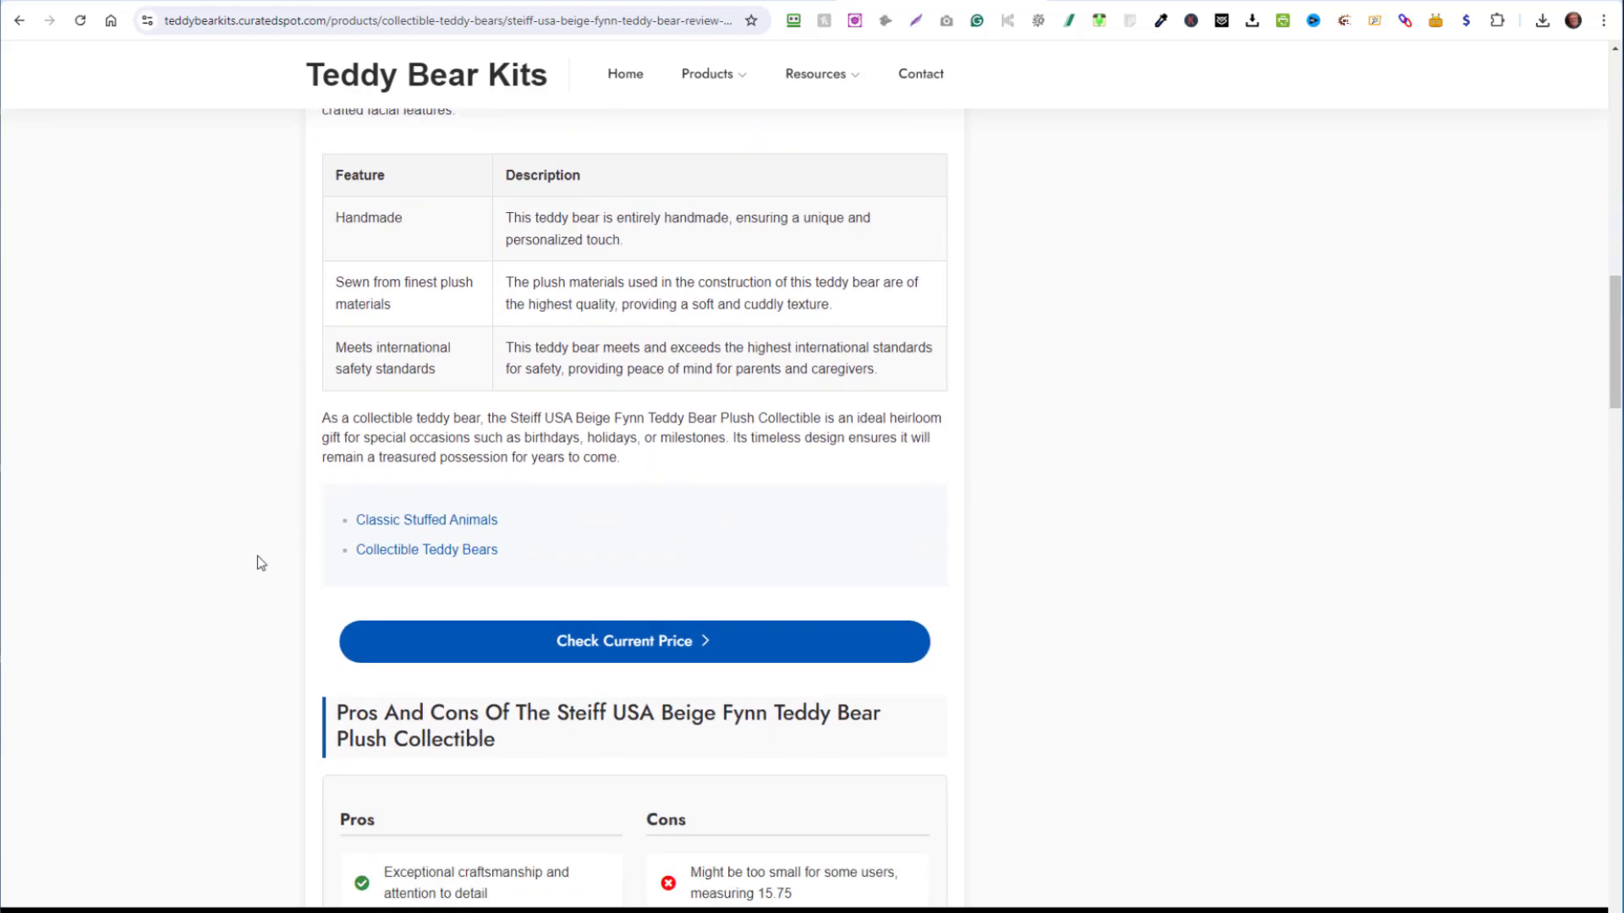
scroll("down", 3)
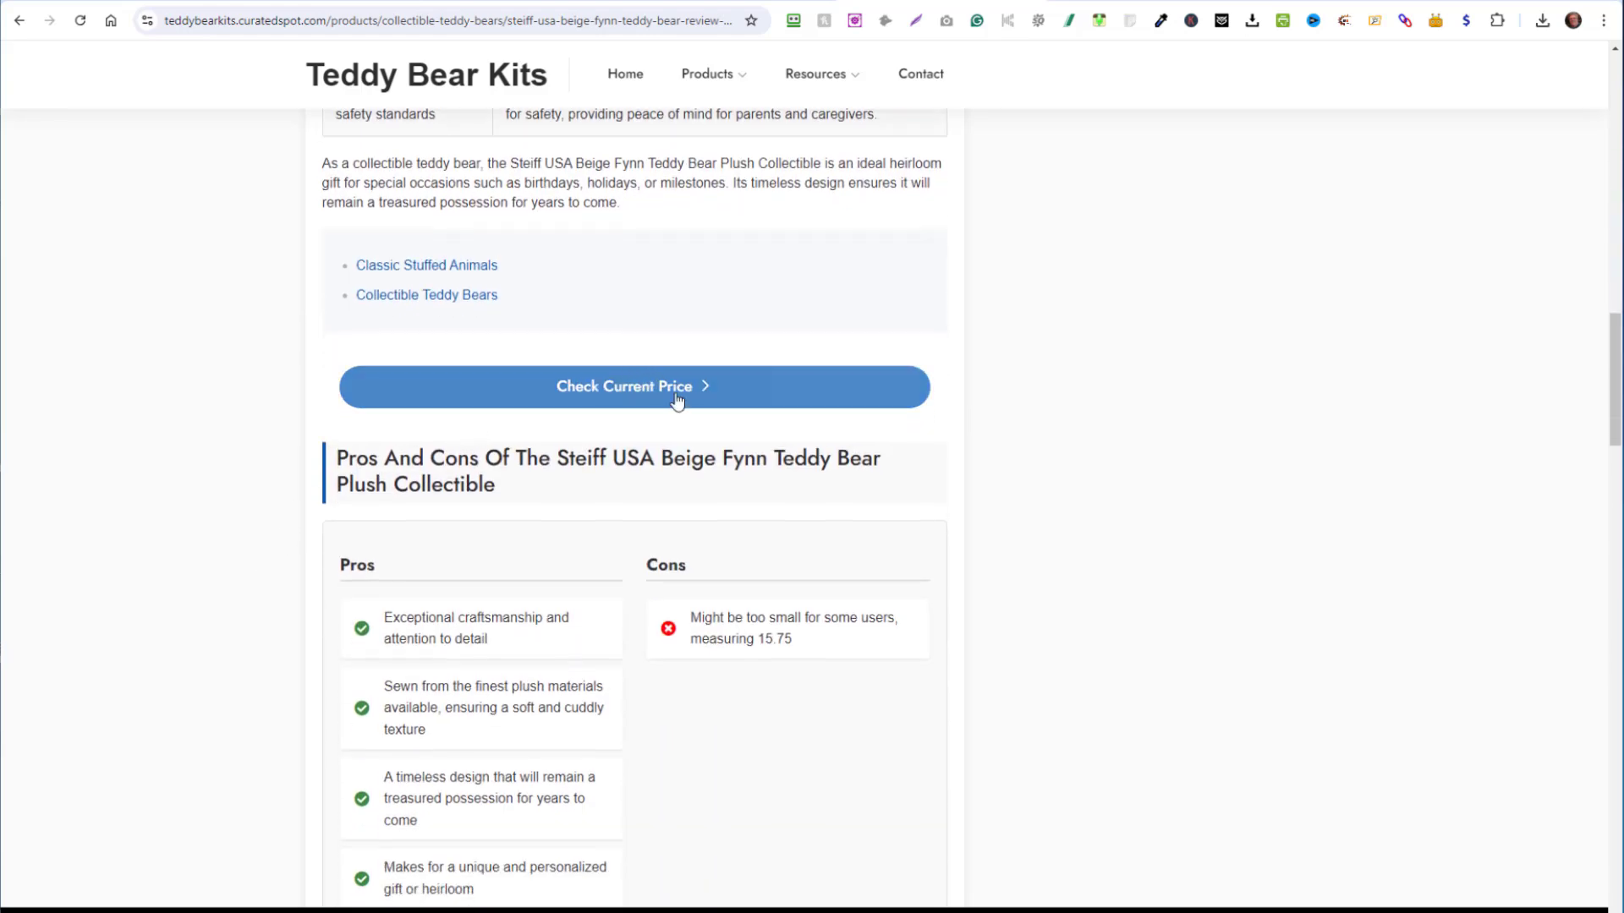
left_click(633, 386)
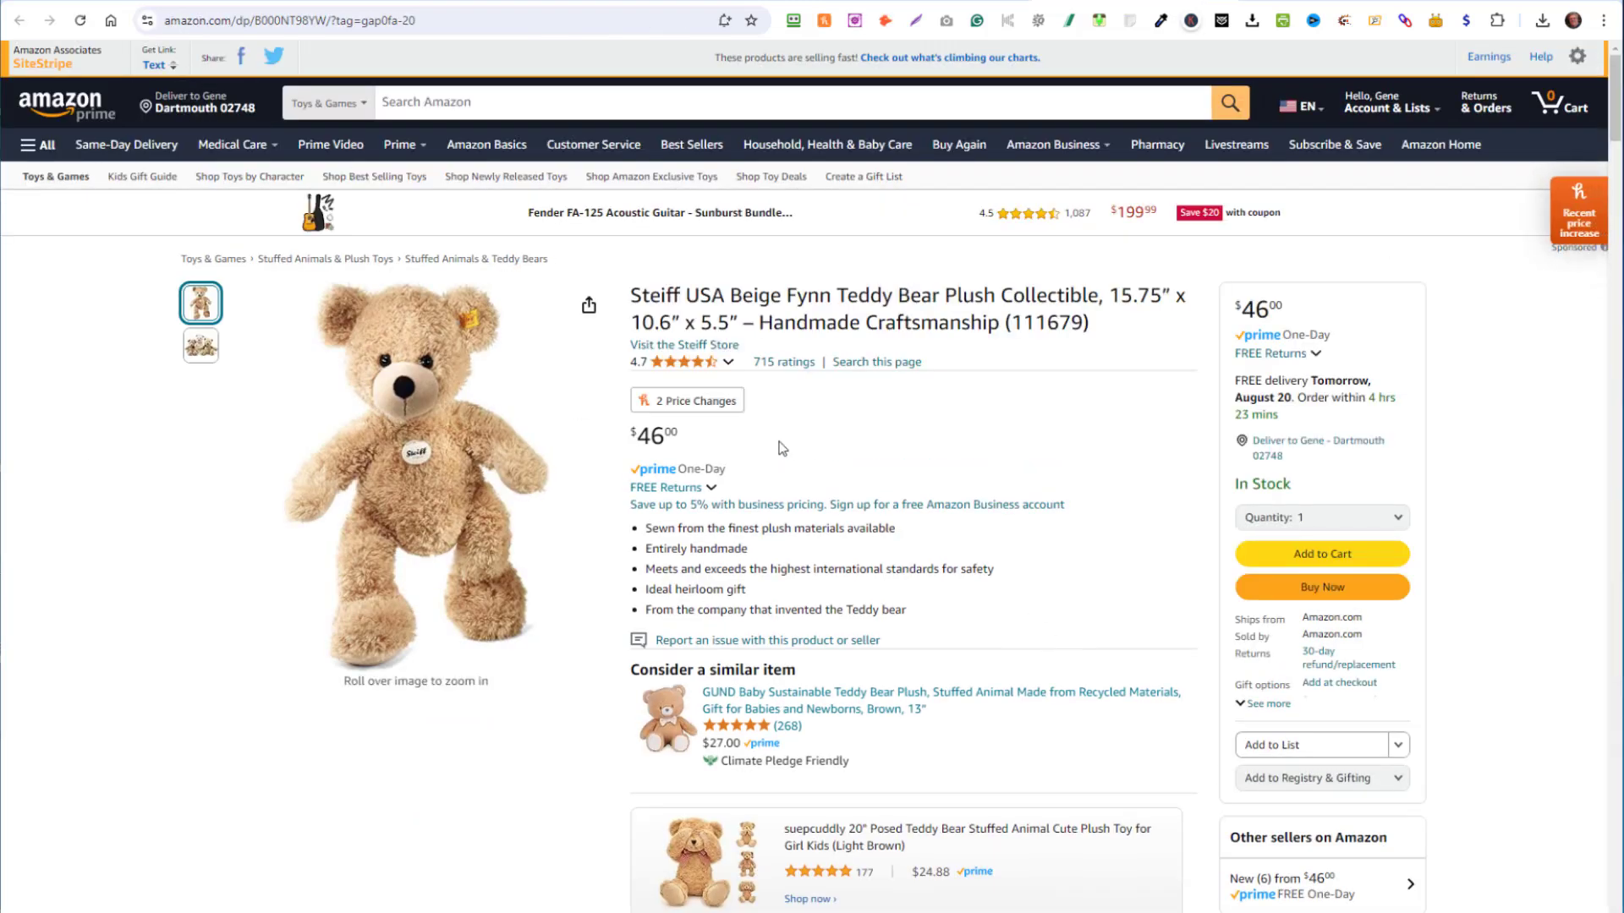
mouse_move(895, 15)
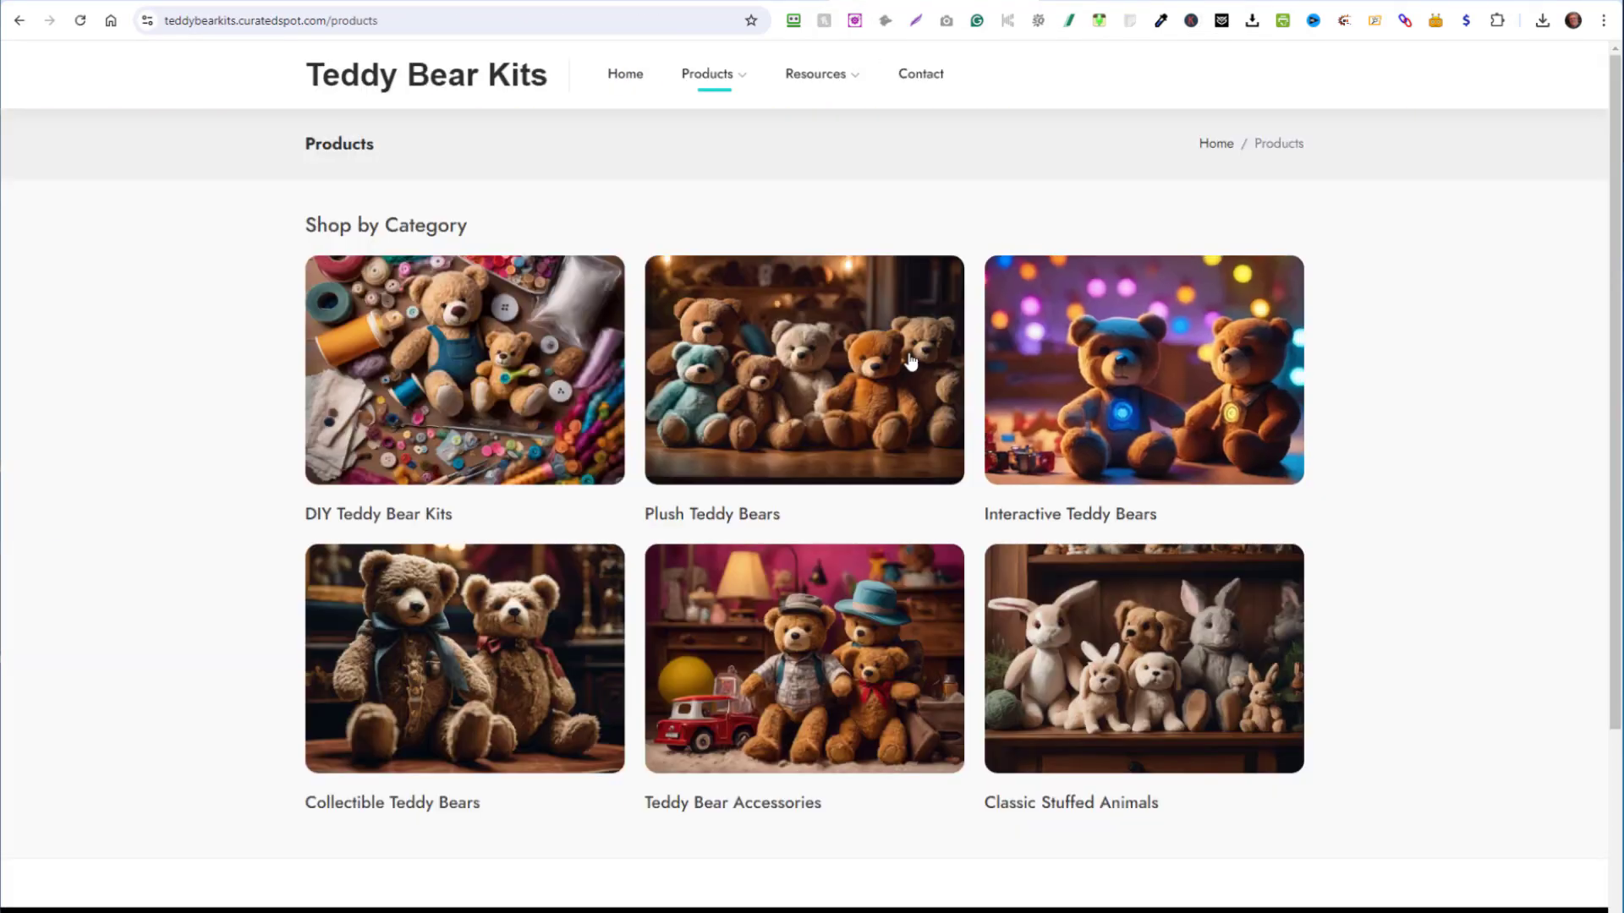
mouse_move(744, 623)
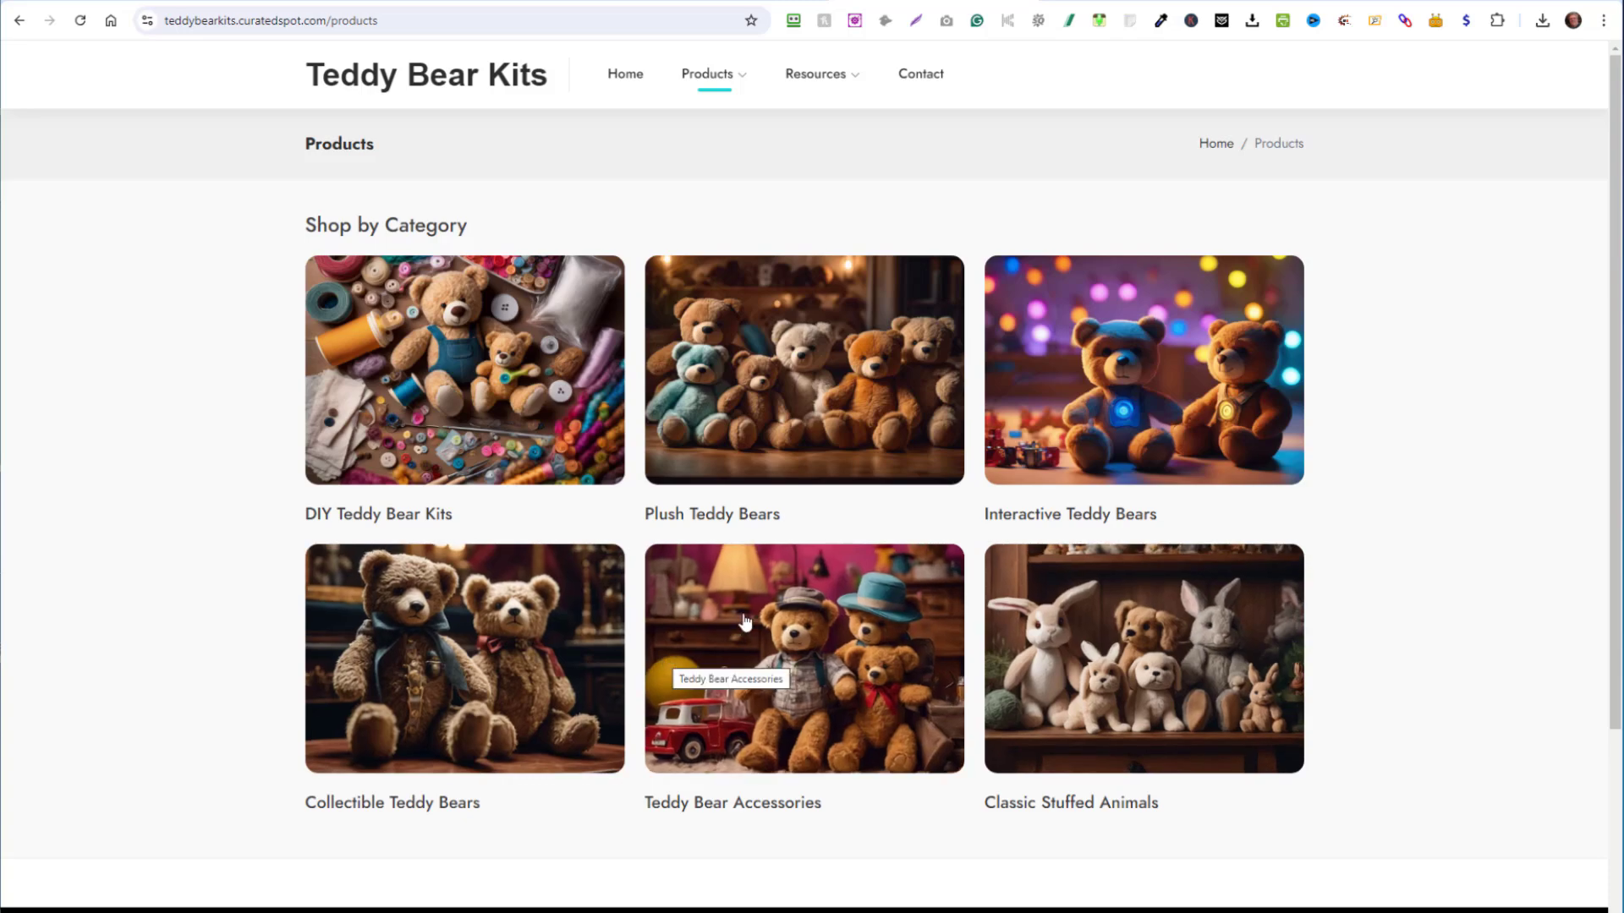
Copy the empty Interactive Teddy Bears heading and bring up the product importer.
scroll("down", 3)
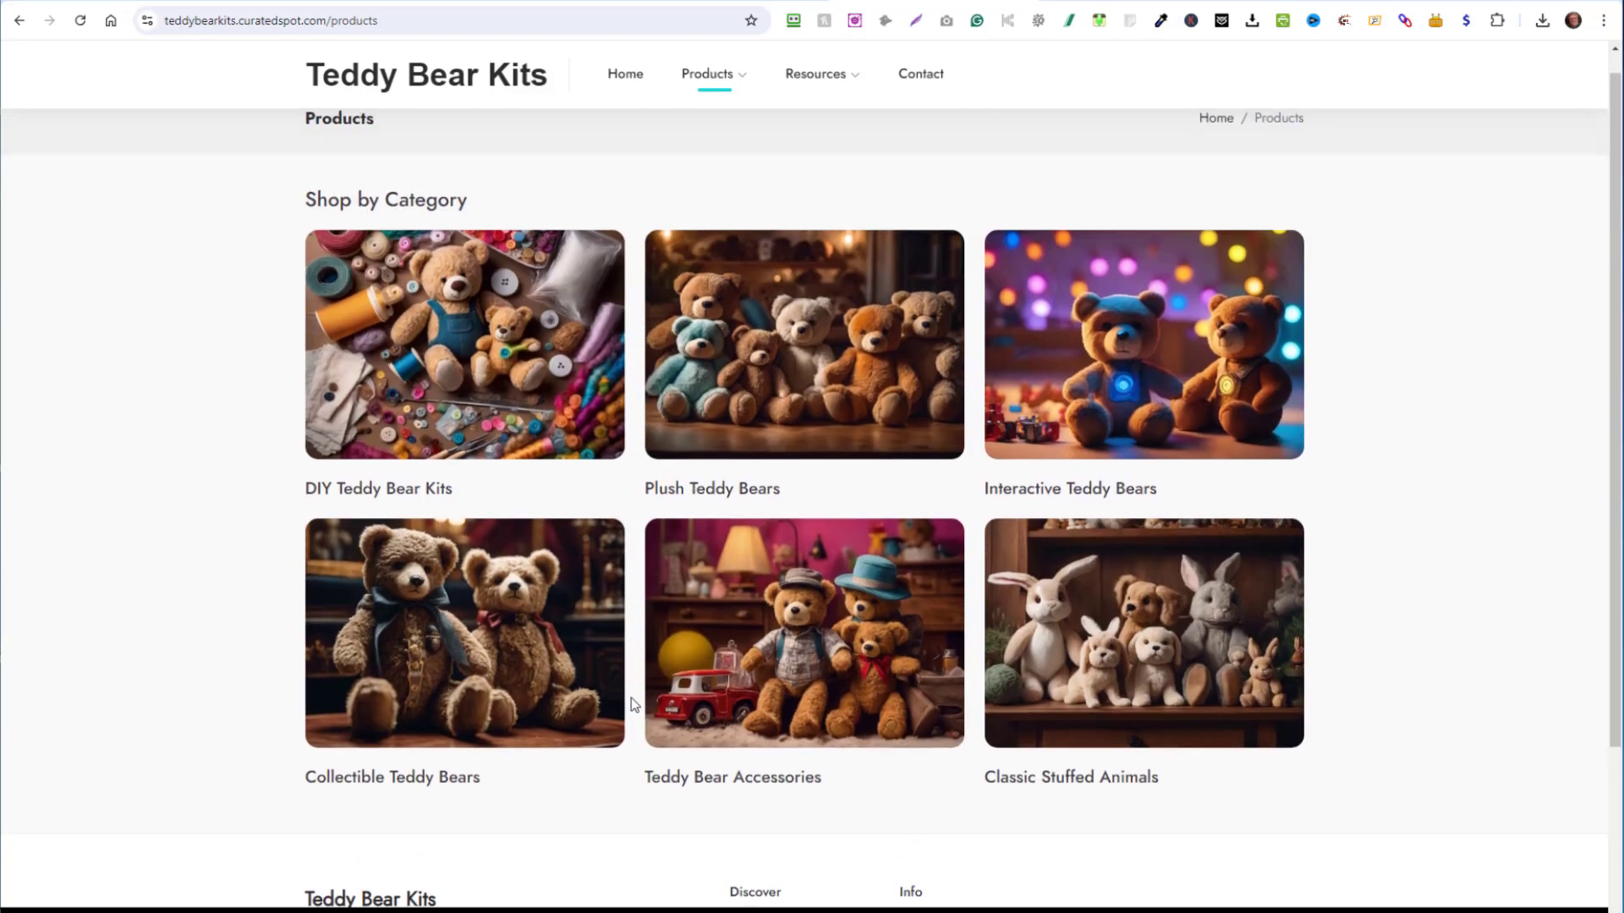
mouse_move(1174, 494)
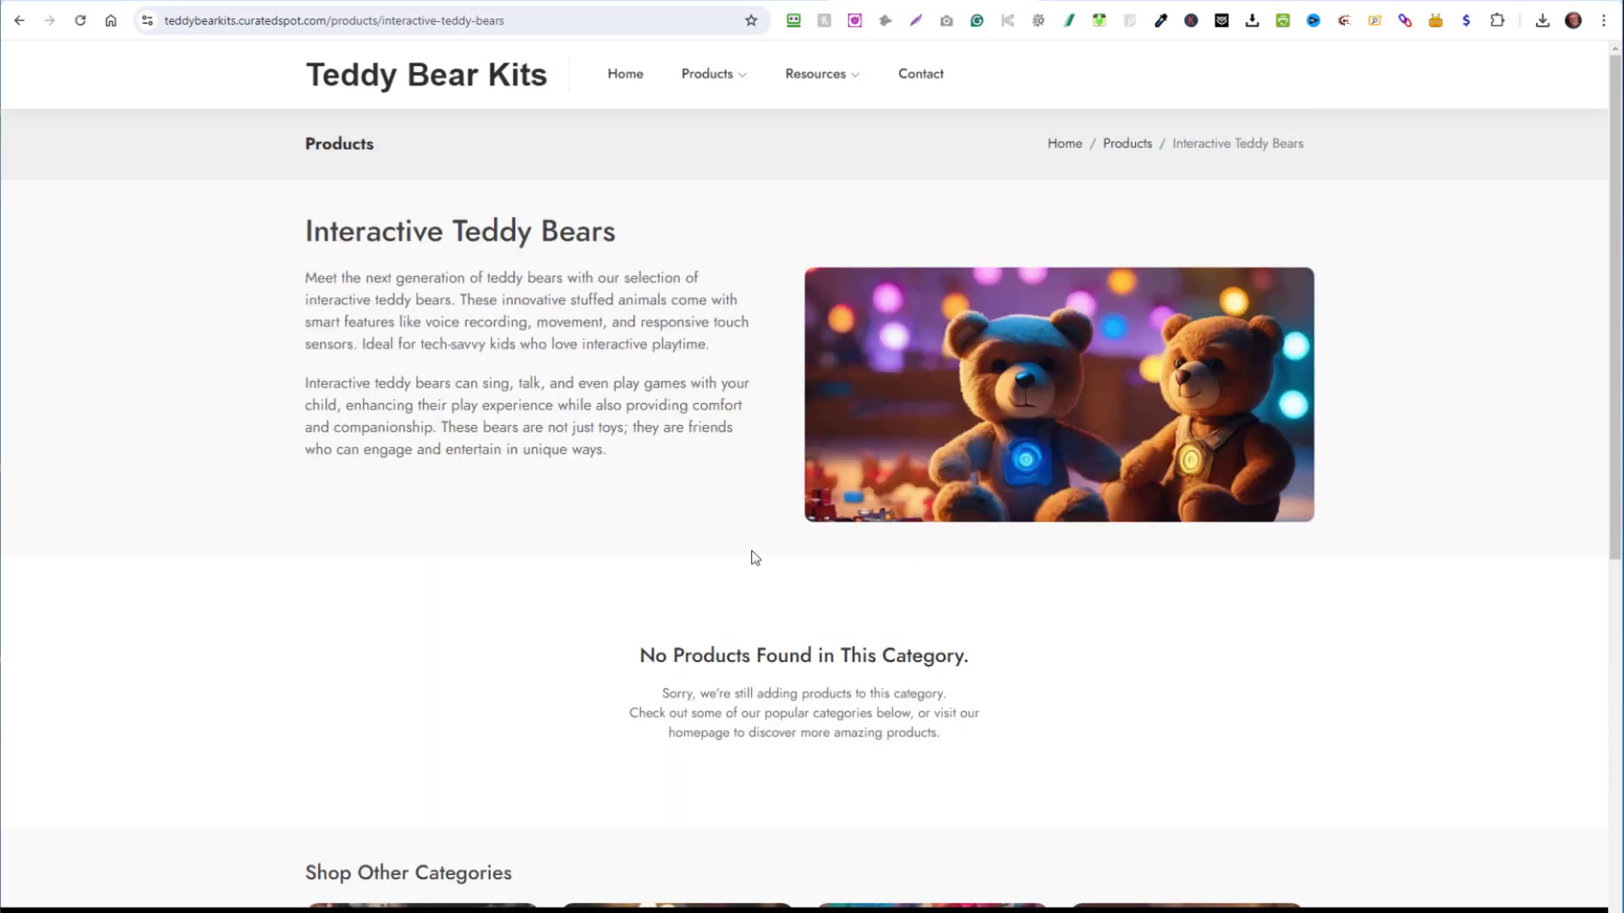
triple_click(459, 232)
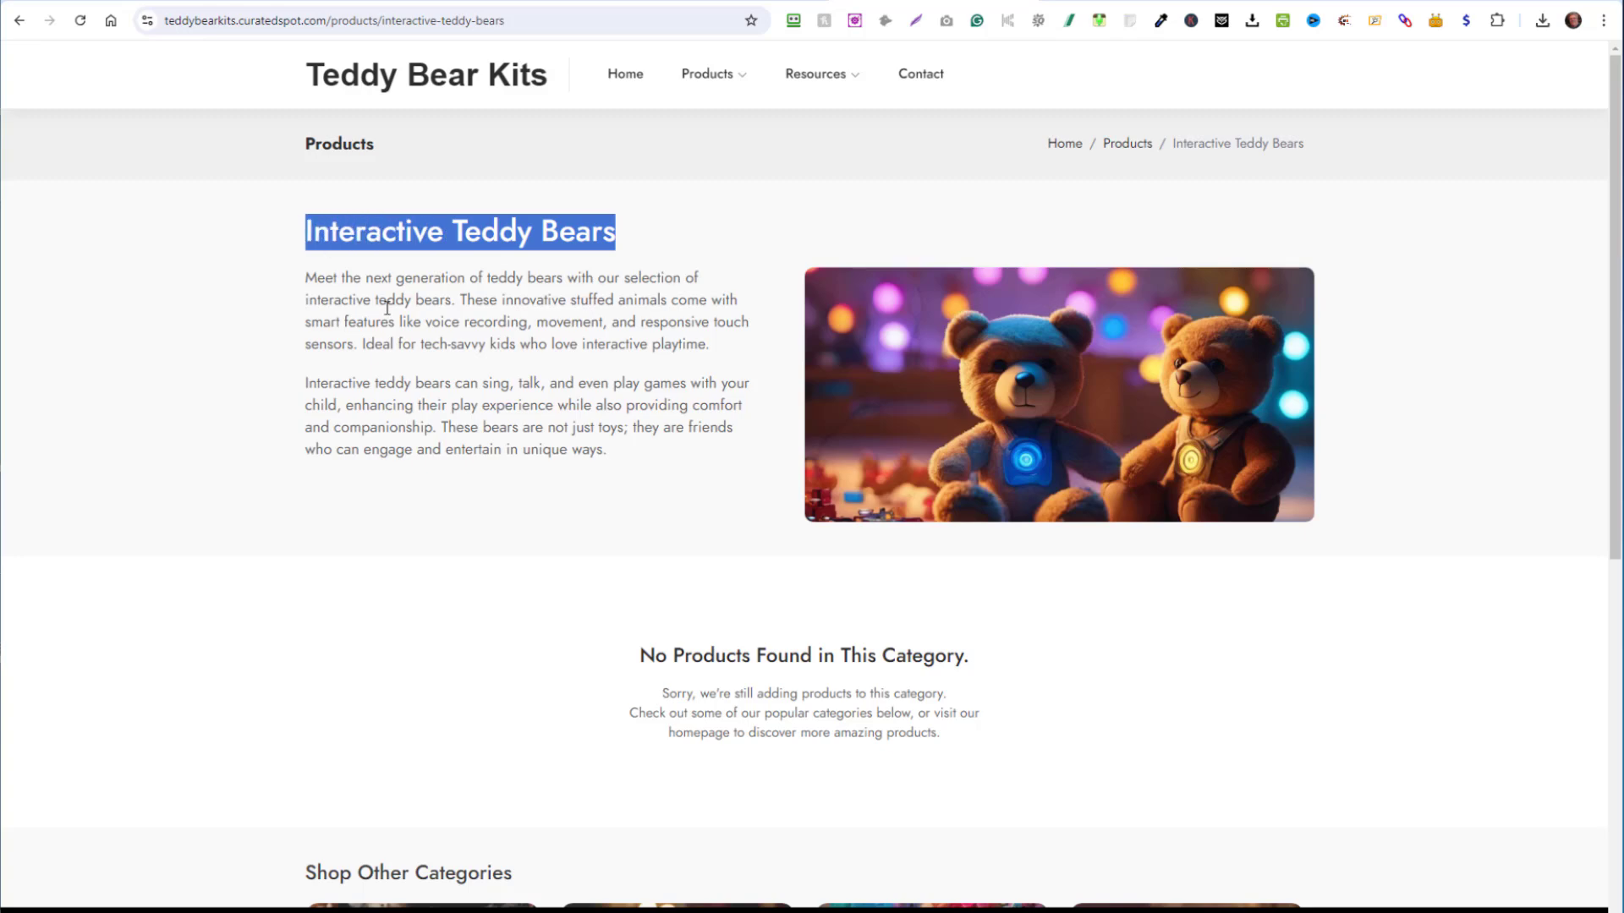
left_click(1463, 17)
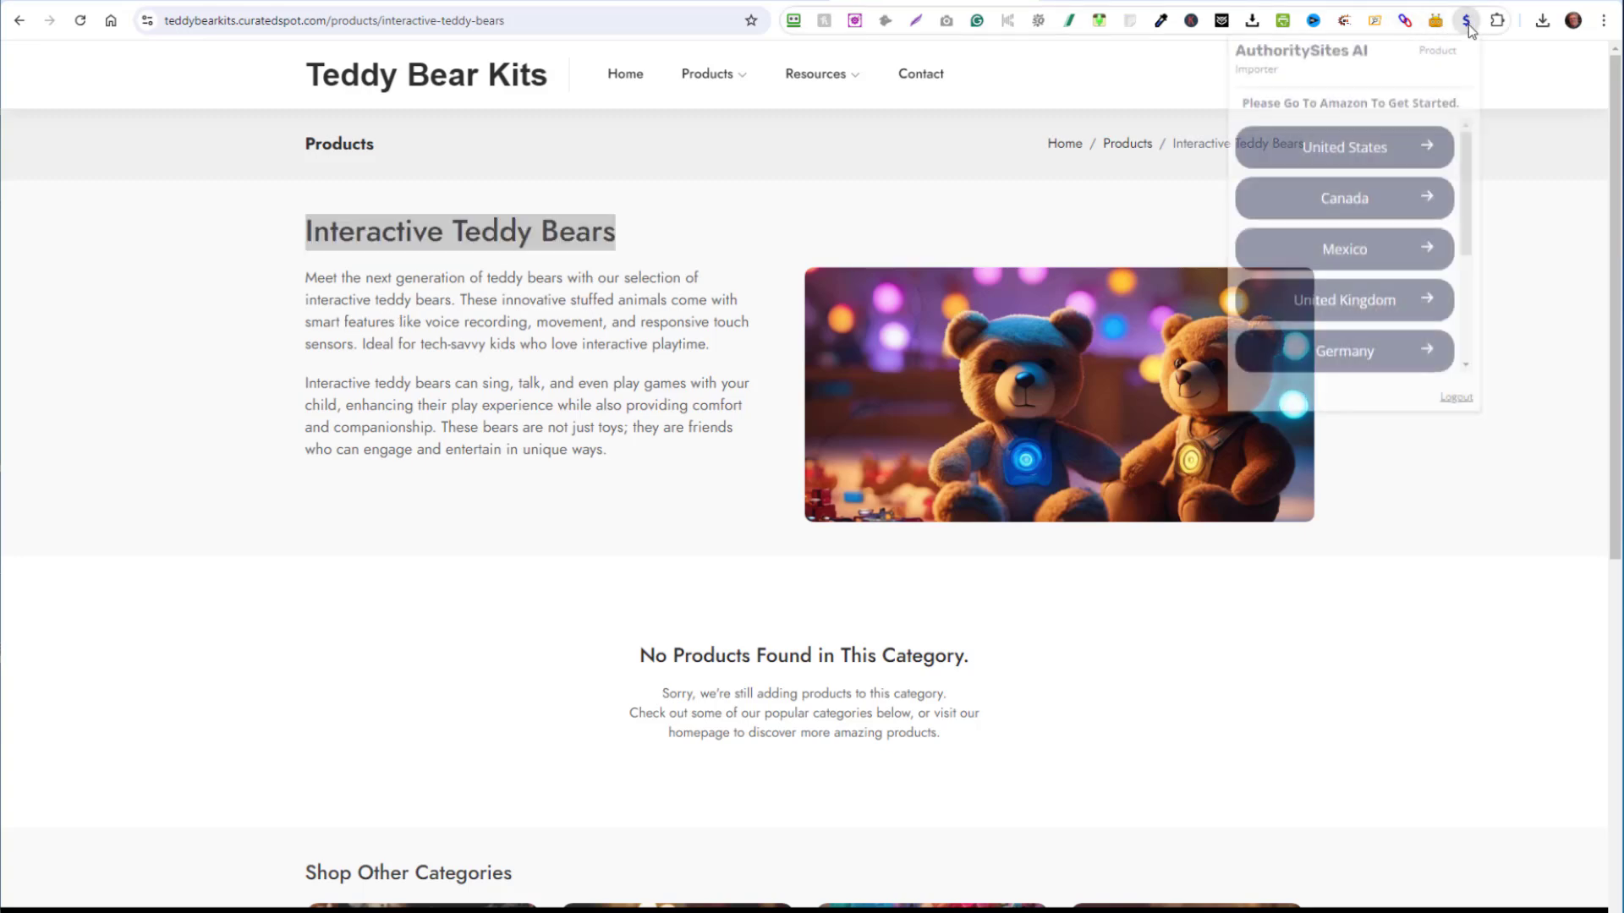
Find the Houwsbaby birthday teddy bear on Amazon US via an 'Interactive Teddy Bears' search.
left_click(1344, 147)
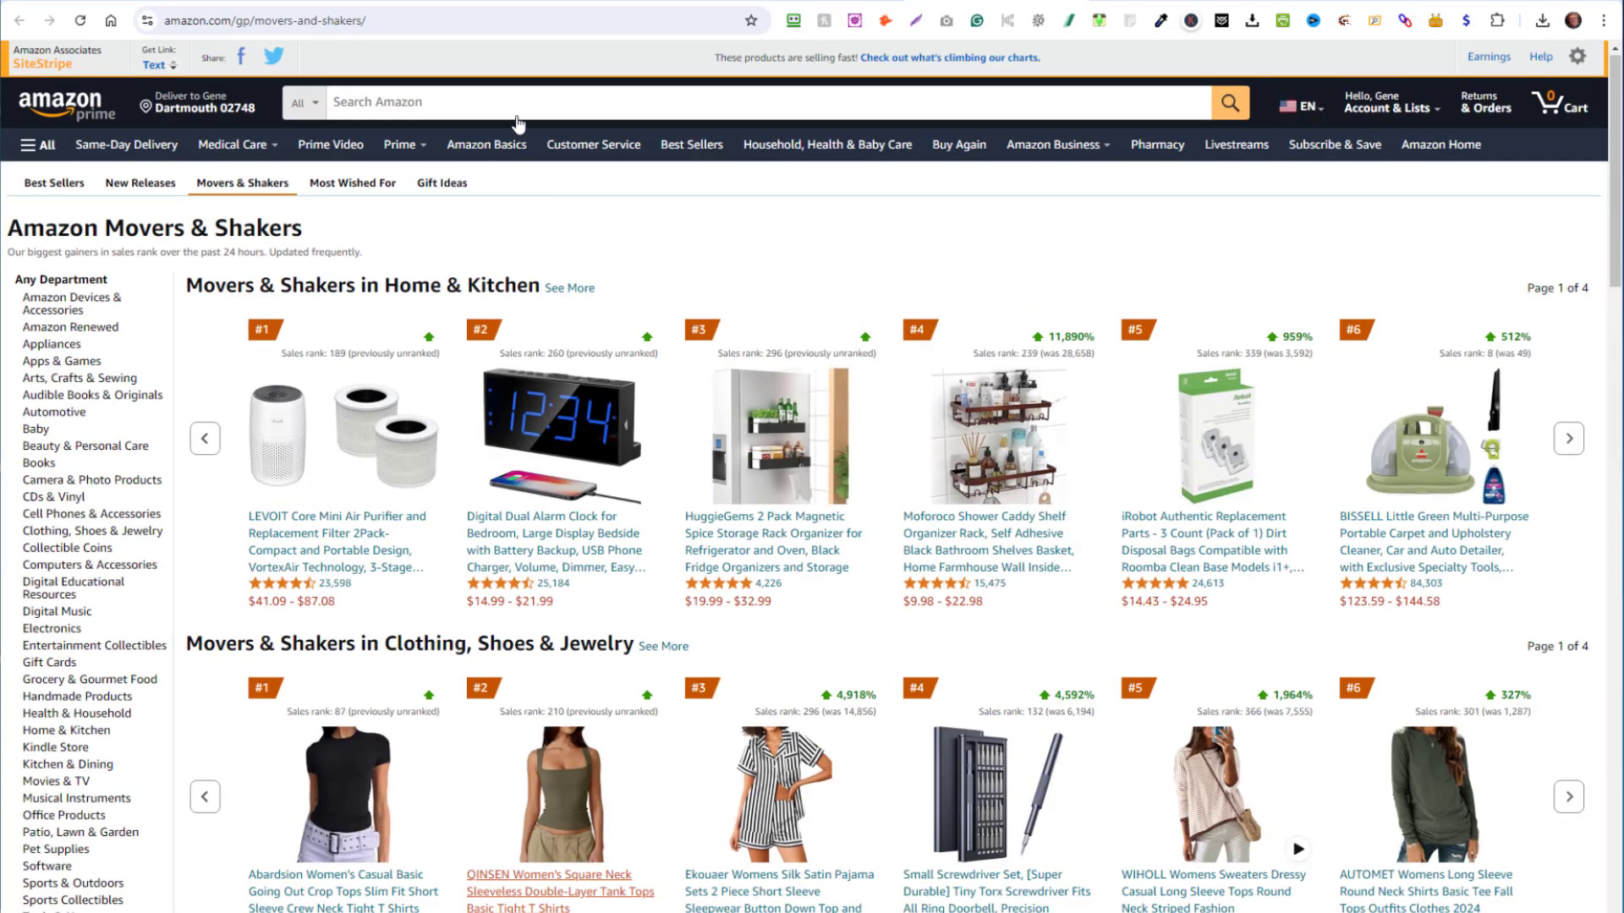
type("Interactive Teddy Bears")
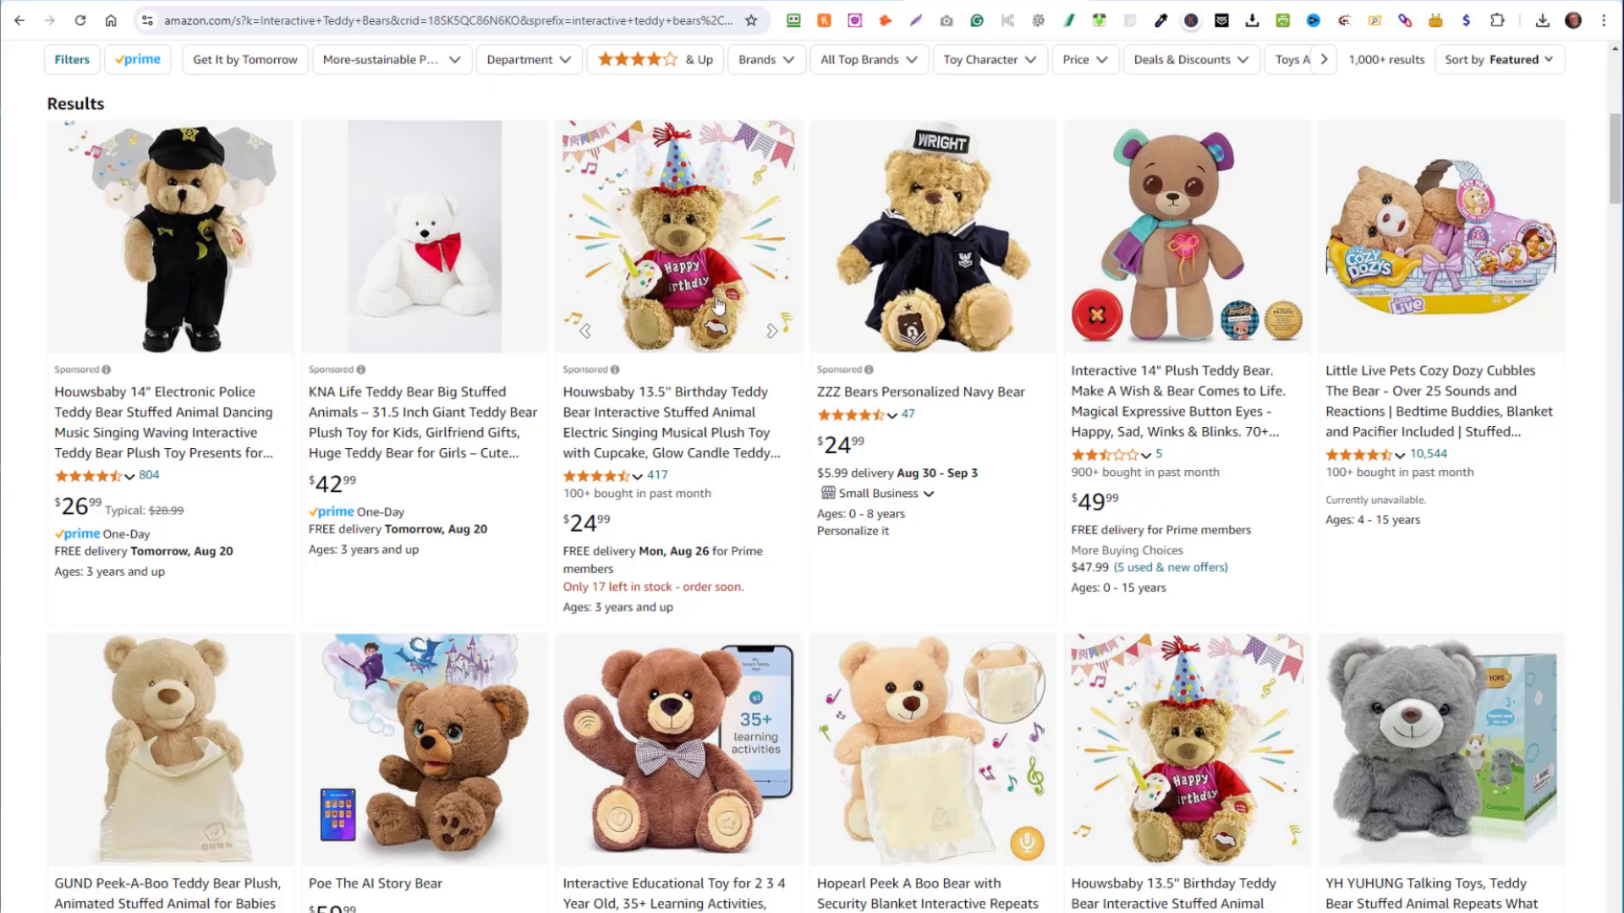
left_click(679, 246)
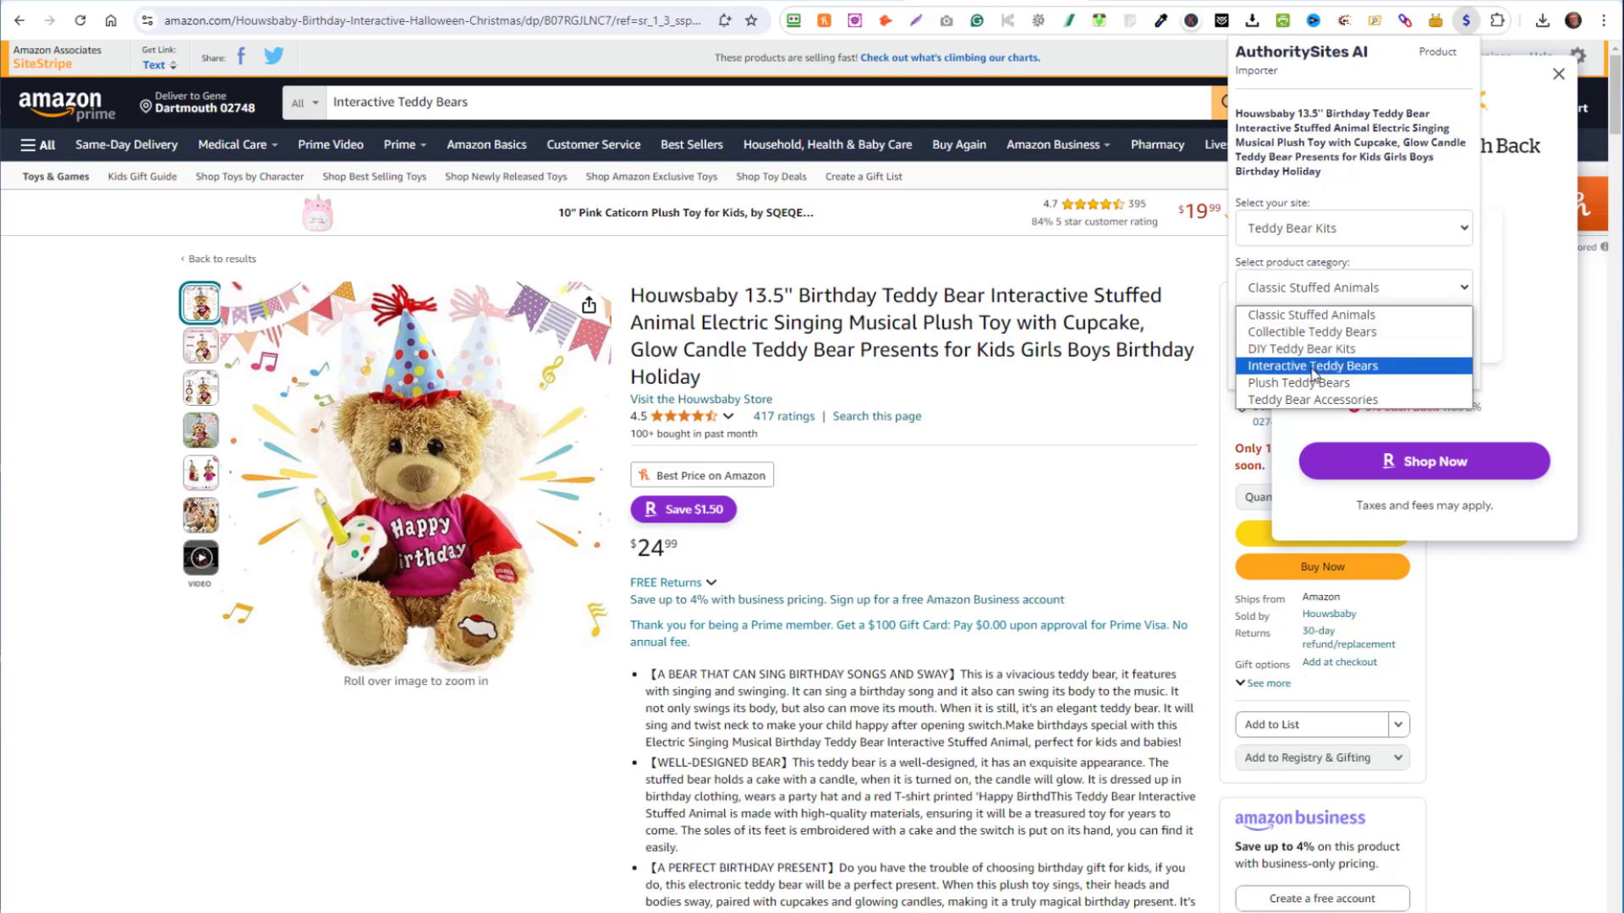
Generate its review for Teddy Bear Kits under Interactive Teddy Bears.
left_click(1311, 366)
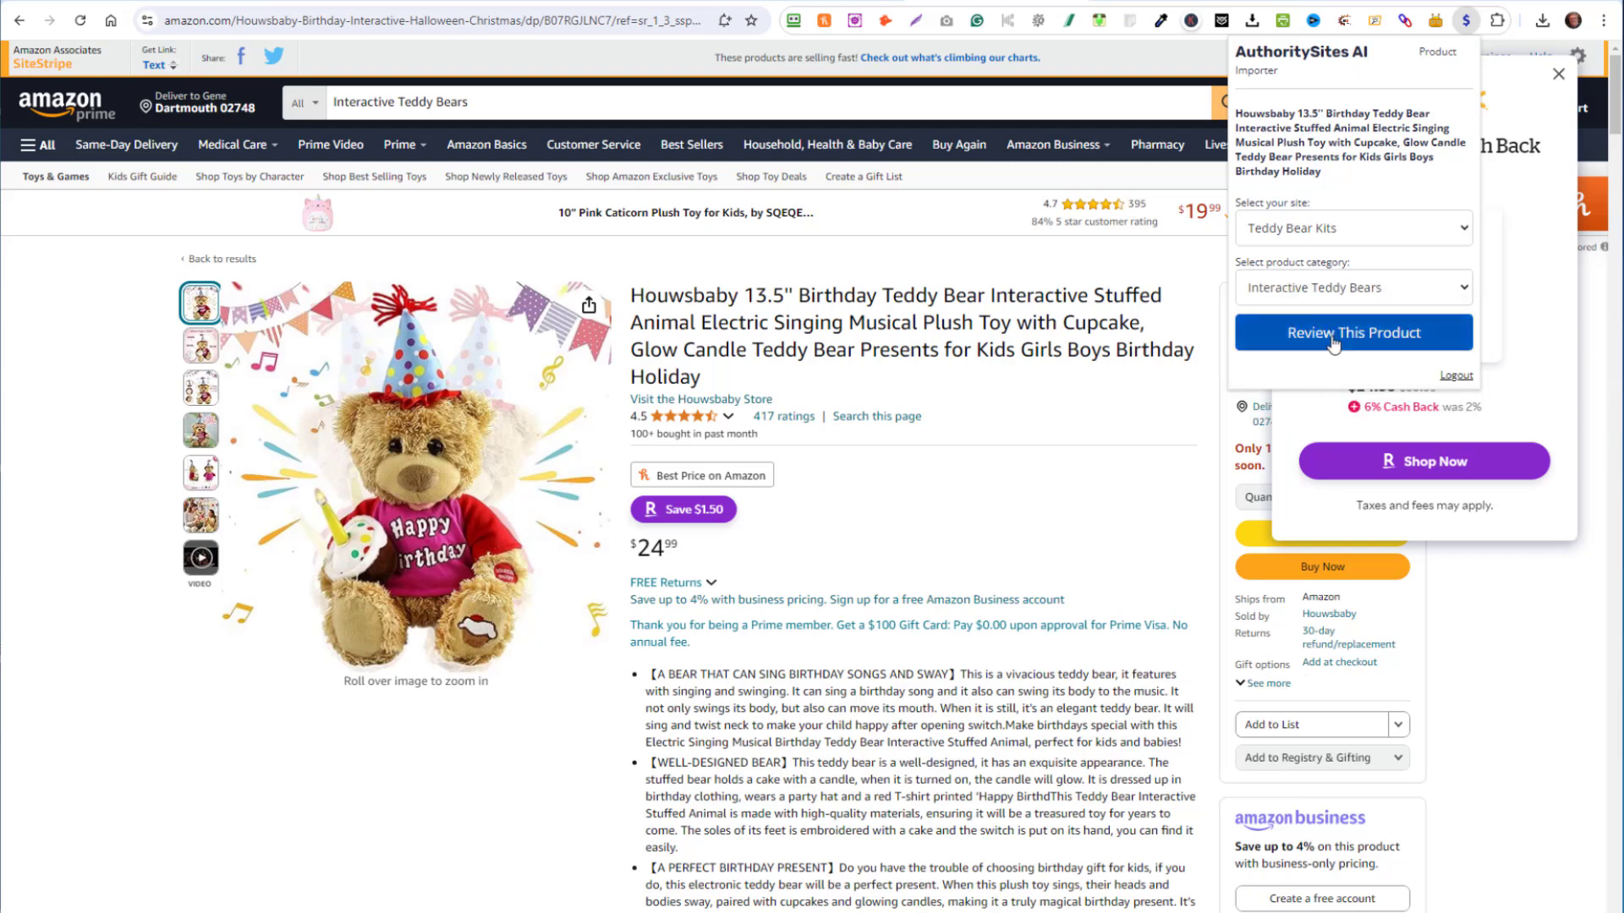
left_click(1354, 331)
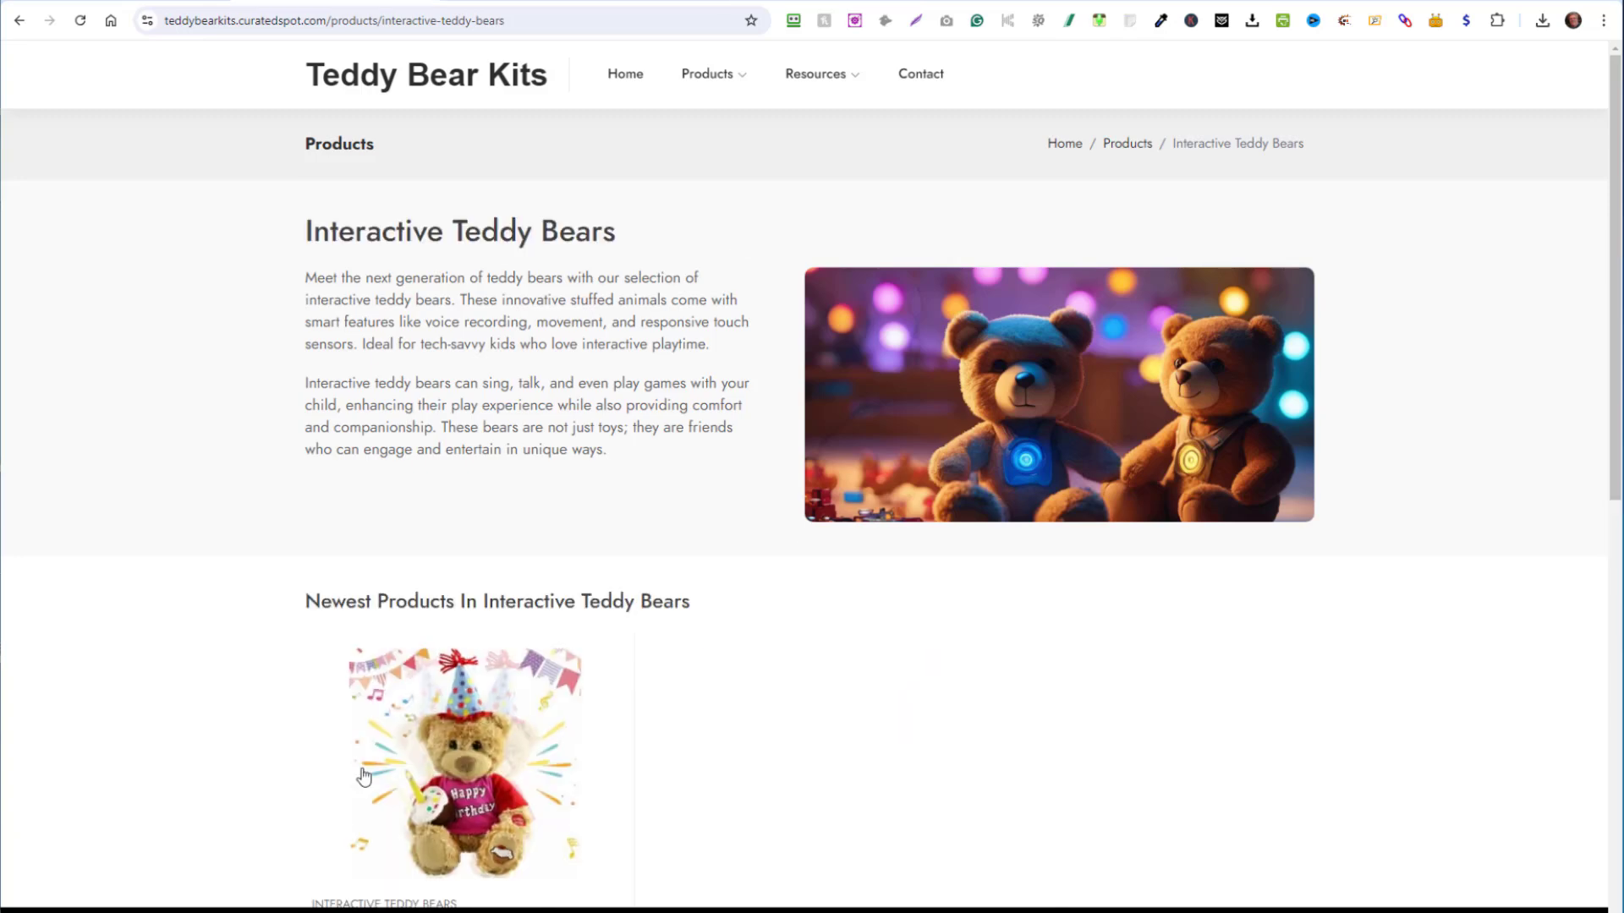
scroll("down", 3)
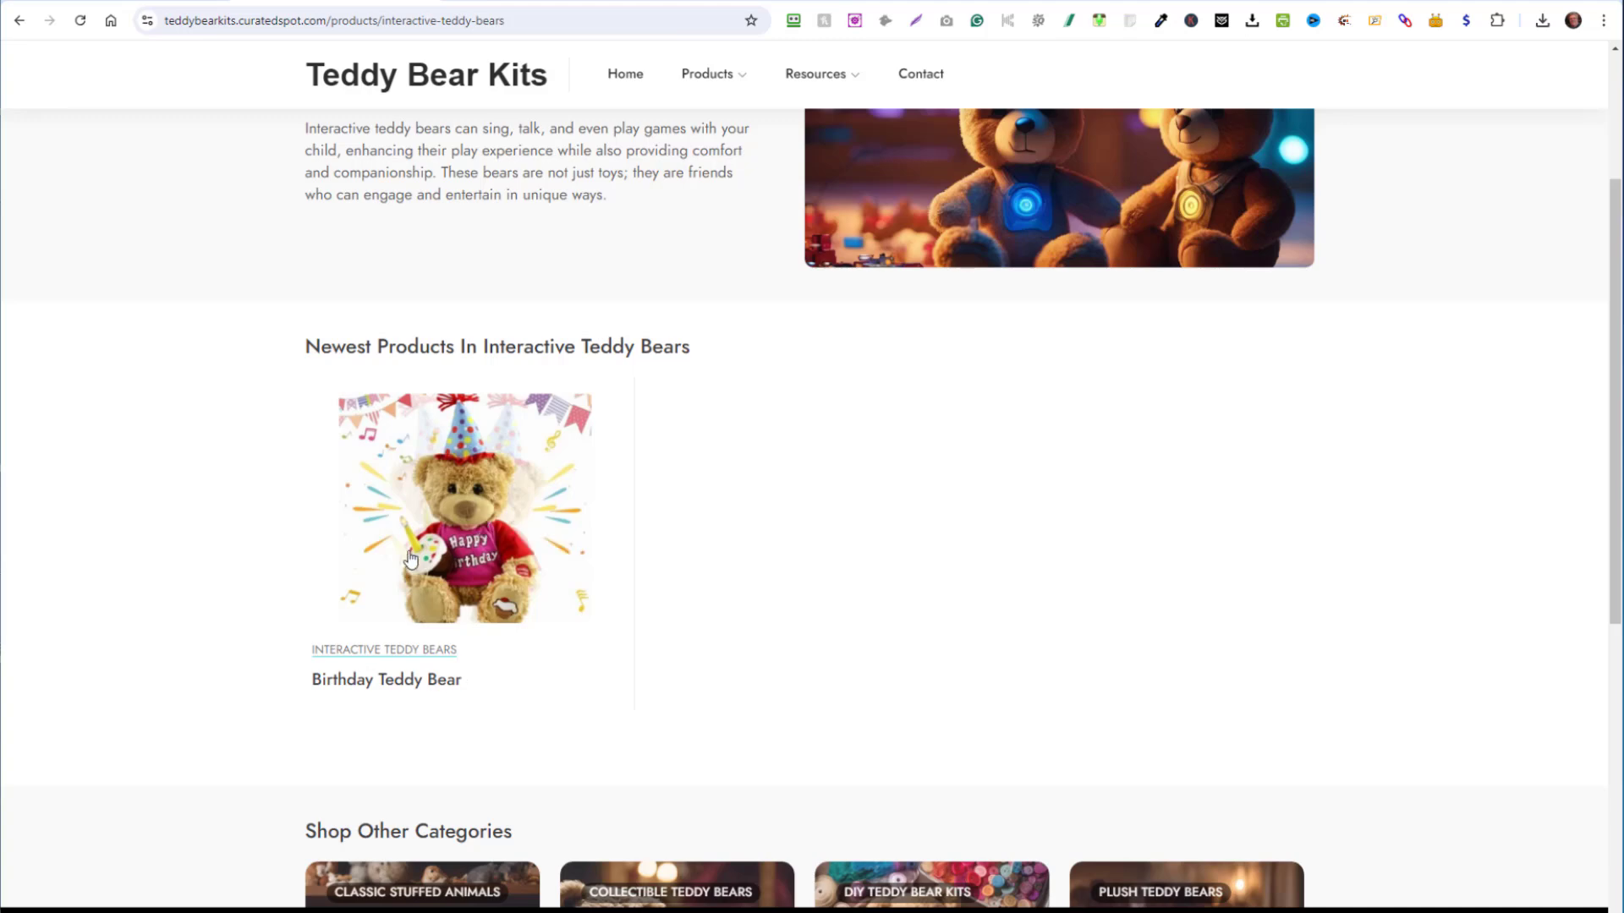
mouse_move(415, 559)
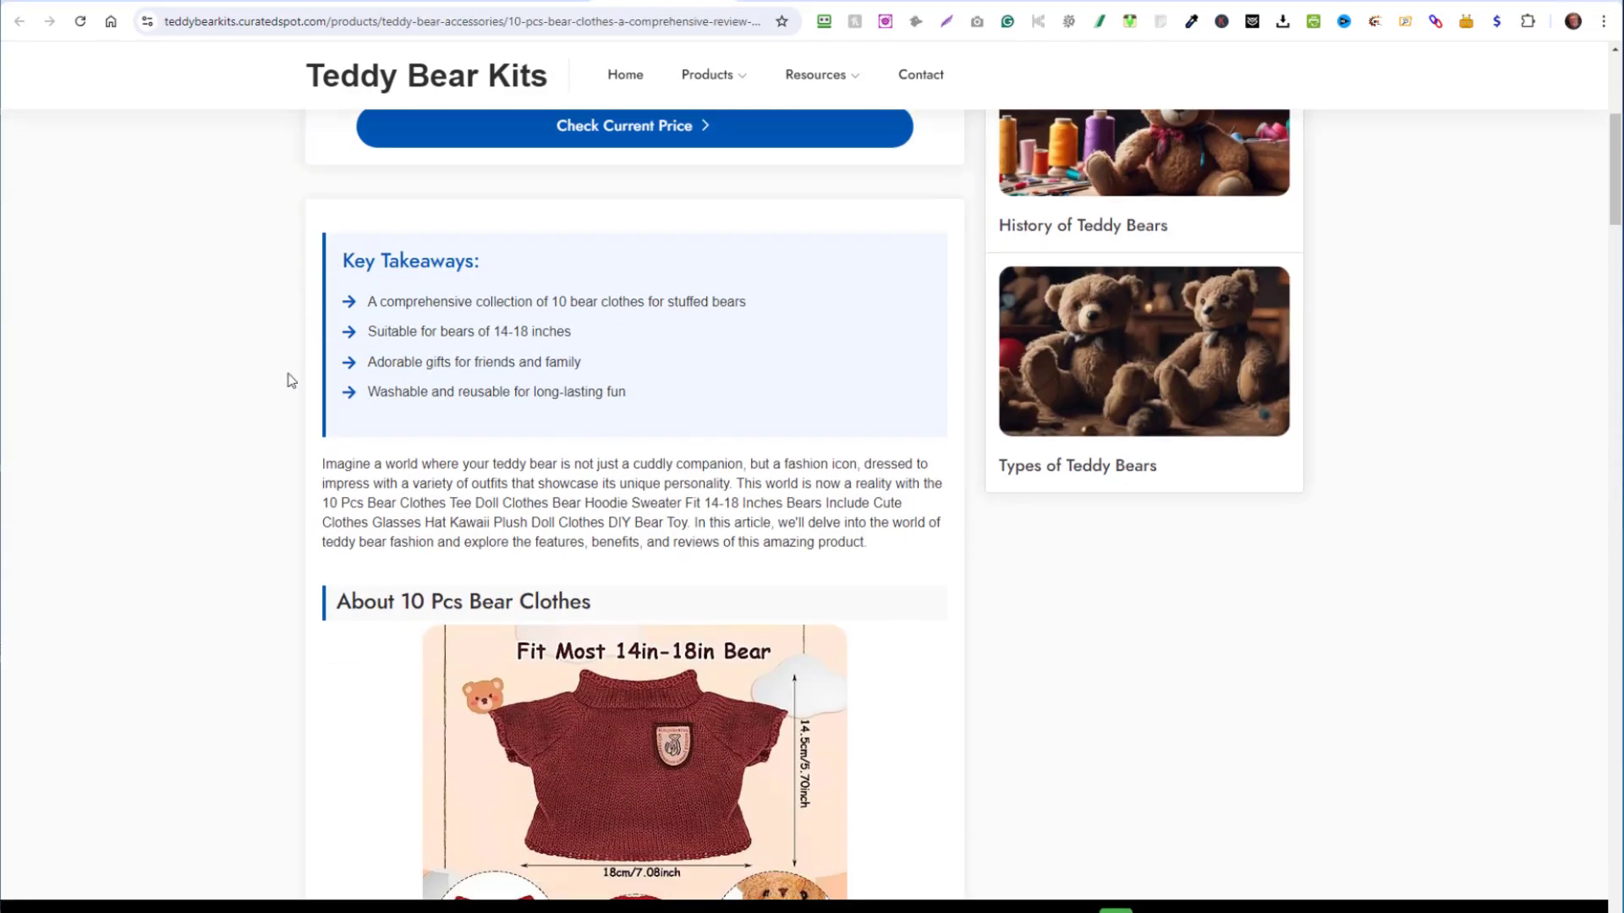
scroll("down", 3)
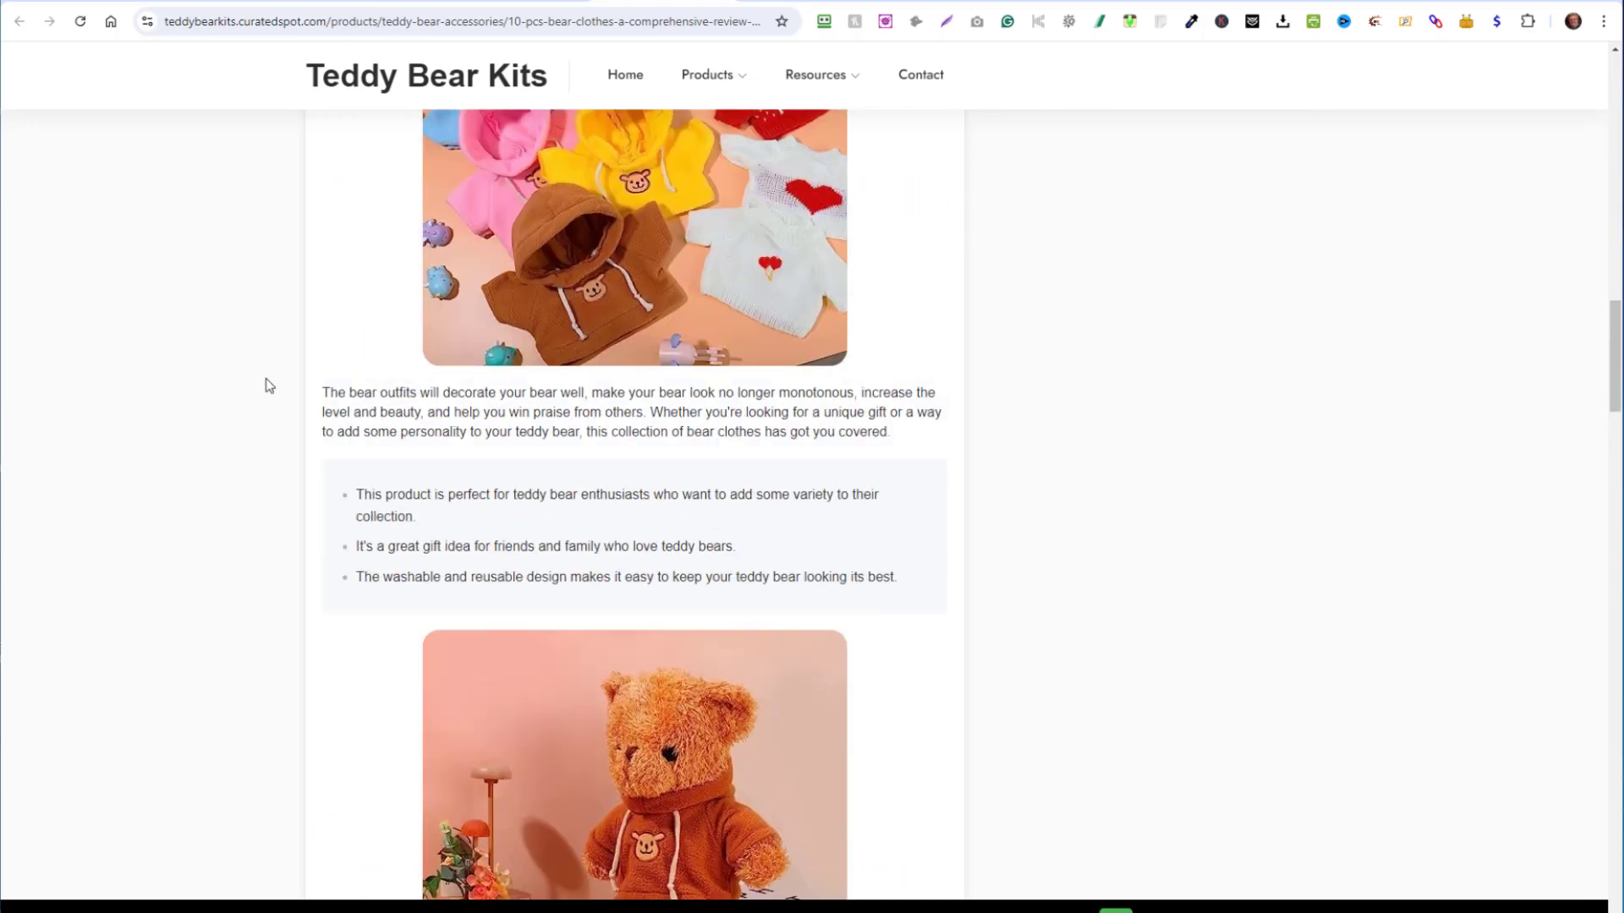
scroll("down", 3)
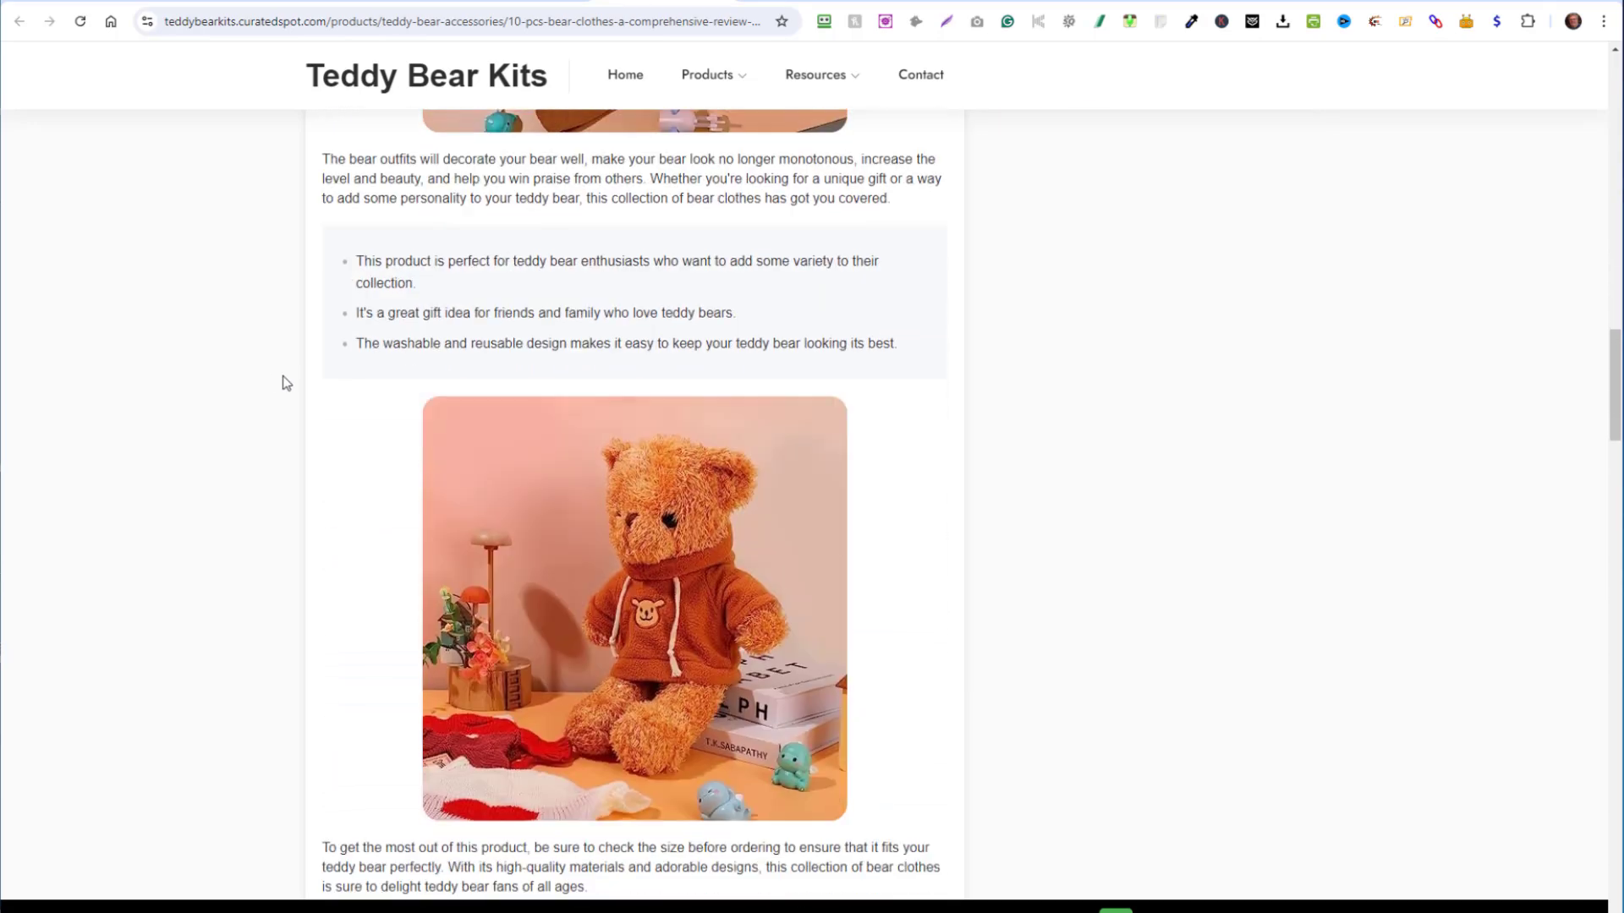
scroll("down", 3)
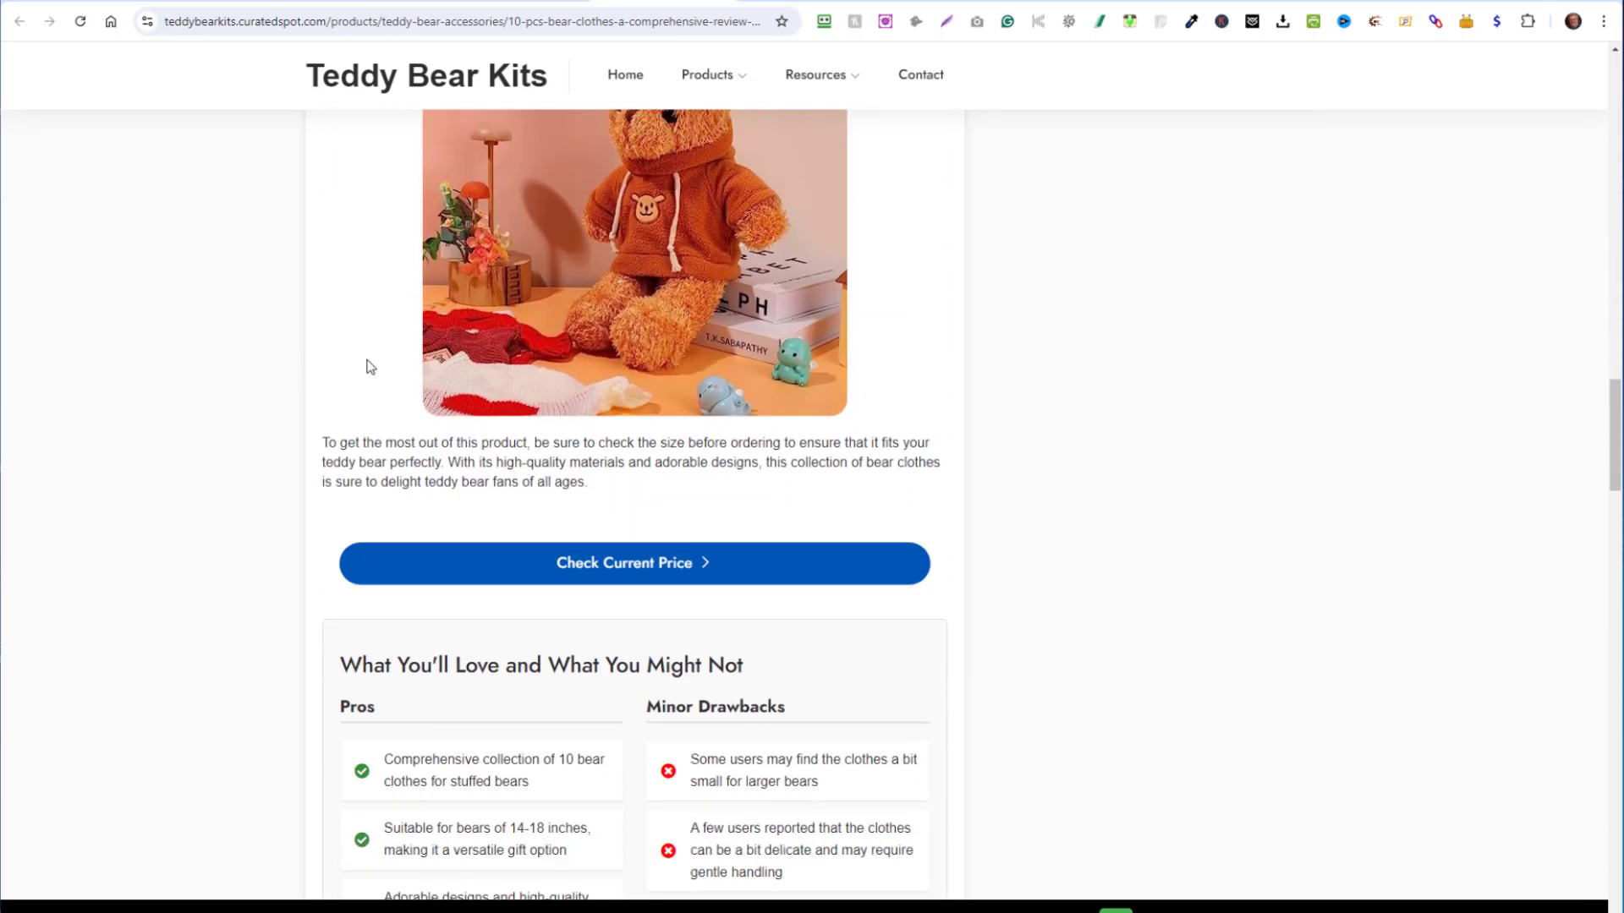
scroll("down", 3)
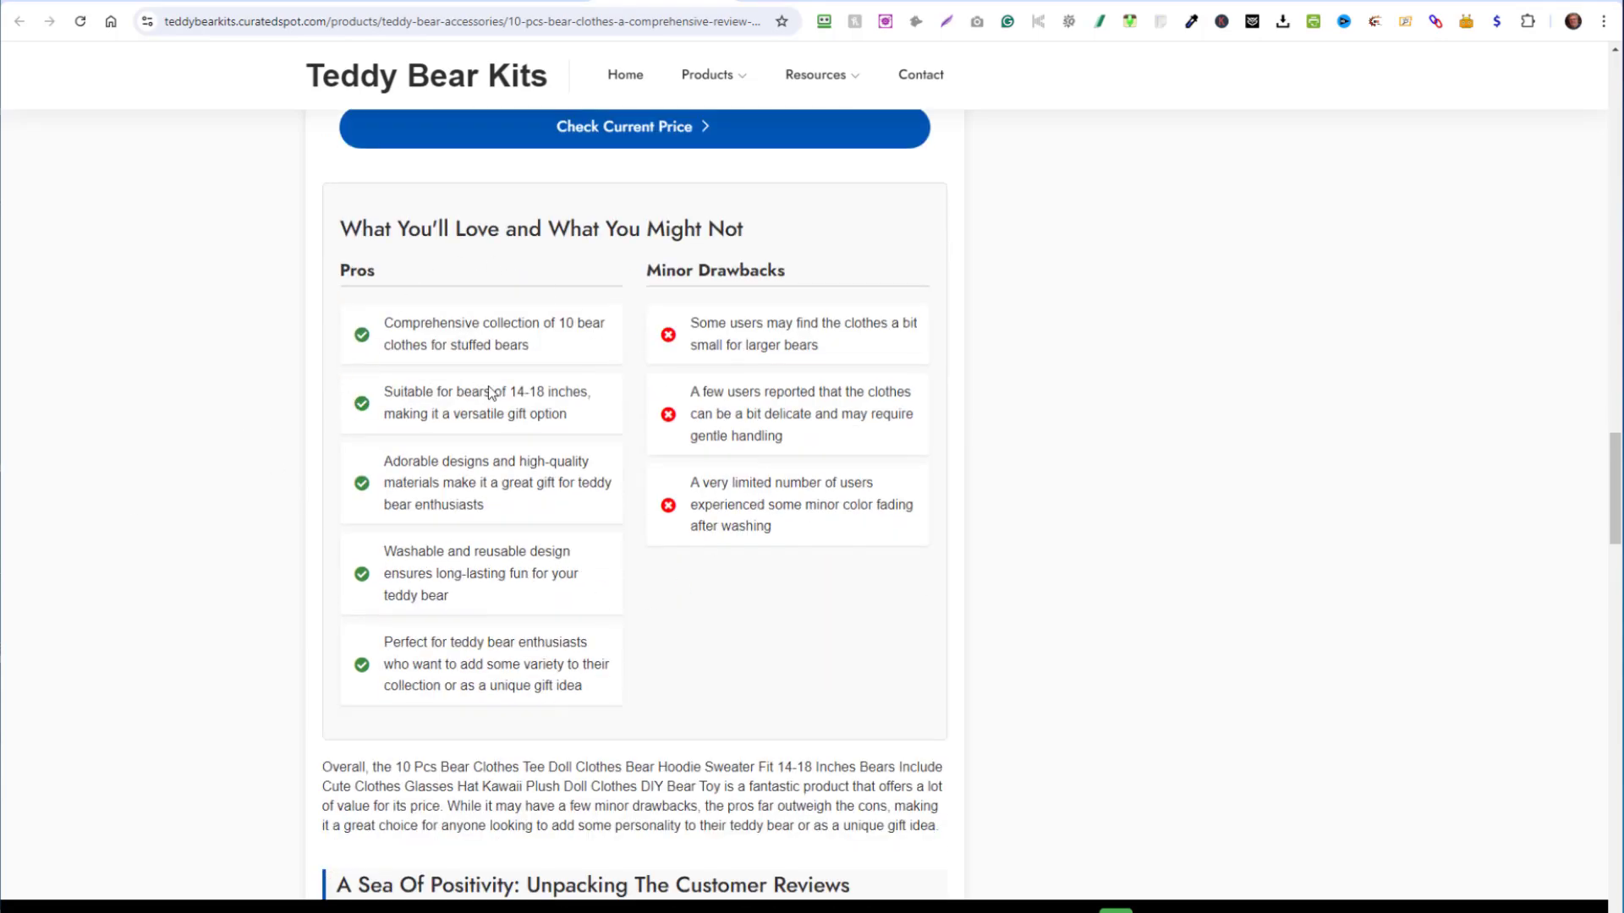
scroll("down", 3)
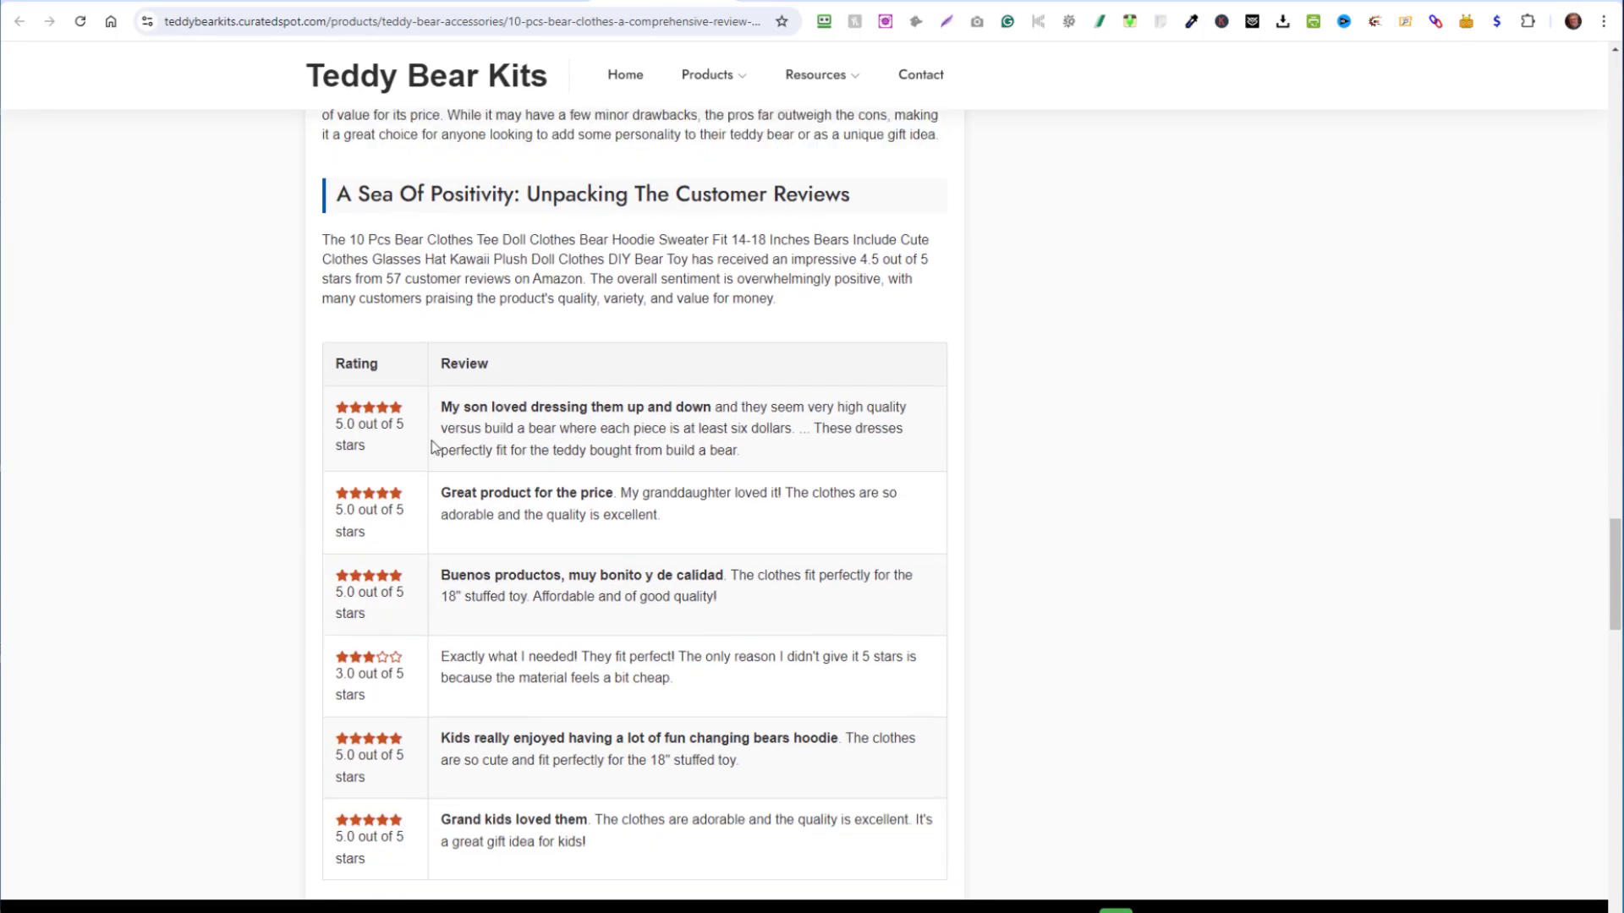
scroll("down", 3)
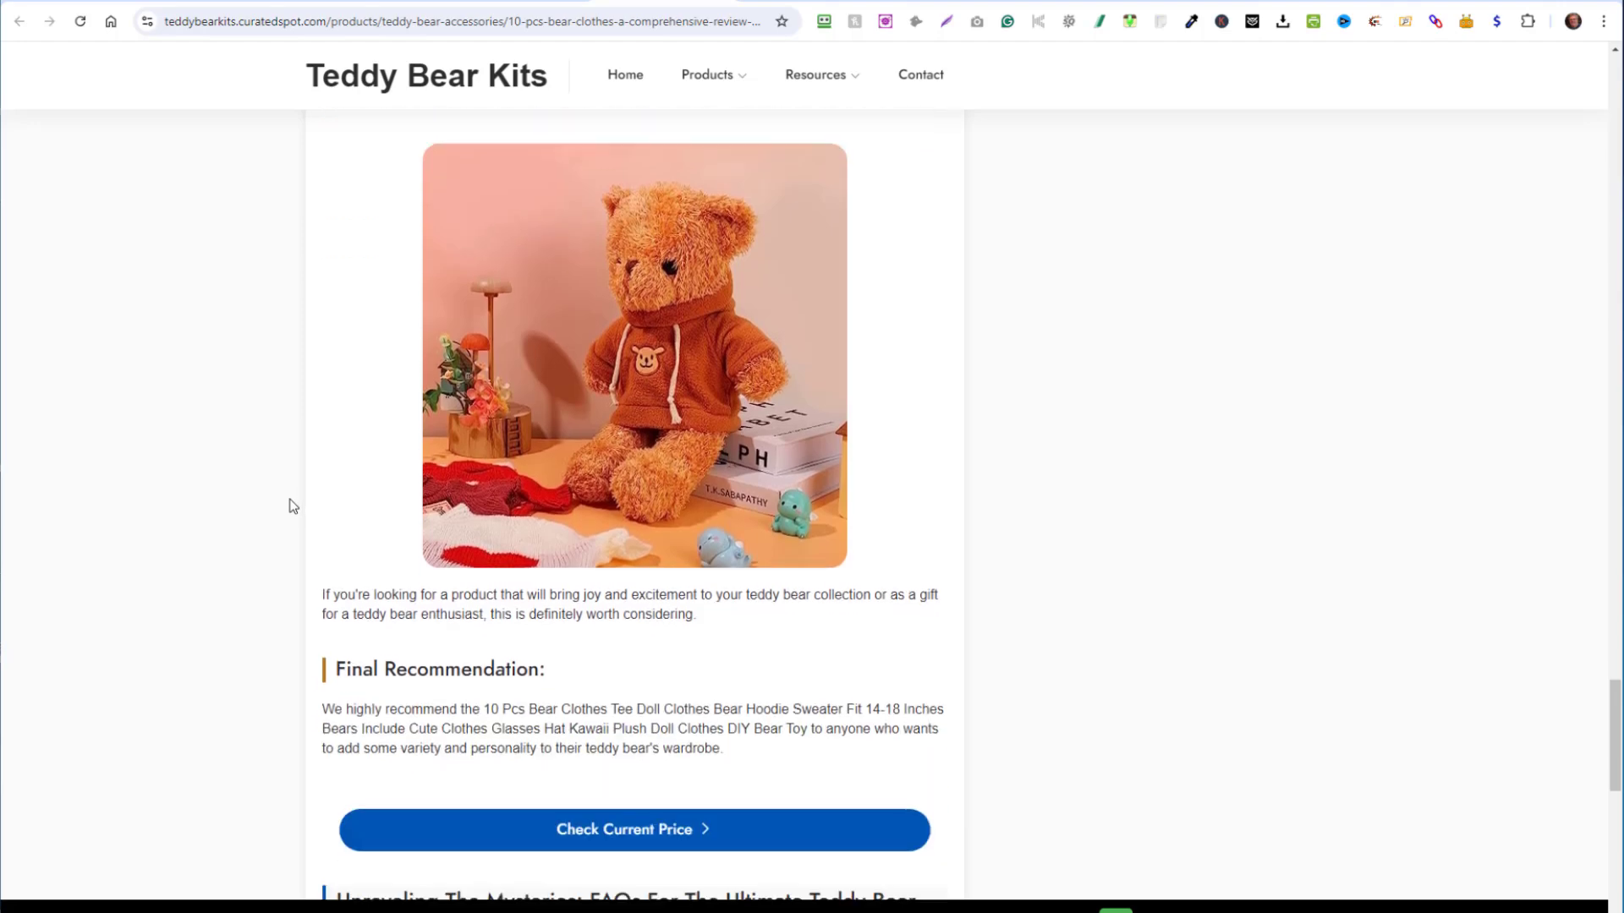
scroll("down", 3)
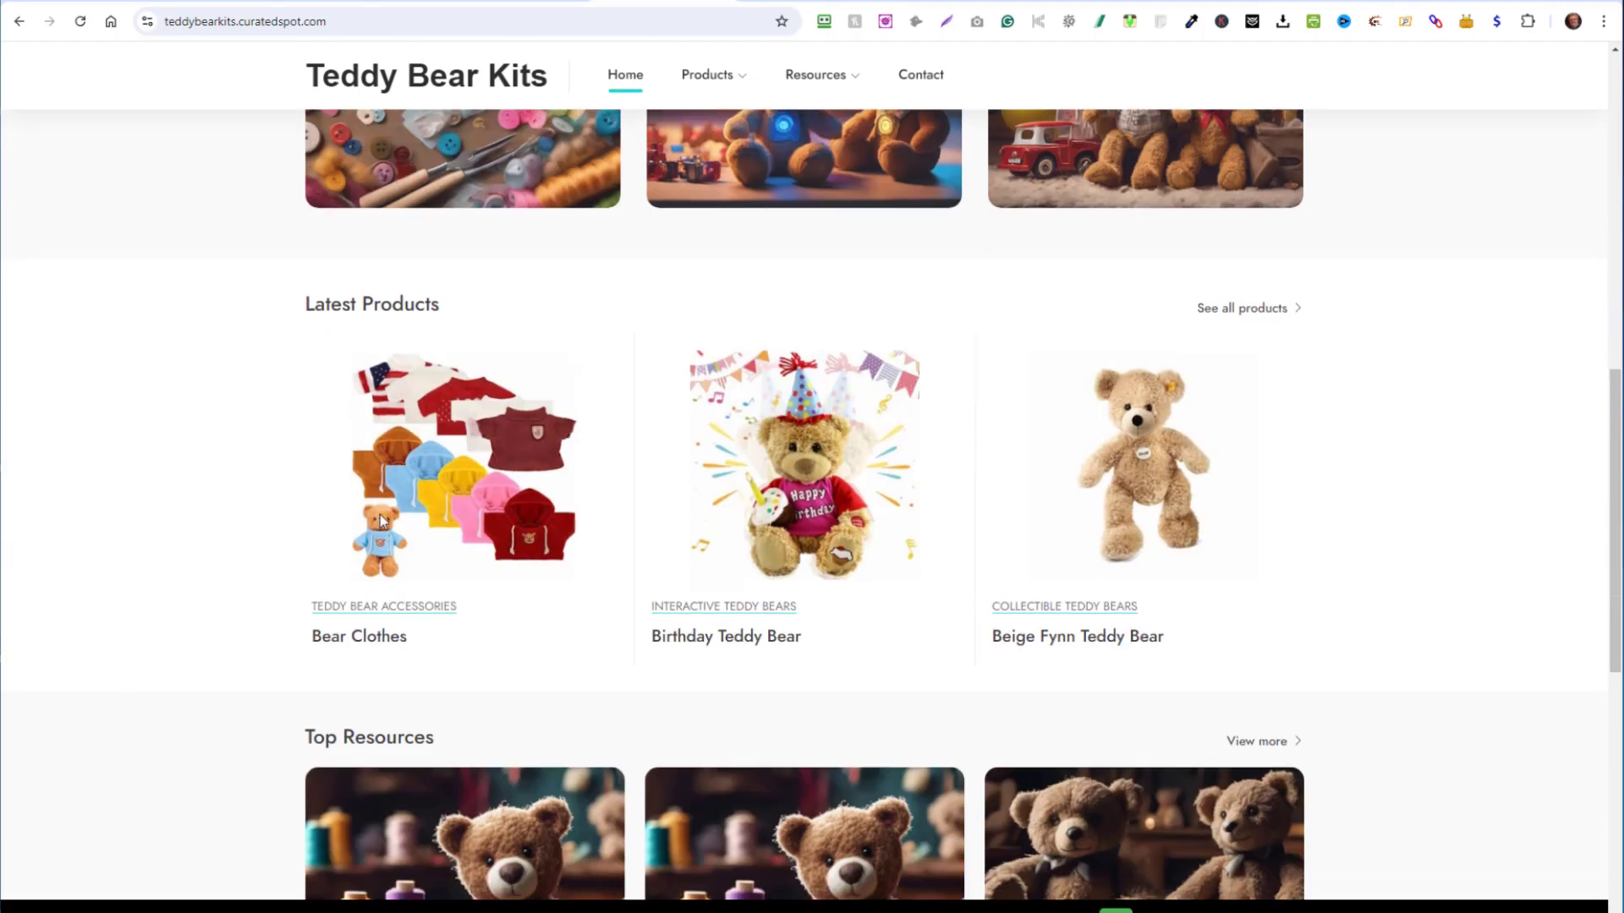
mouse_move(961, 802)
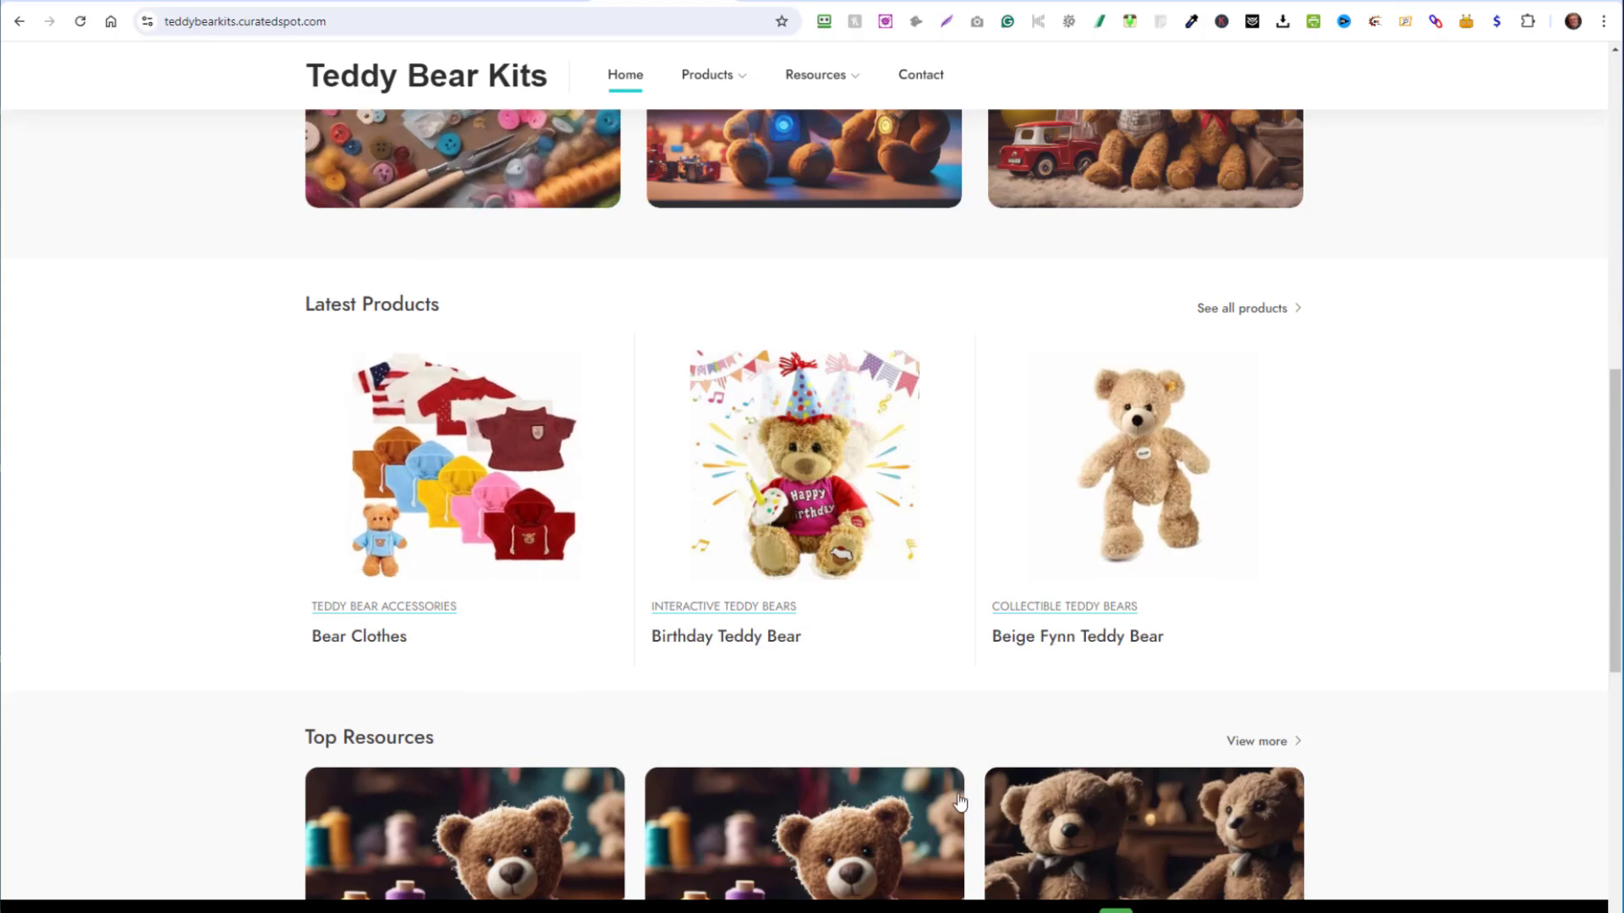
scroll("down", 3)
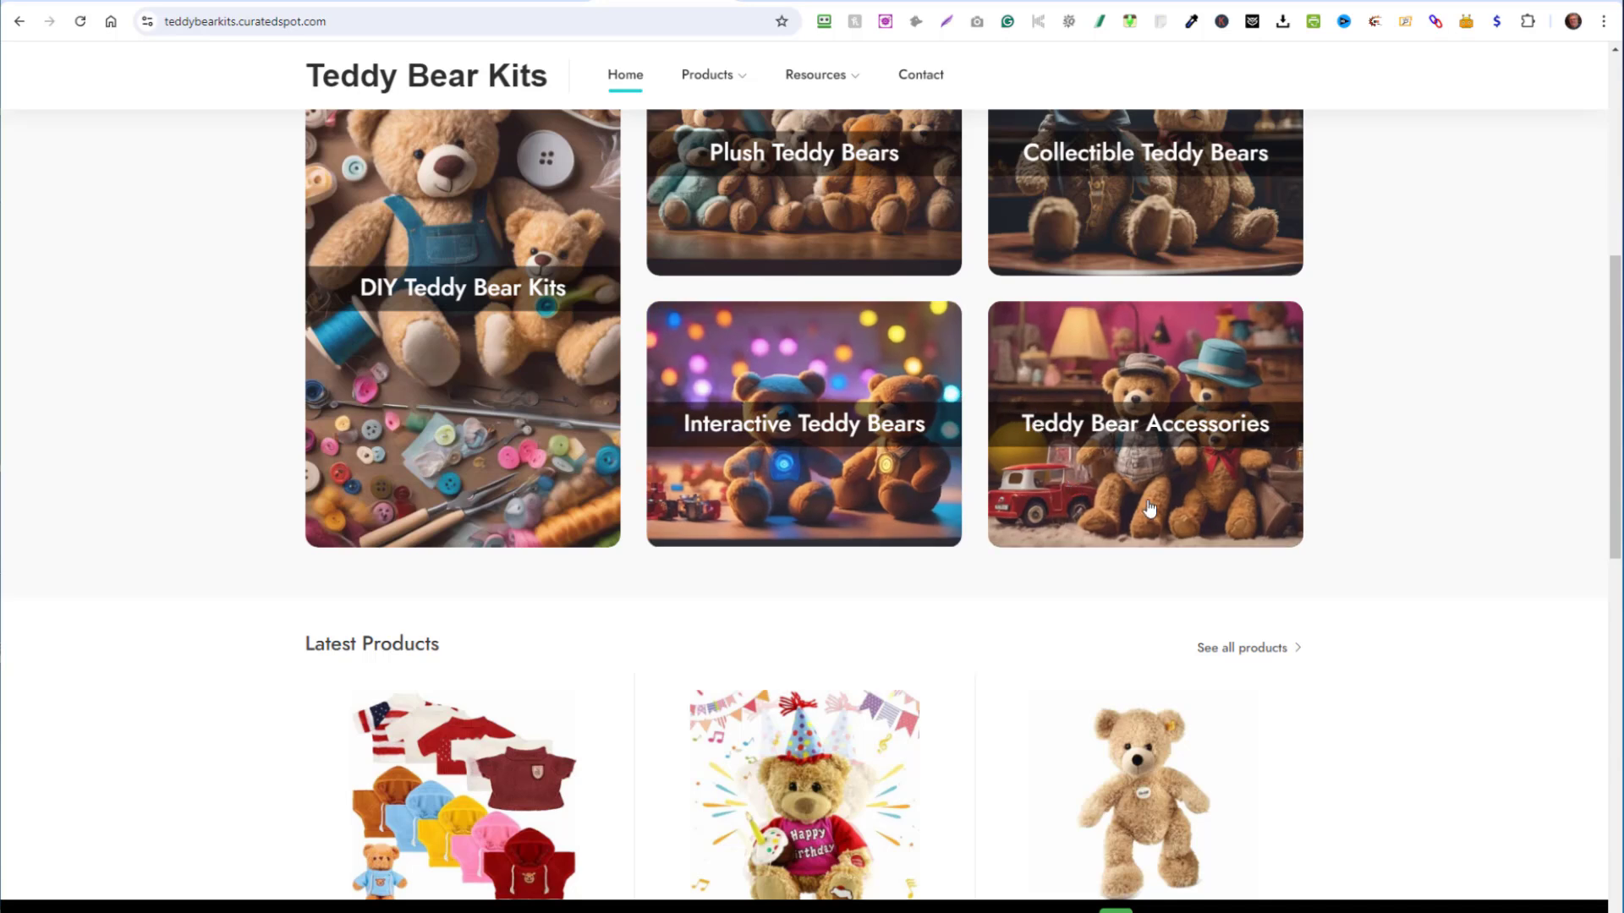
scroll("up", 3)
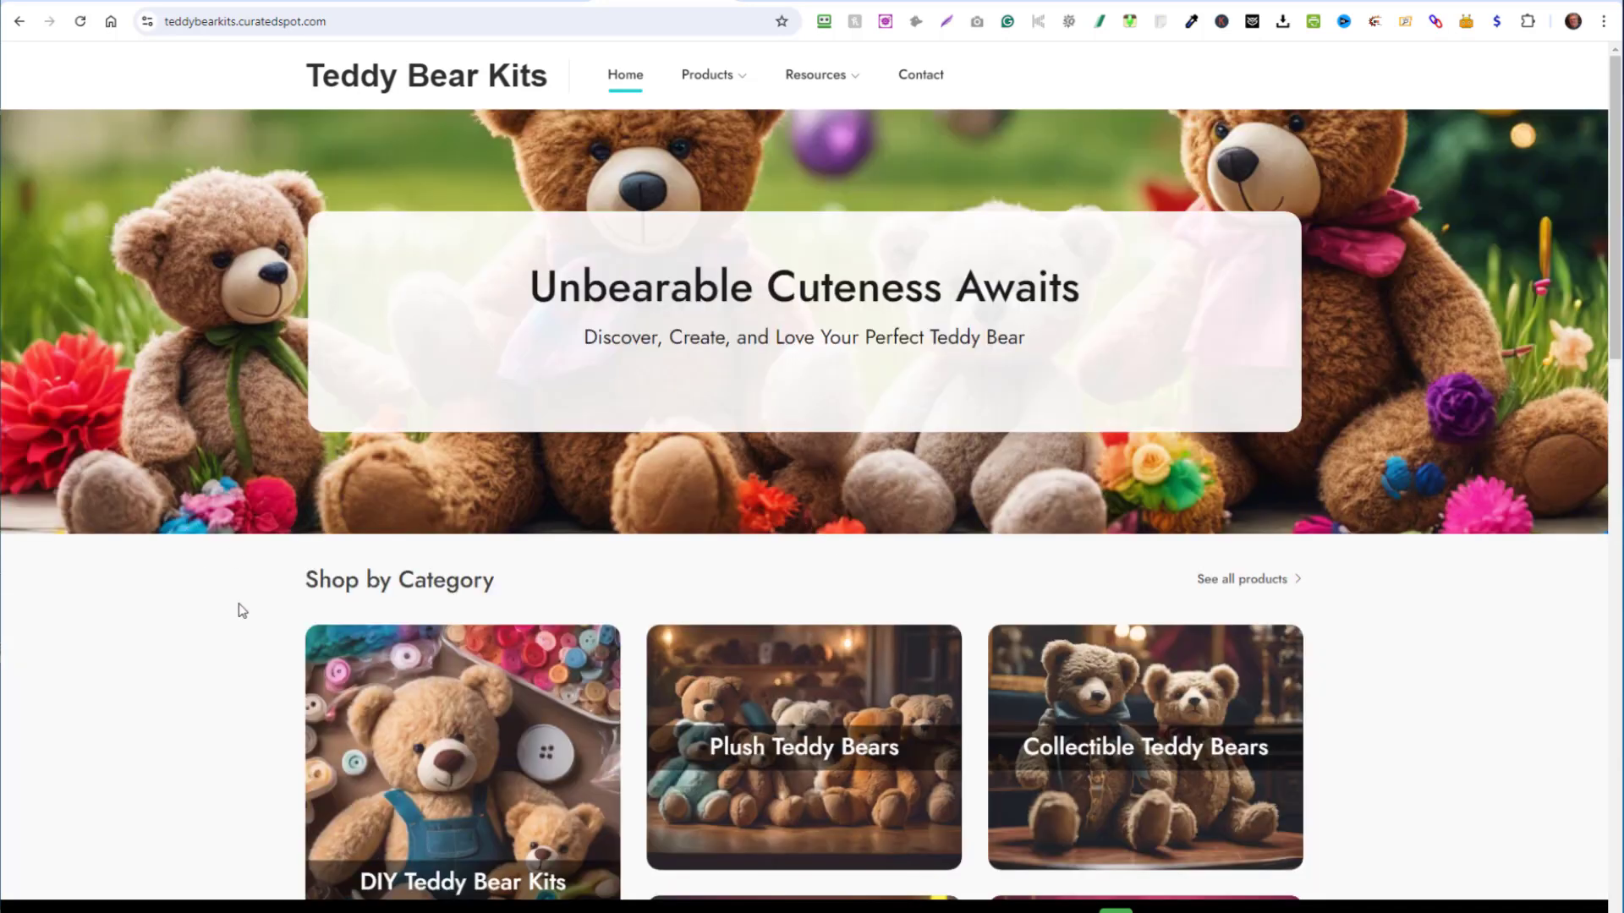
mouse_move(237, 631)
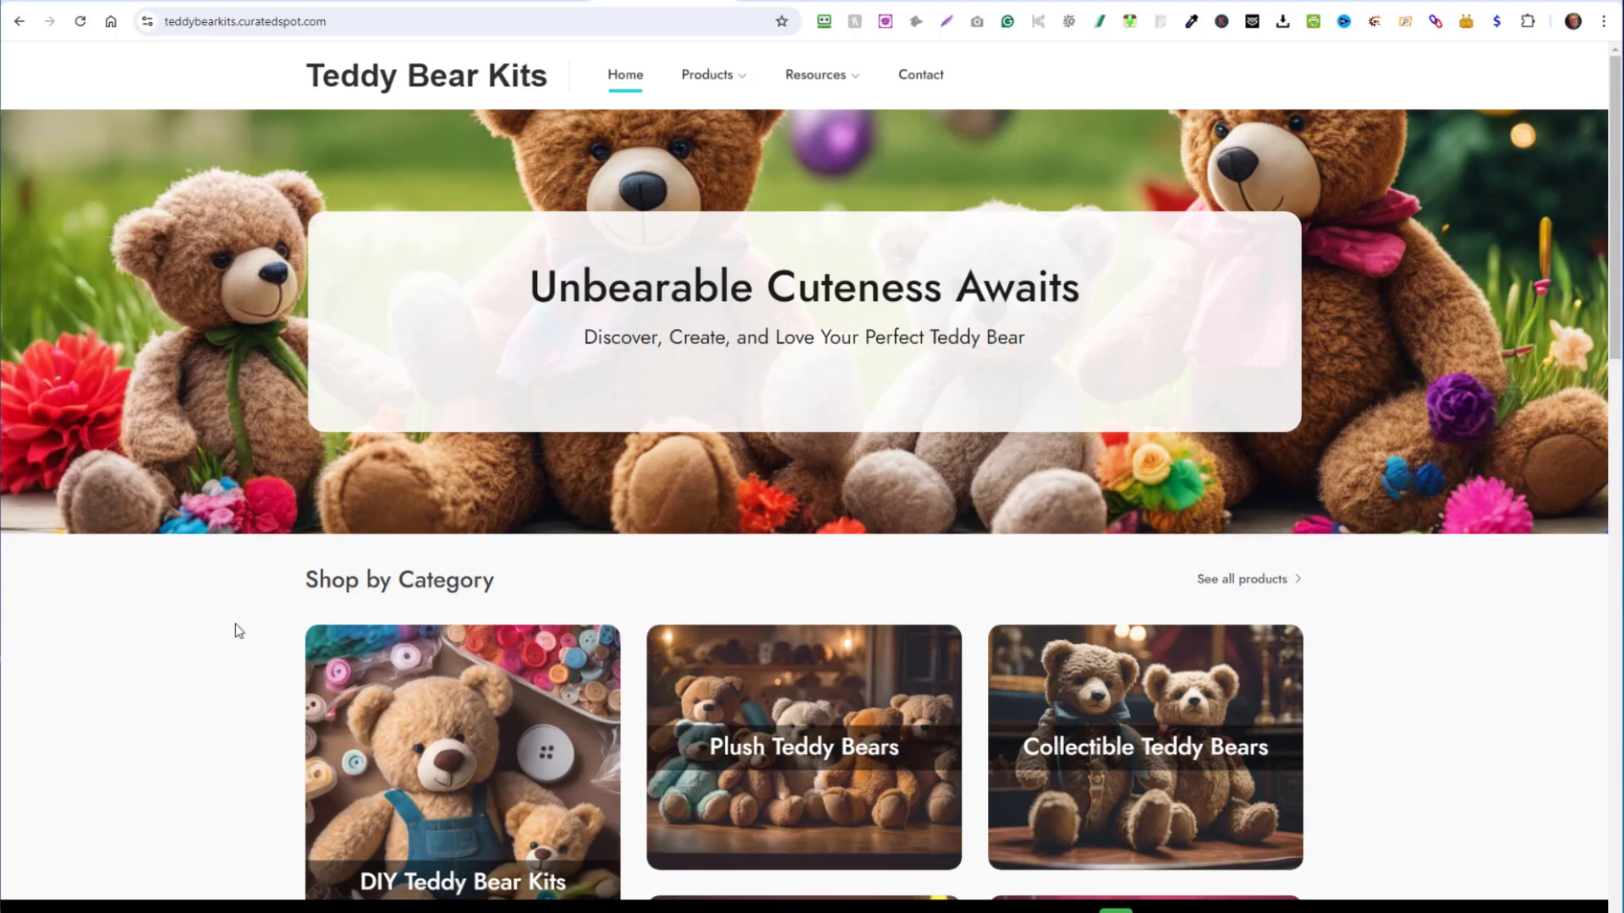
mouse_move(183, 582)
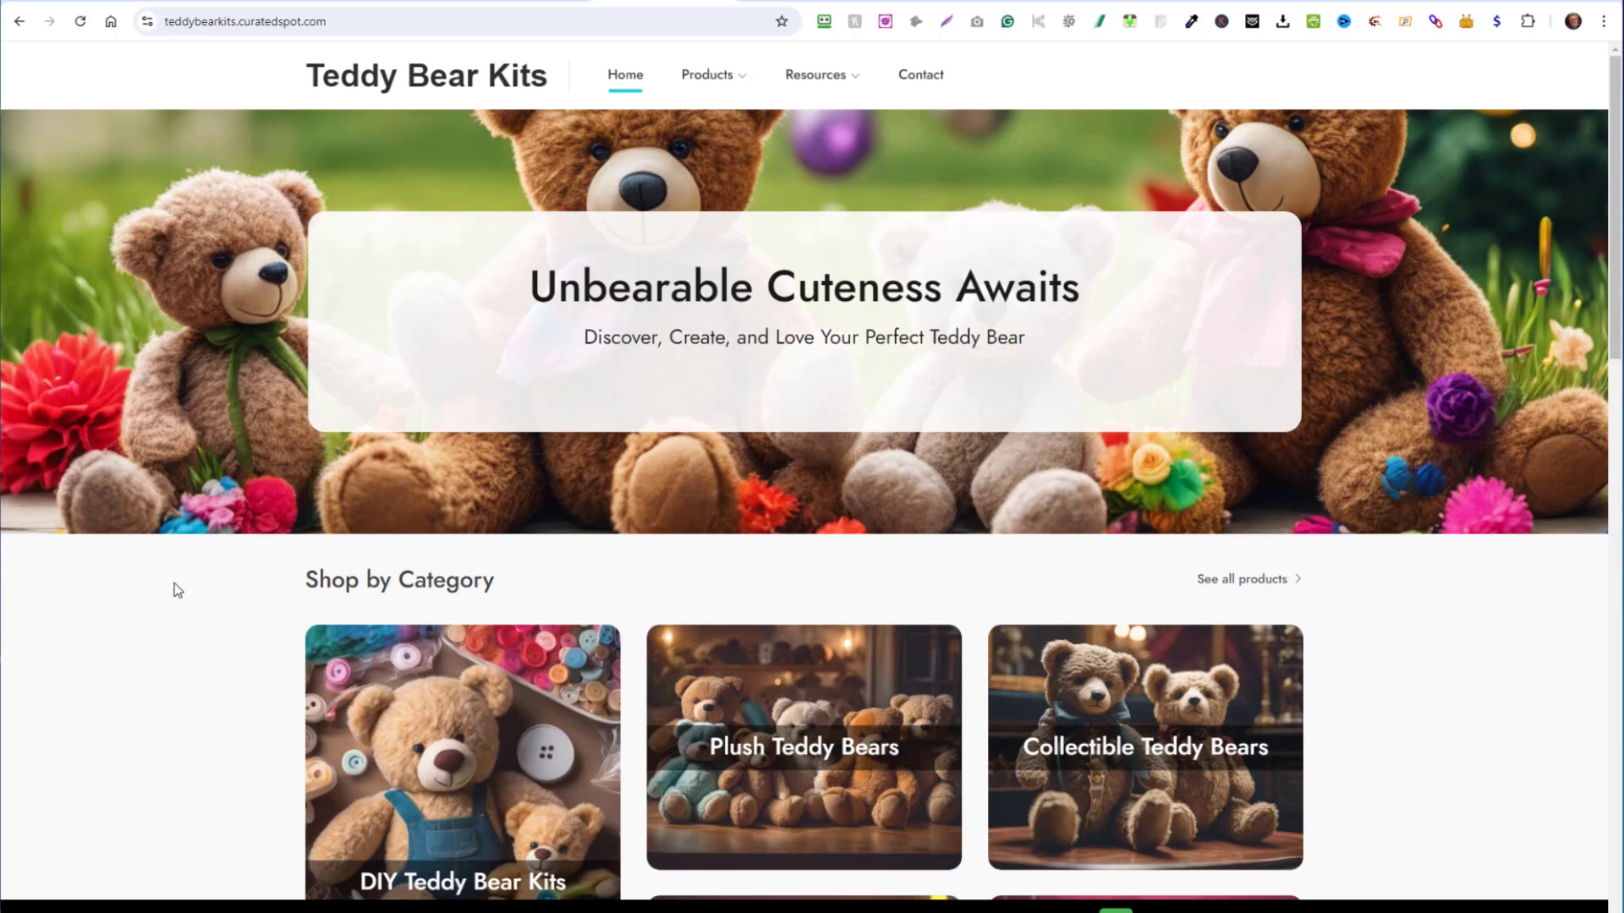
mouse_move(240, 494)
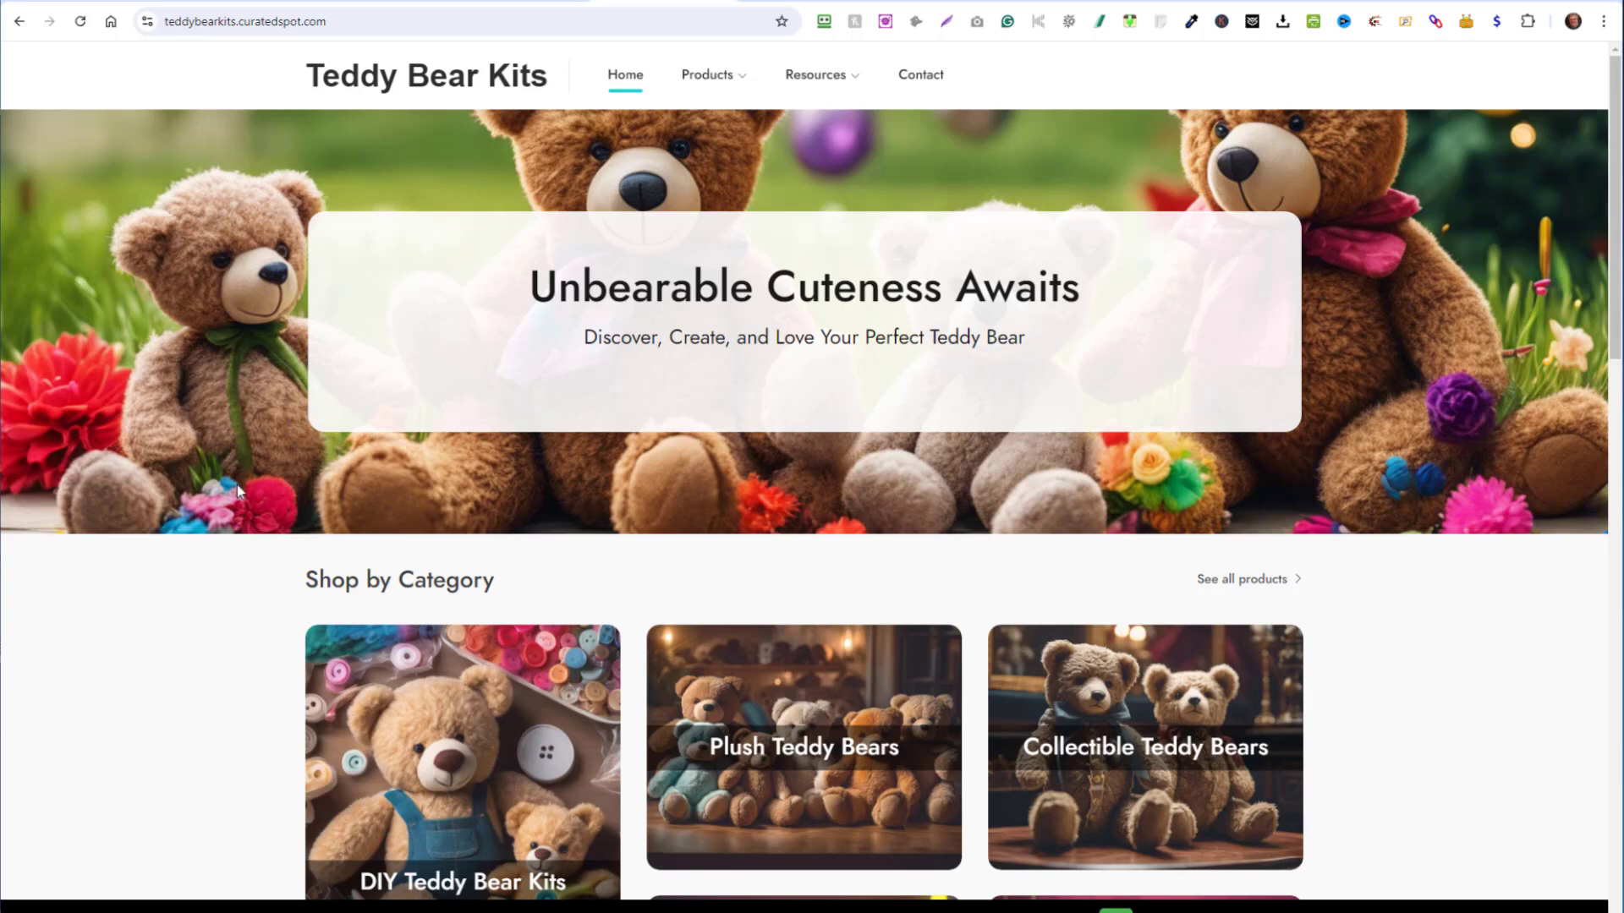
mouse_move(102, 663)
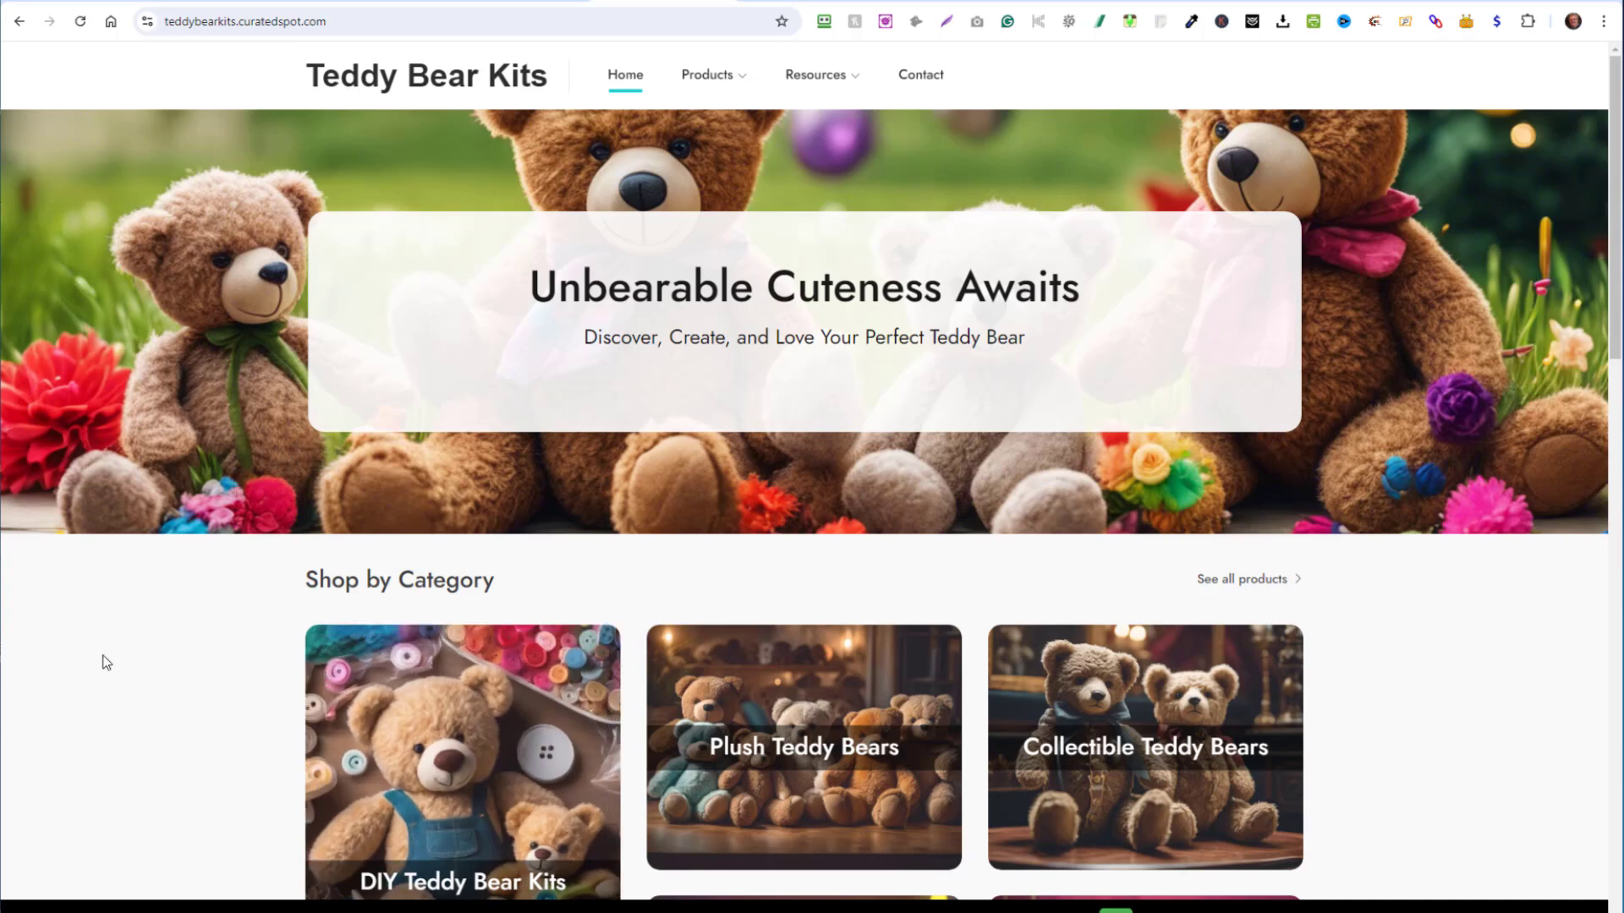
mouse_move(117, 673)
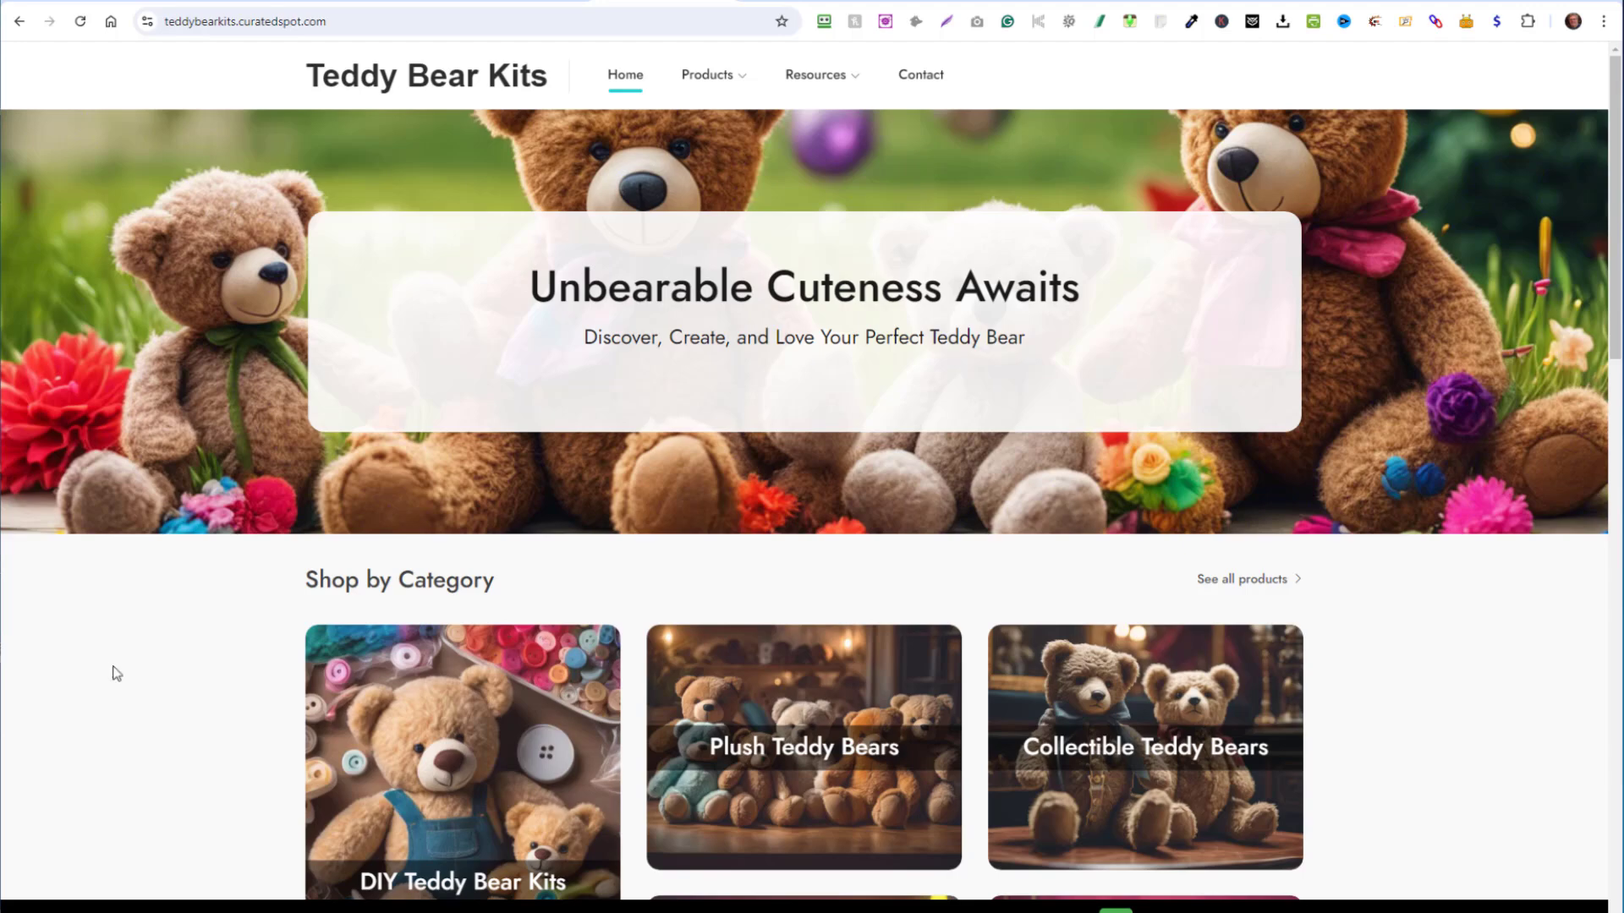
scroll("down", 3)
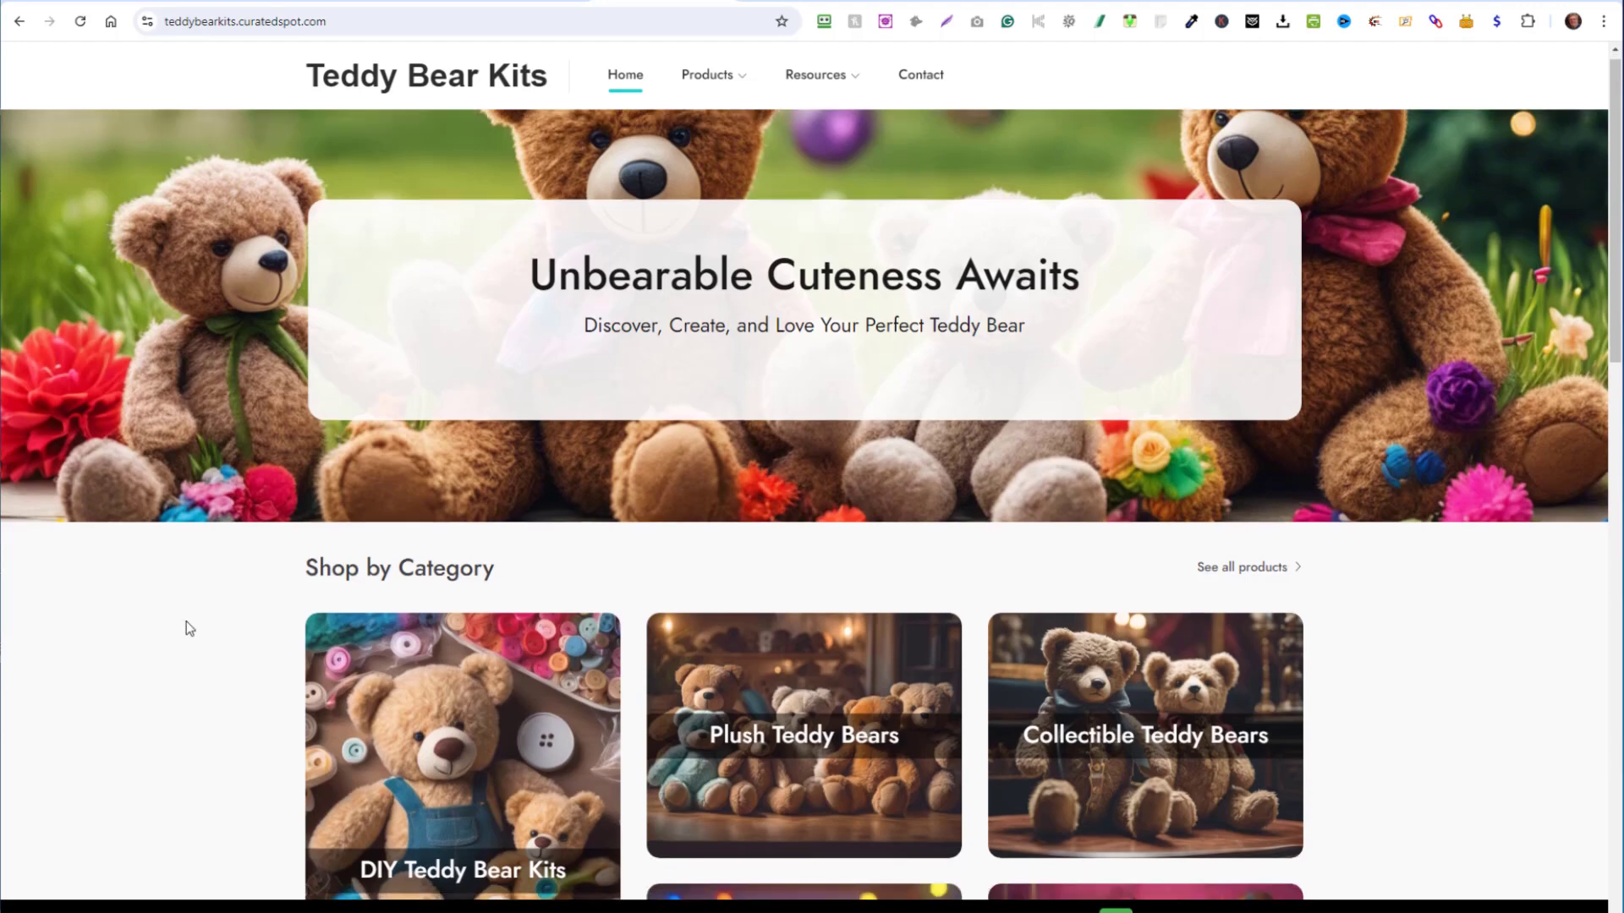
scroll("down", 3)
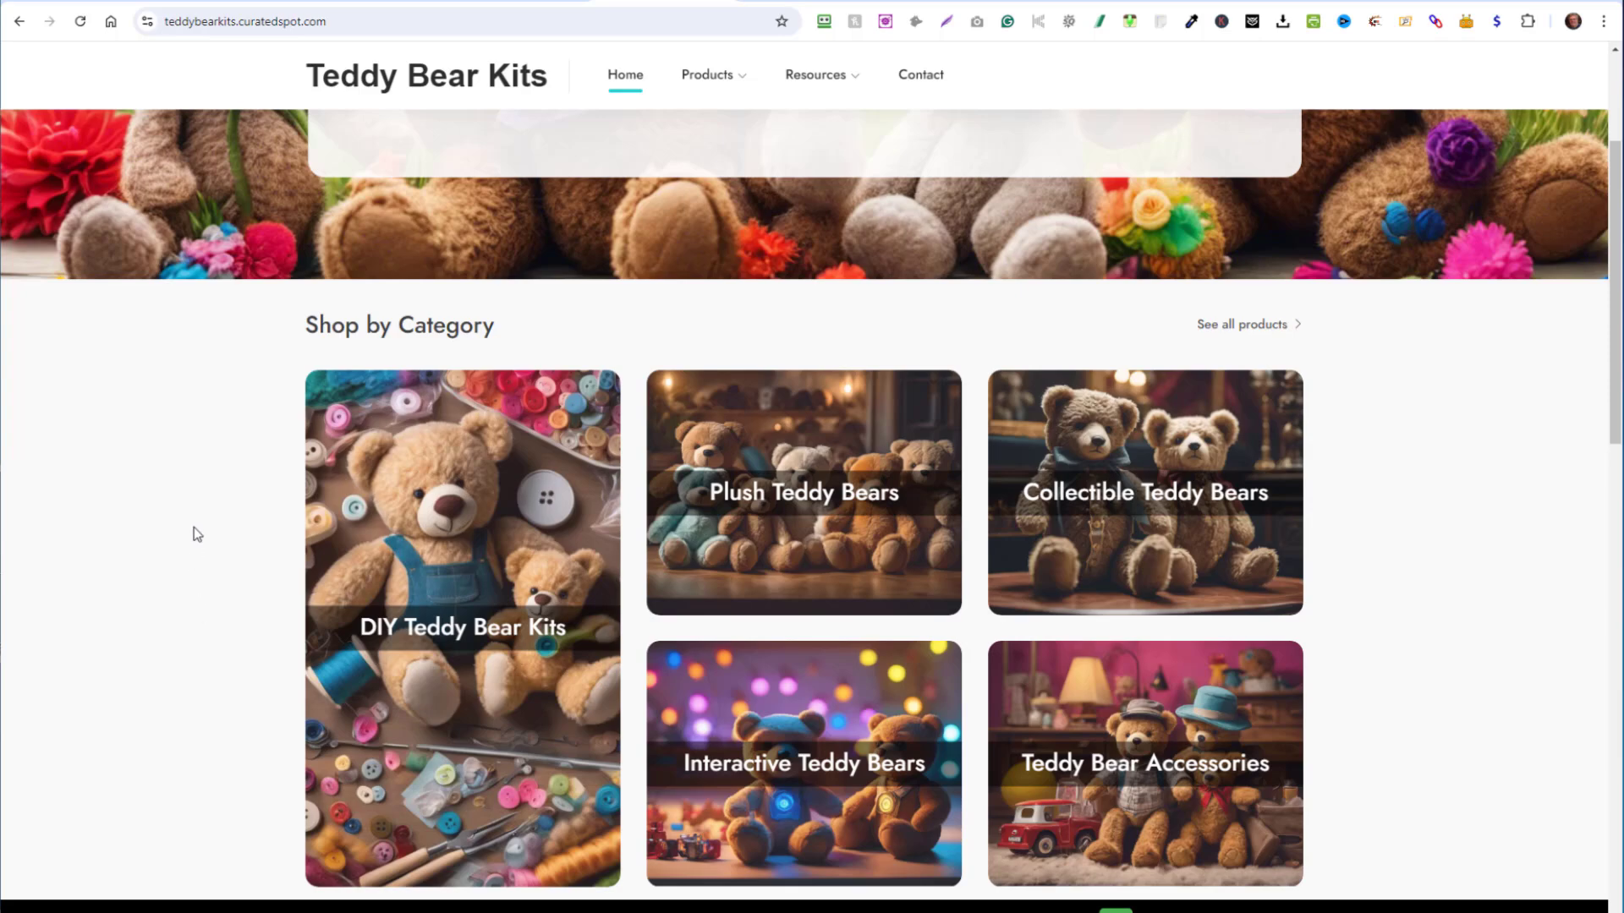
scroll("down", 3)
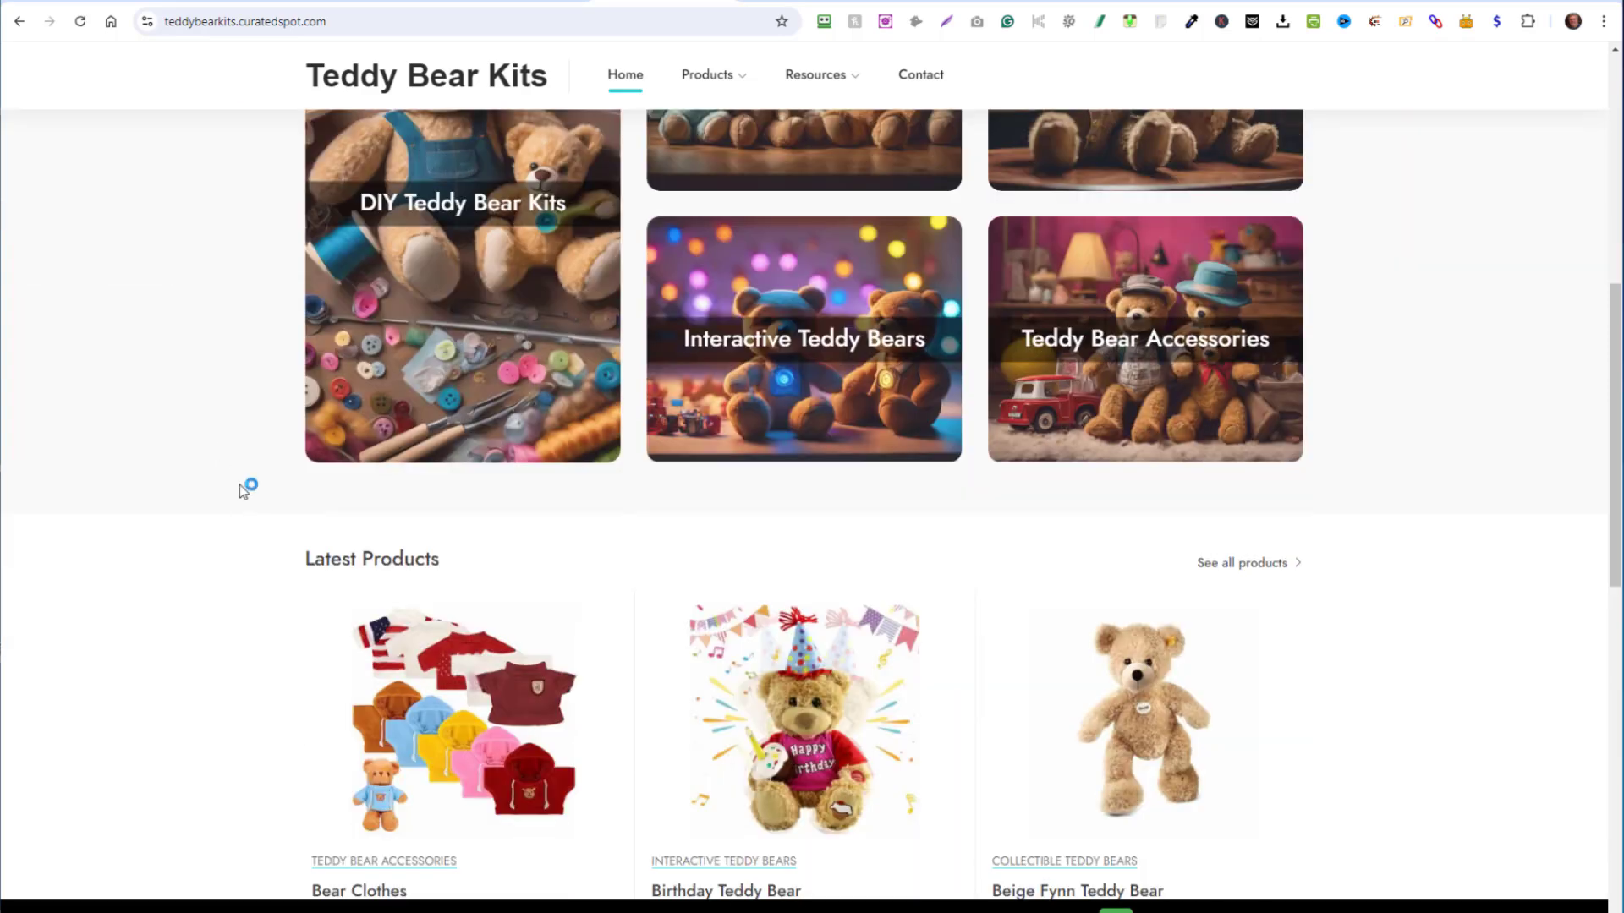
scroll("up", 3)
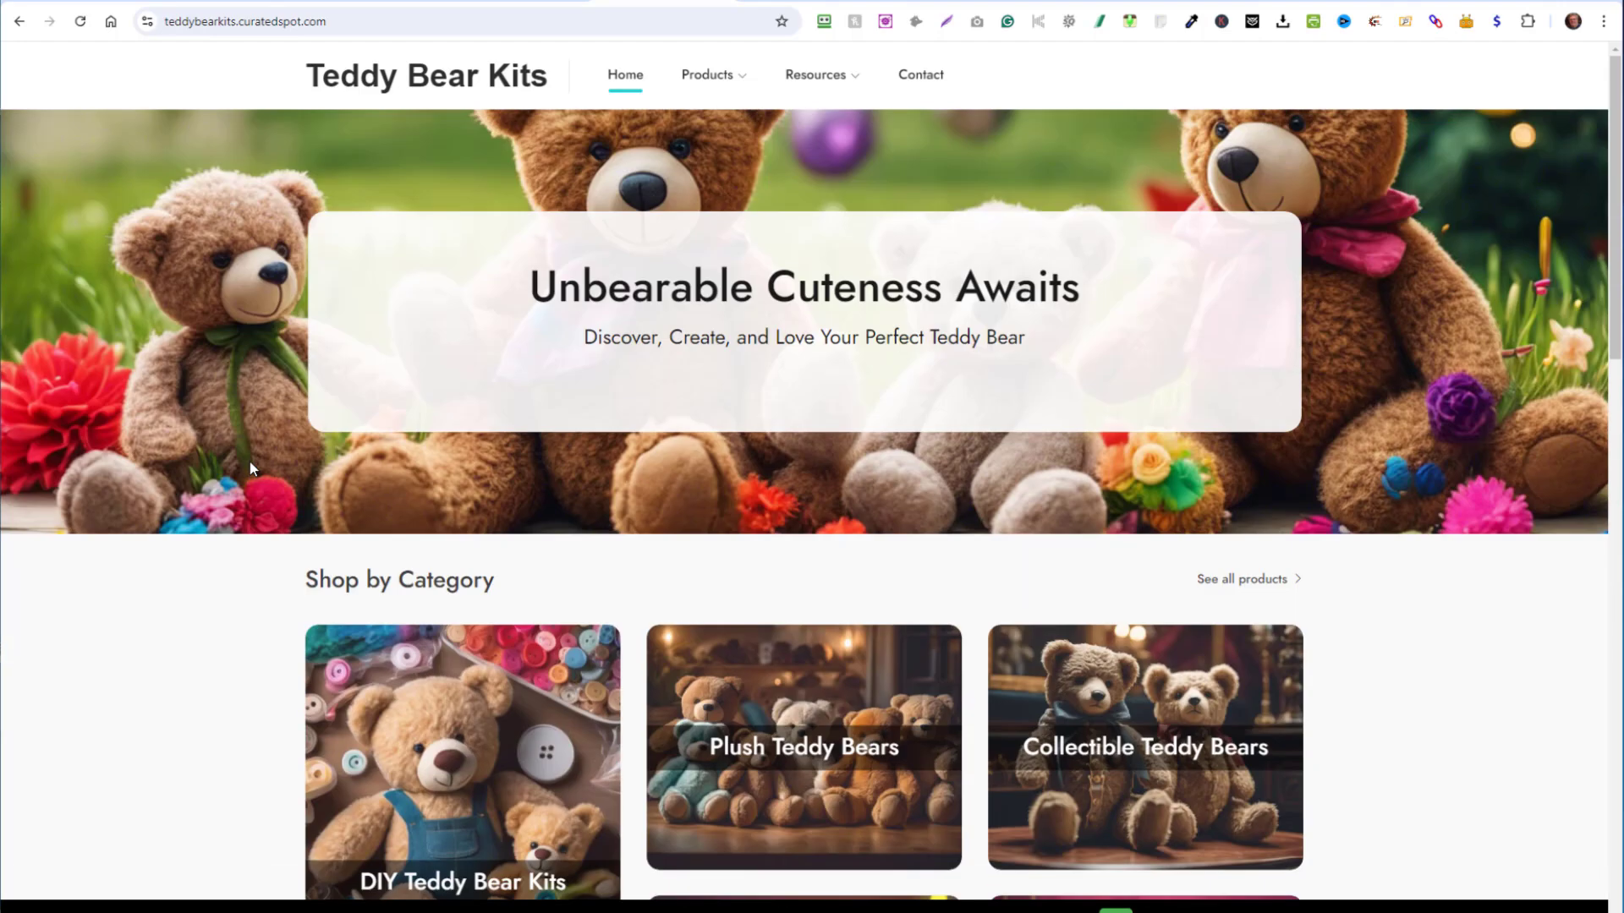
mouse_move(209, 633)
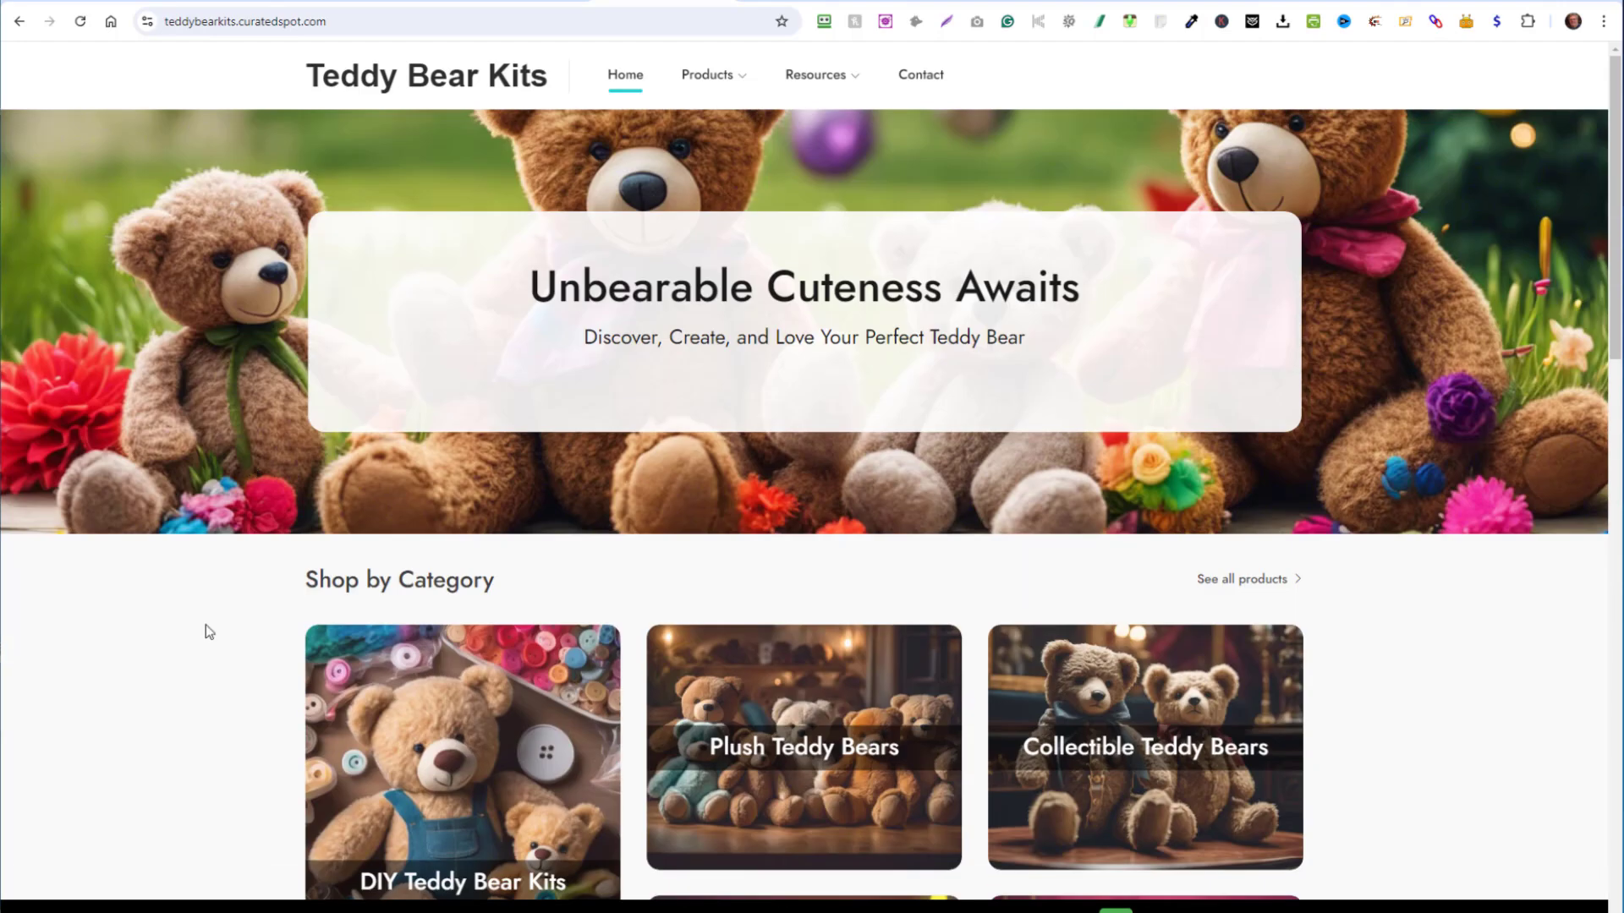
mouse_move(1398, 284)
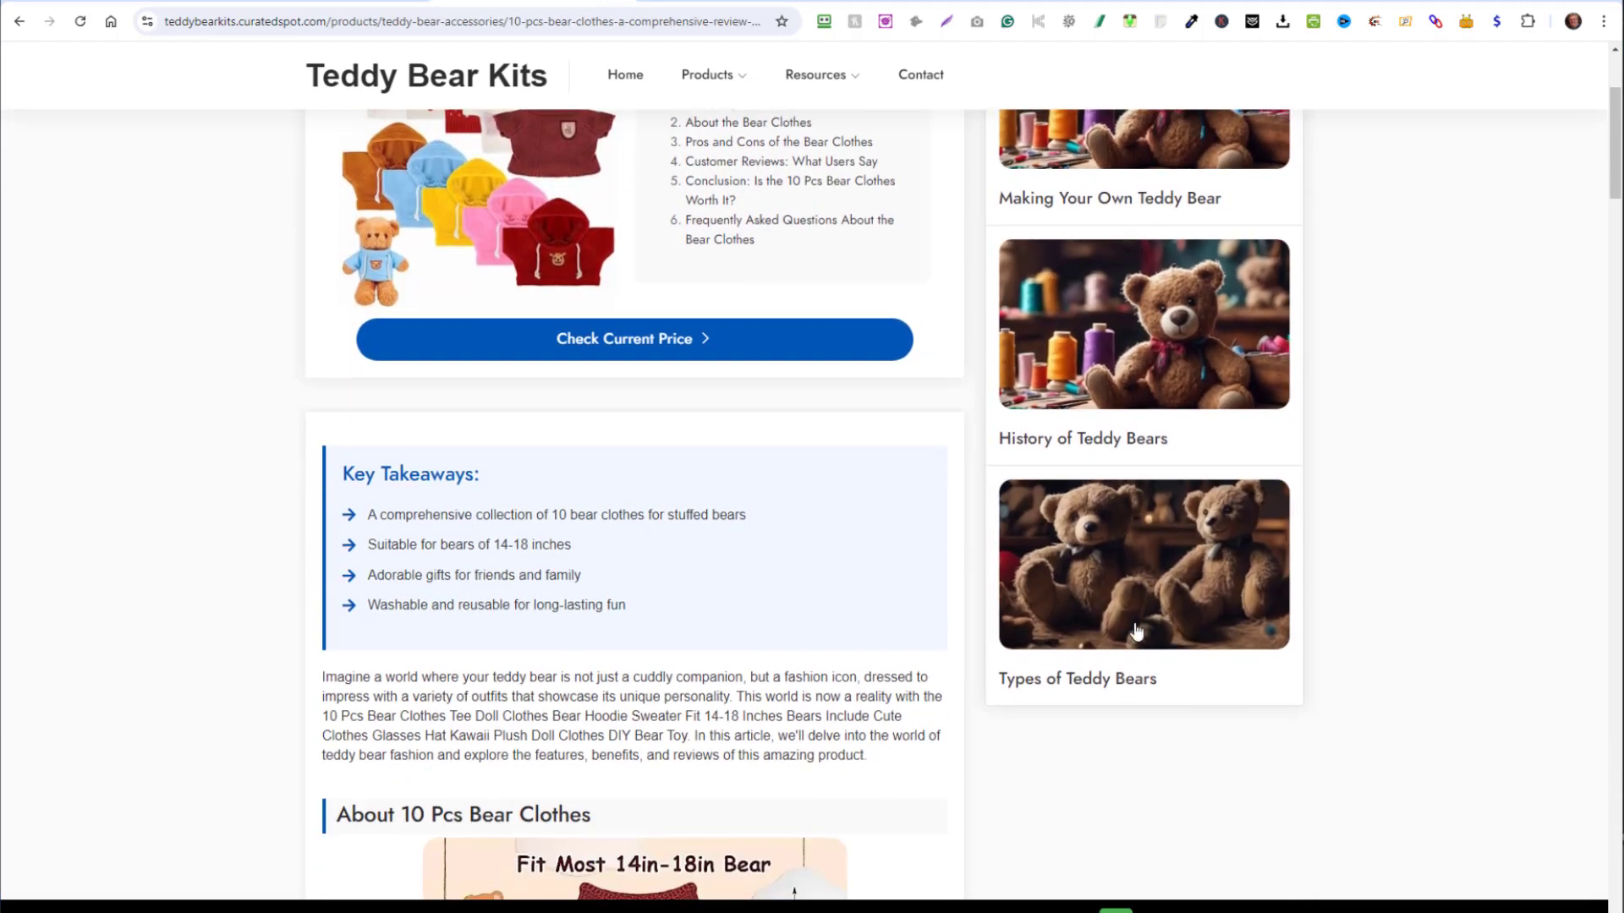
Scroll through the Types of Teddy Bears resource article to its conclusion.
scroll("down", 3)
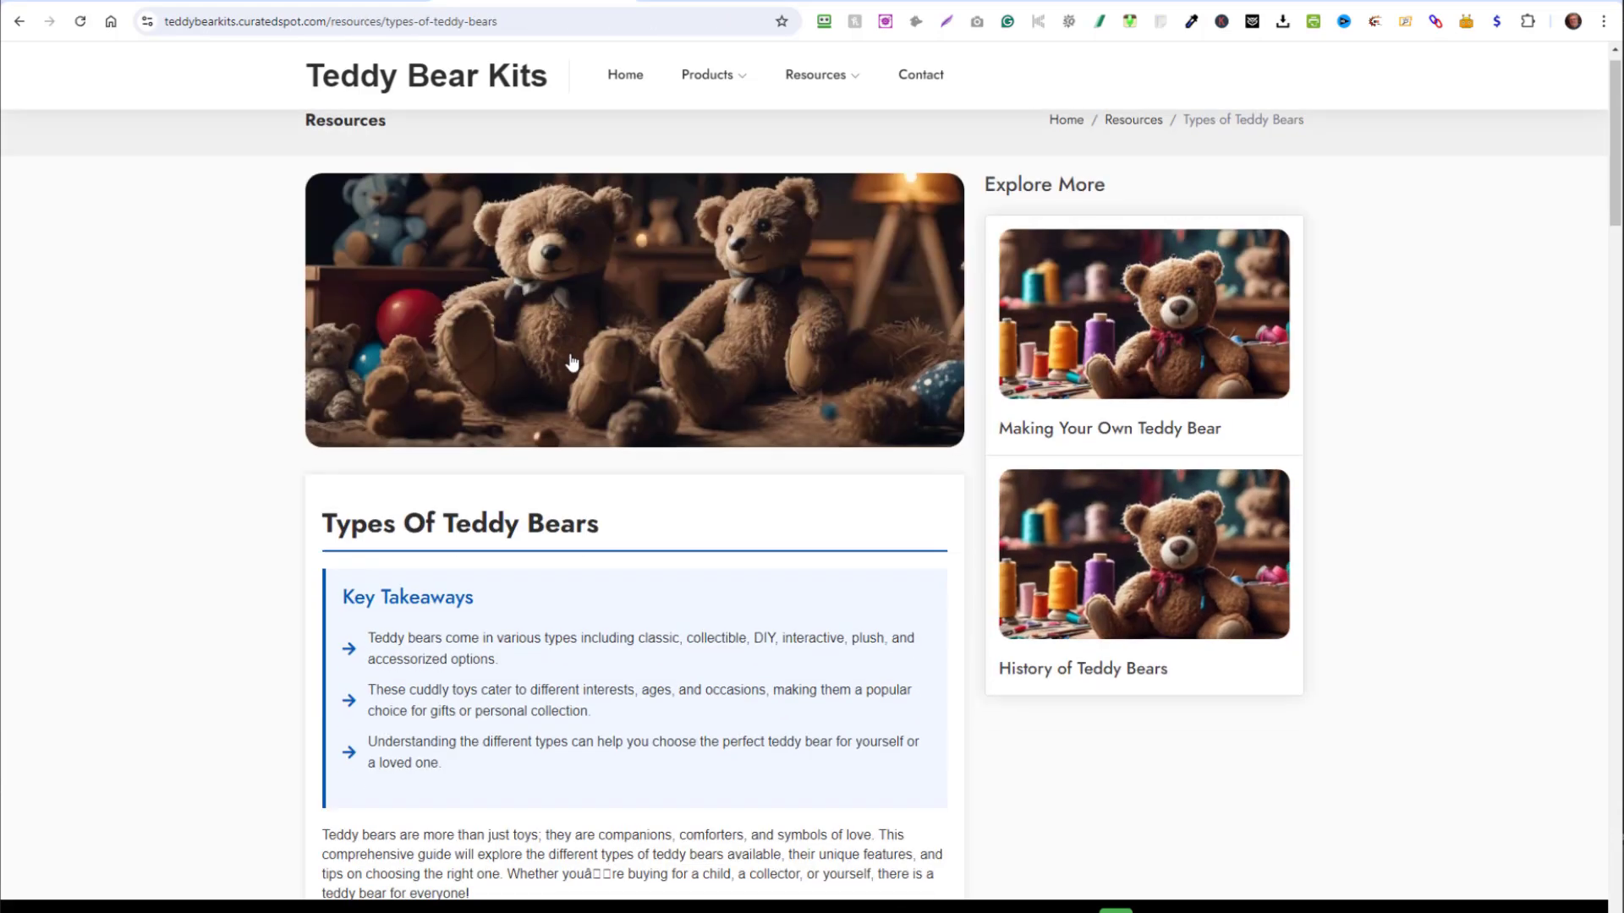
scroll("down", 3)
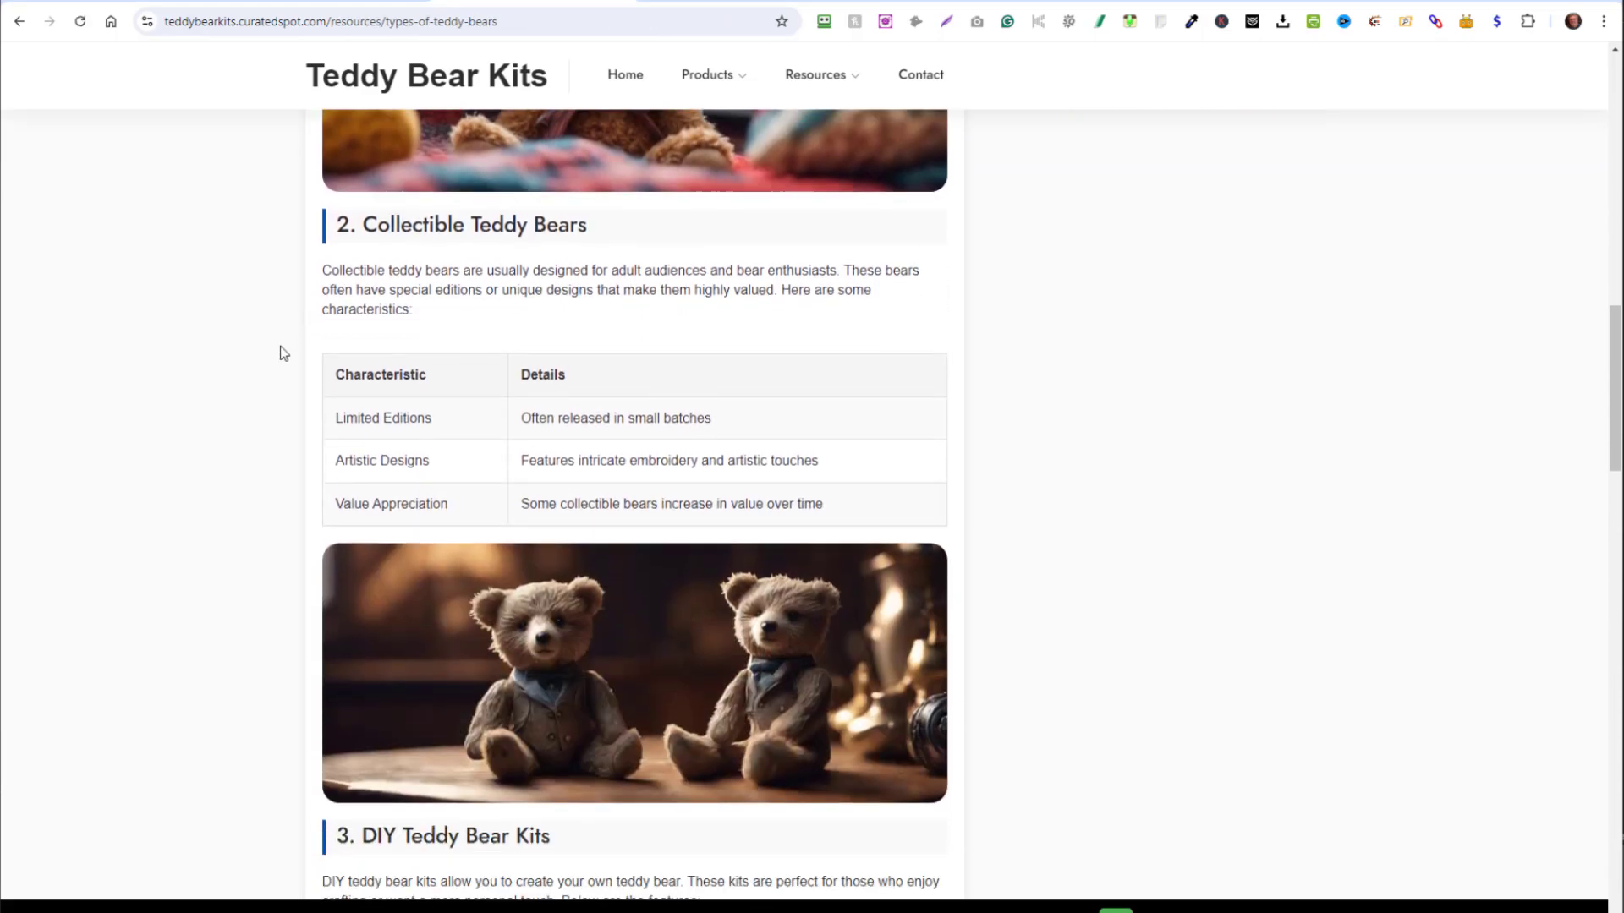
scroll("down", 3)
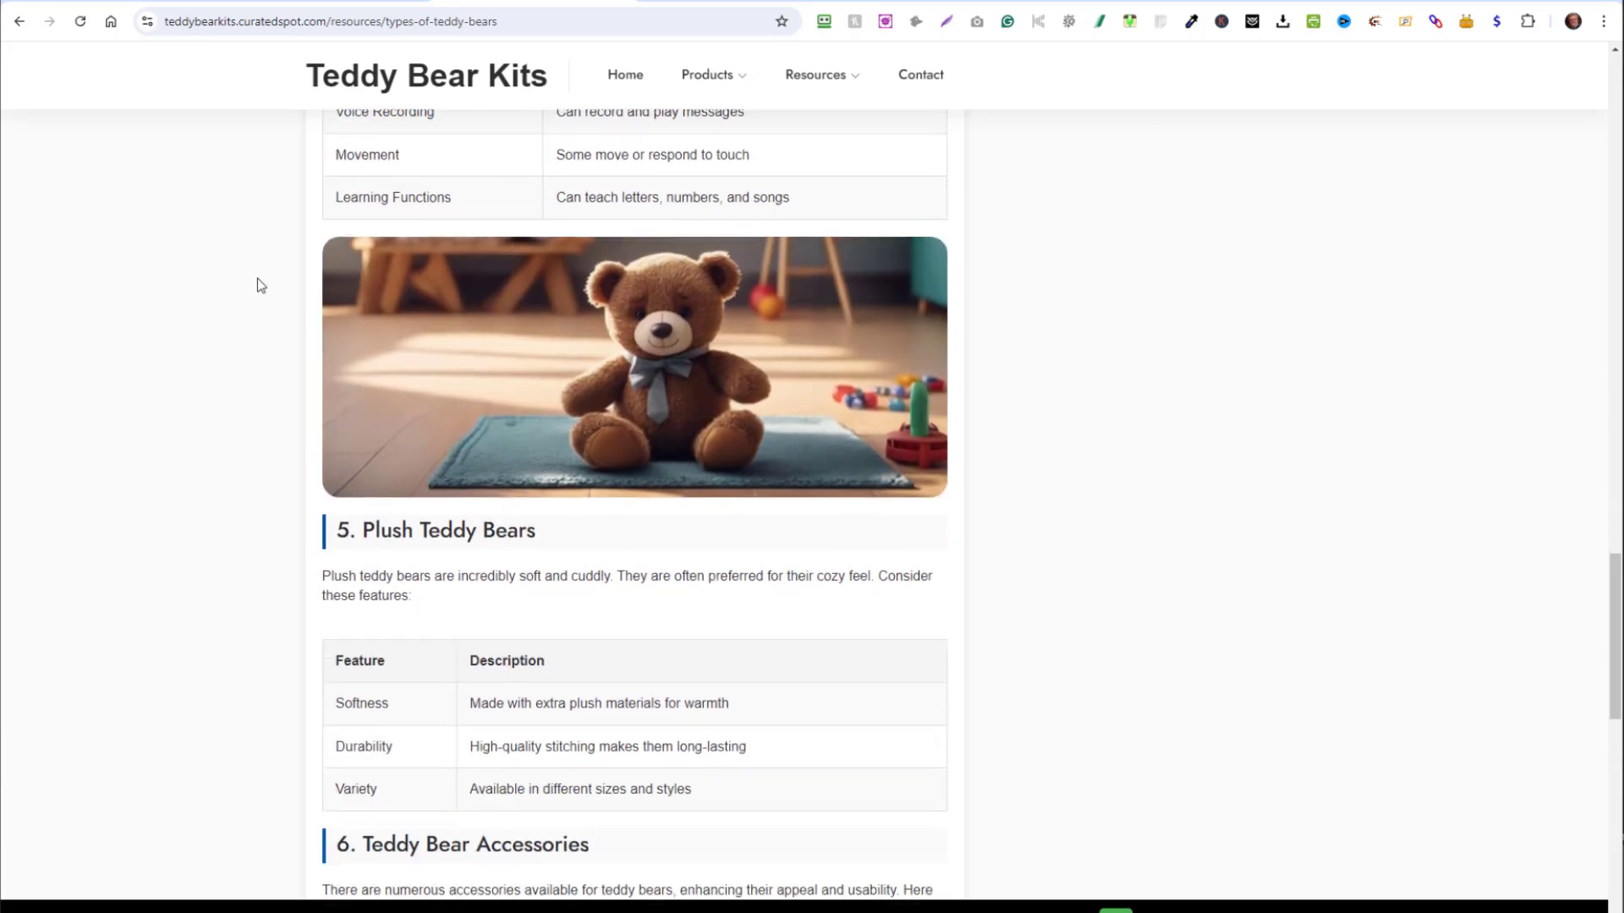
scroll("down", 3)
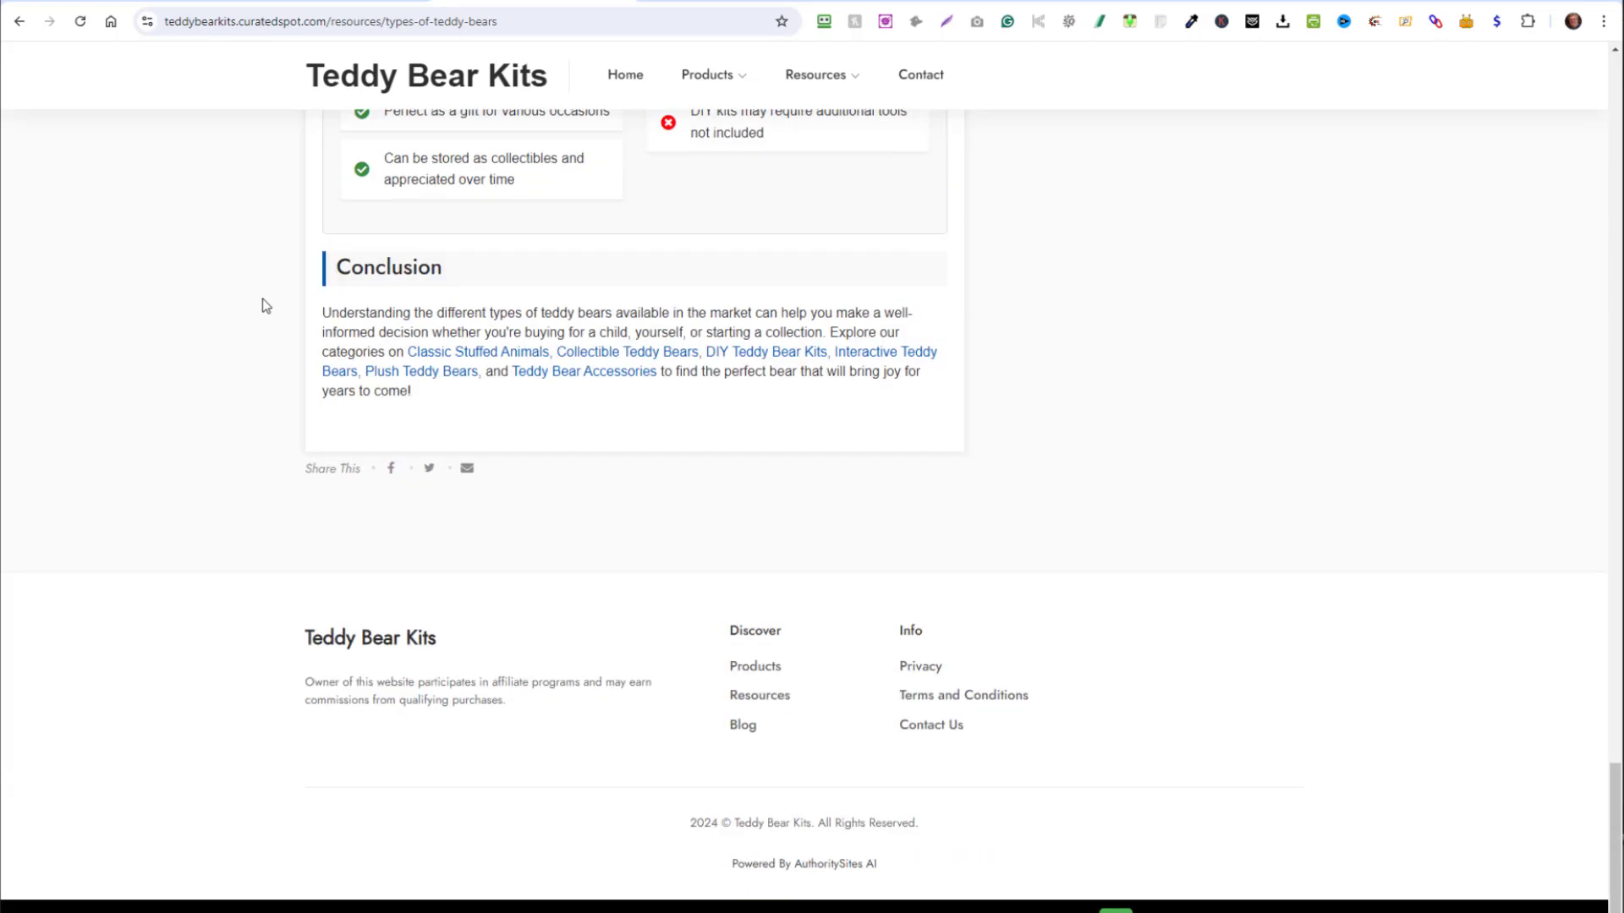
scroll("up", 3)
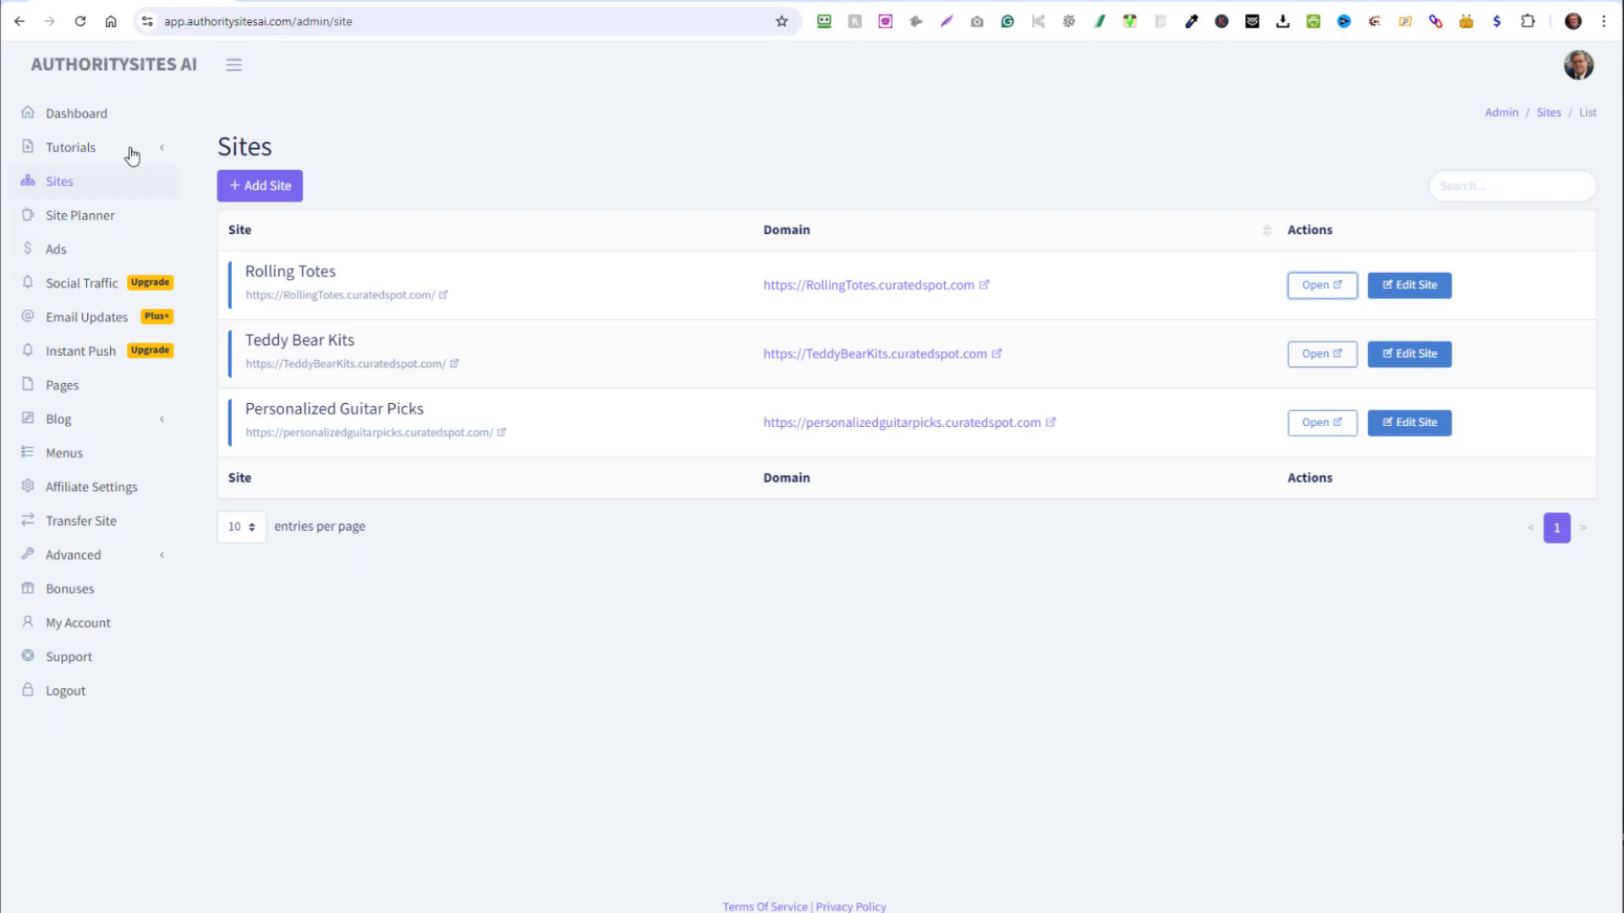
Browse the Tutorials list, viewing the Getting Started and custom domain registration videos.
left_click(75, 113)
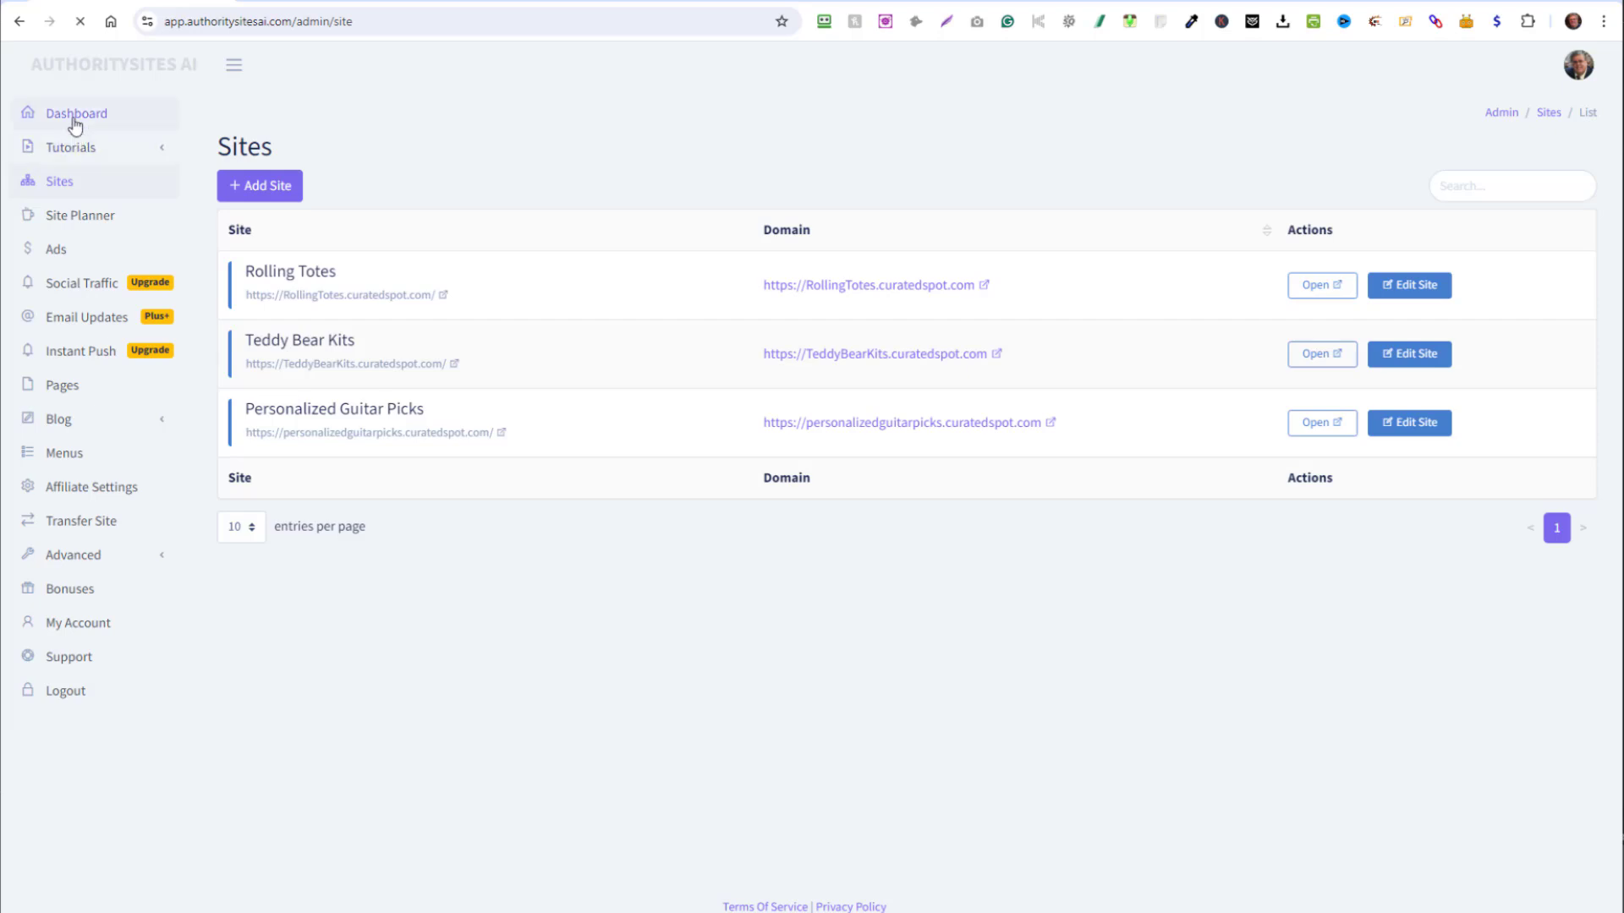
left_click(76, 113)
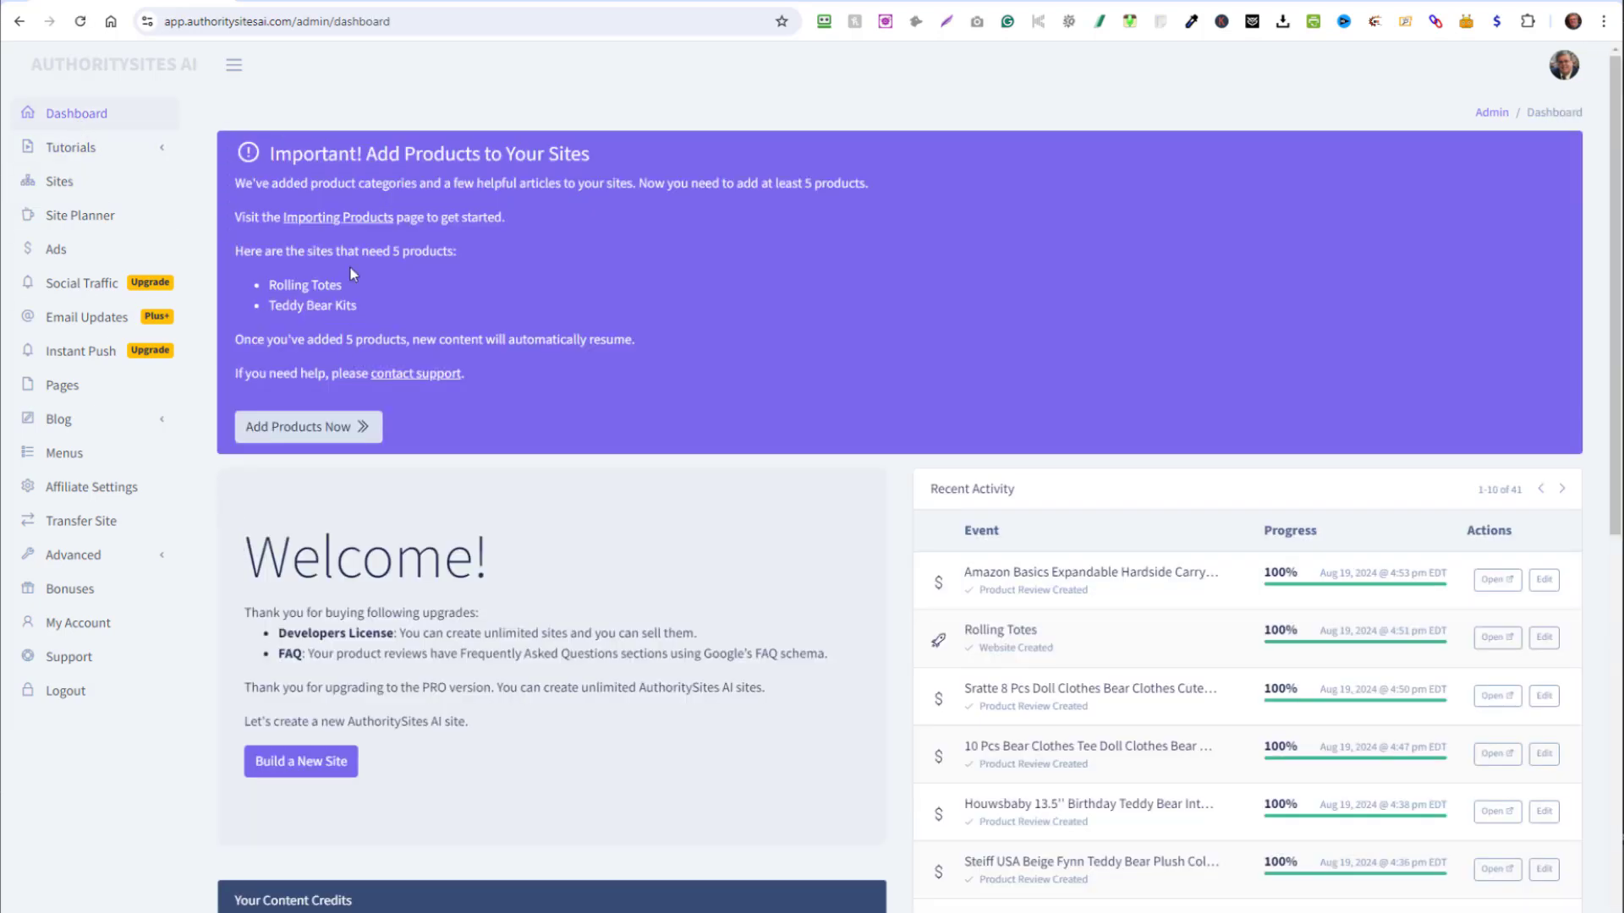
left_click(71, 147)
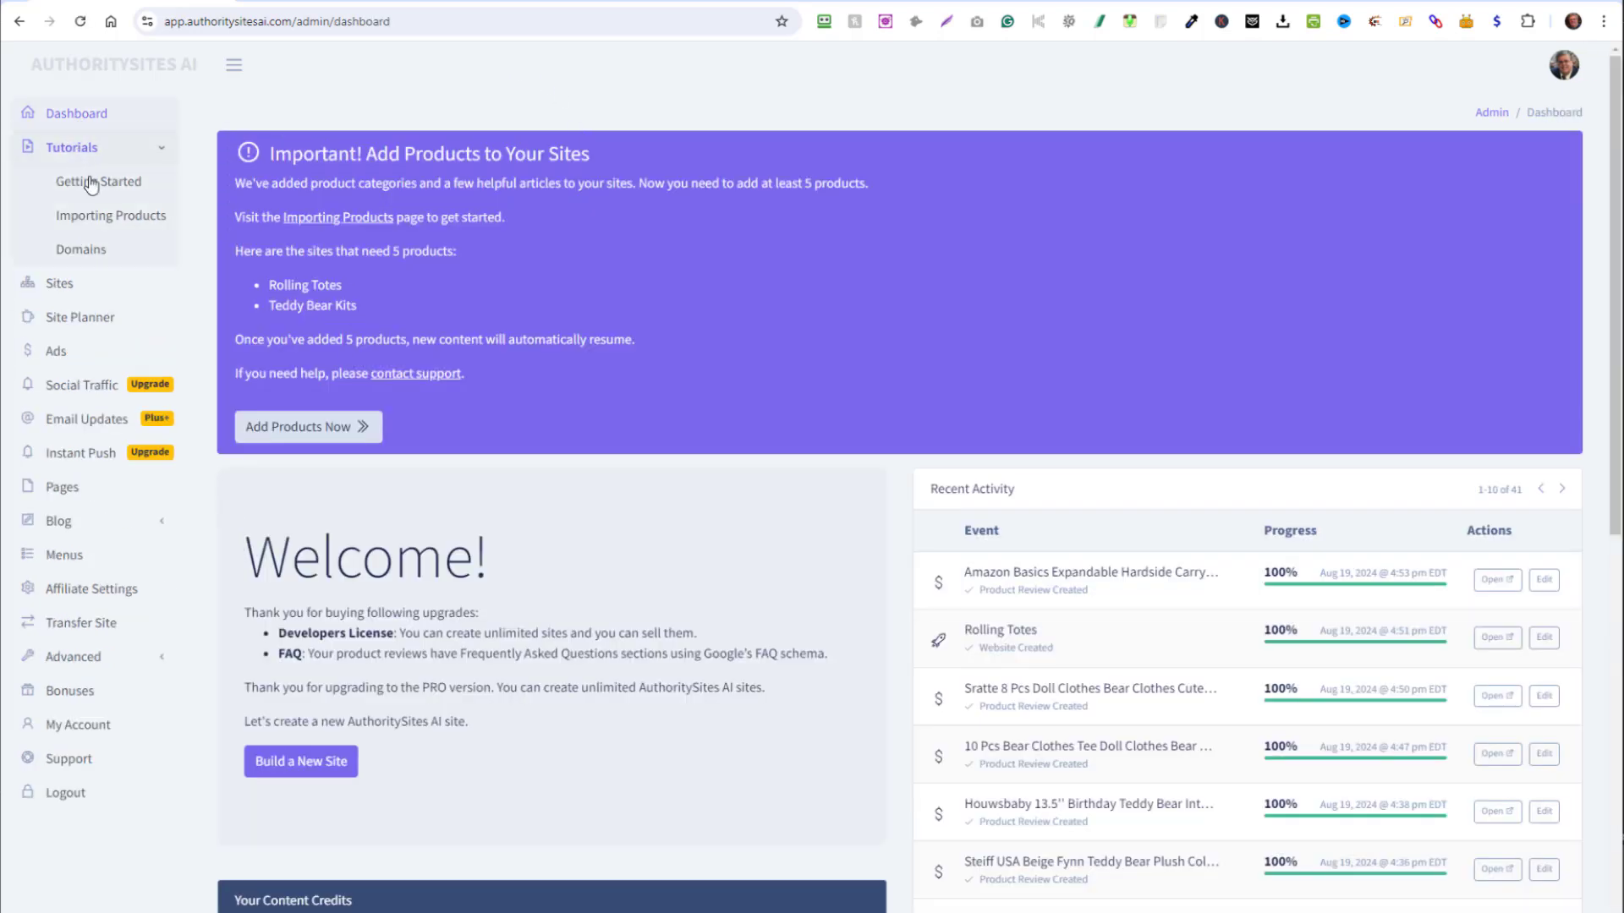
left_click(98, 183)
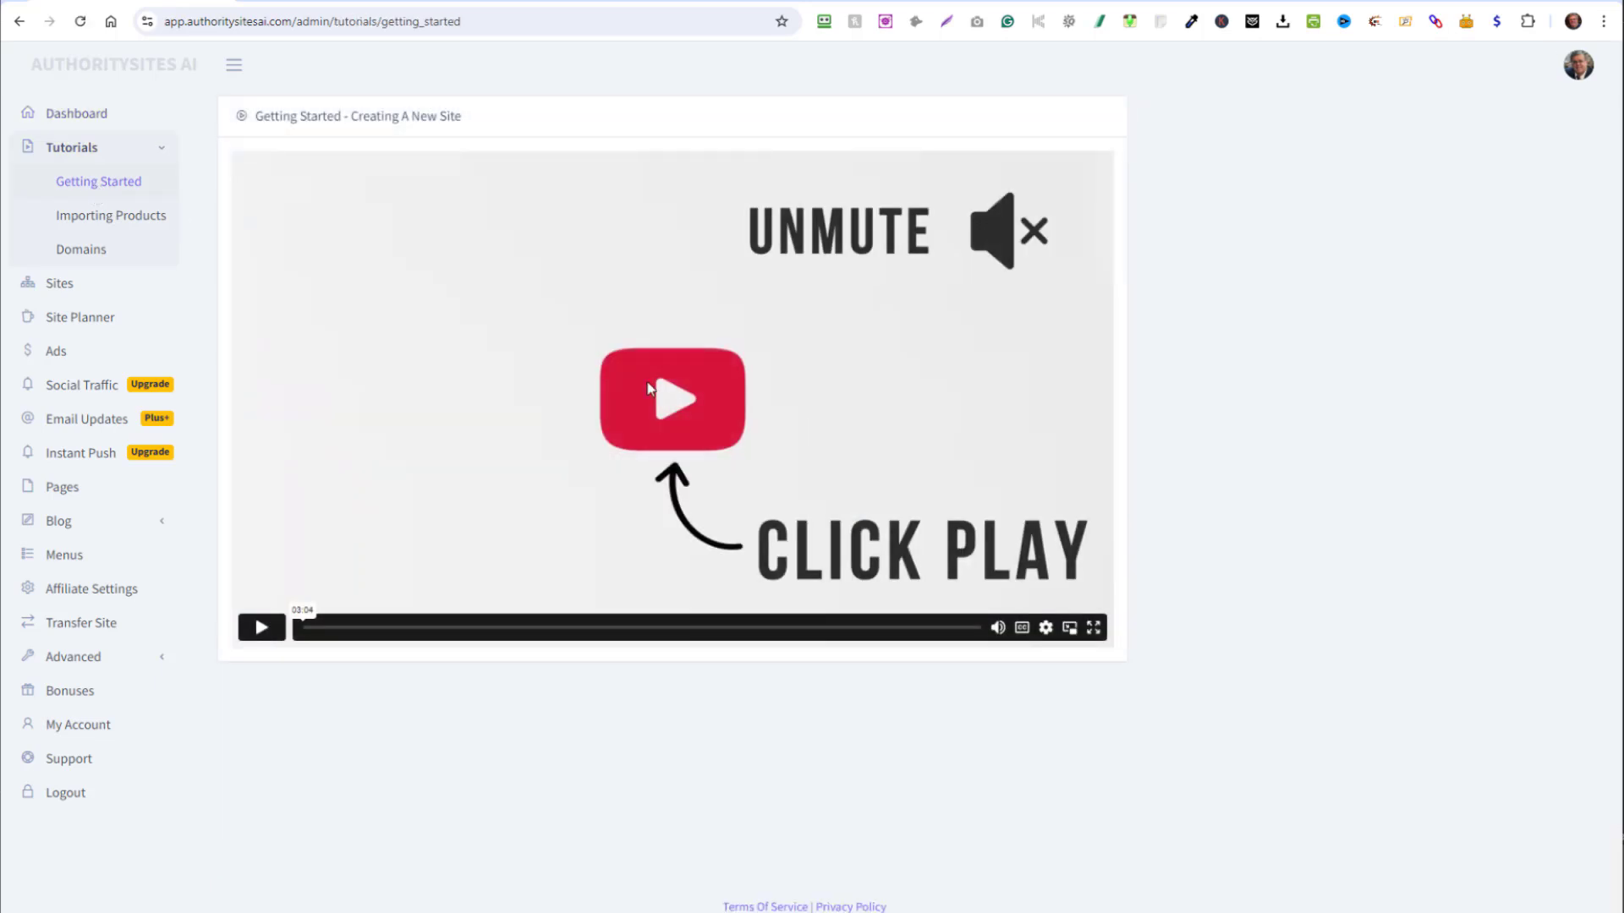
left_click(81, 249)
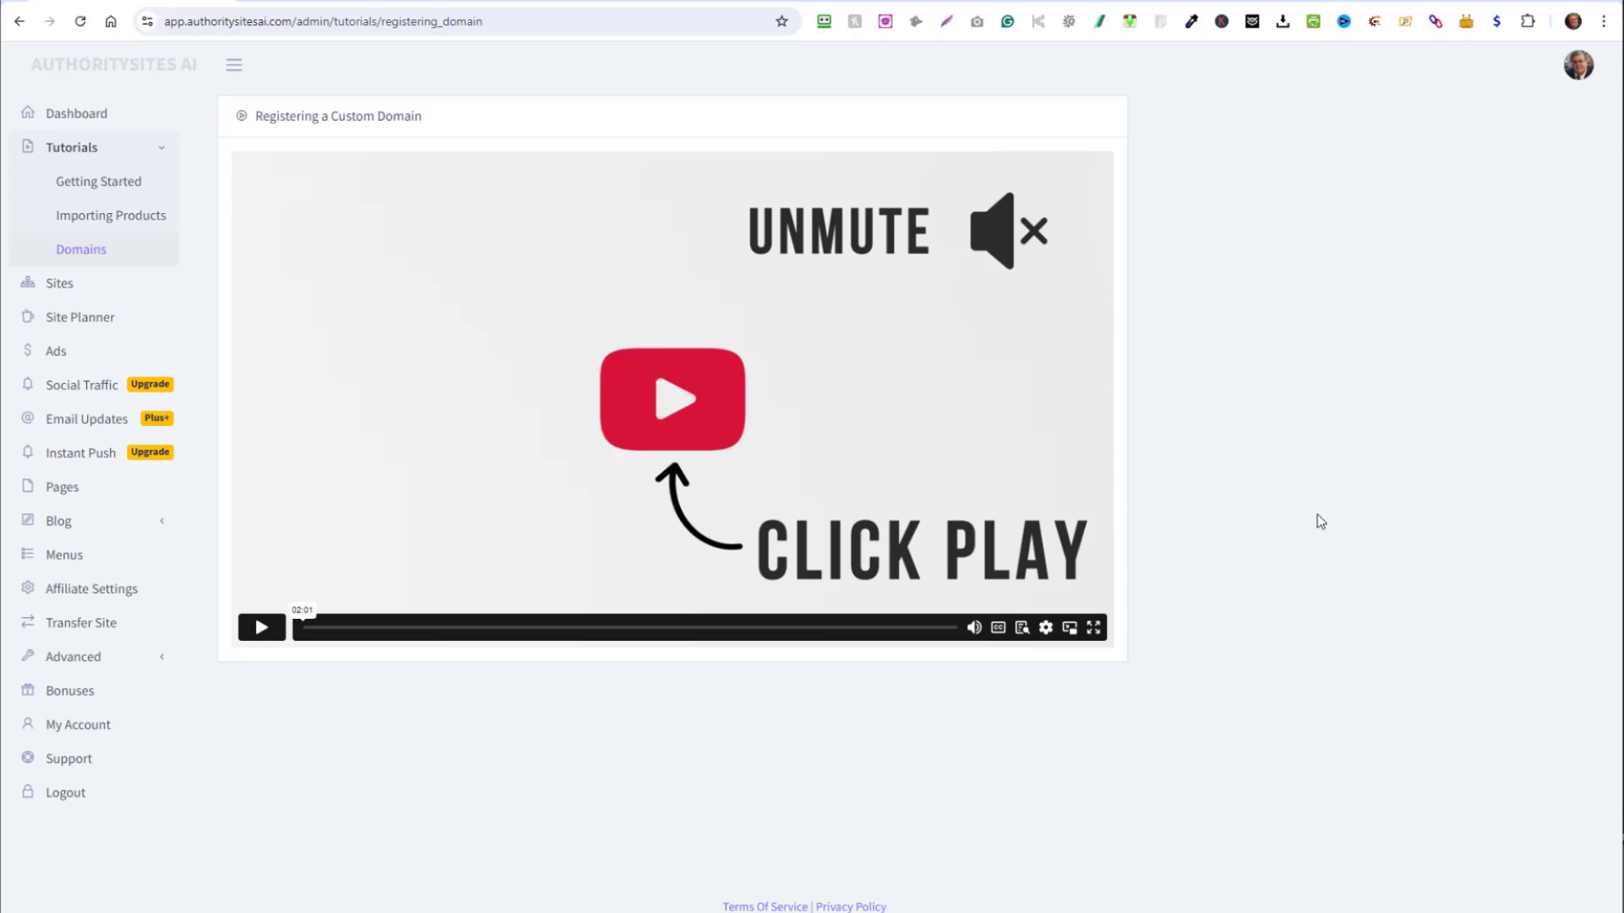
mouse_move(1208, 491)
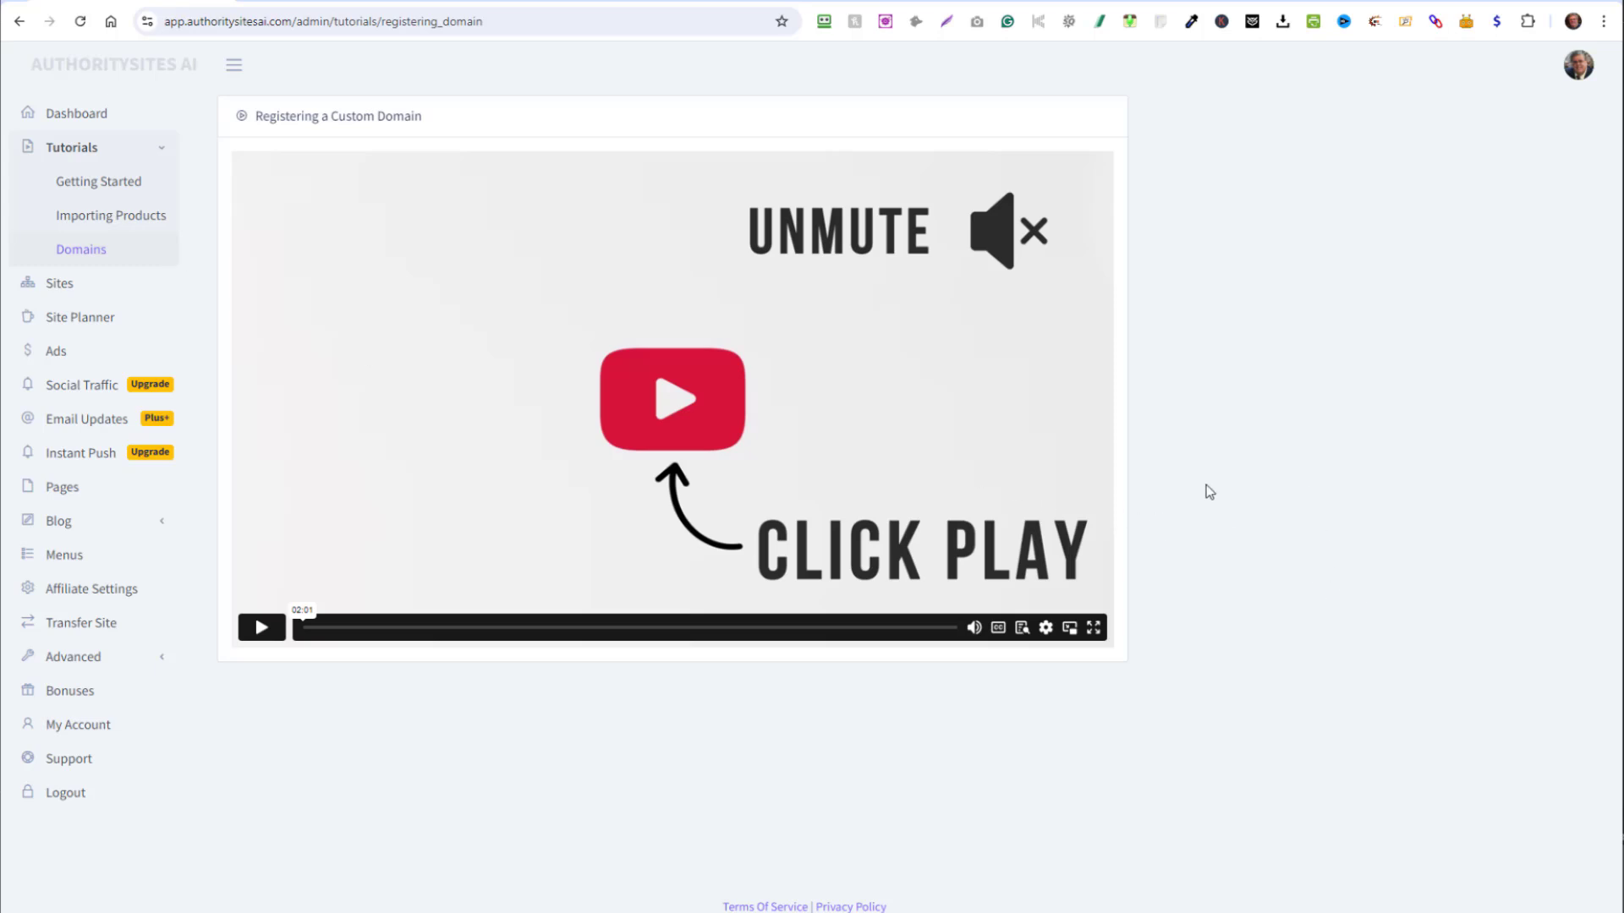
mouse_move(1238, 672)
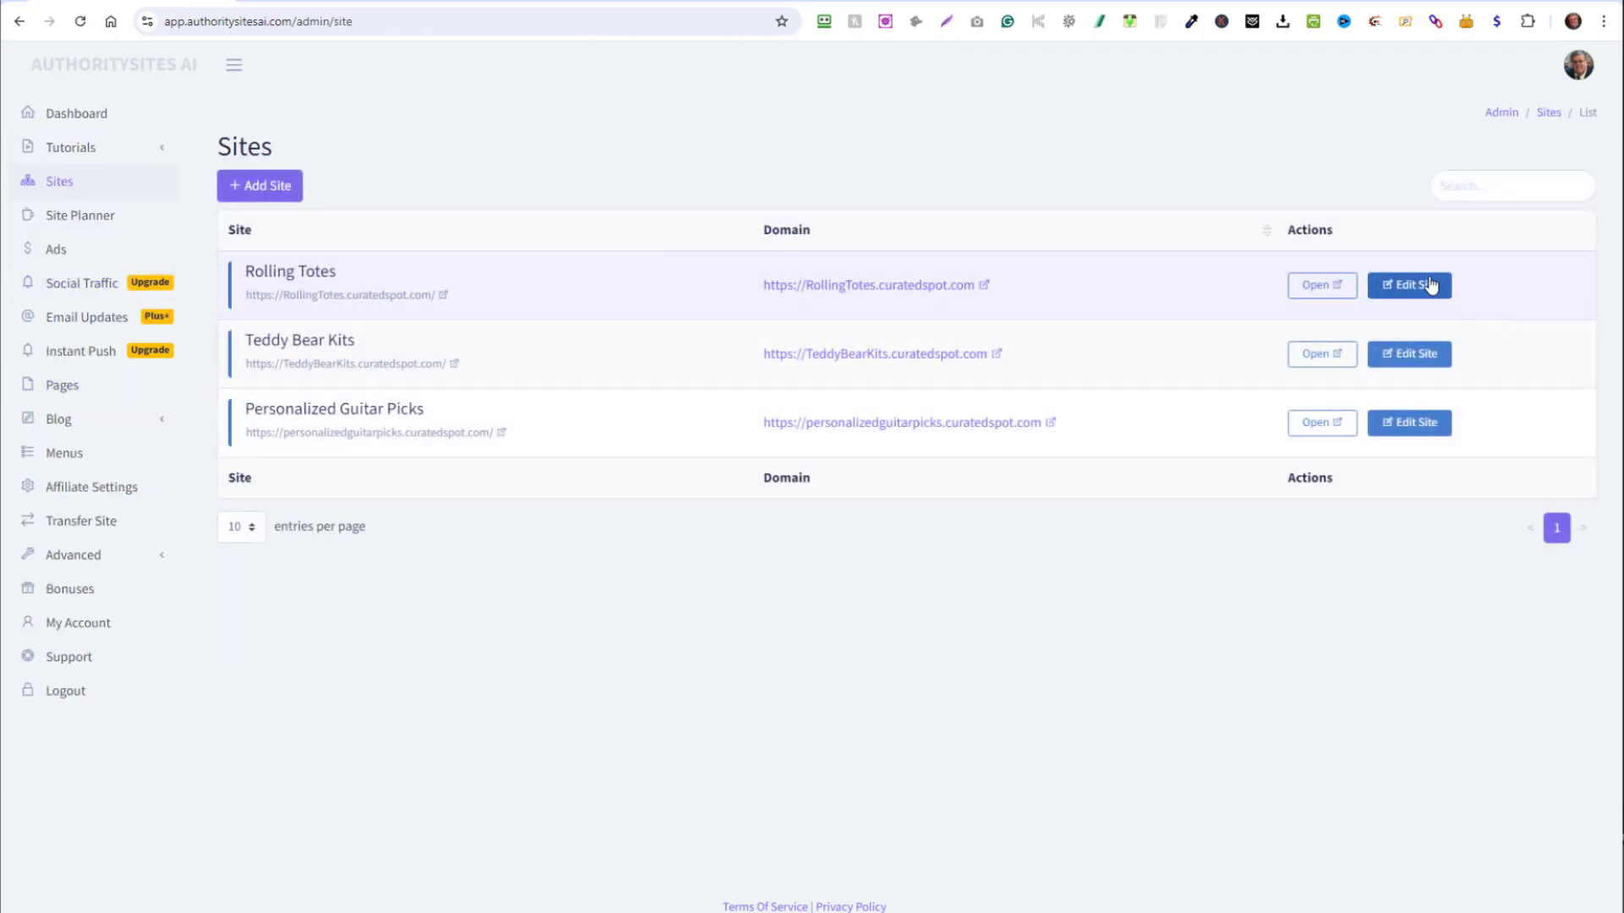
Review the Rolling Totes site settings with its Luggage niche and Look & Feel, then move to Site Planner.
left_click(1408, 284)
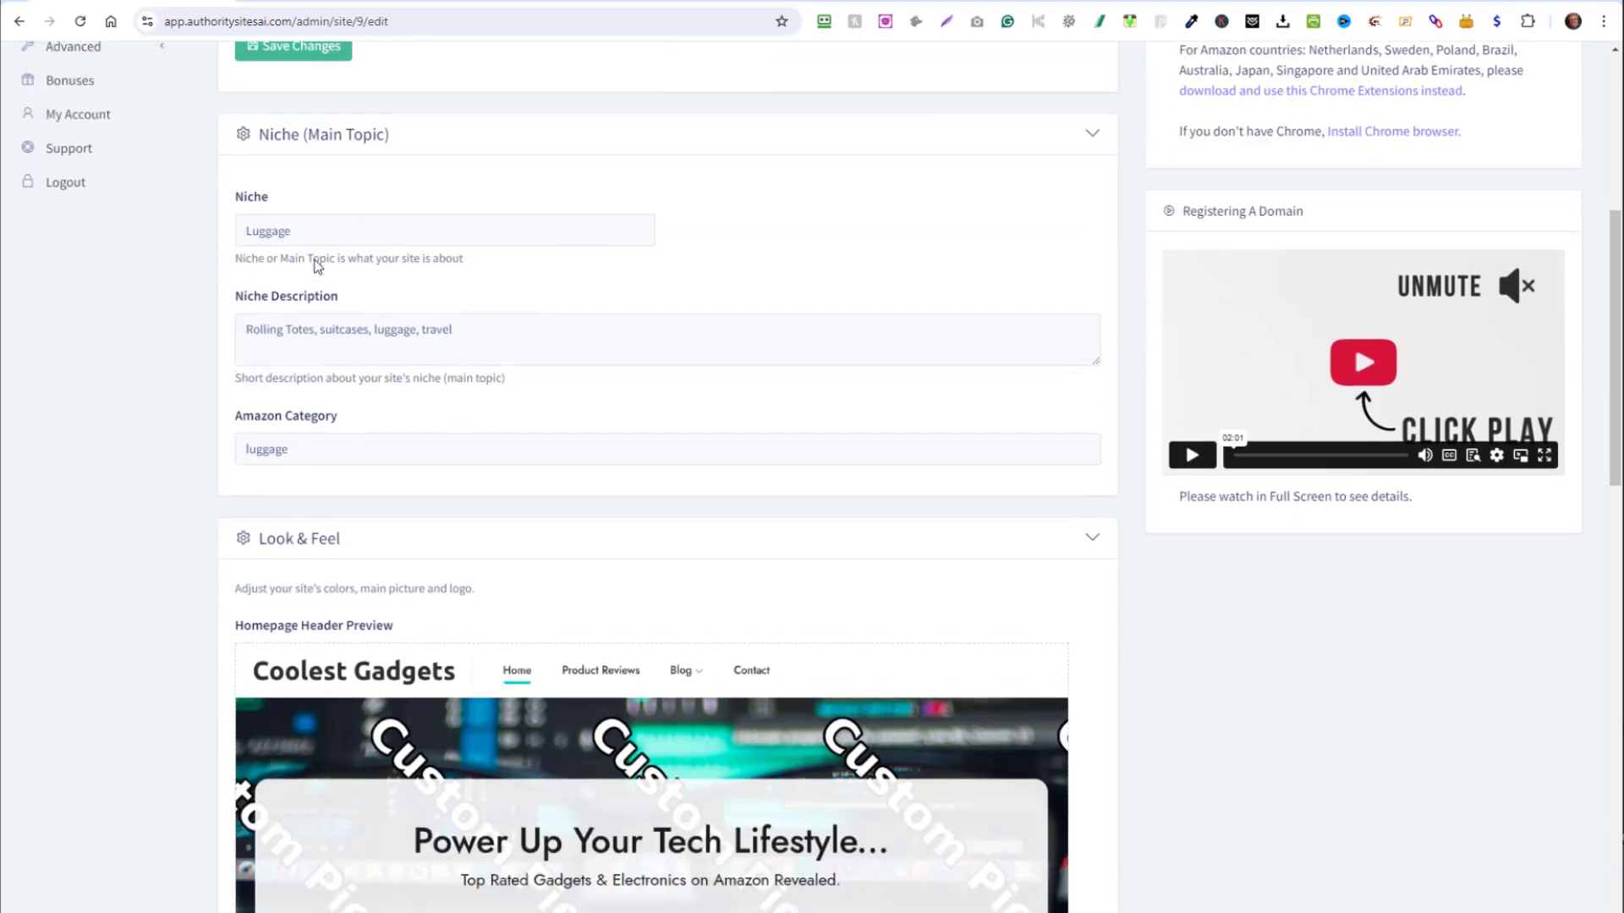
scroll("down", 3)
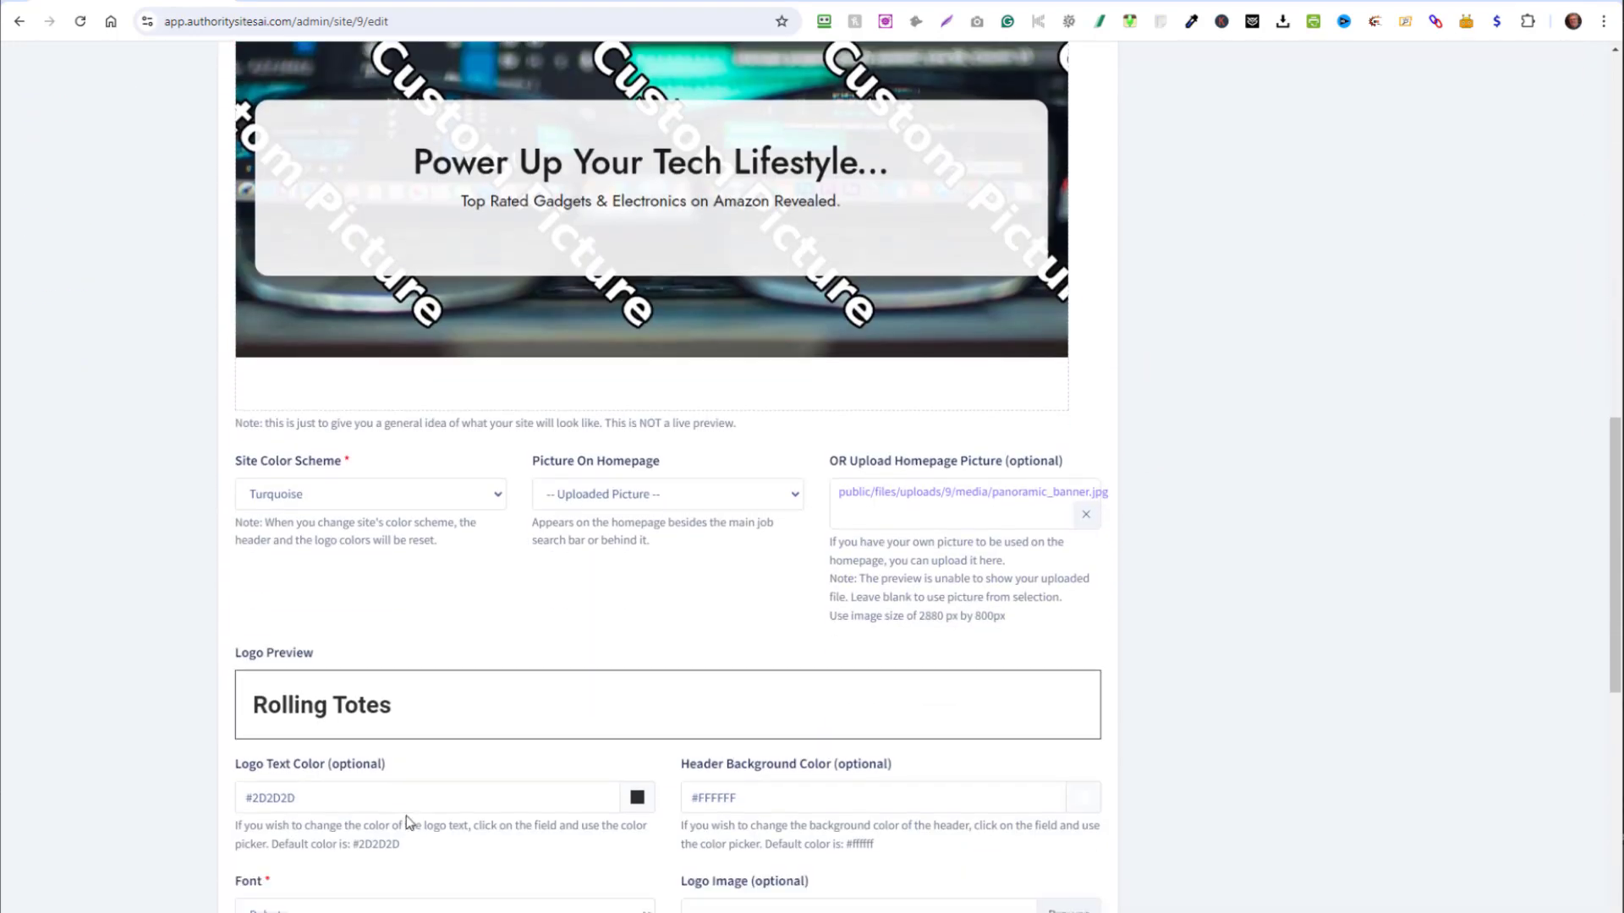
left_click(79, 215)
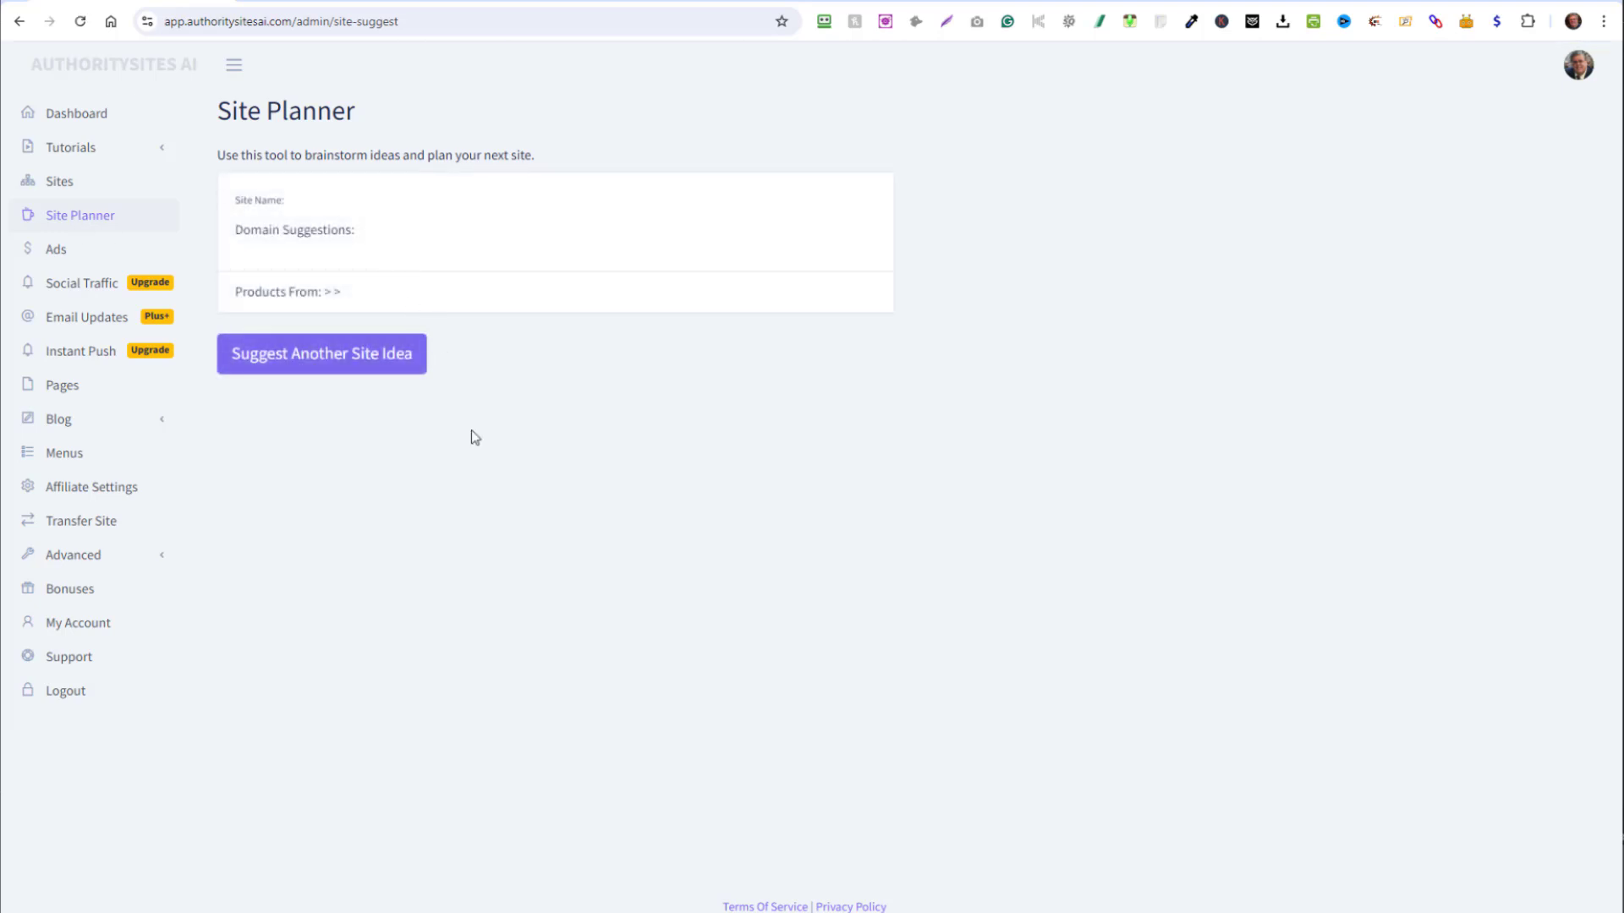
Look over the Ads list and the Pages list for the site.
left_click(54, 248)
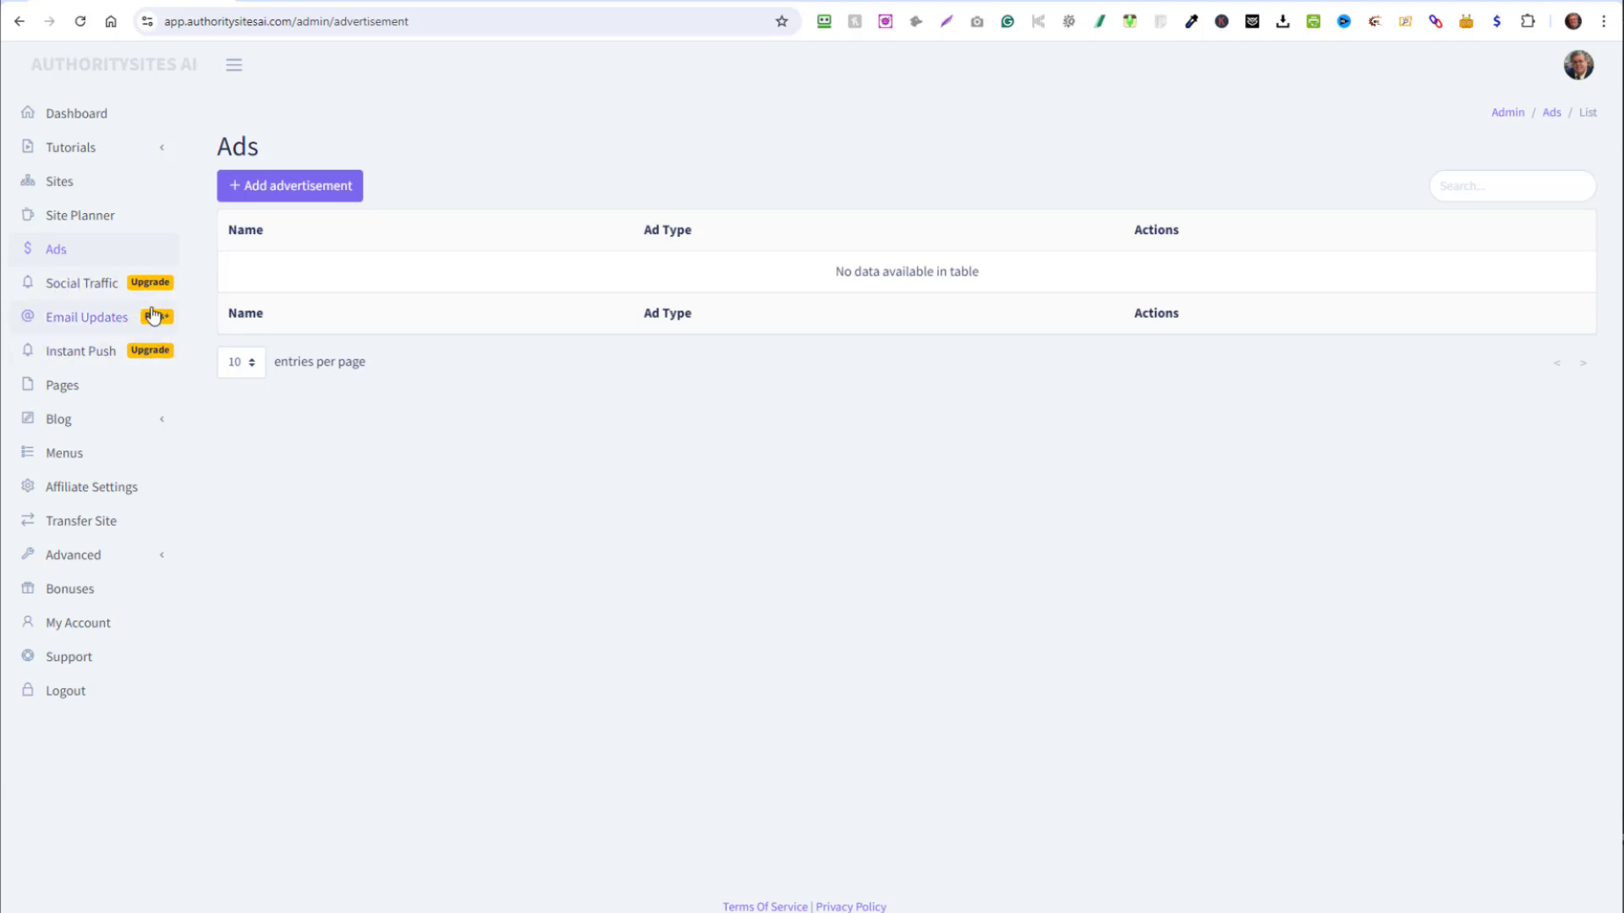
mouse_move(98, 323)
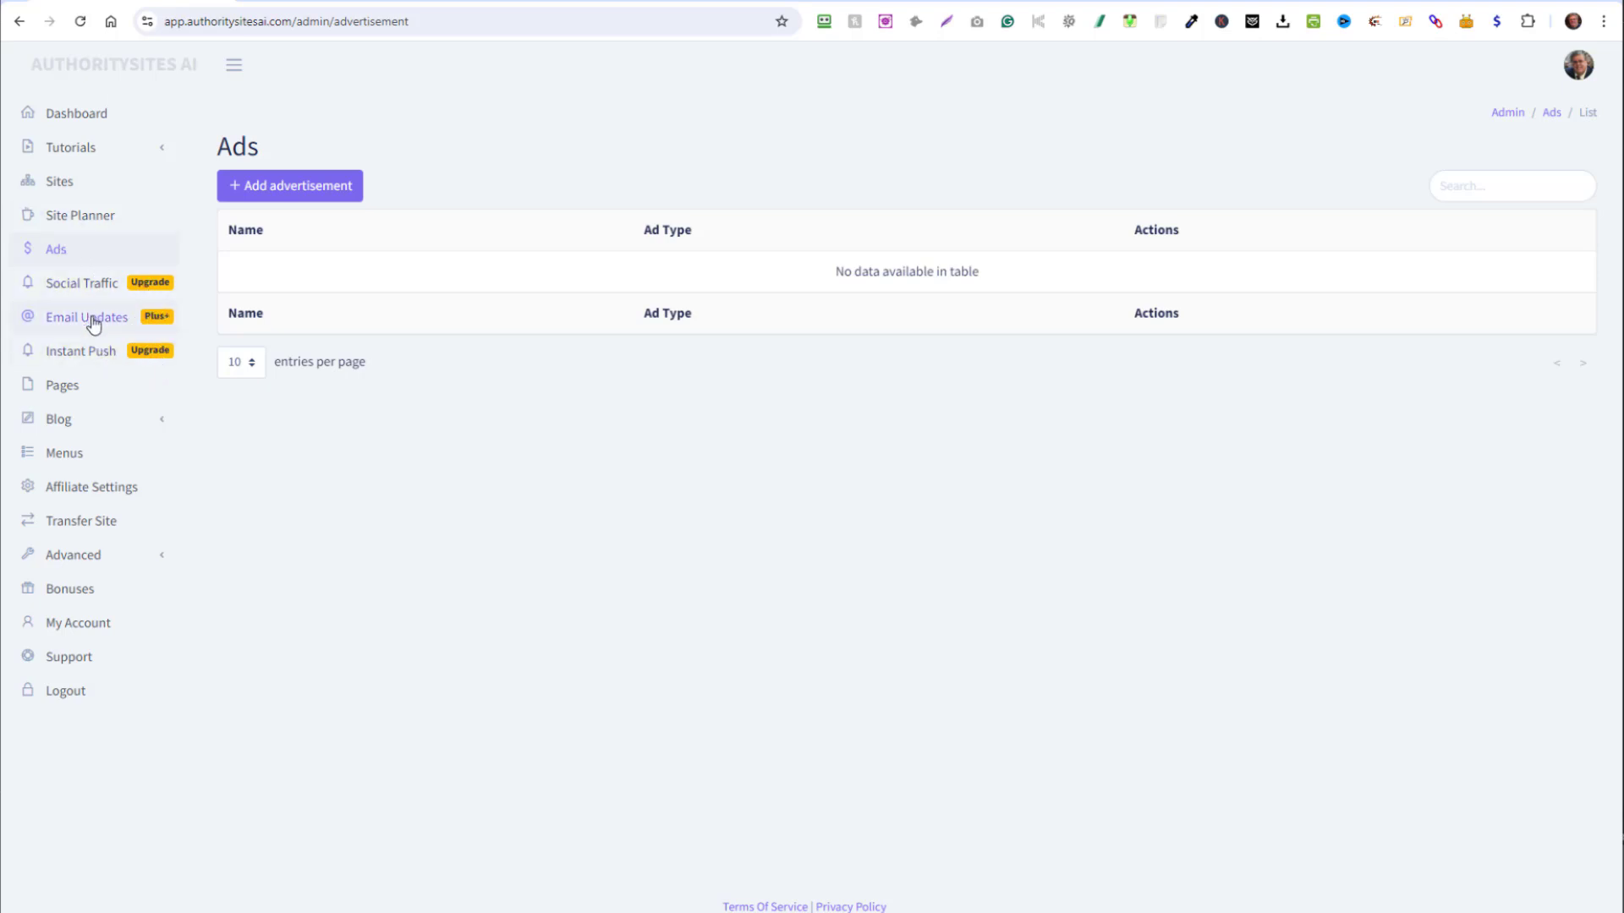
left_click(61, 386)
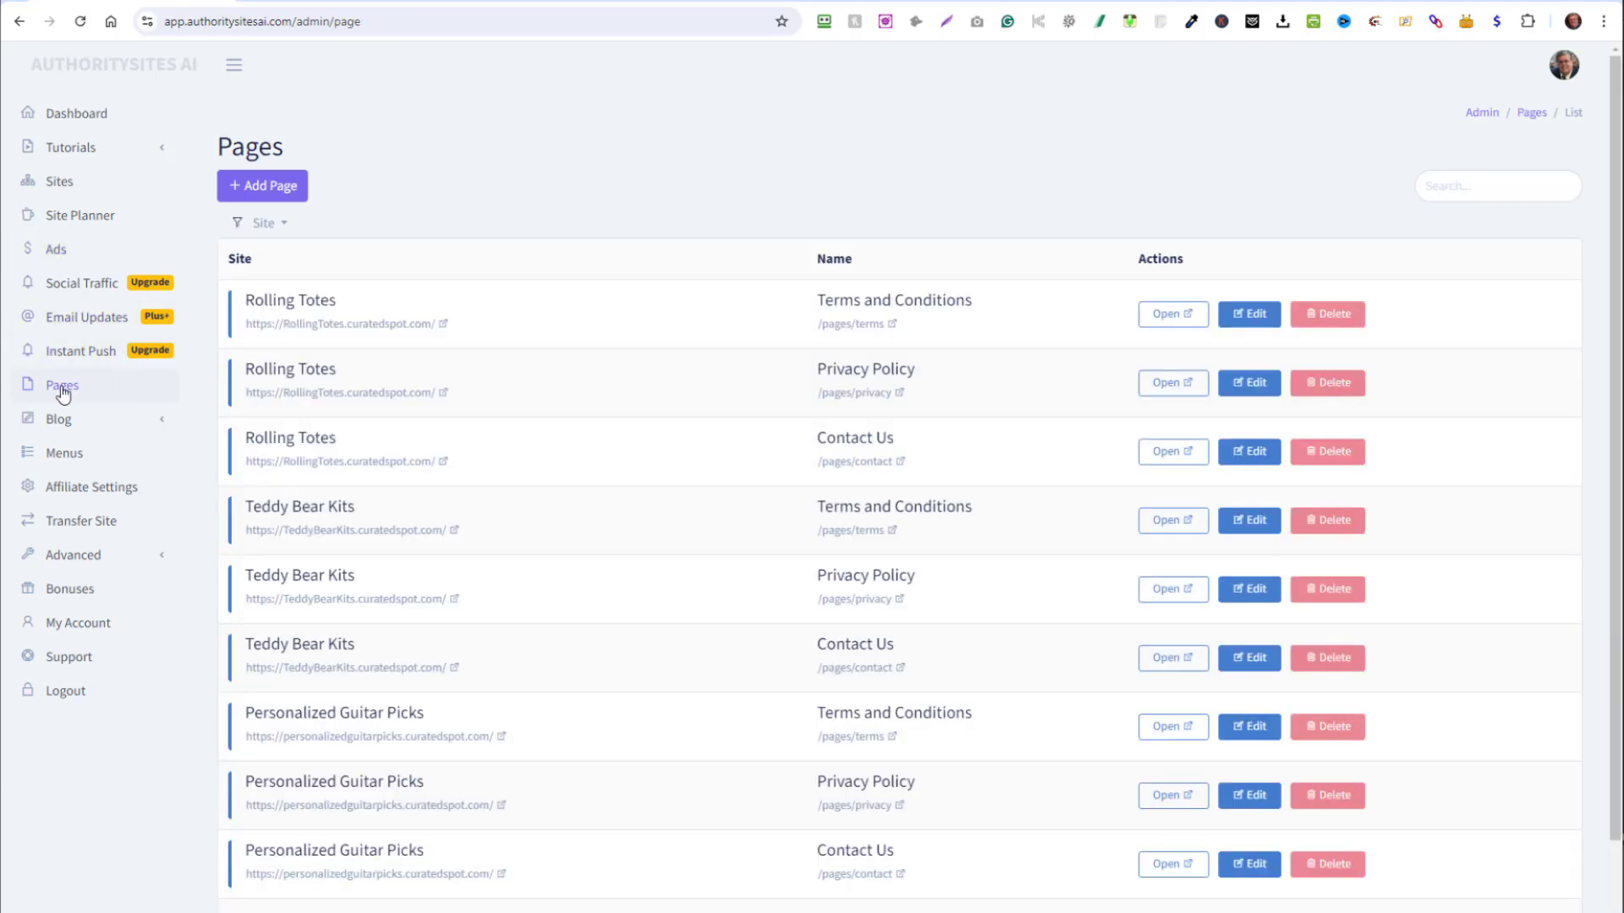
scroll("down", 3)
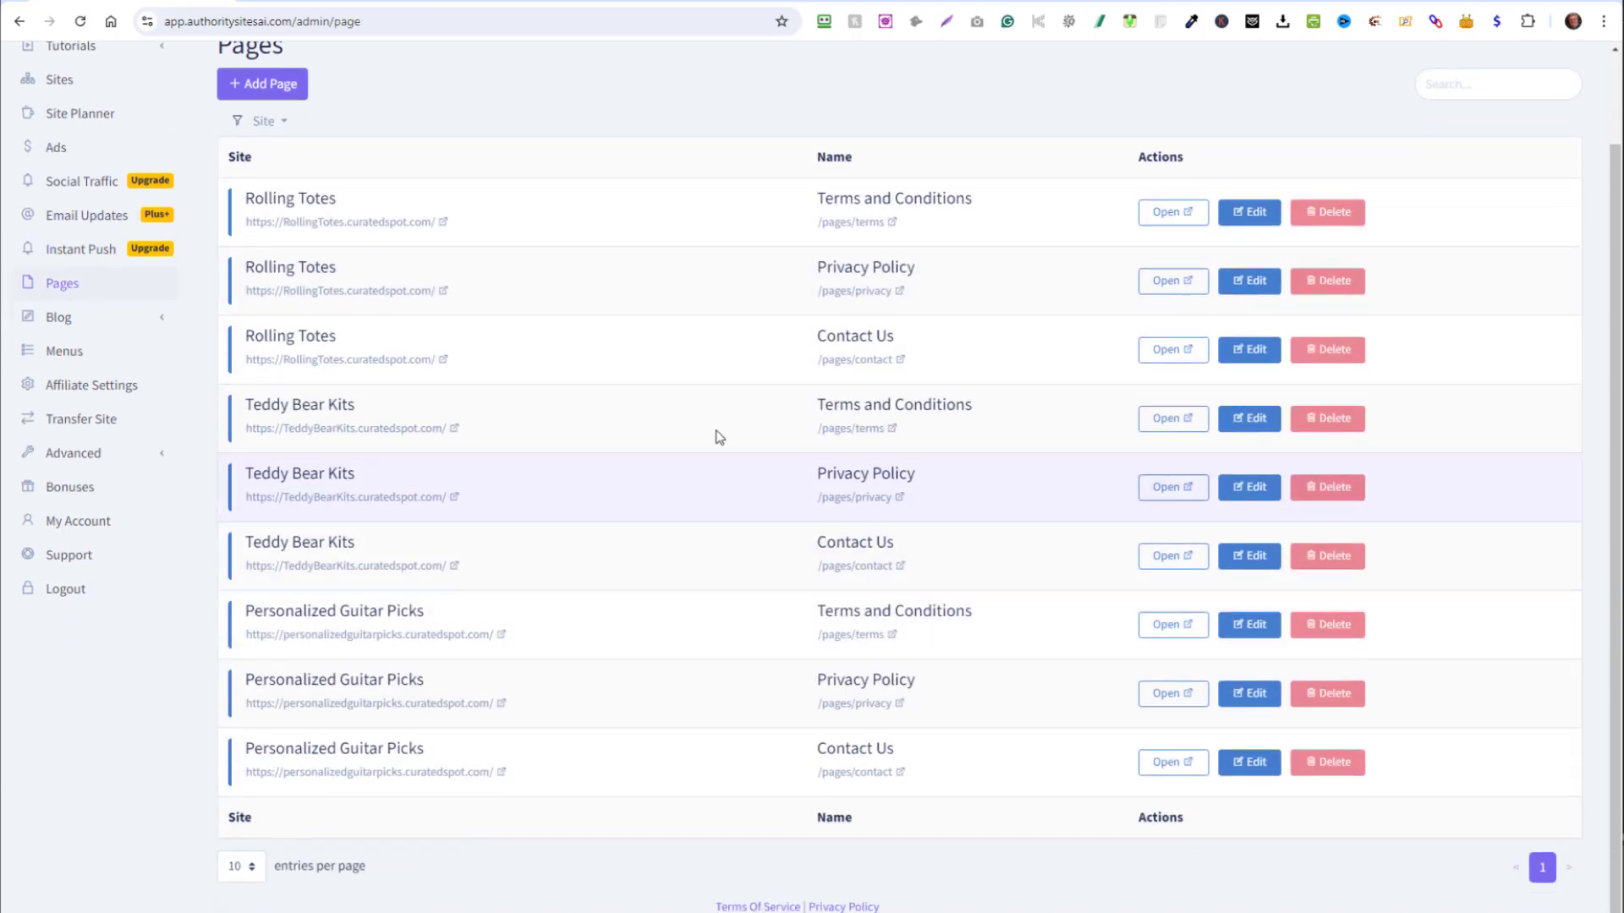
Start a blank new blog article for Personalized Guitar Picks from the Articles list.
left_click(57, 318)
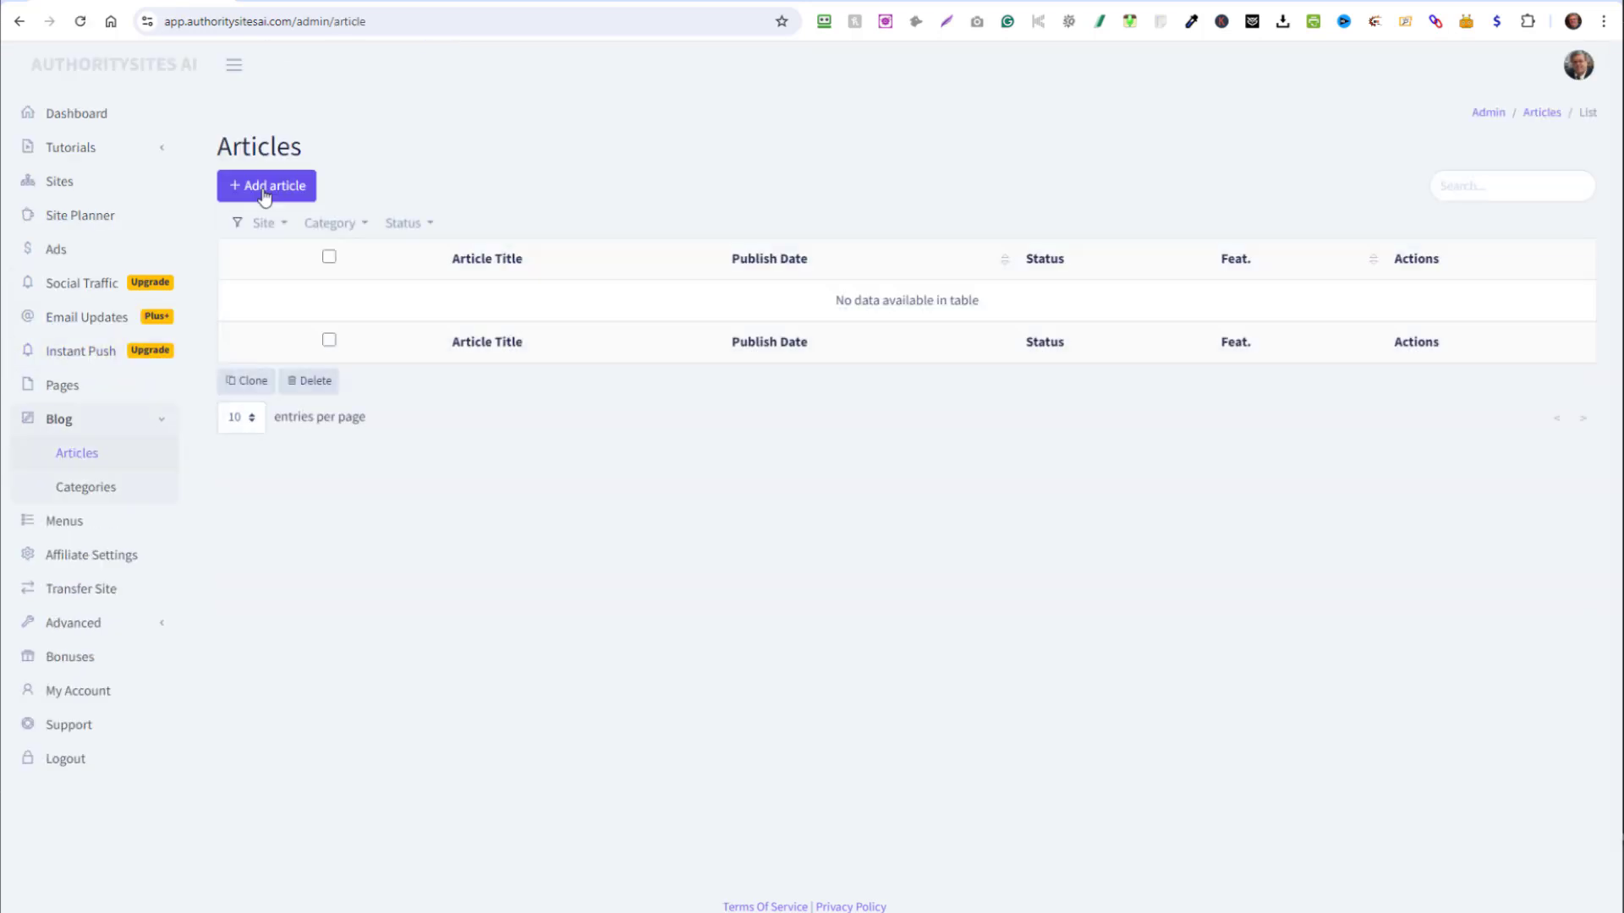
left_click(266, 186)
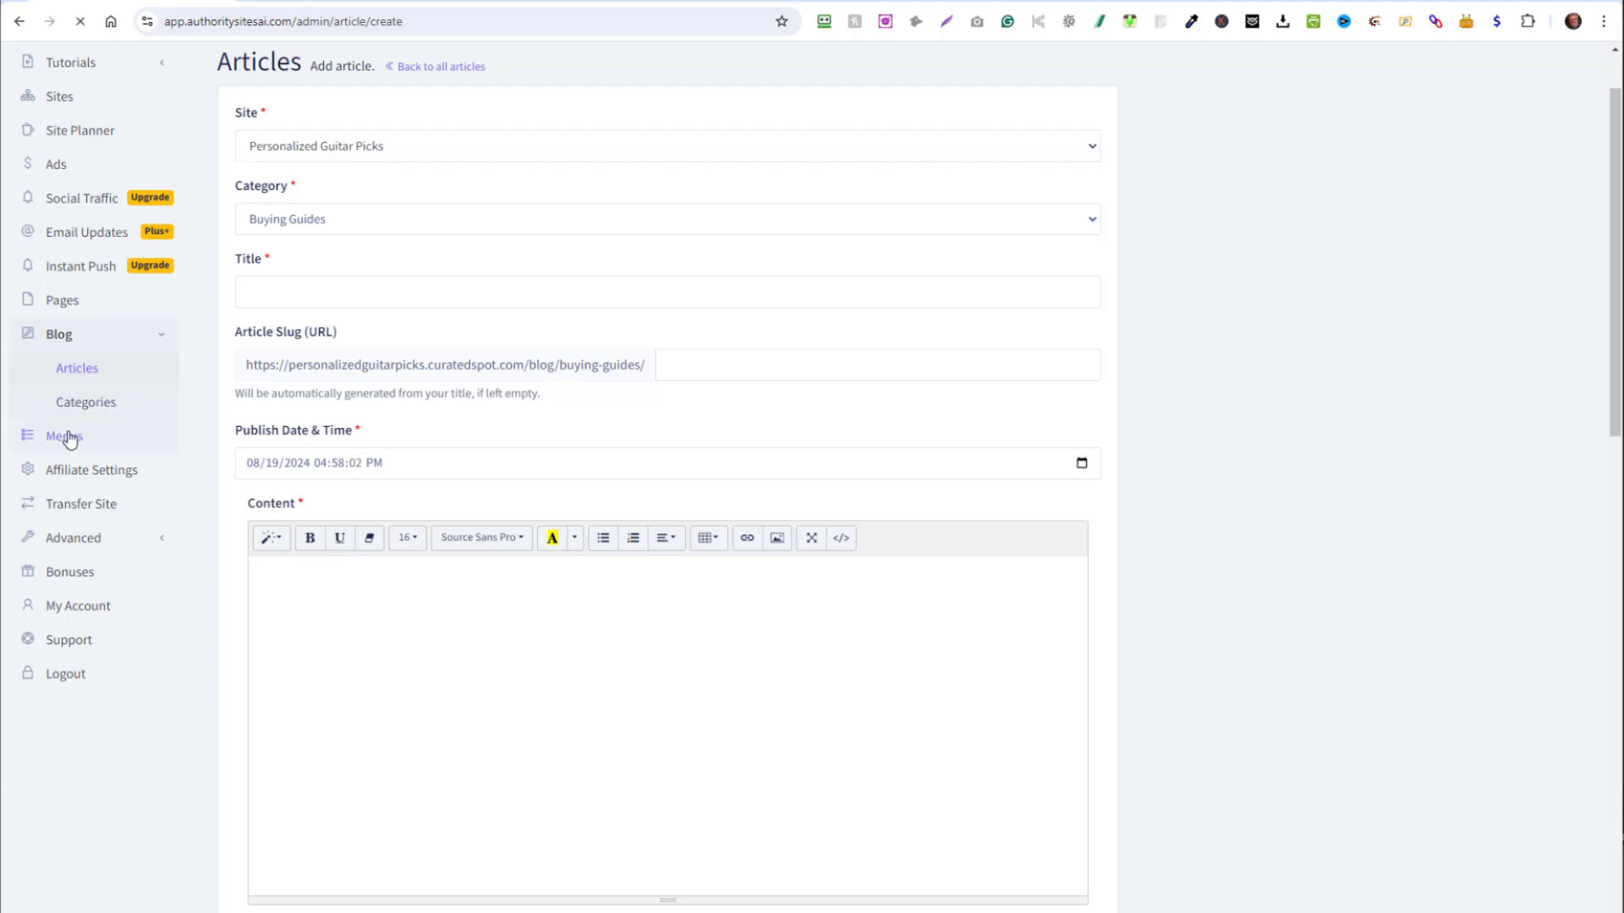
left_click(82, 521)
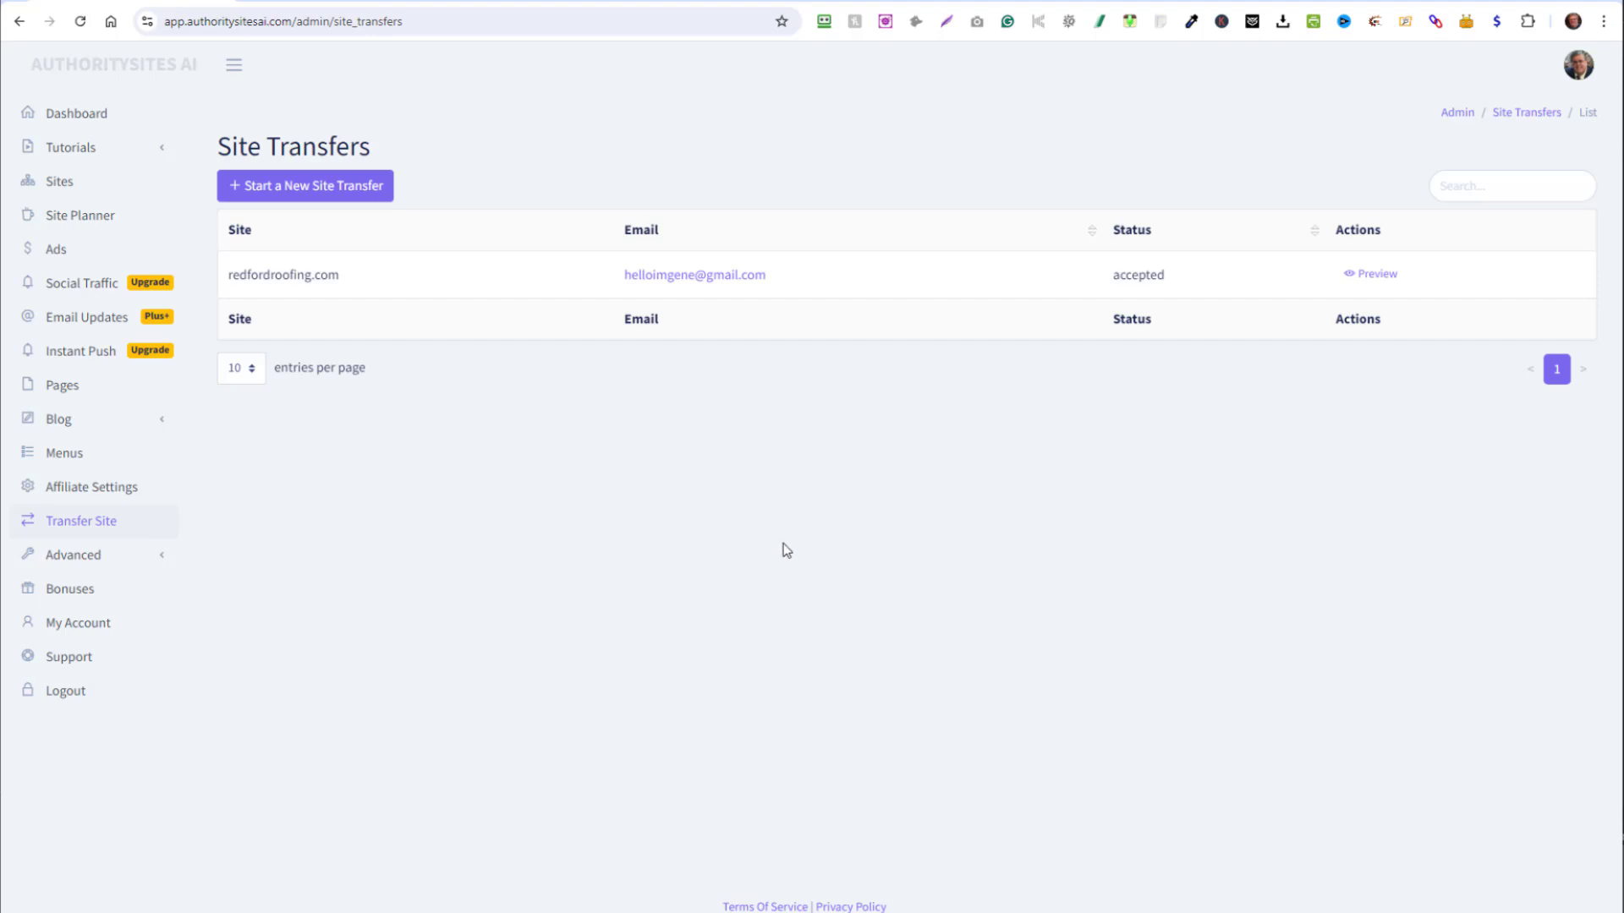
Begin a site transfer with Teddy Bear Kits selected, then return to the Sites list.
left_click(305, 186)
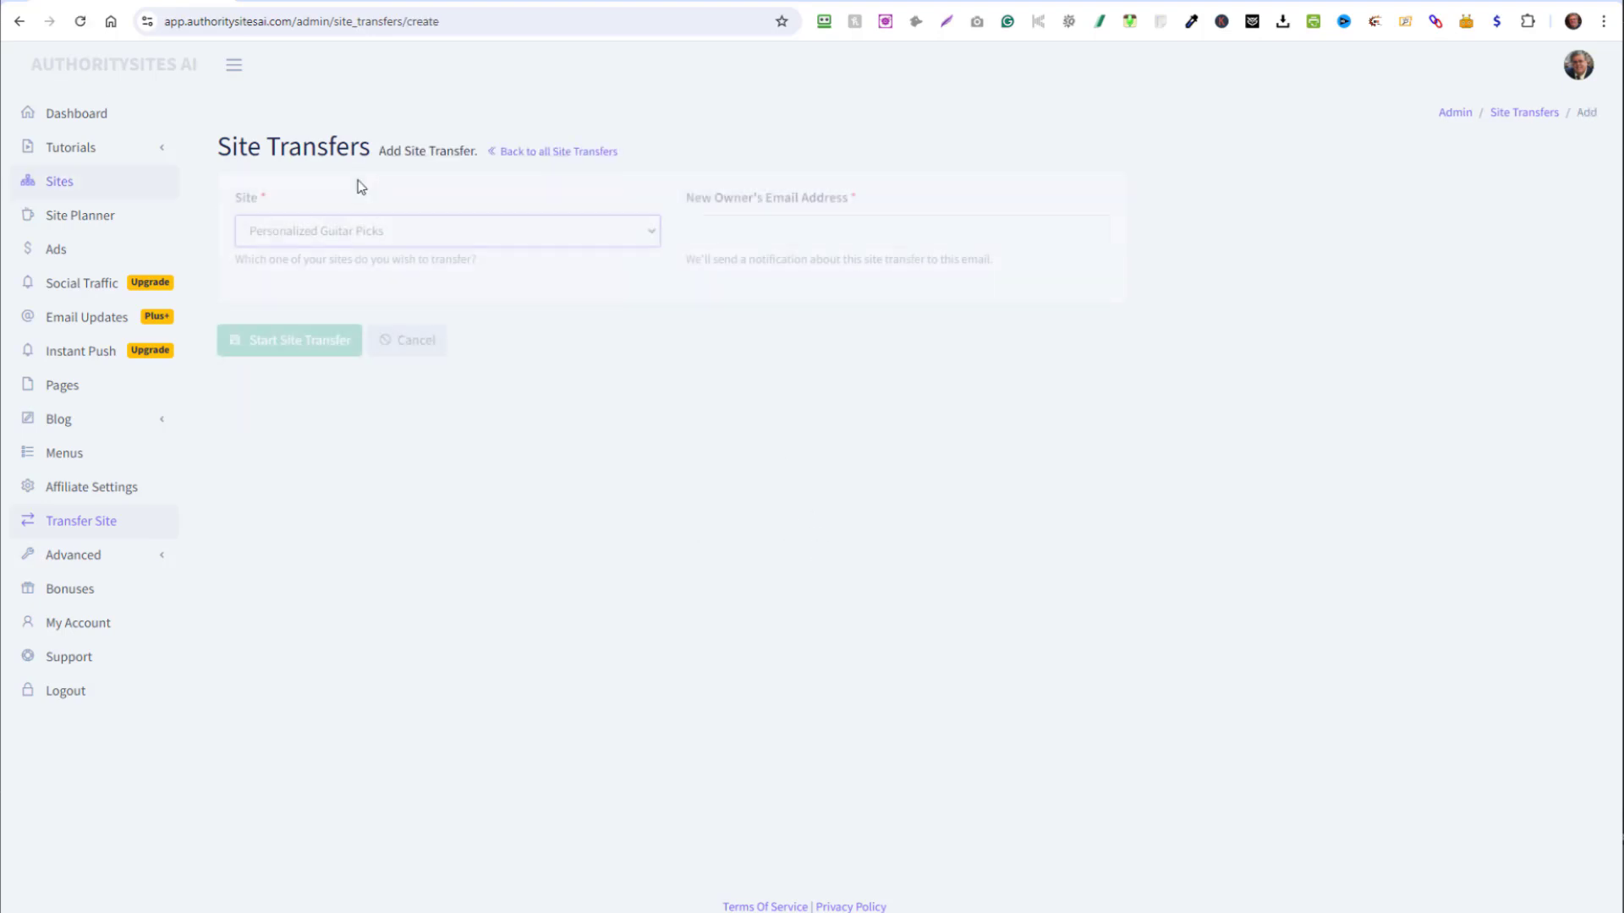
left_click(446, 230)
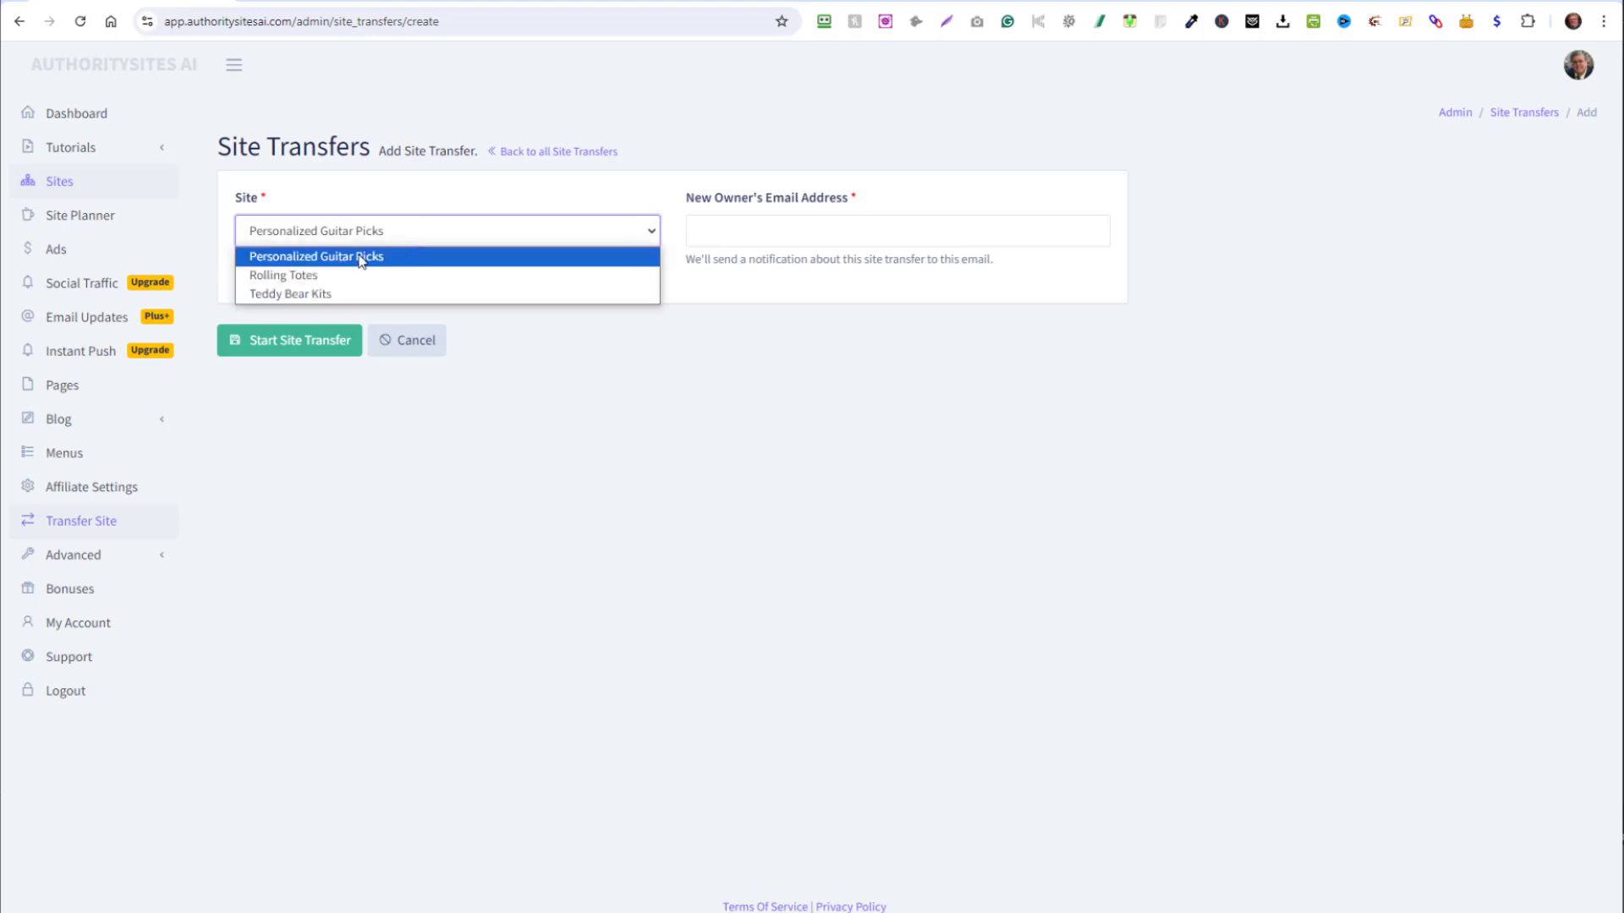
left_click(289, 295)
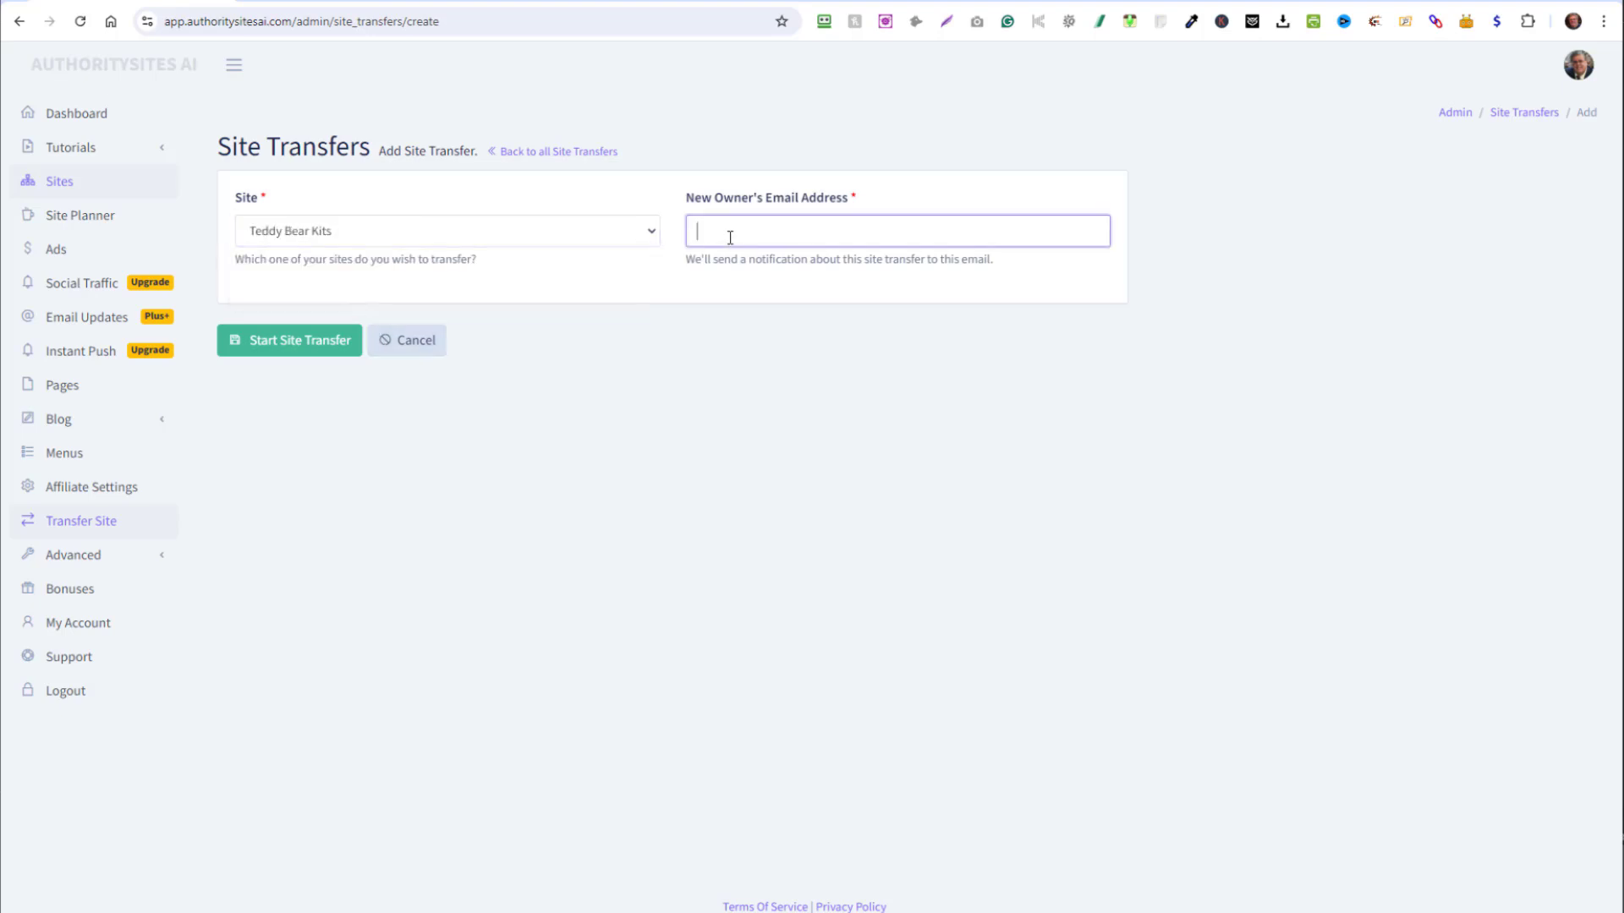
mouse_move(826, 244)
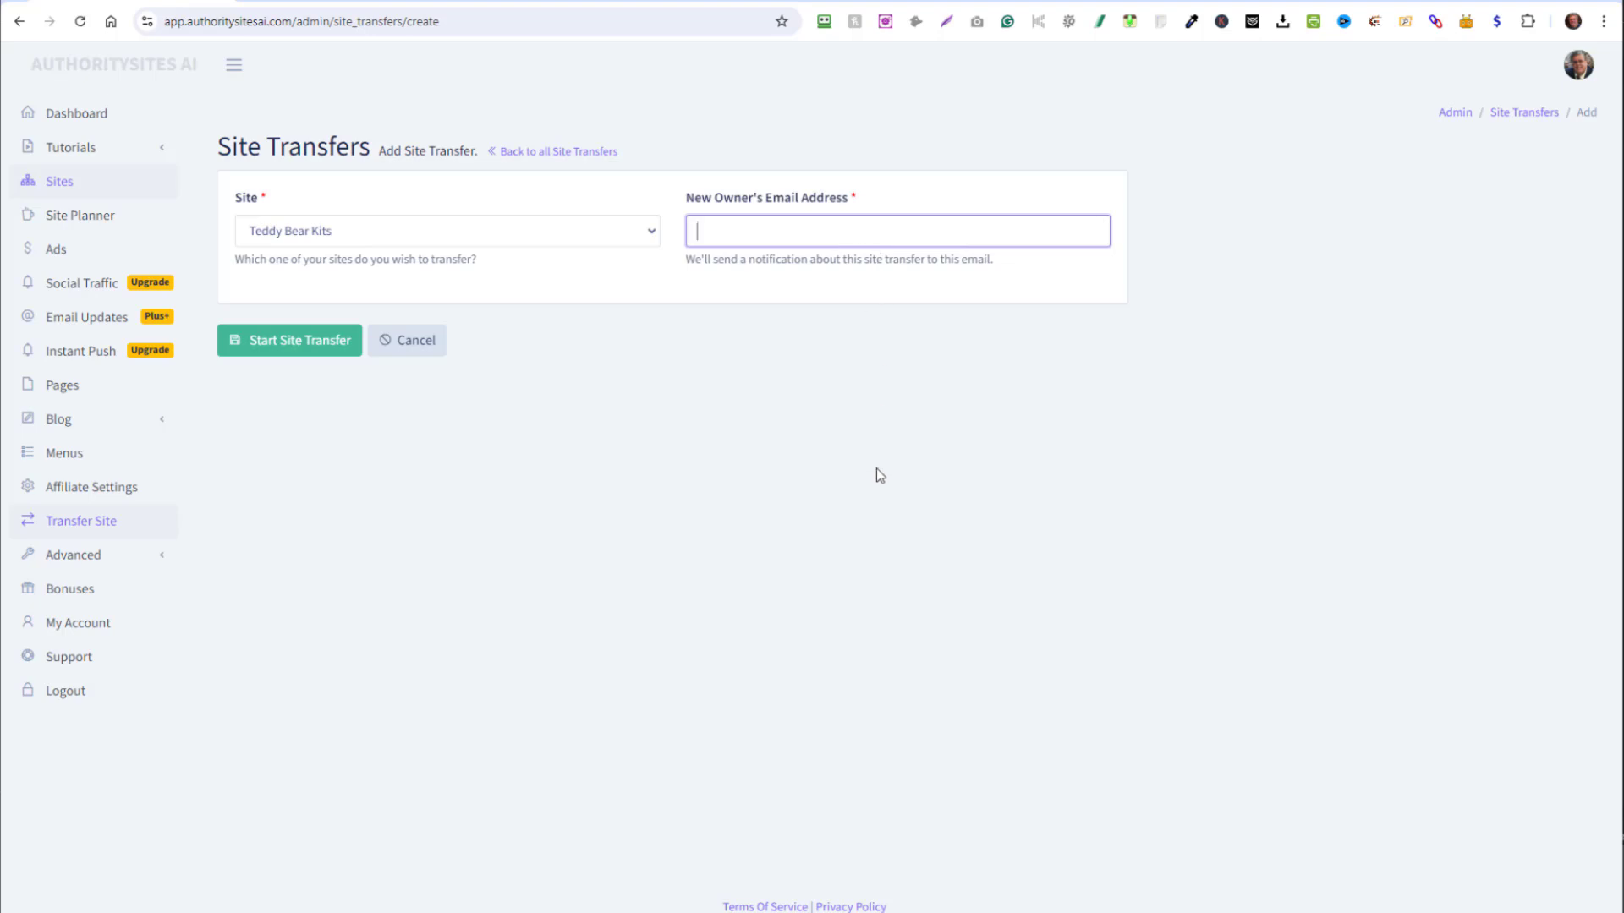
mouse_move(832, 447)
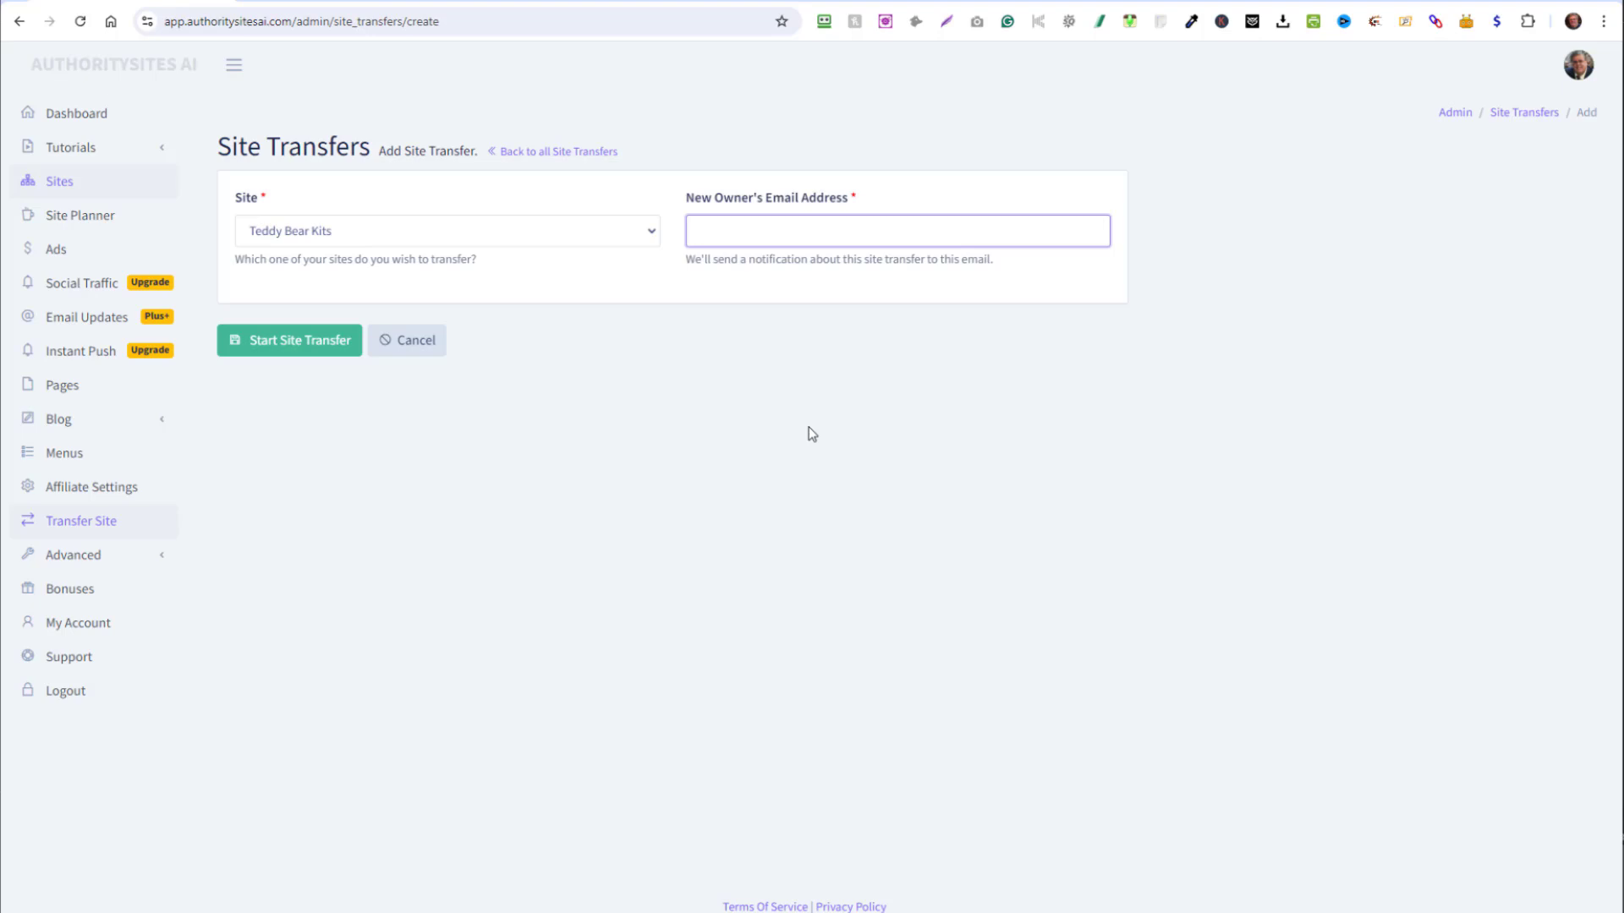
left_click(59, 181)
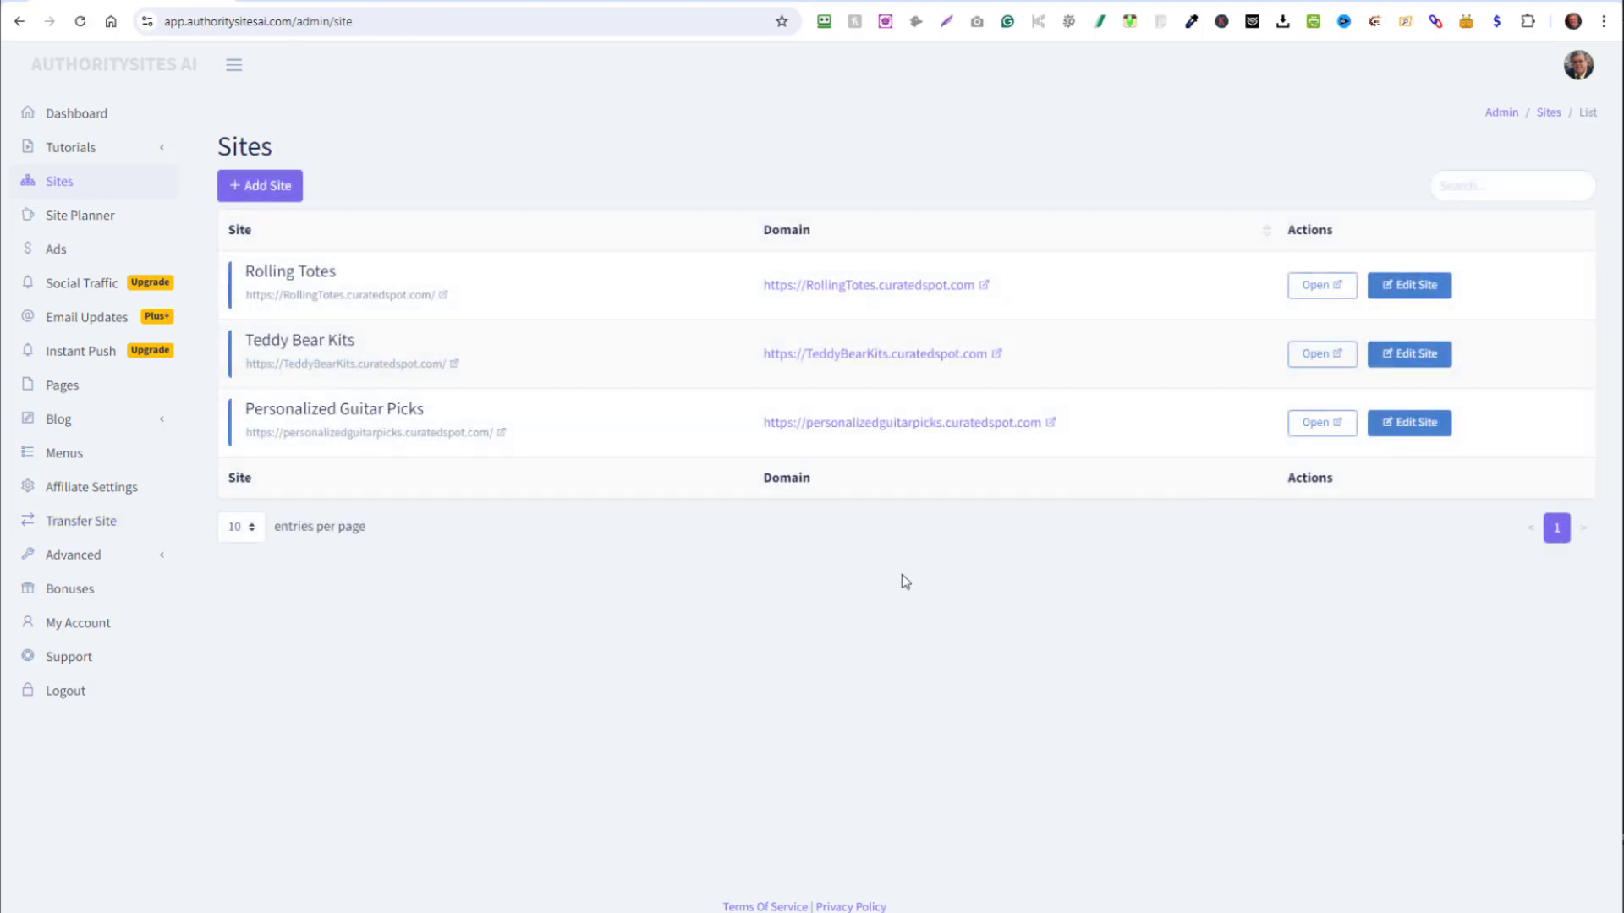
mouse_move(1385, 357)
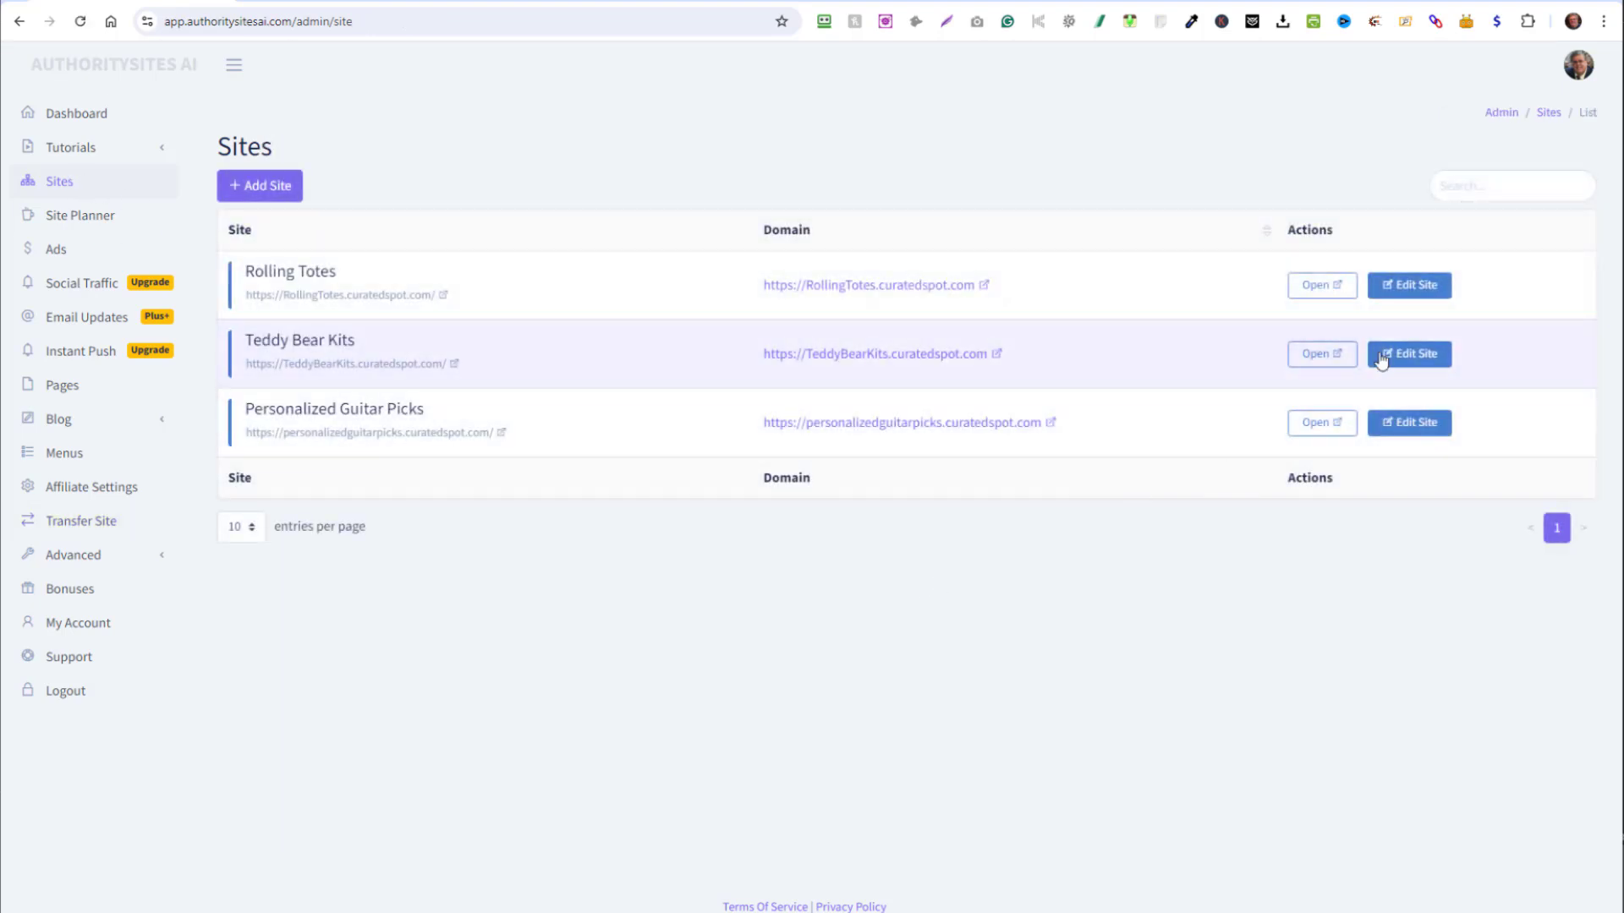
mouse_move(1510, 296)
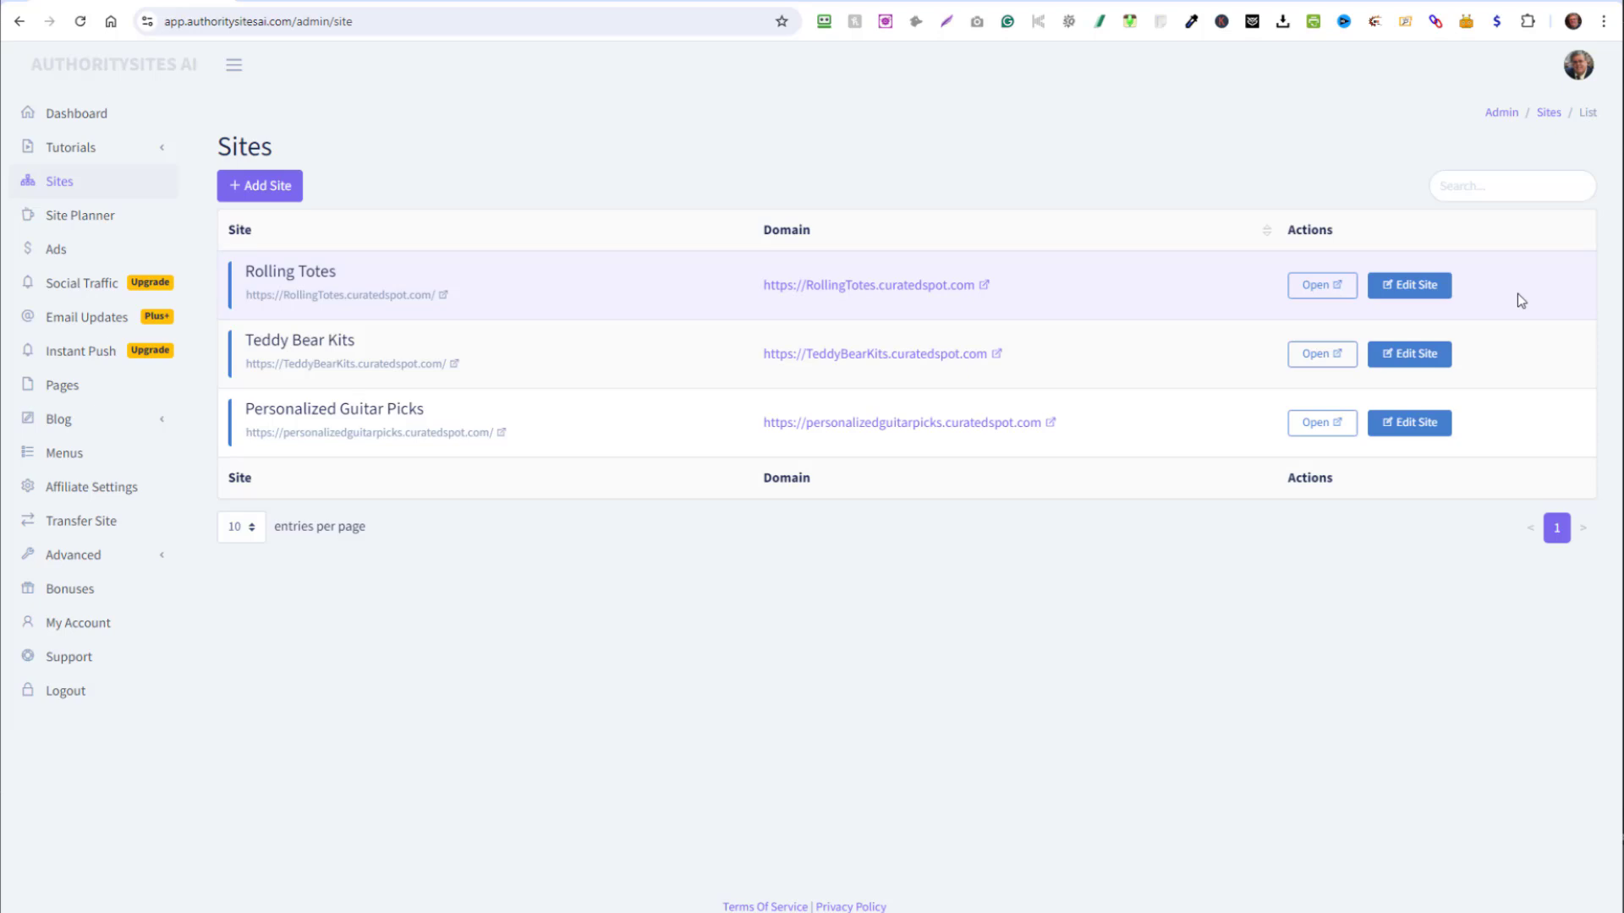
mouse_move(1495, 302)
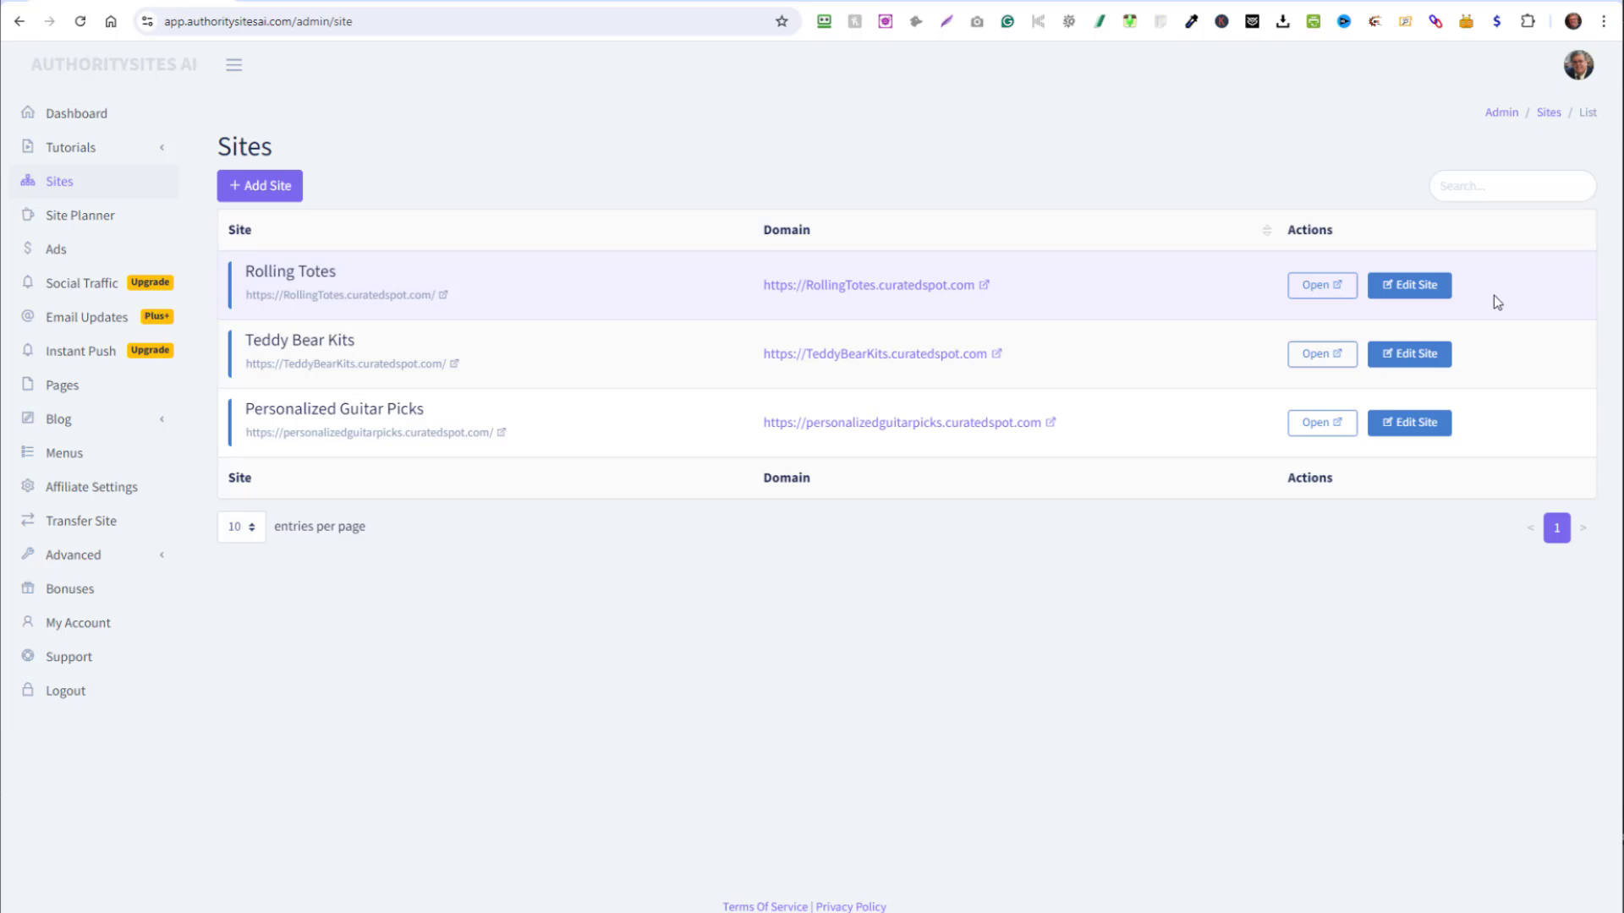
mouse_move(1519, 294)
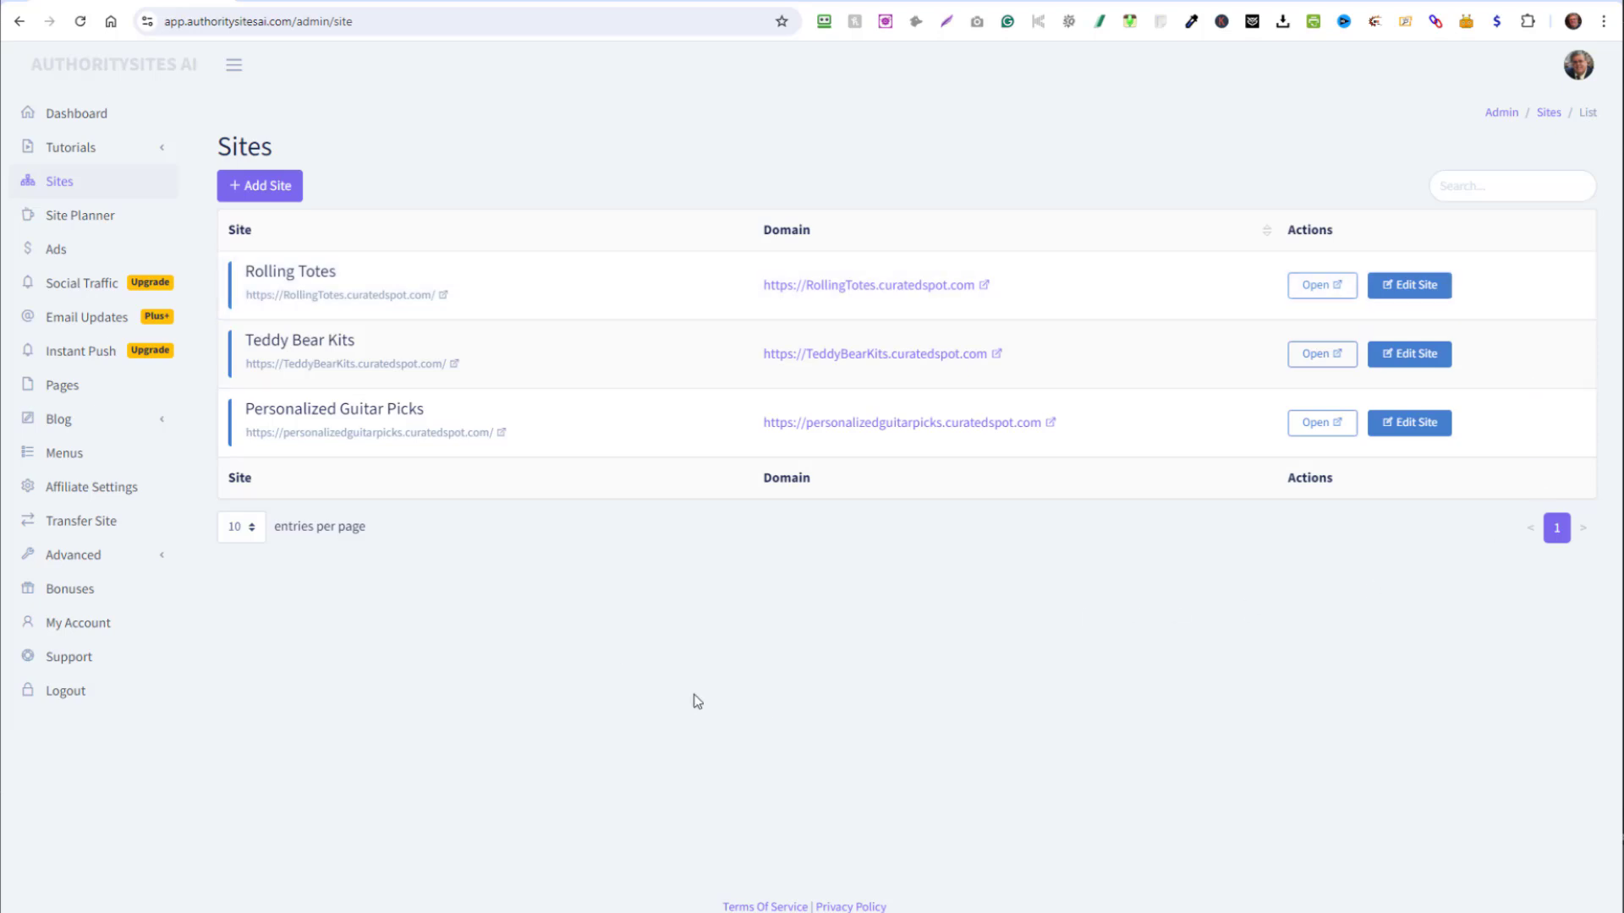
mouse_move(737, 169)
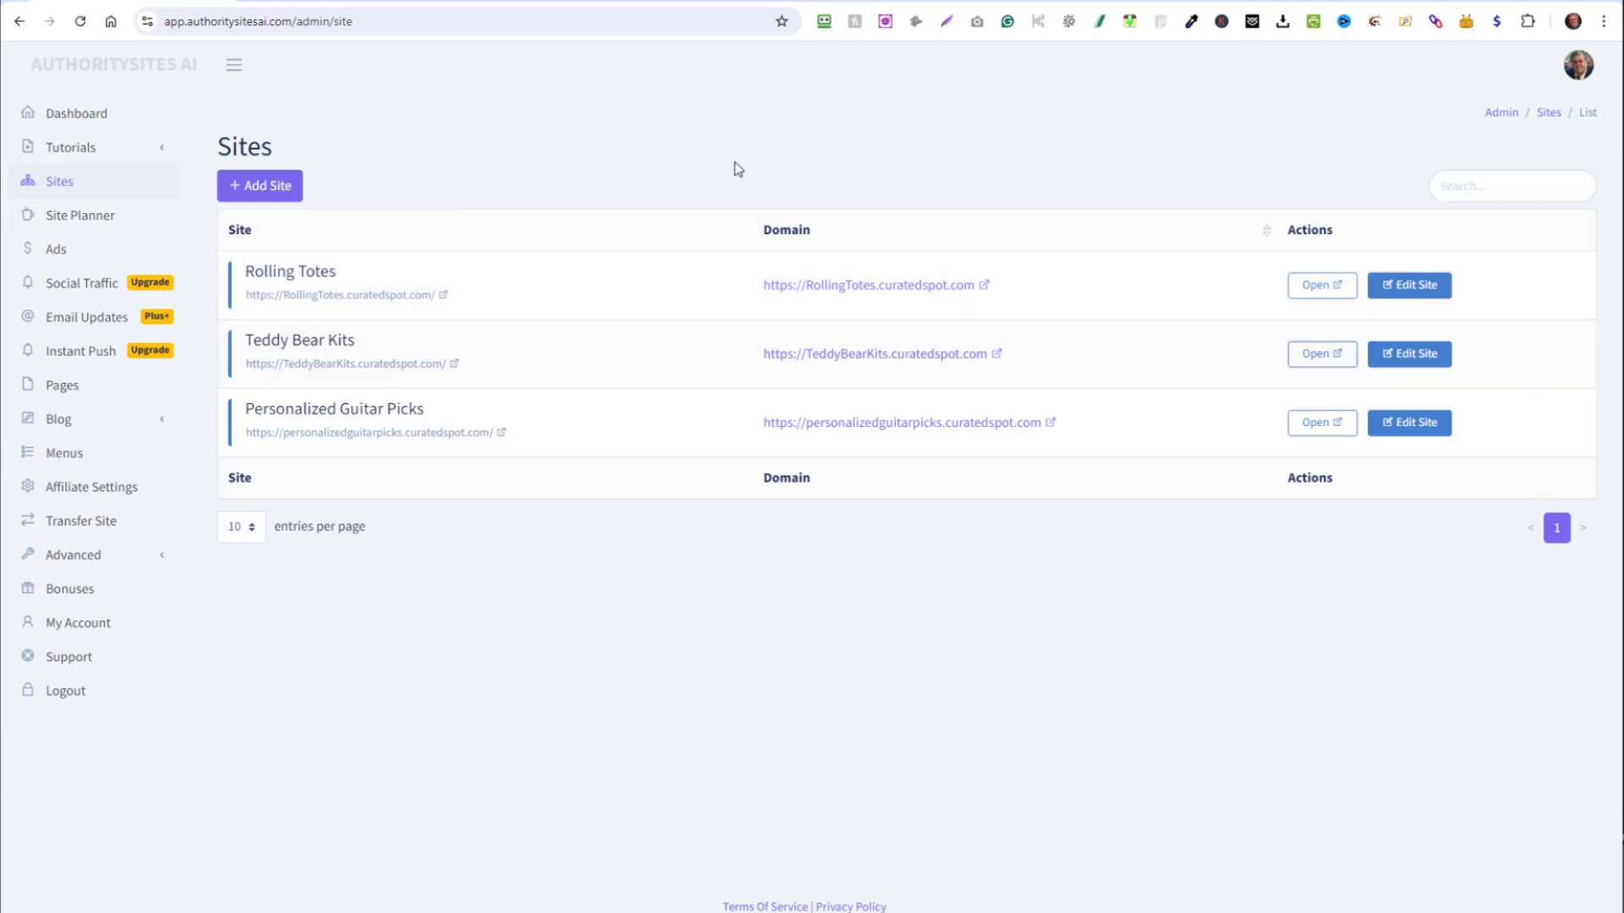
mouse_move(1219, 166)
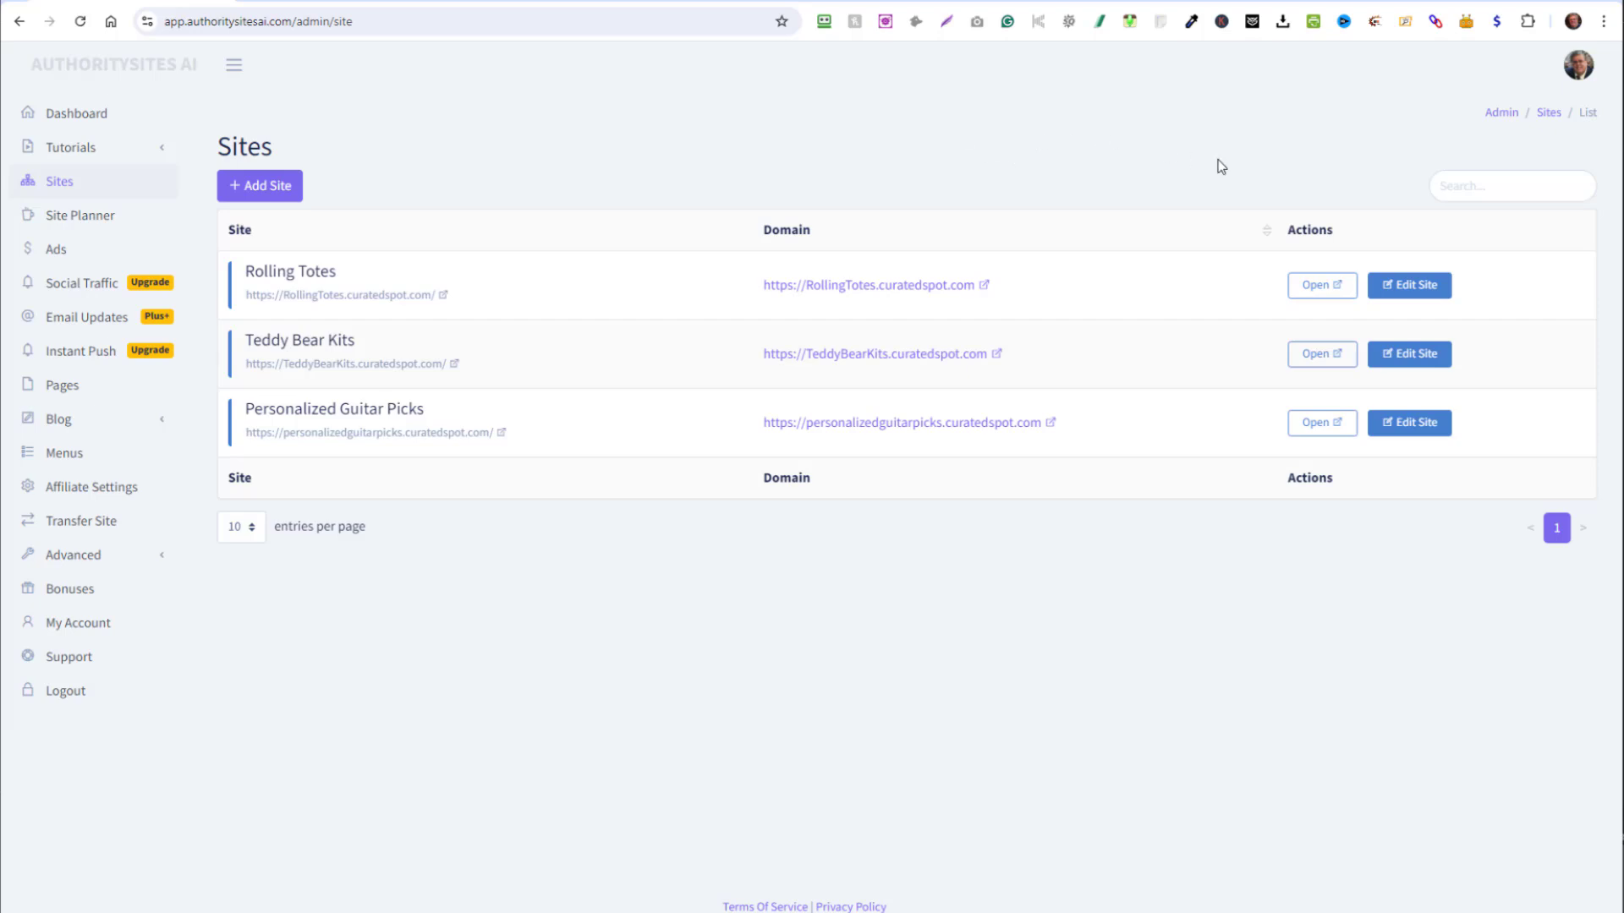
mouse_move(1514, 302)
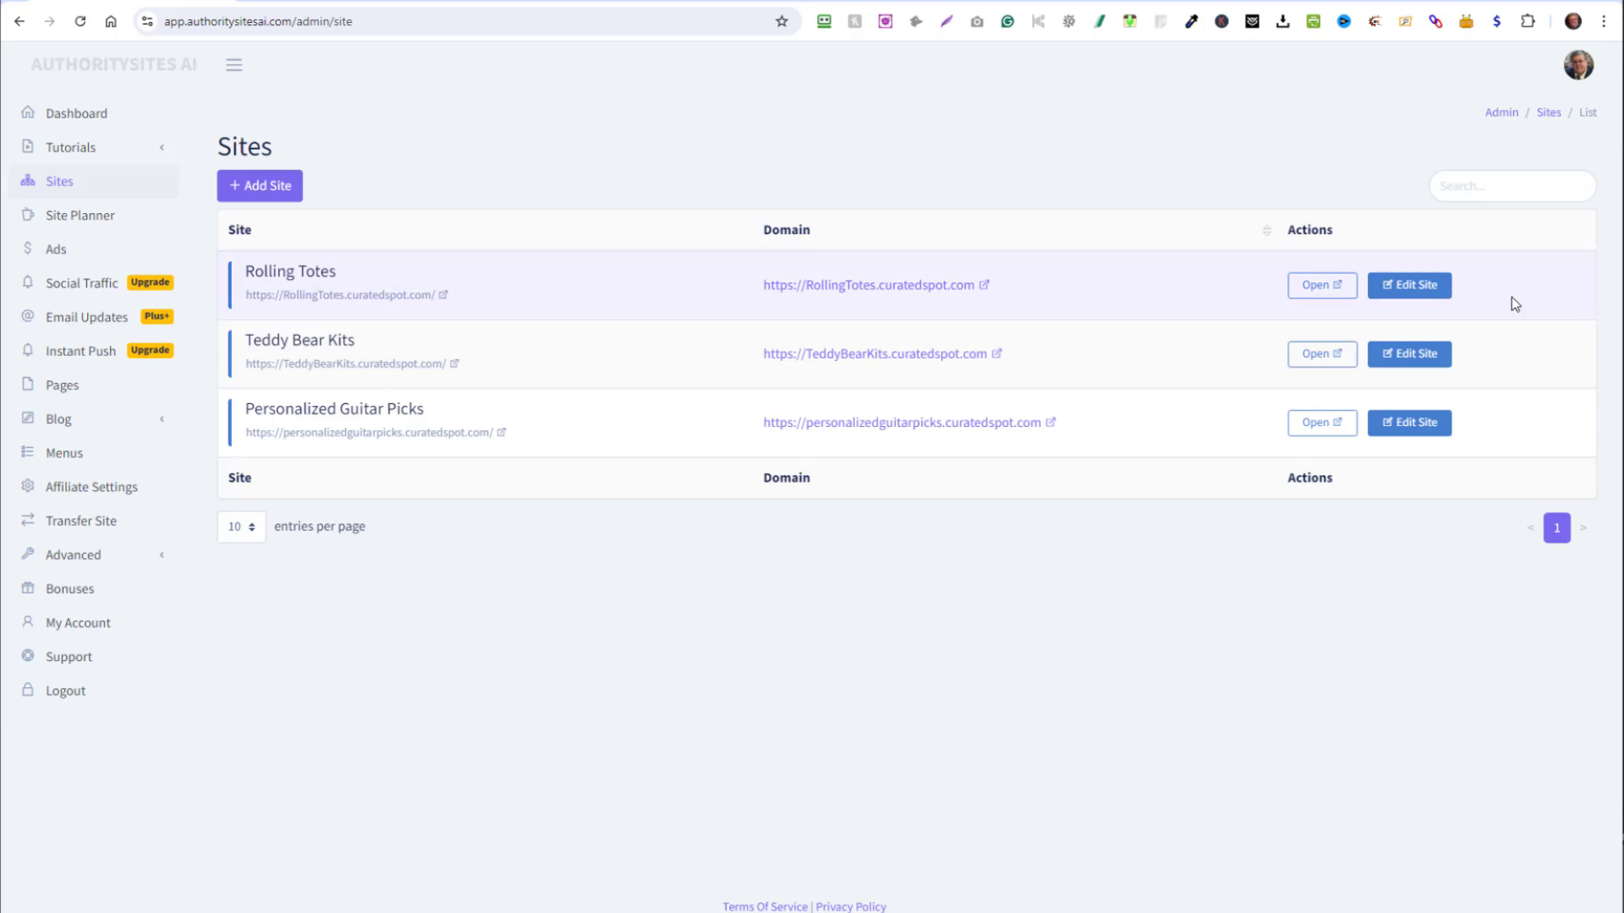
mouse_move(1539, 315)
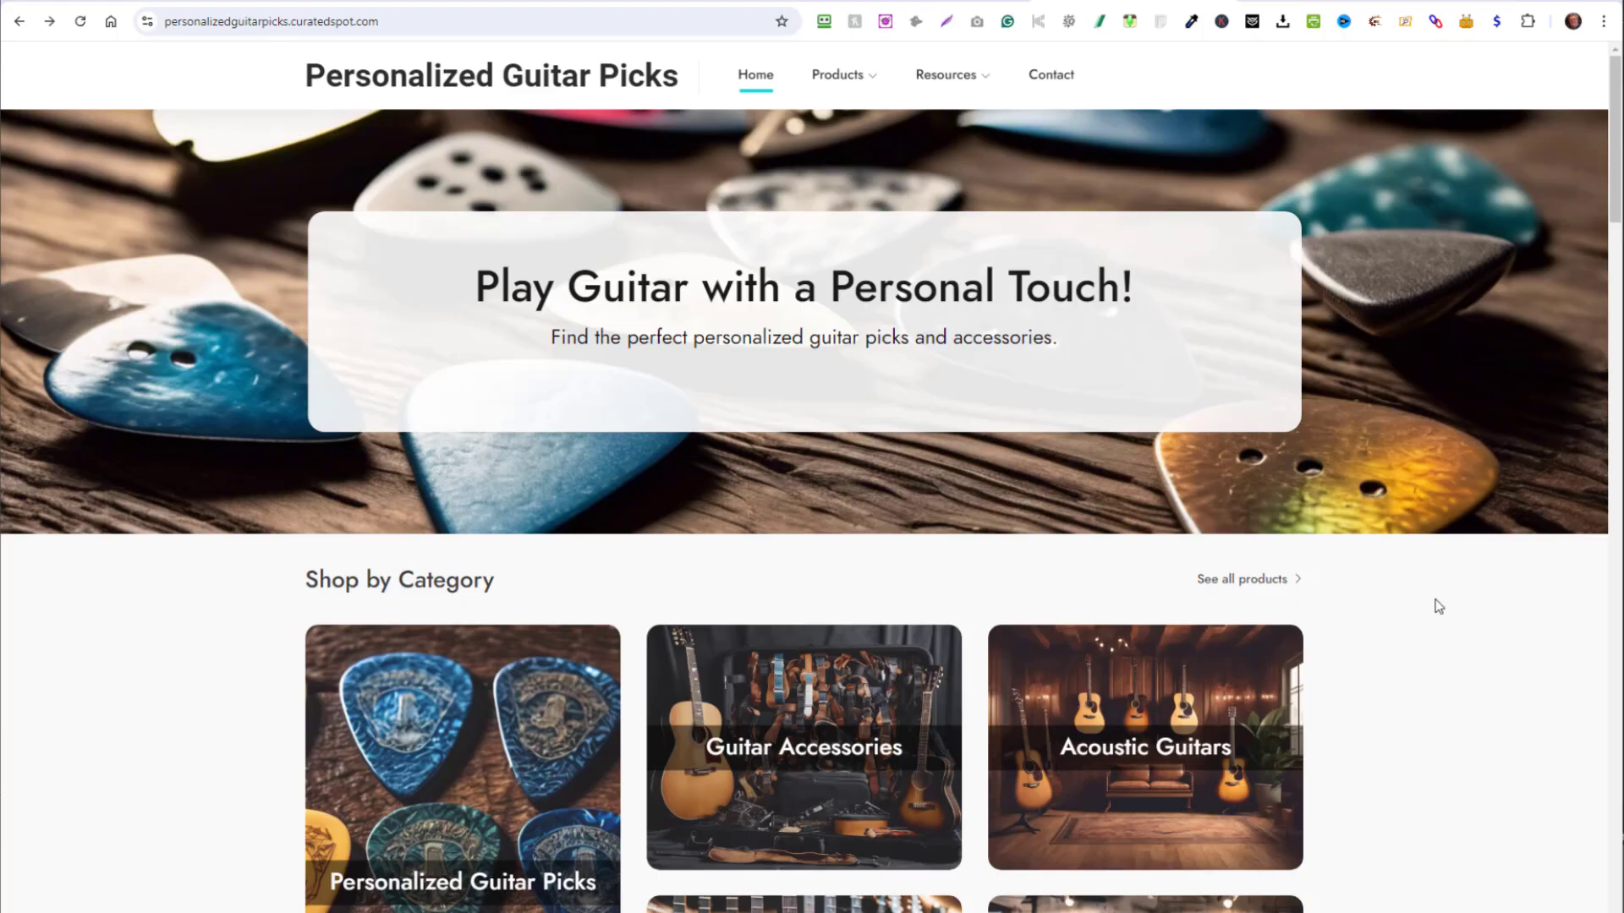
Scroll the Personalized Guitar Picks homepage through its categories and featured guitar products and back up.
scroll("down", 3)
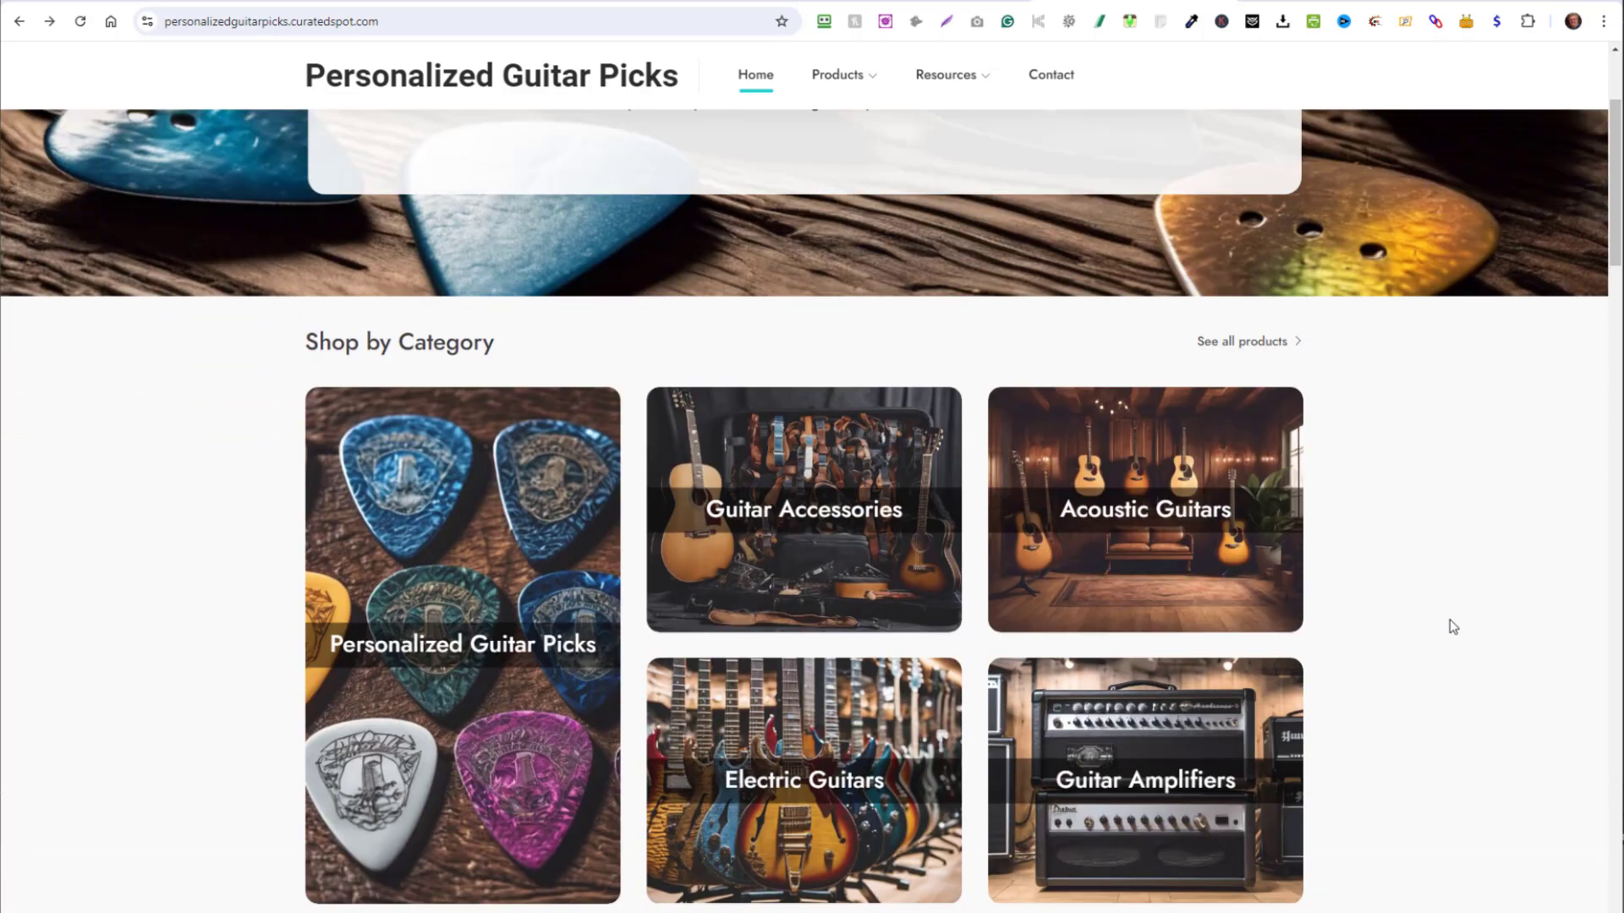
scroll("up", 3)
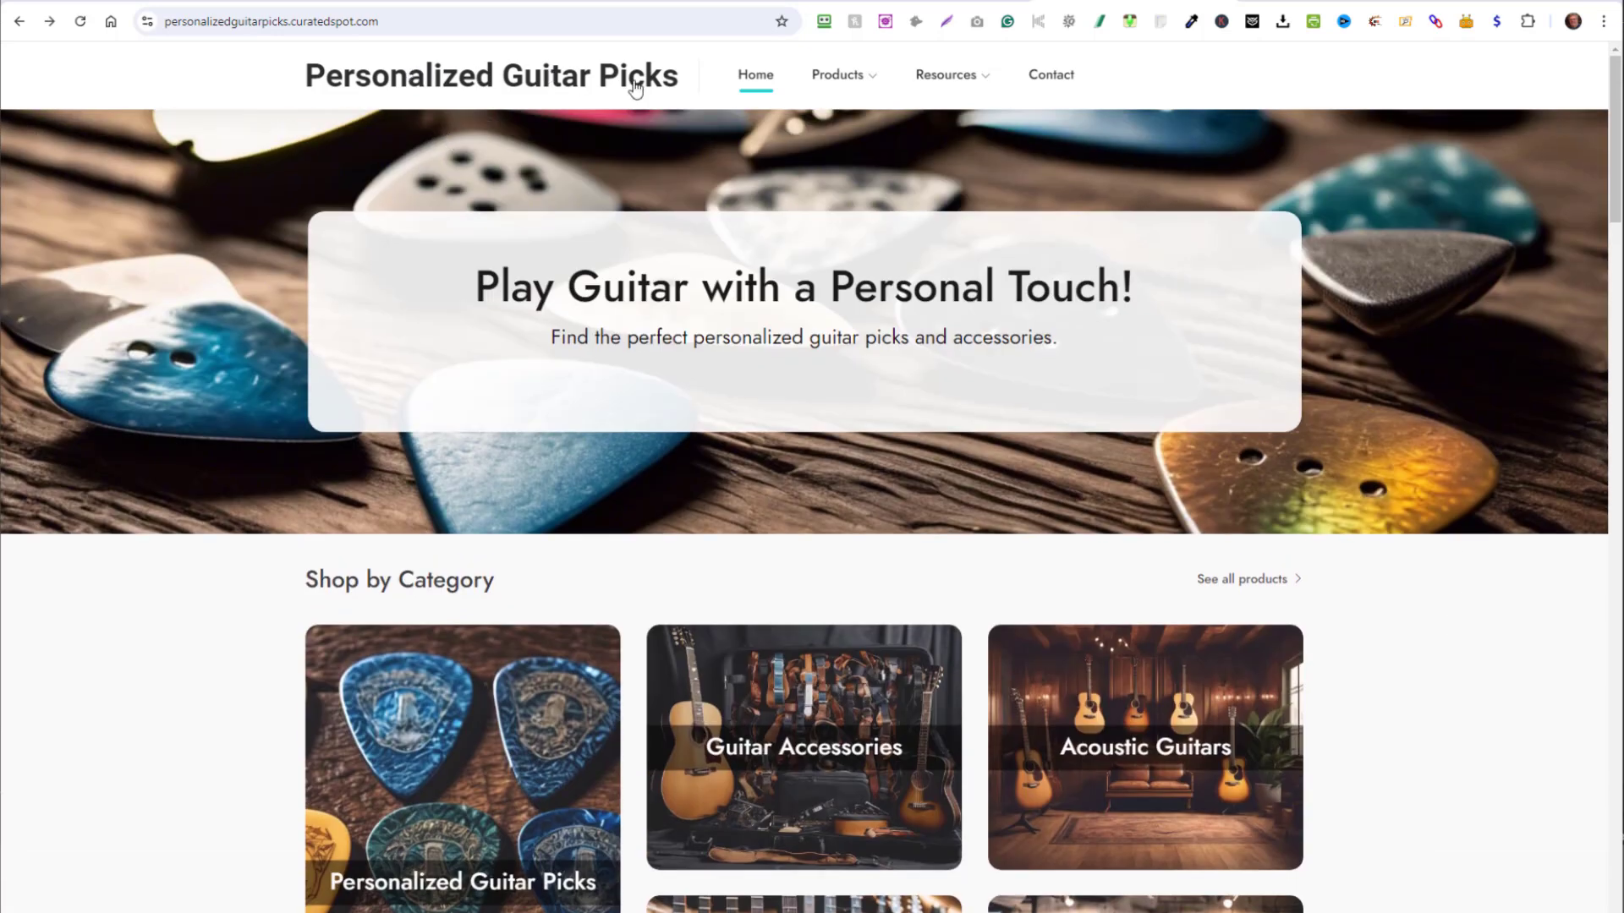
scroll("down", 3)
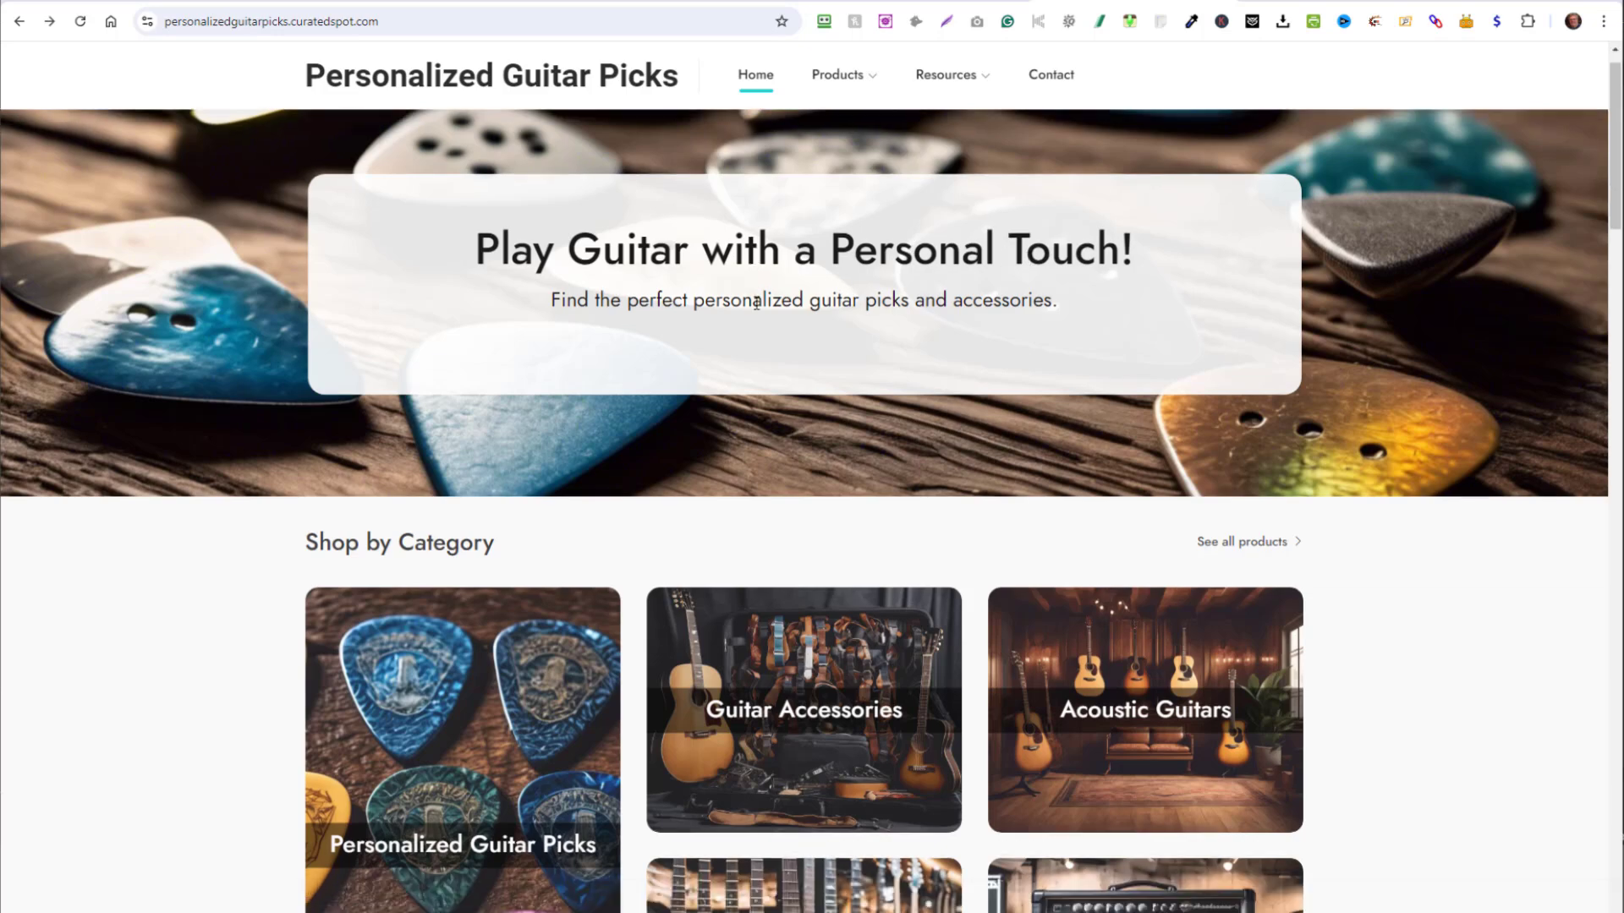
scroll("down", 3)
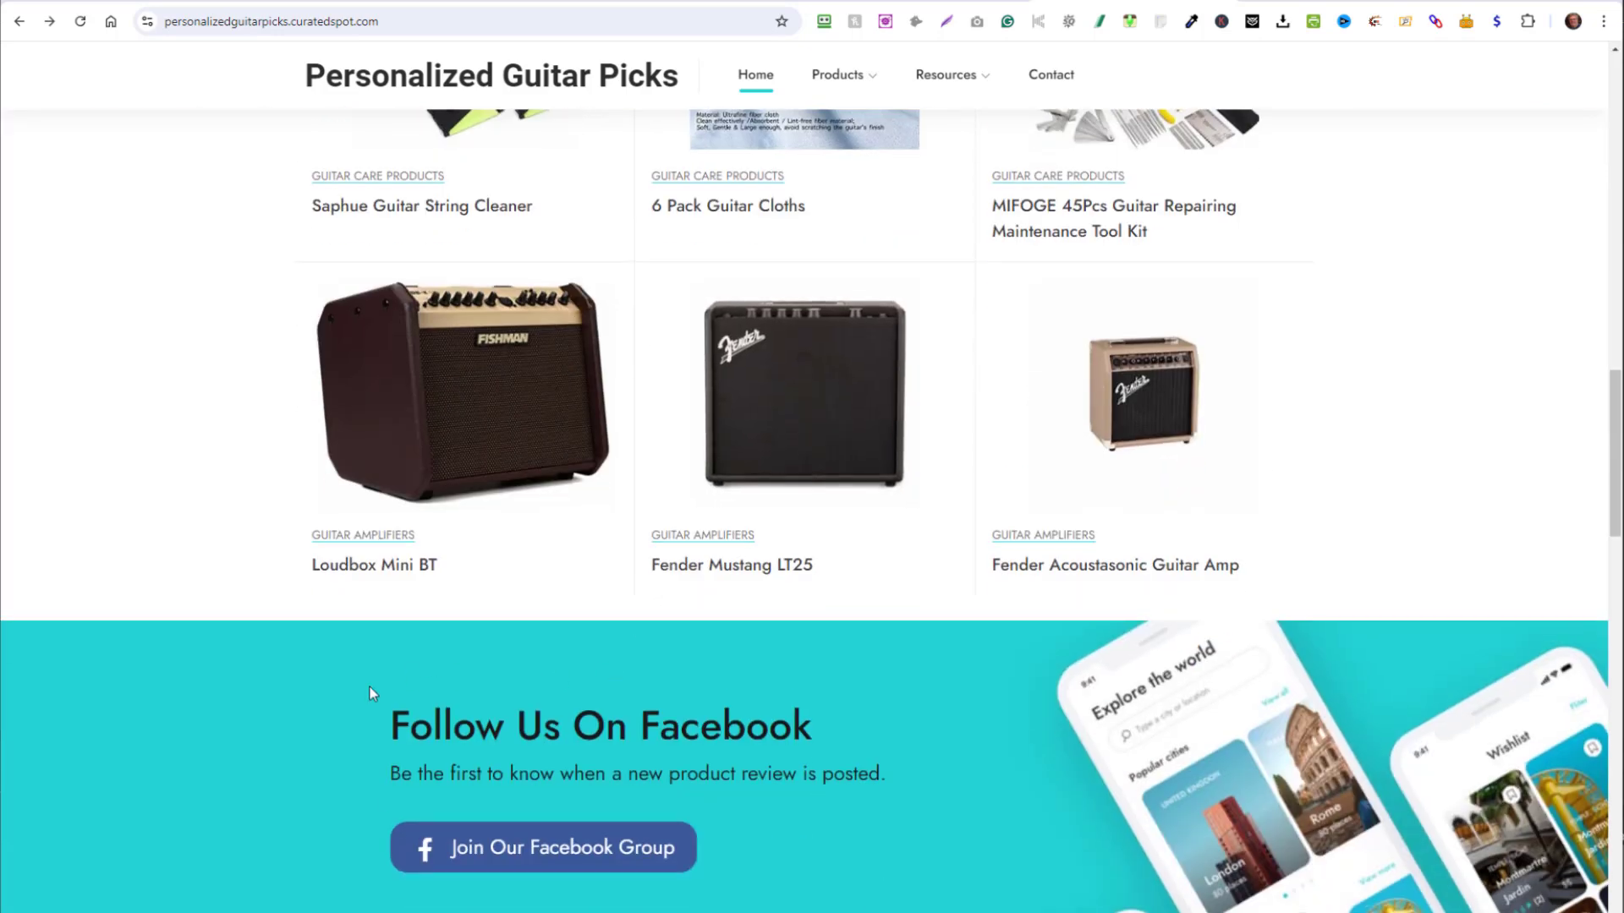
scroll("up", 3)
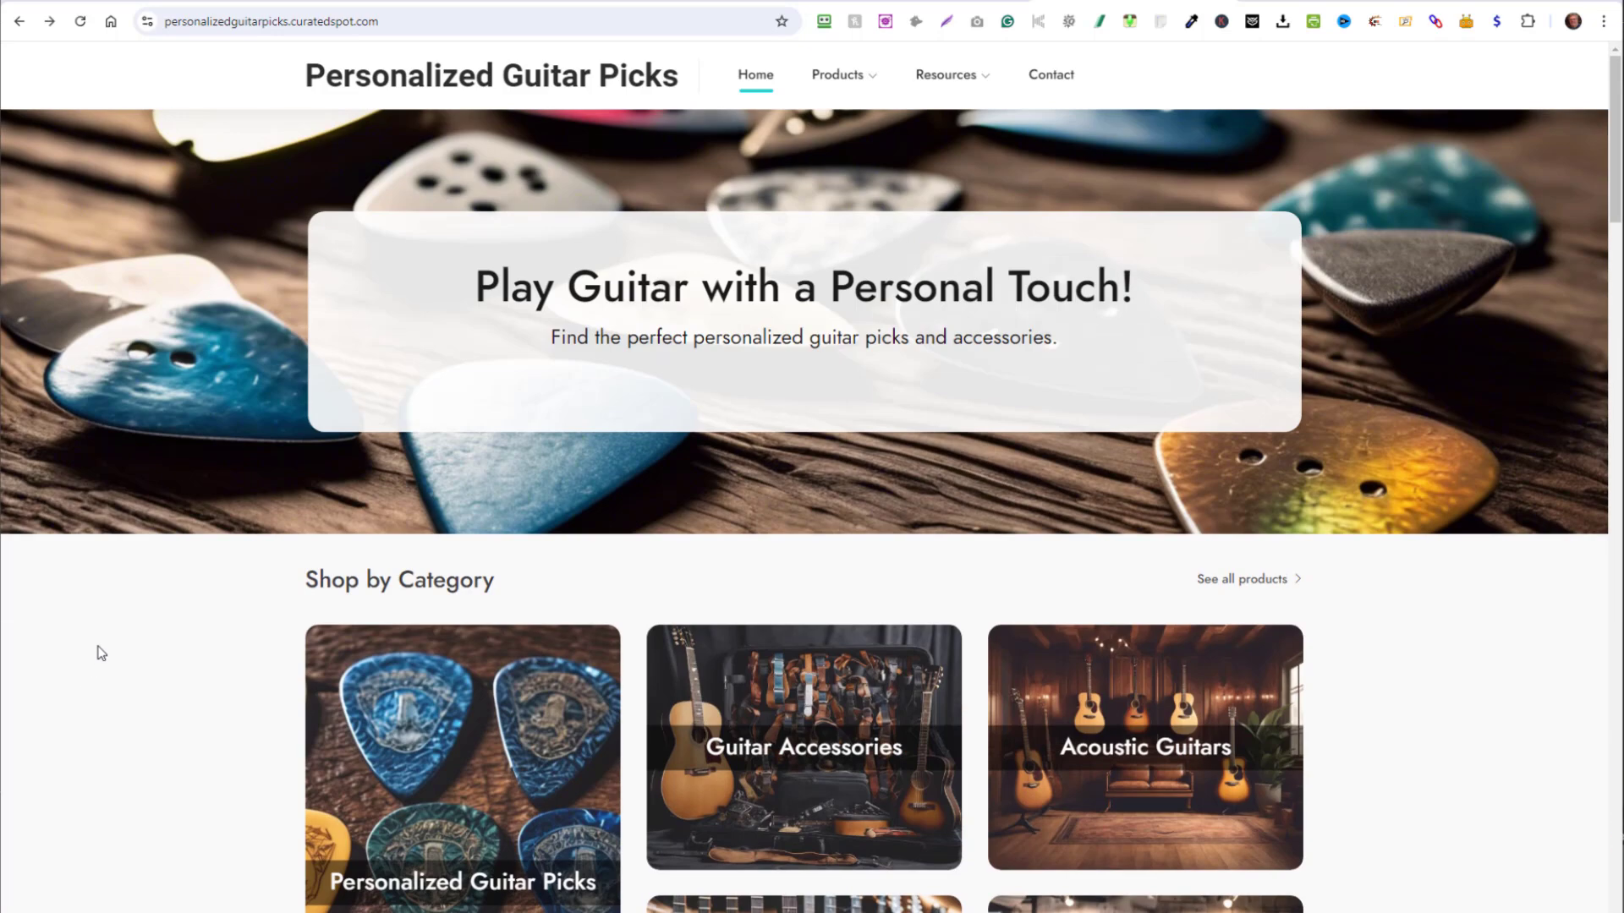
mouse_move(1540, 773)
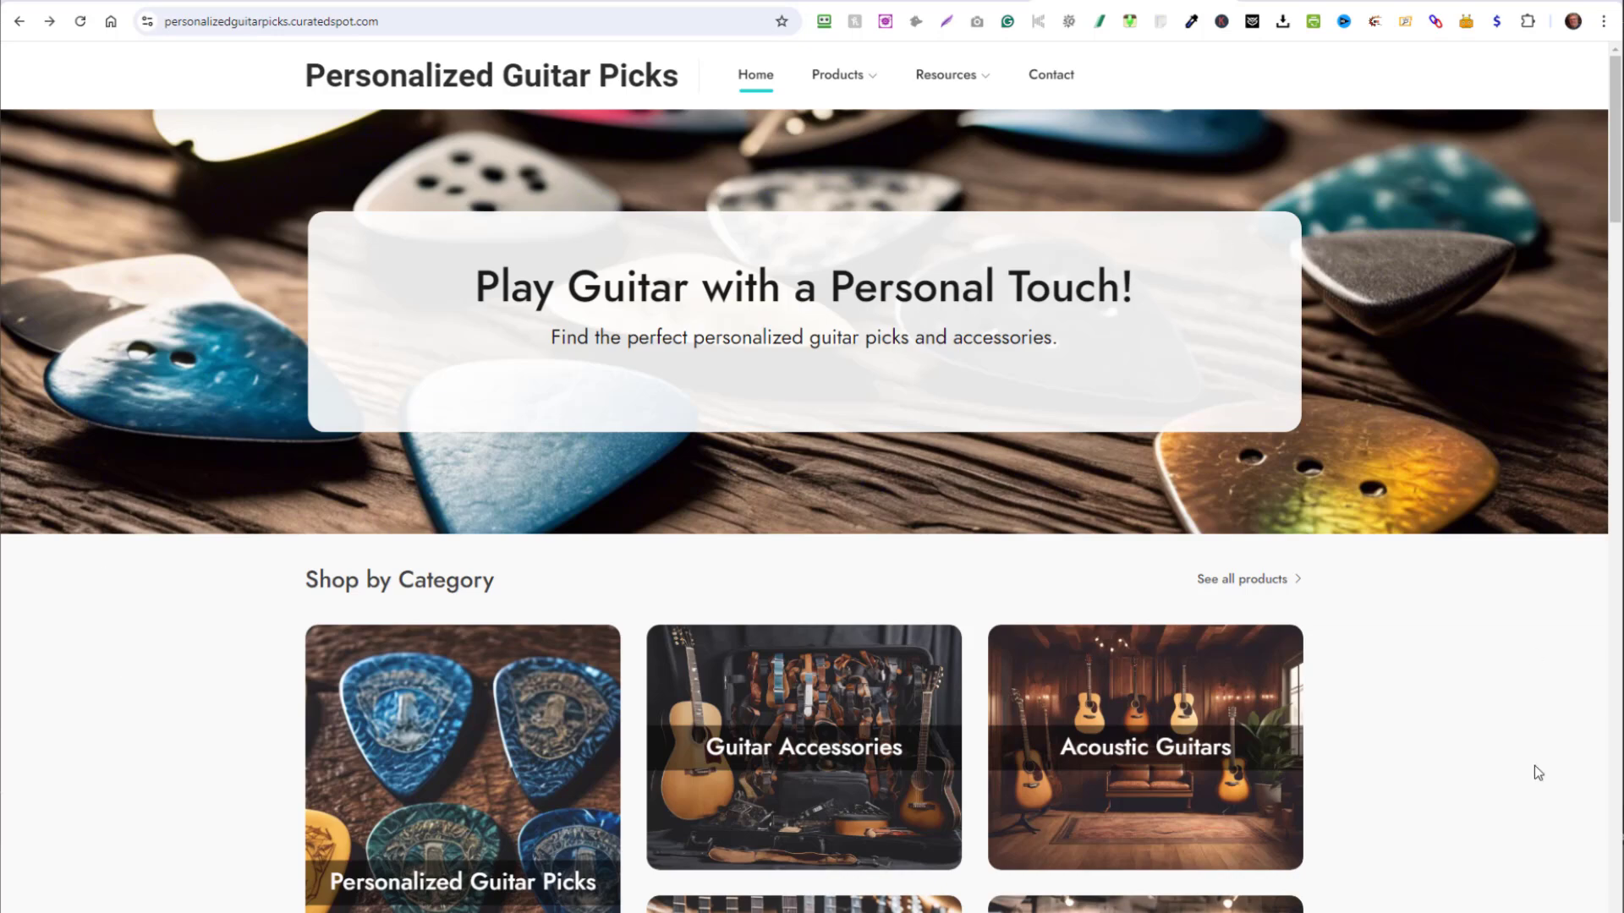